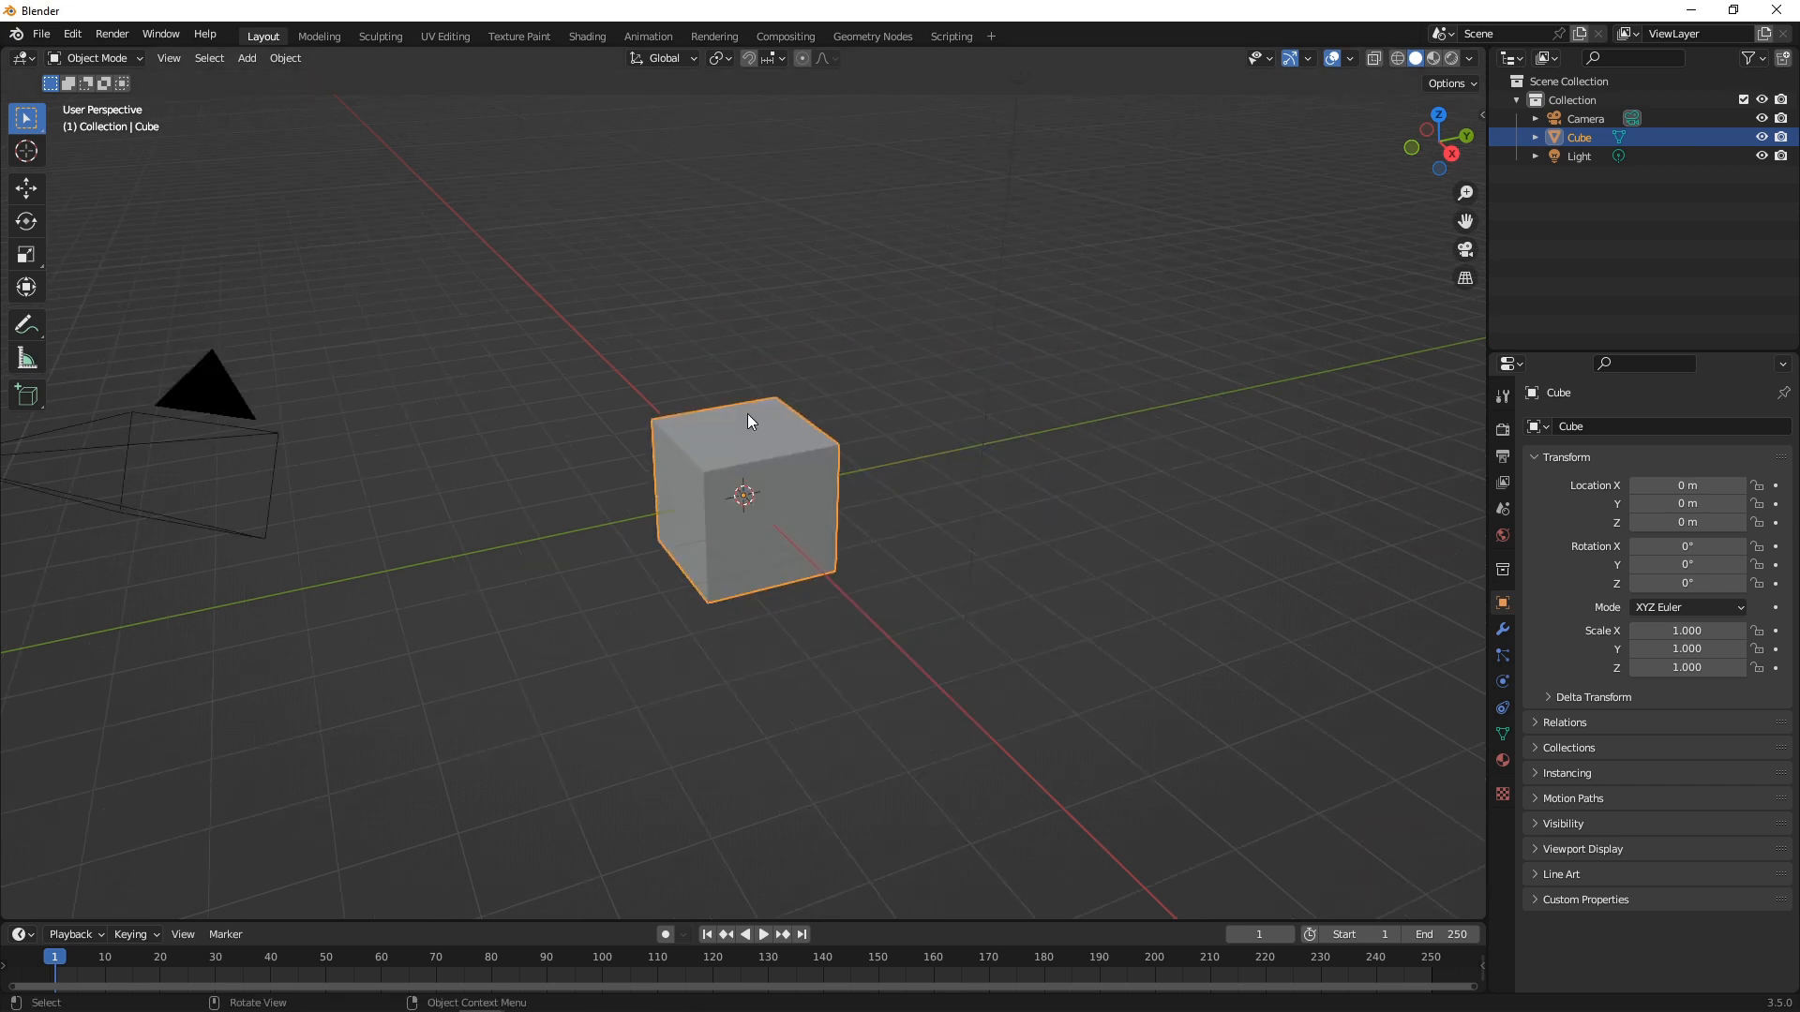
- Build a new geometry node group outputting an Ico Sphere with subdivisions 2
{"action": "left_click", "coordinate": [872, 36]}
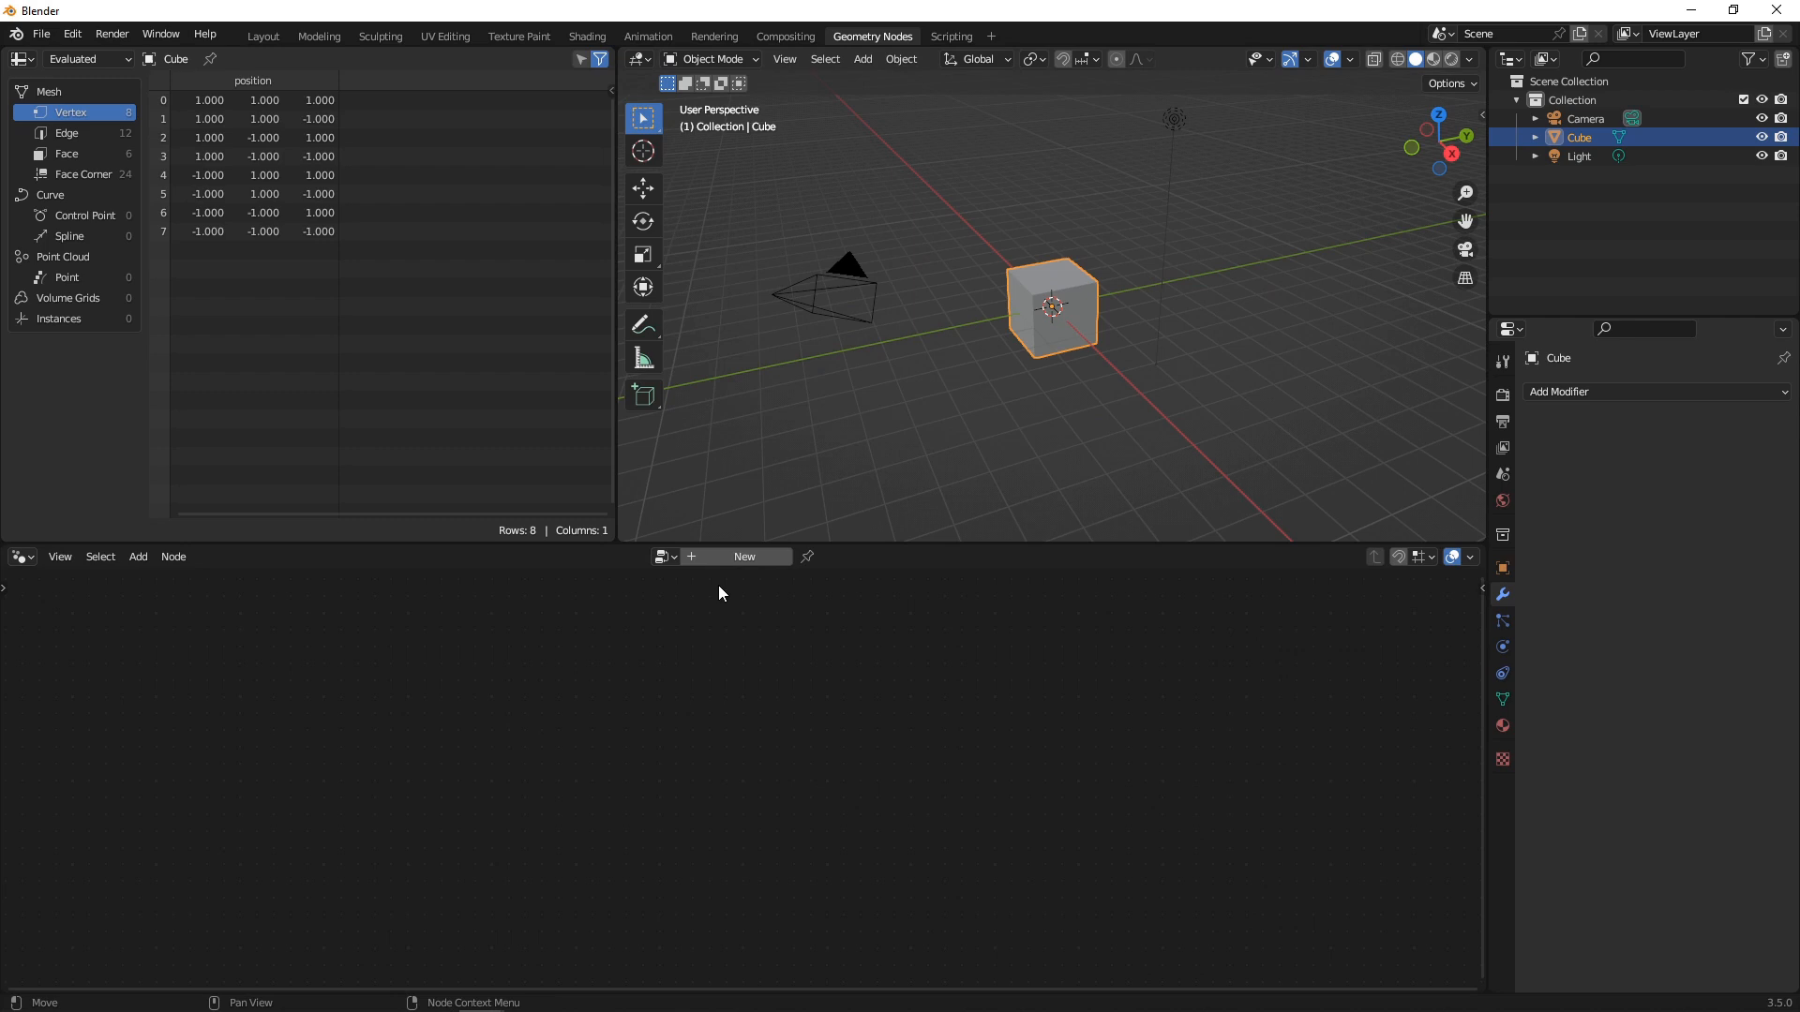
{"action": "left_click", "coordinate": [744, 556]}
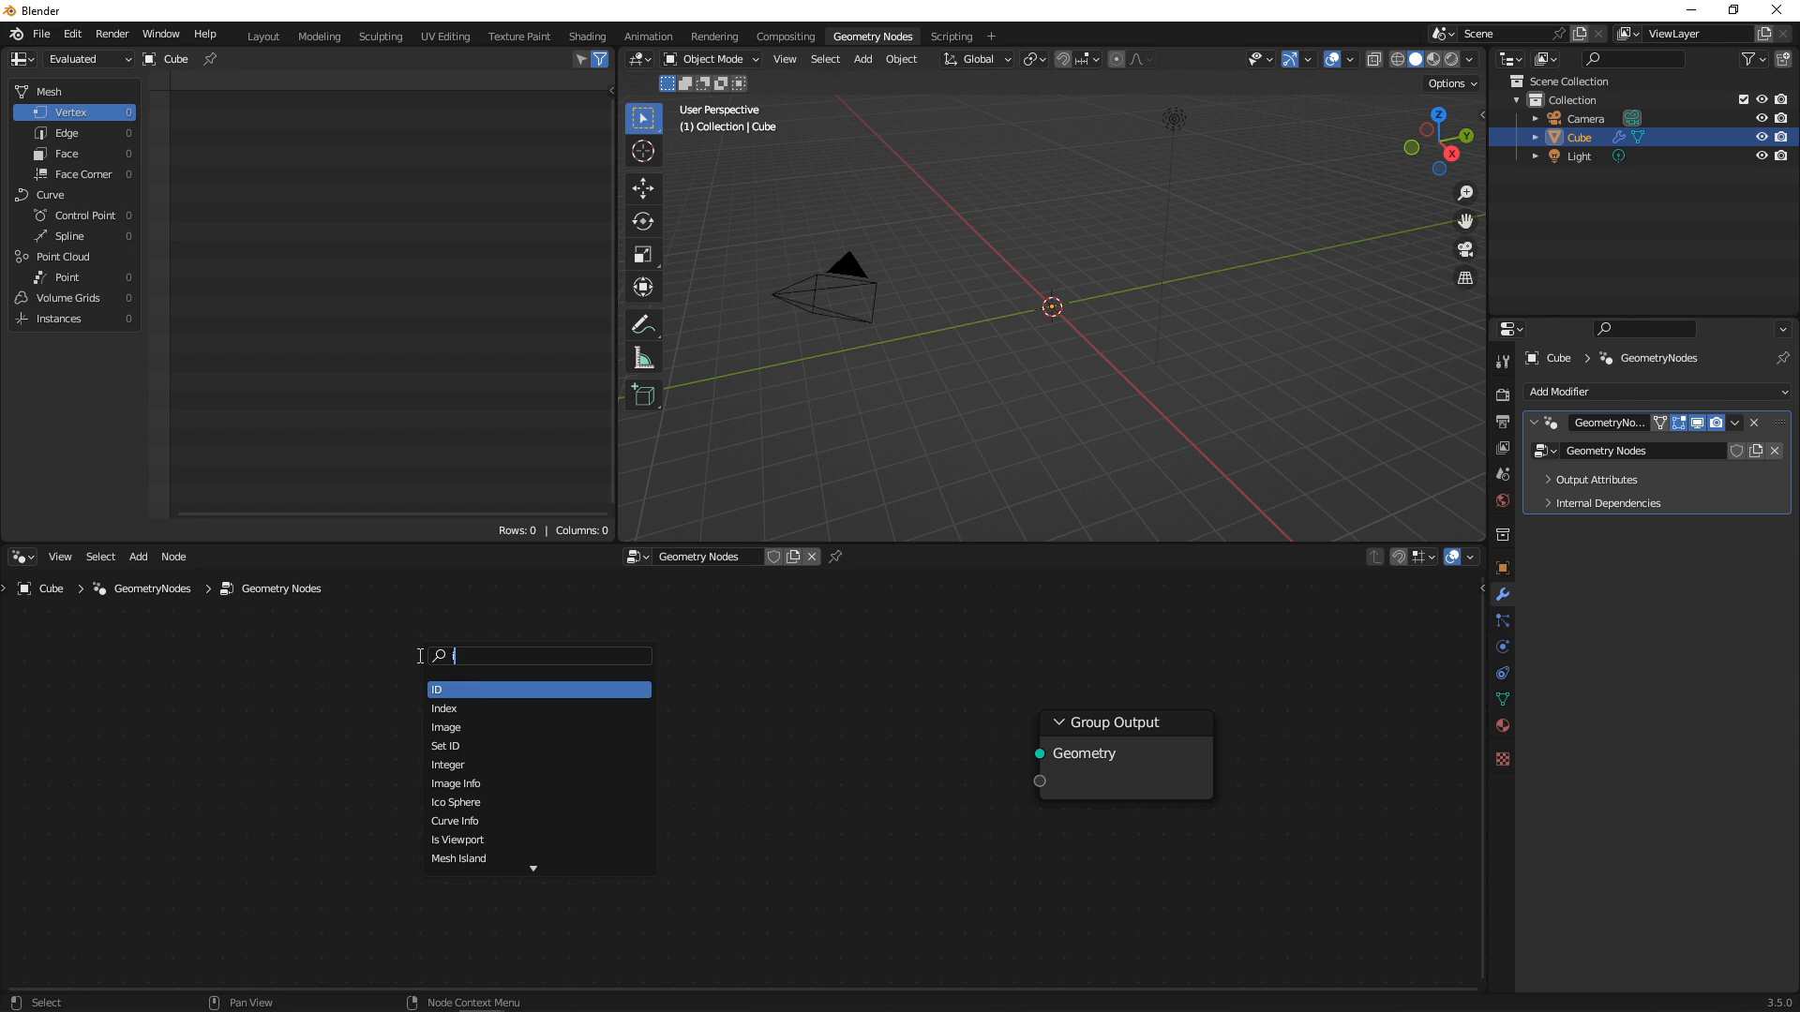
{"action": "left_click", "coordinate": [455, 800]}
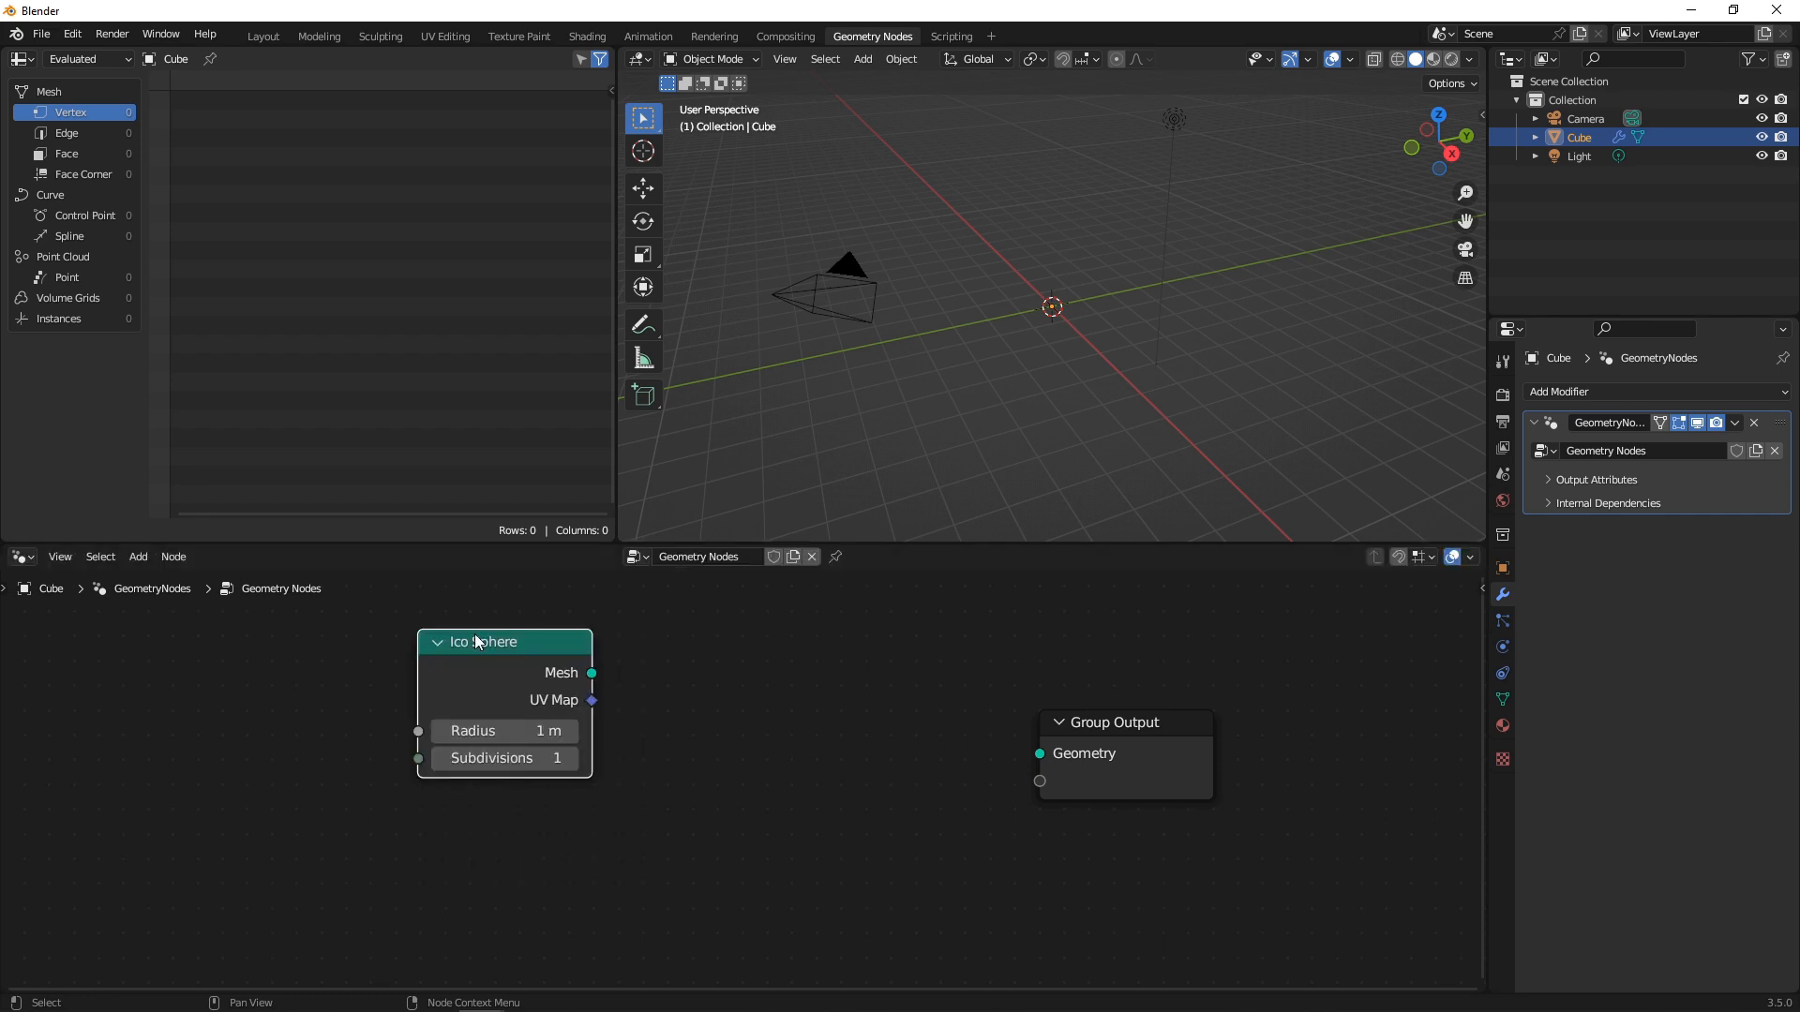
{"action": "left_click_drag", "start_coordinate": [590, 673], "coordinate": [1039, 754]}
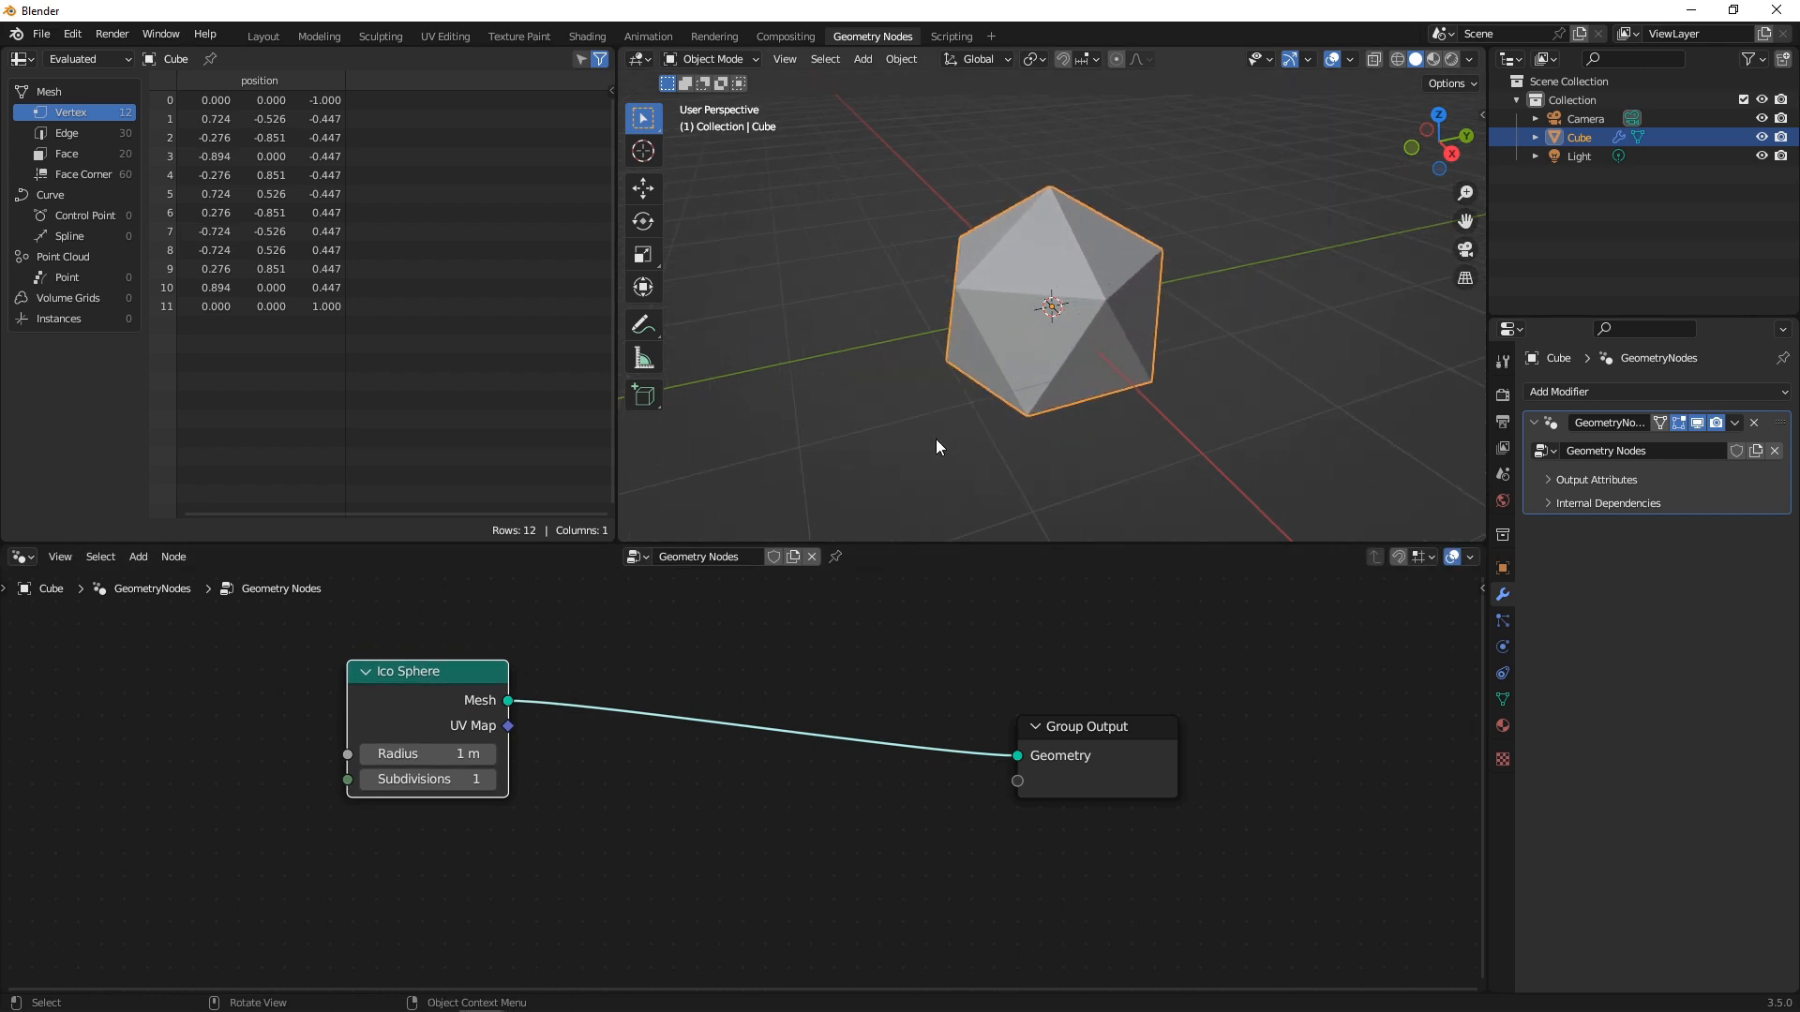
{"action": "left_click_drag", "start_coordinate": [427, 672], "coordinate": [390, 673]}
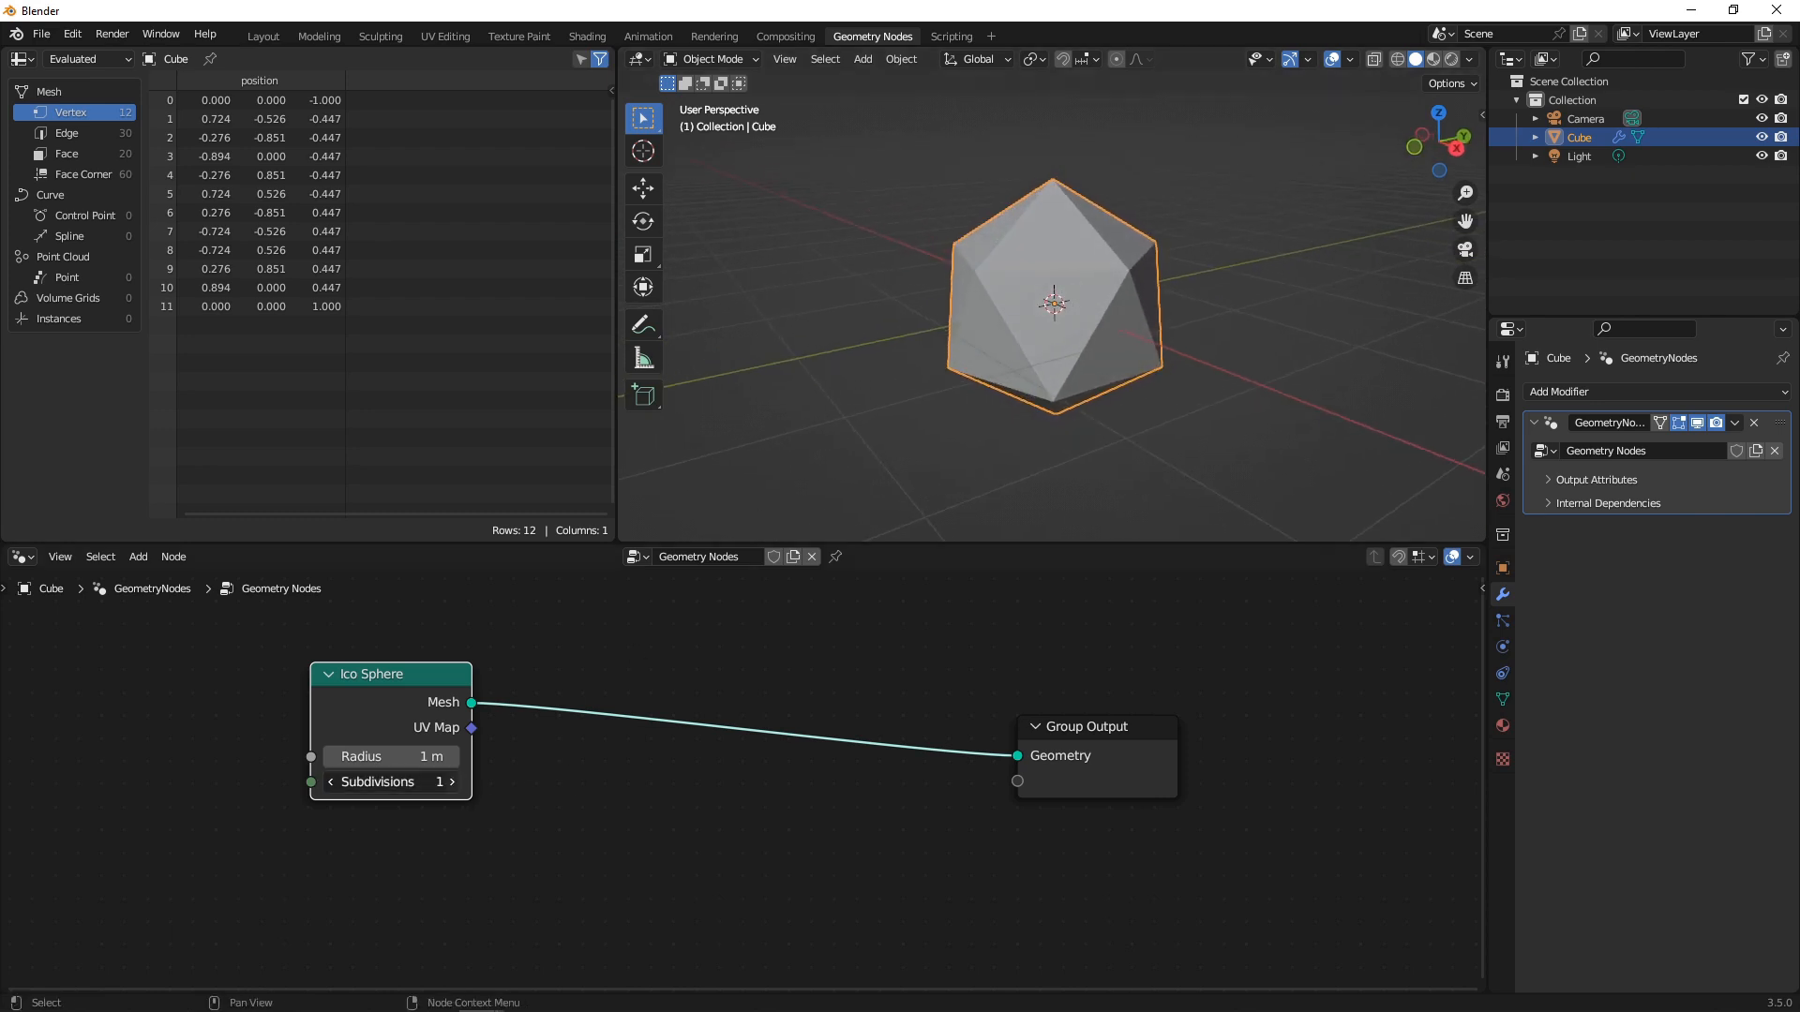
{"action": "left_click", "coordinate": [454, 782]}
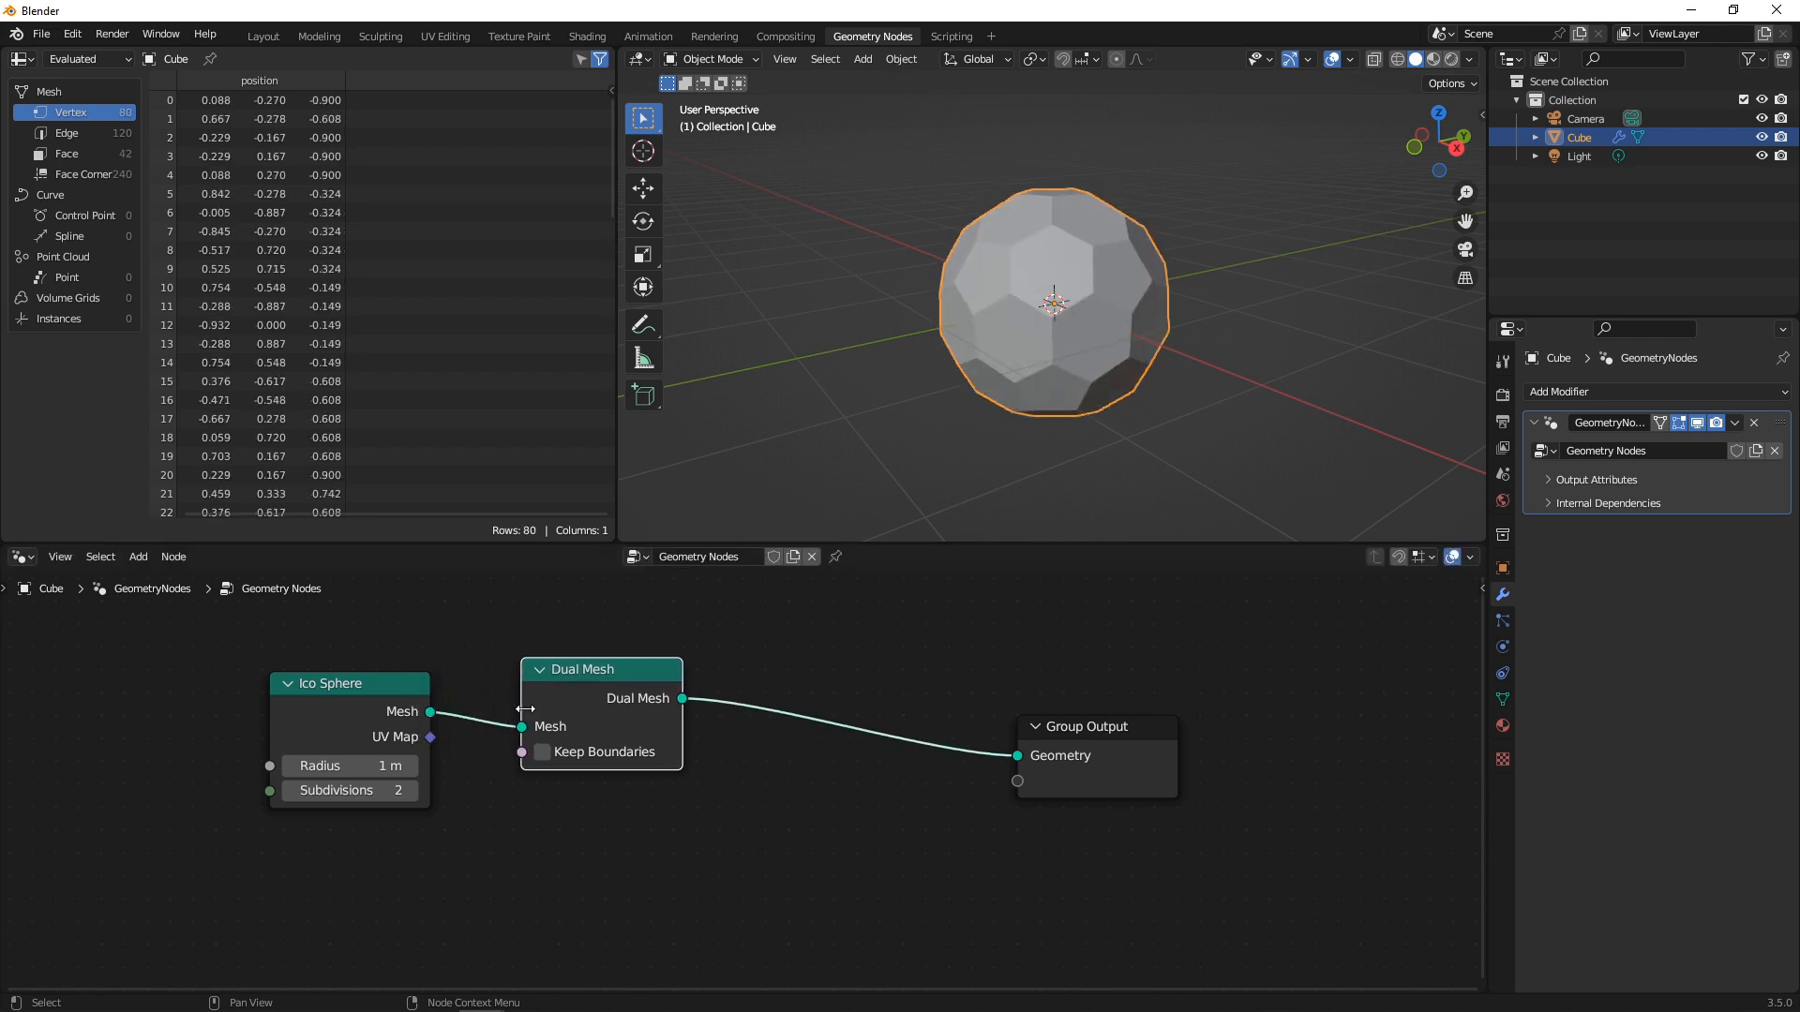
{"action": "mouse_move", "coordinate": [672, 487]}
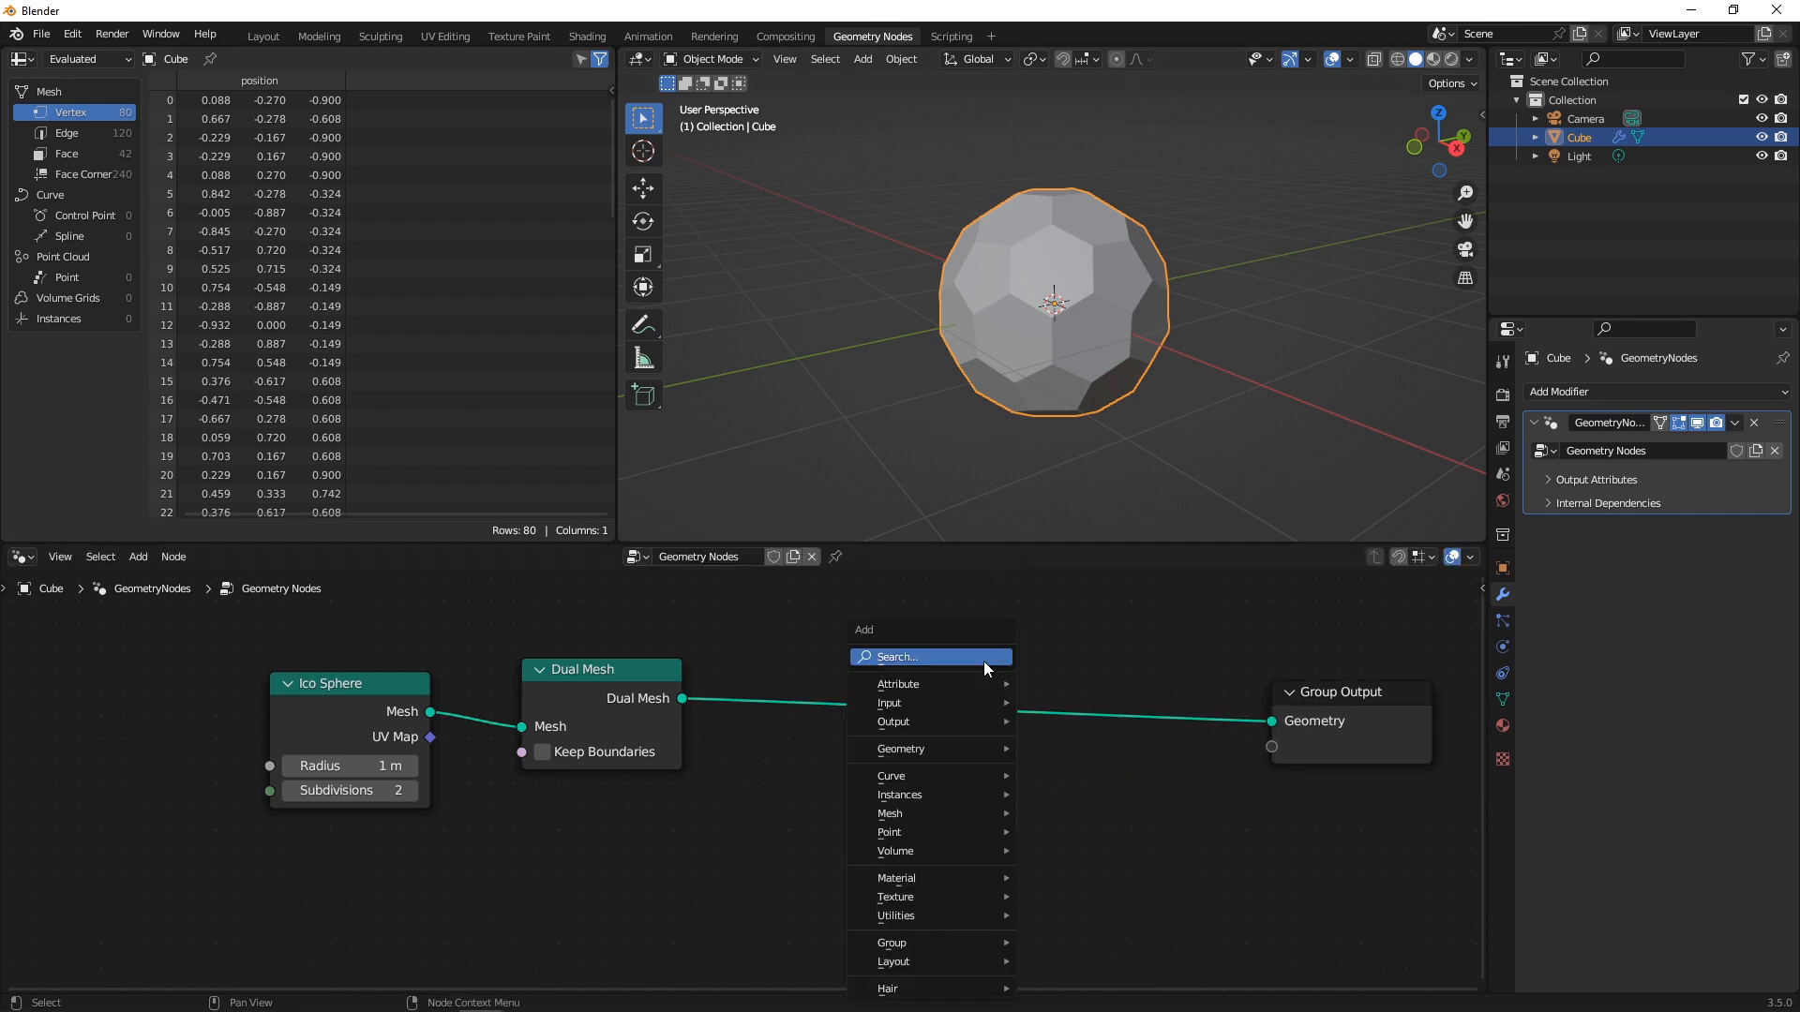
- Sweep a 0.005 m Curve Circle profile along the mesh edges via Mesh to Curve and Curve to Mesh
{"action": "type", "text": "me"}
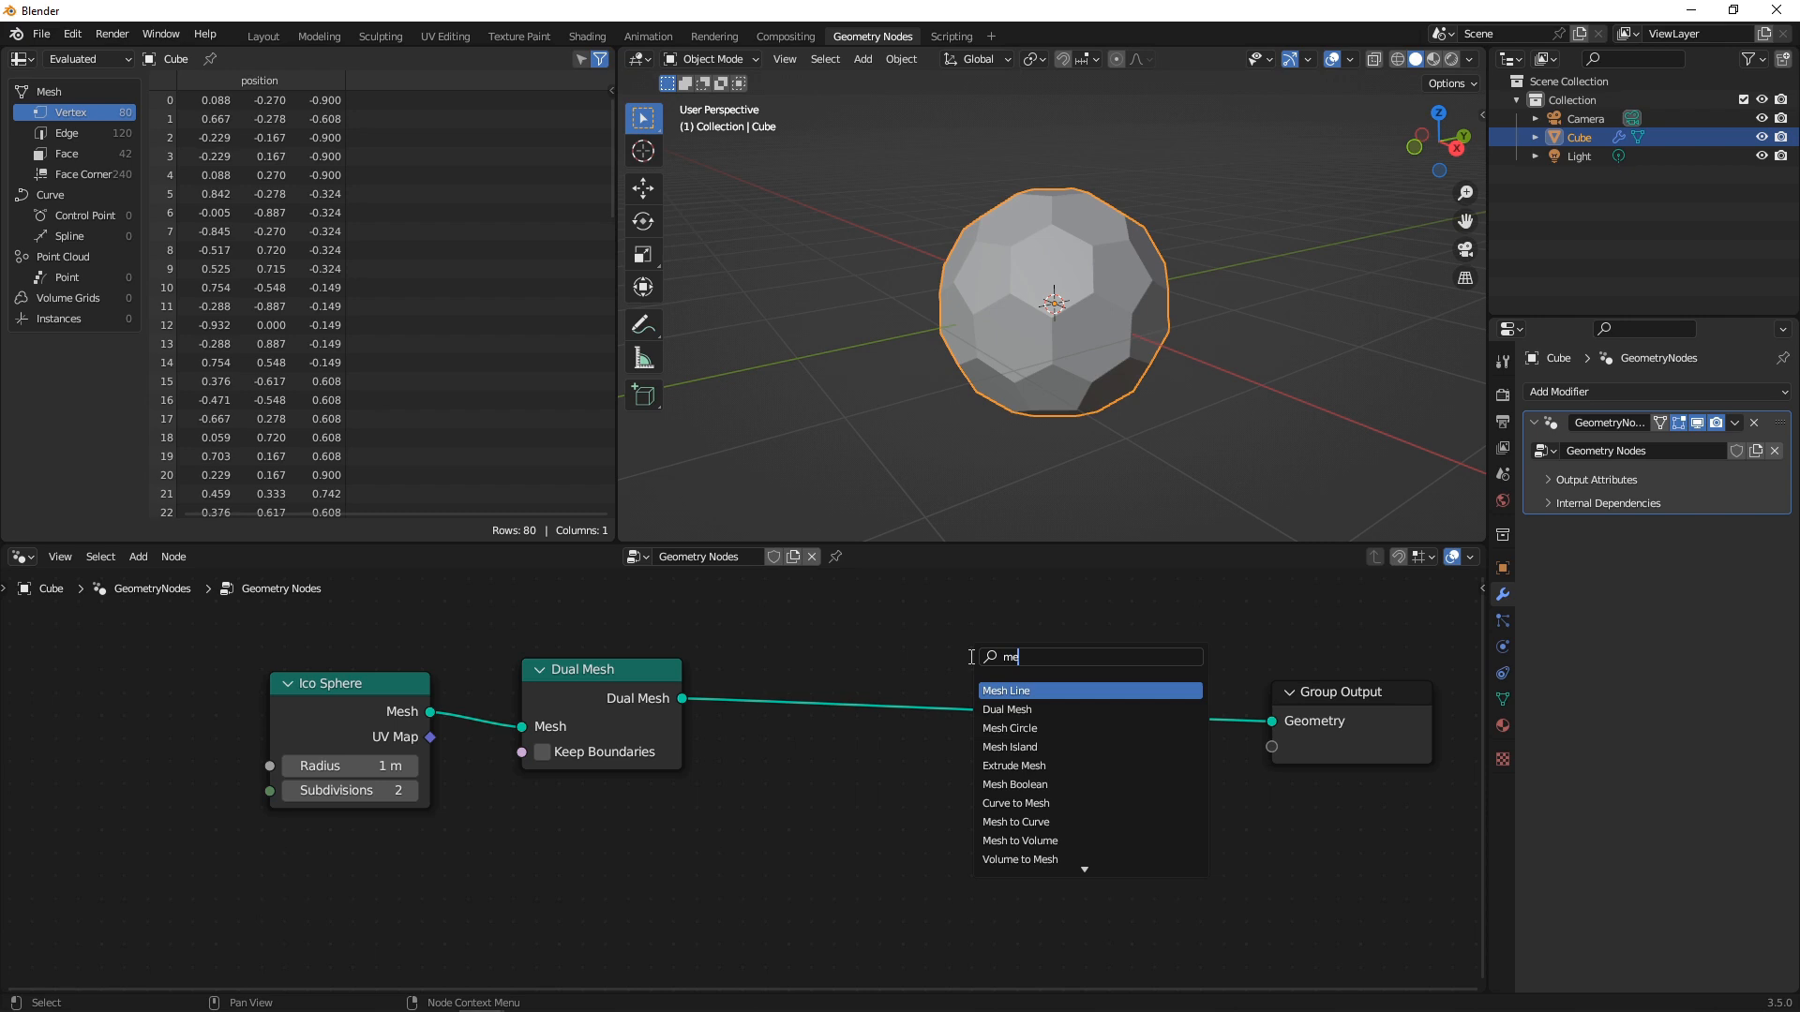
{"action": "left_click", "coordinate": [1015, 821]}
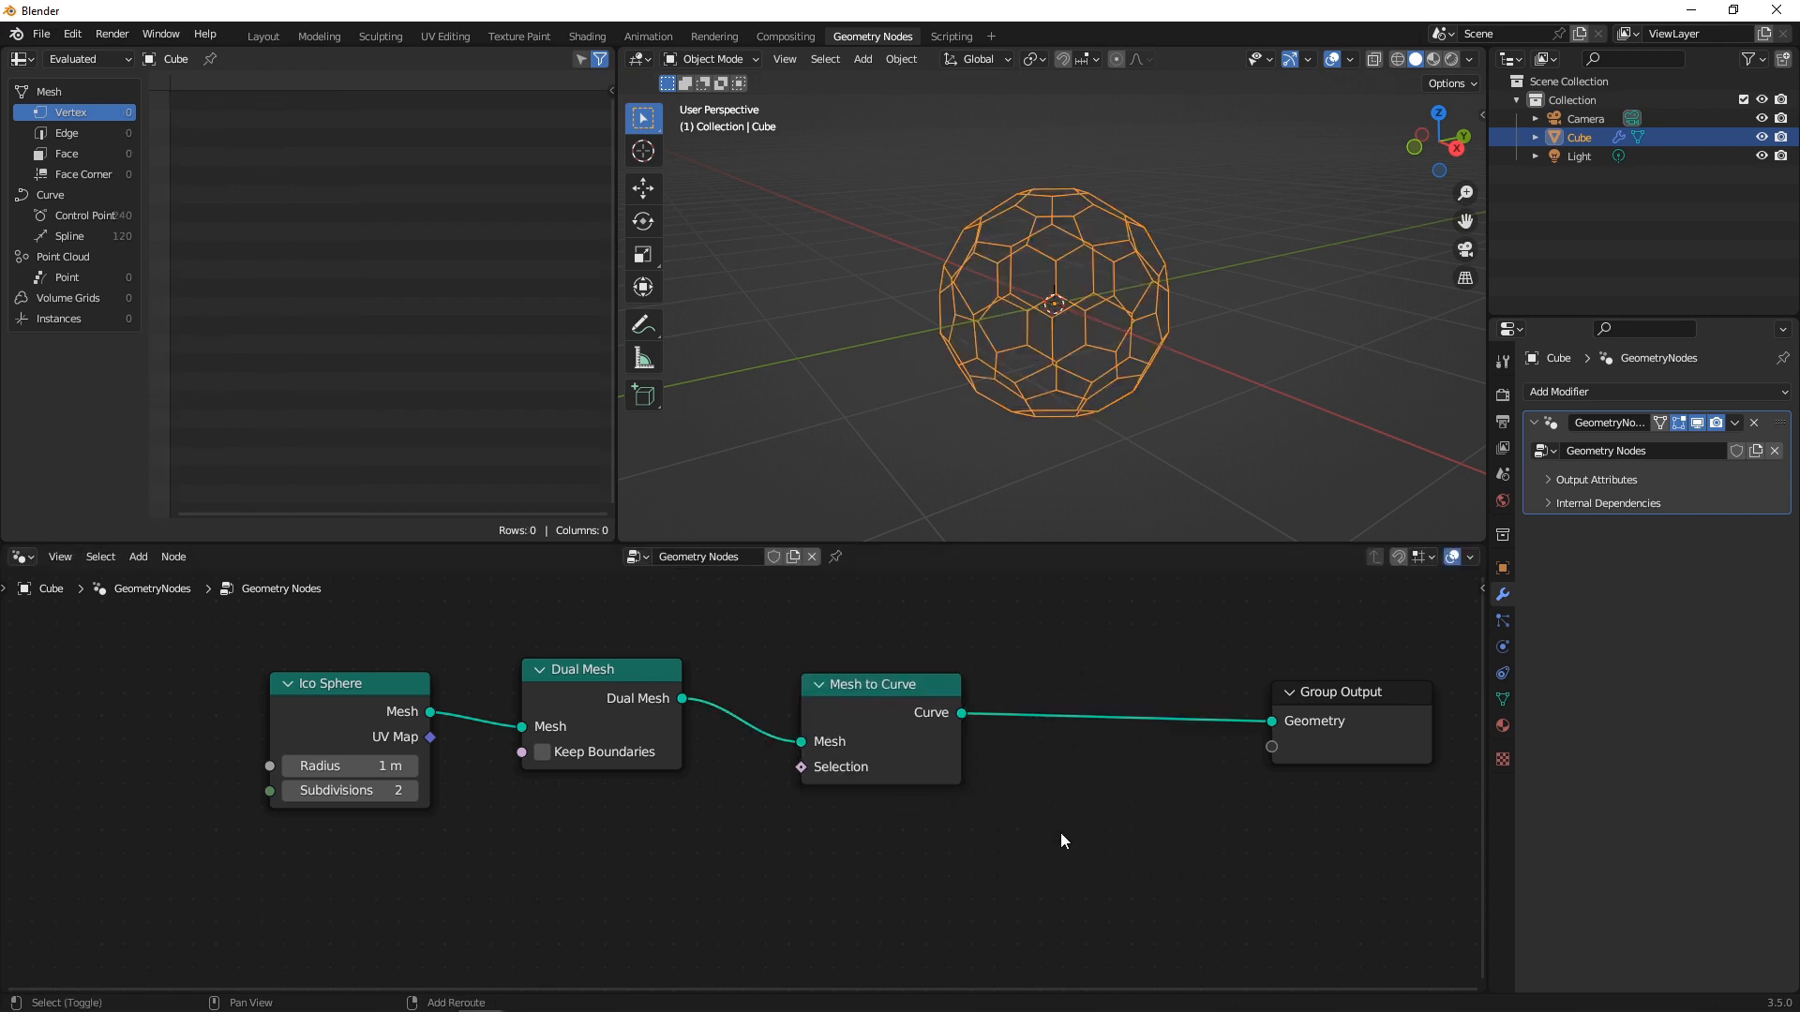
{"action": "type", "text": "CUR"}
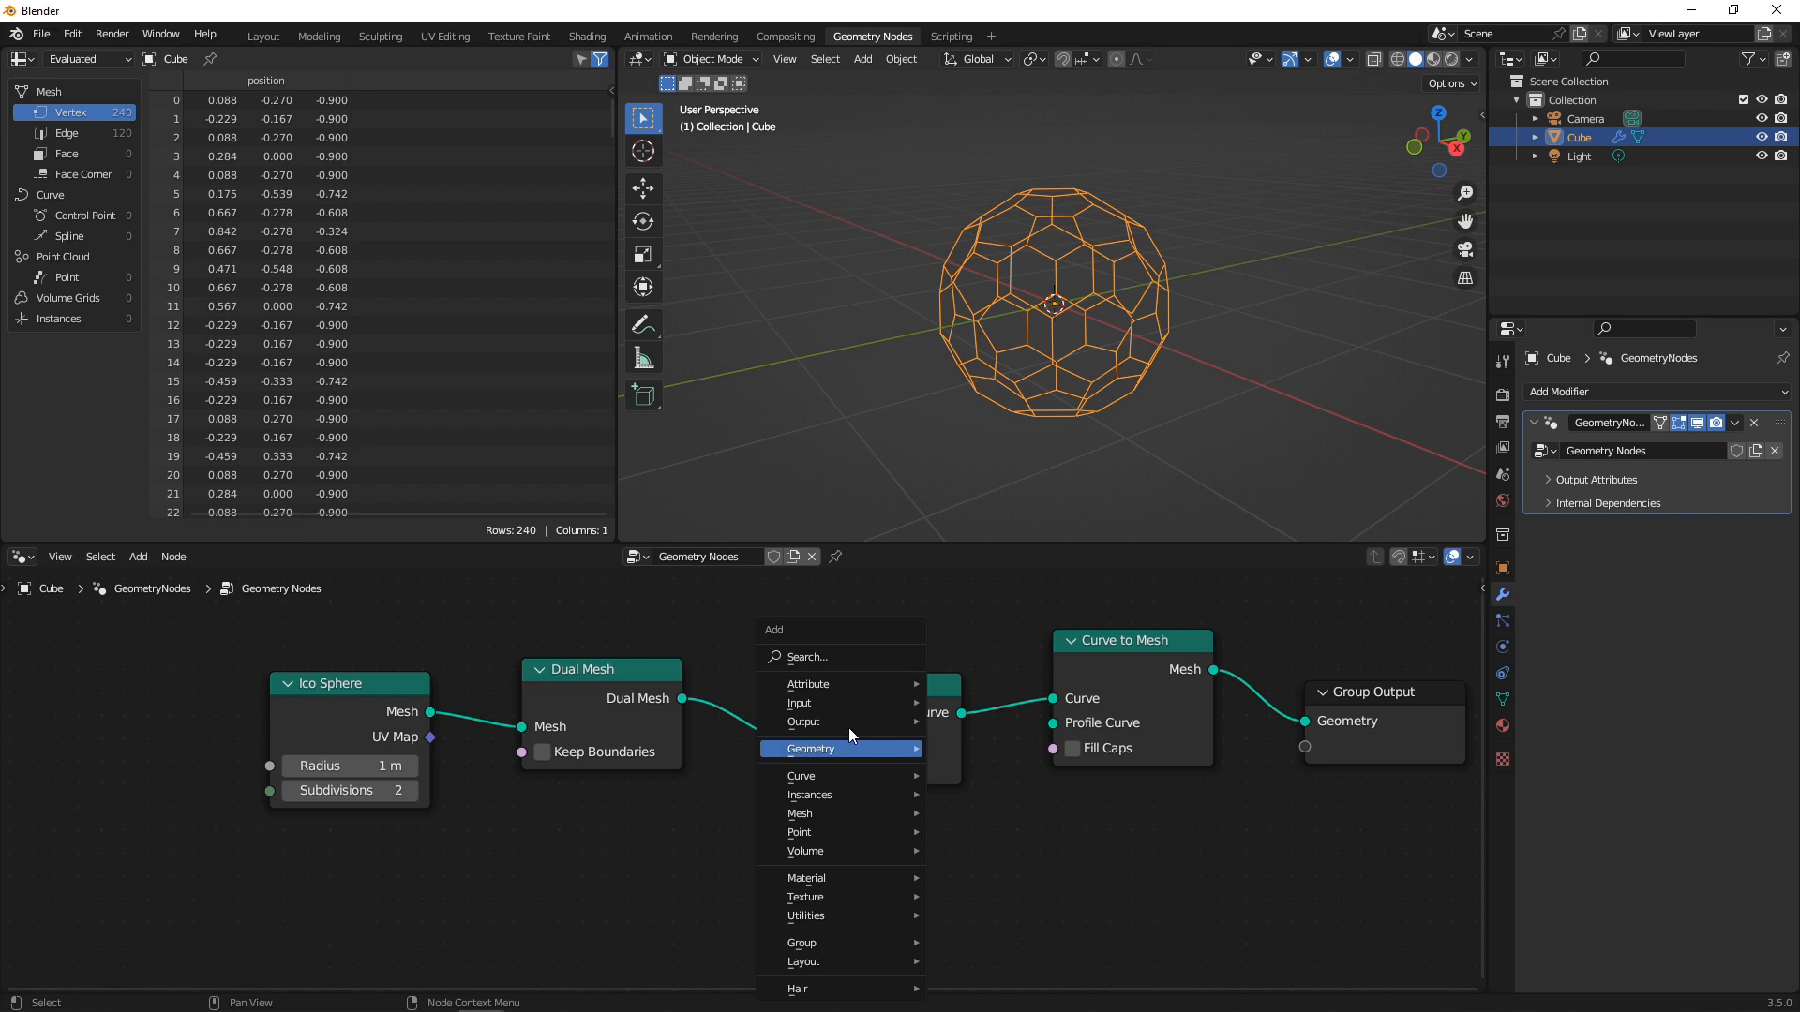
{"action": "type", "text": "CURVE"}
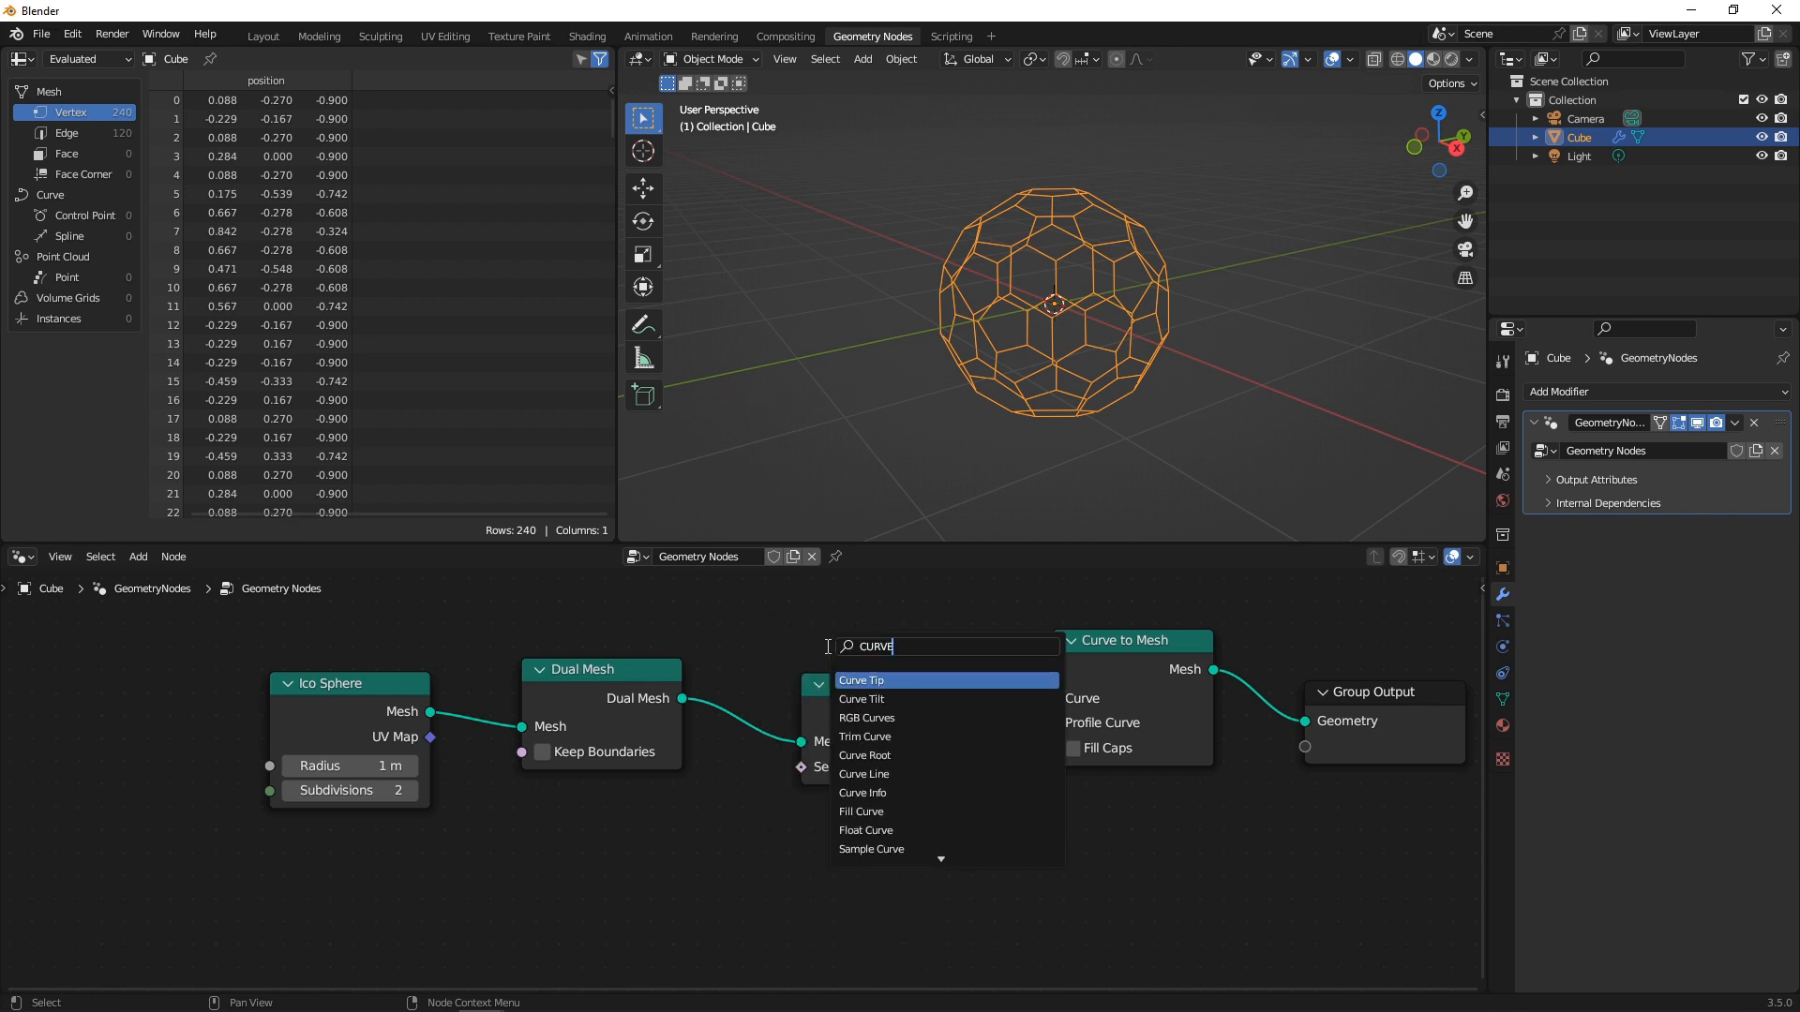
{"action": "type", "text": "CI"}
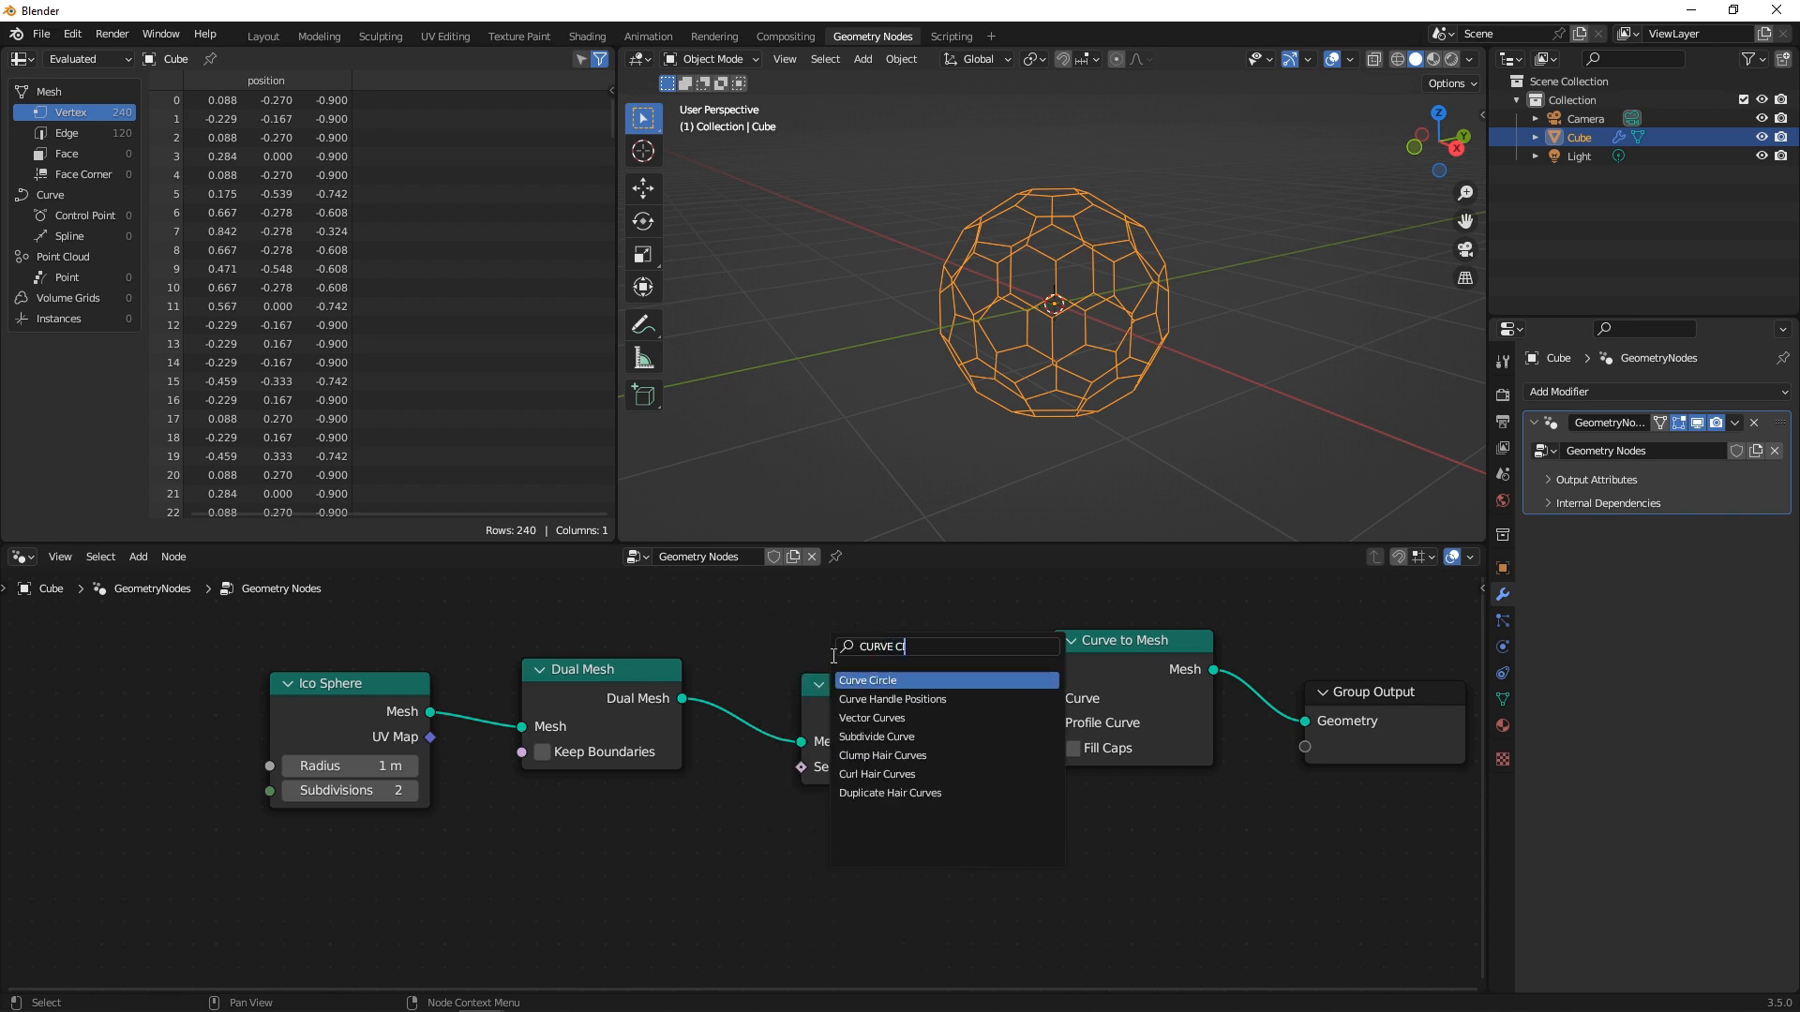
{"action": "left_click", "coordinate": [868, 679]}
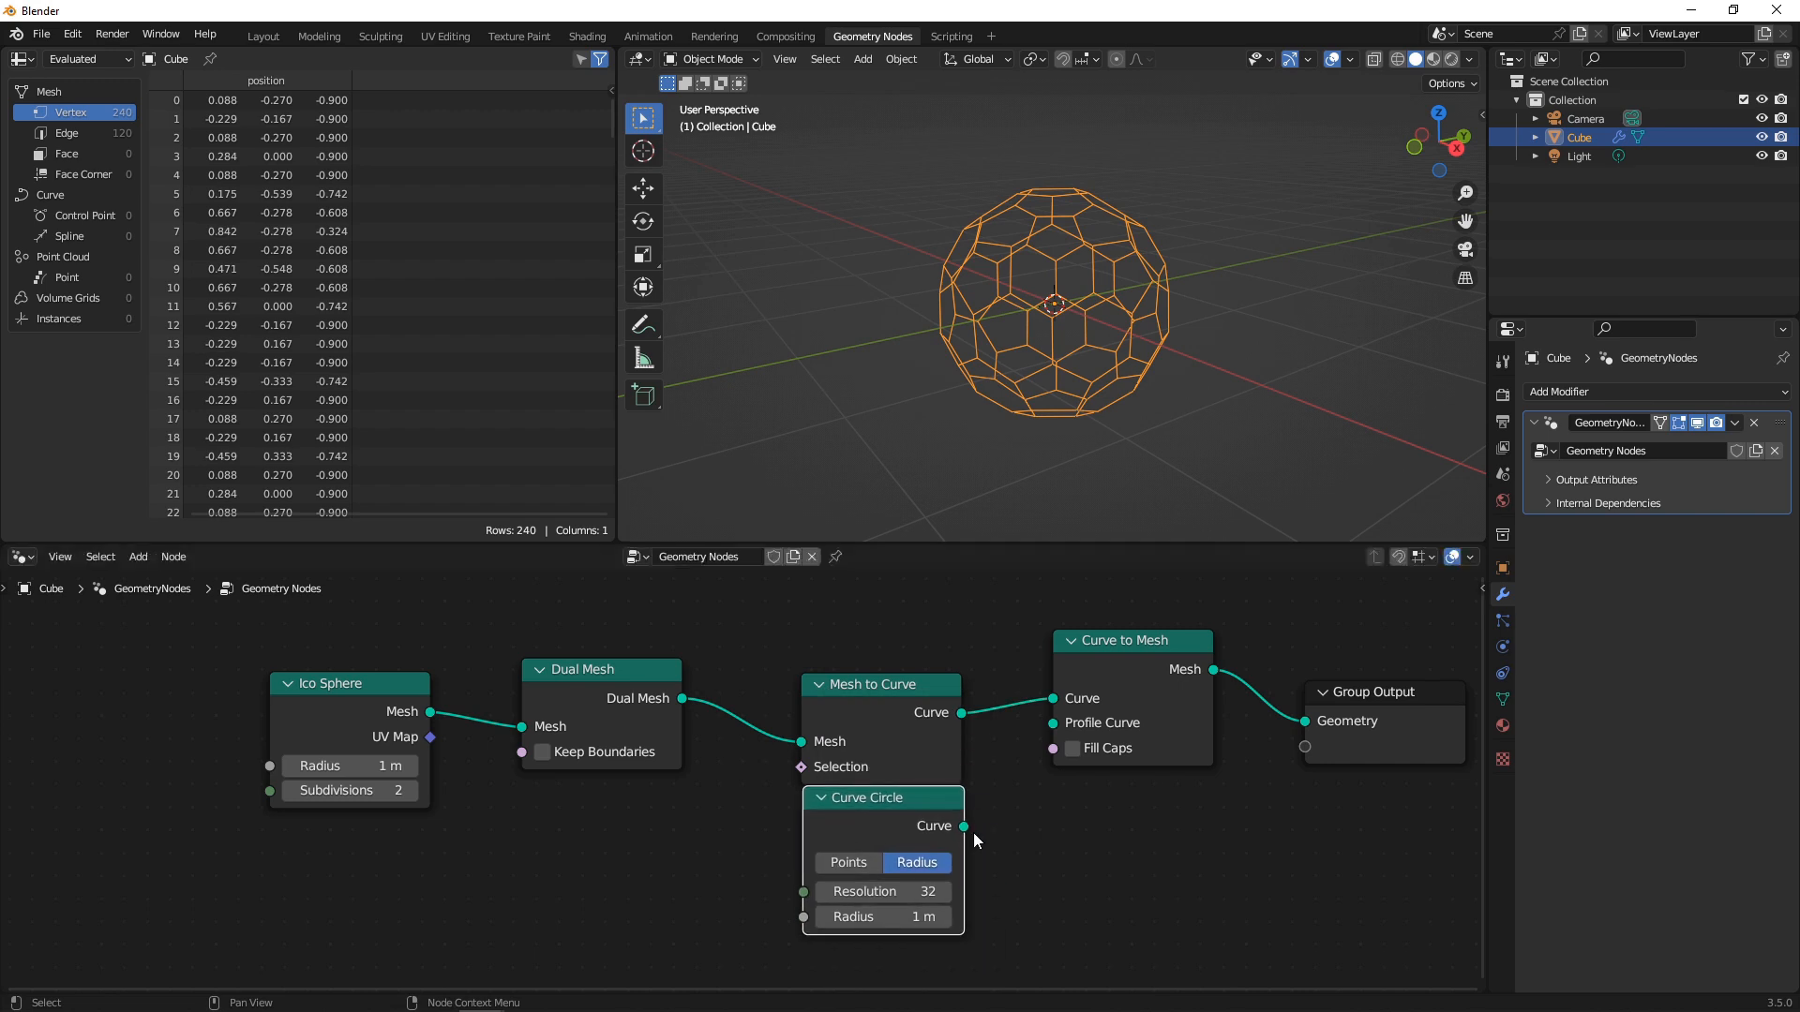
{"action": "left_click_drag", "start_coordinate": [964, 825], "coordinate": [1050, 724]}
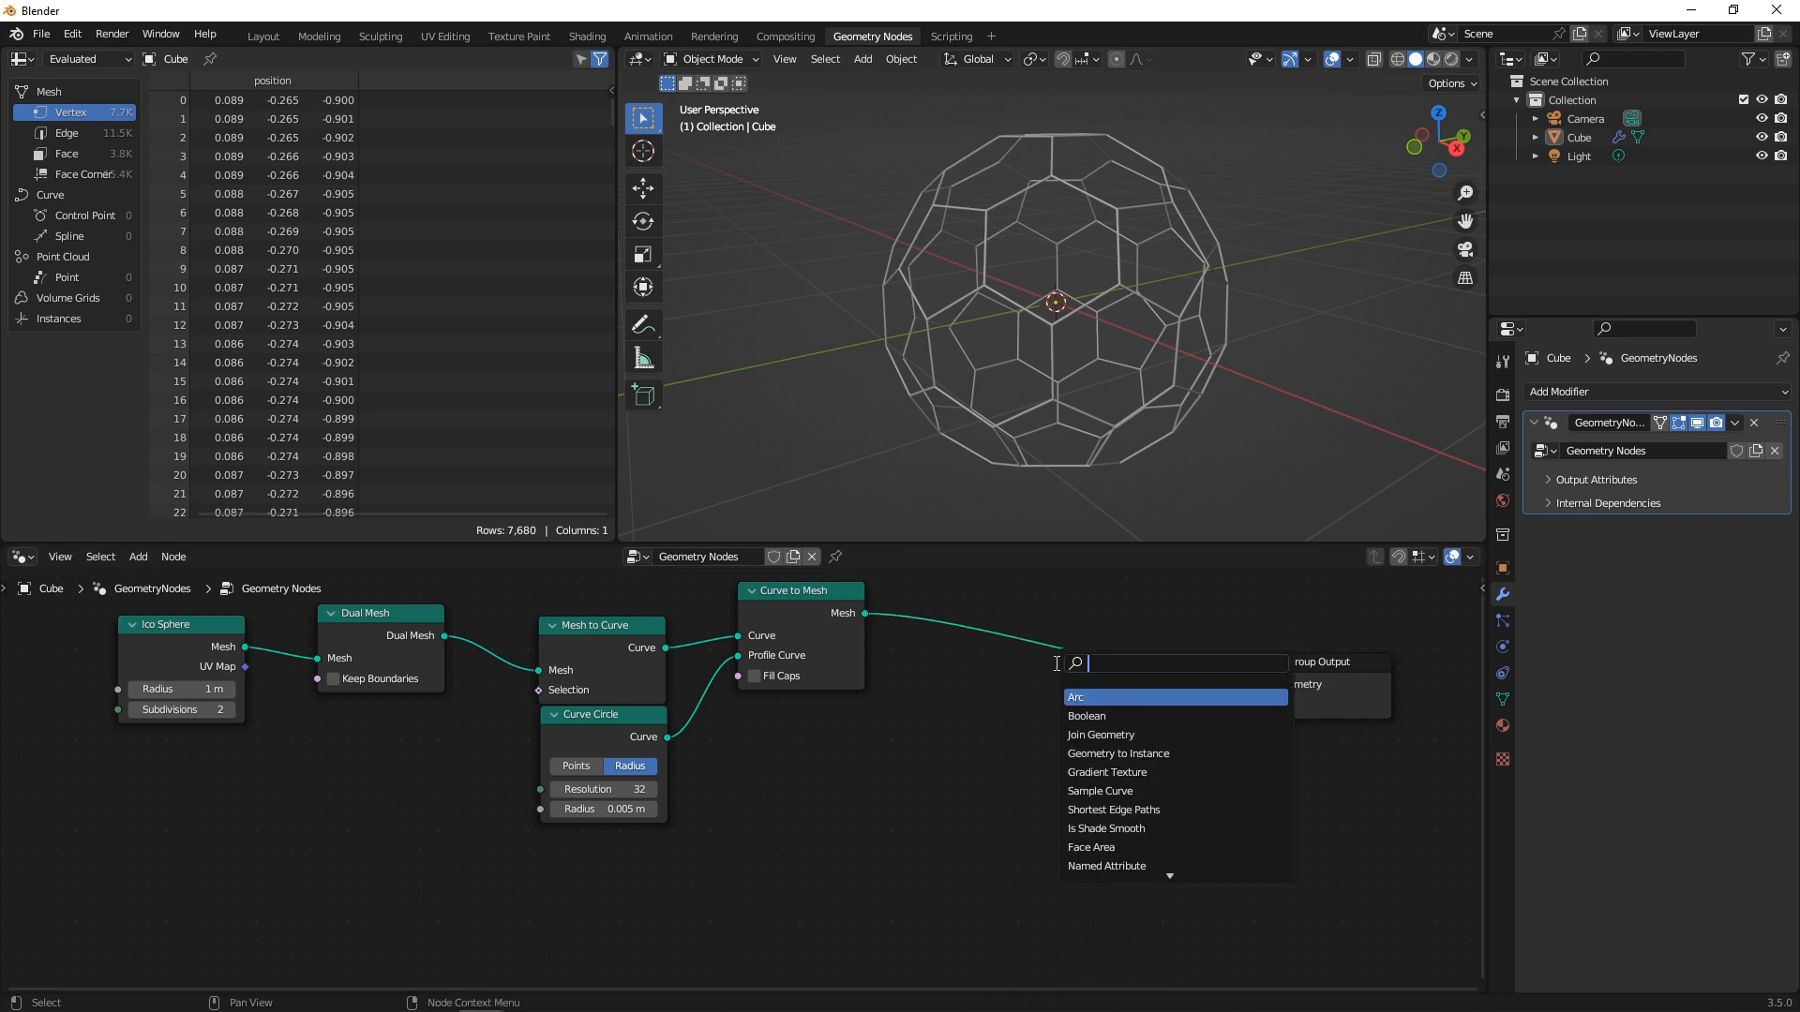
- Add a Set Material node after the wireframe tube
{"action": "type", "text": "SET MAT"}
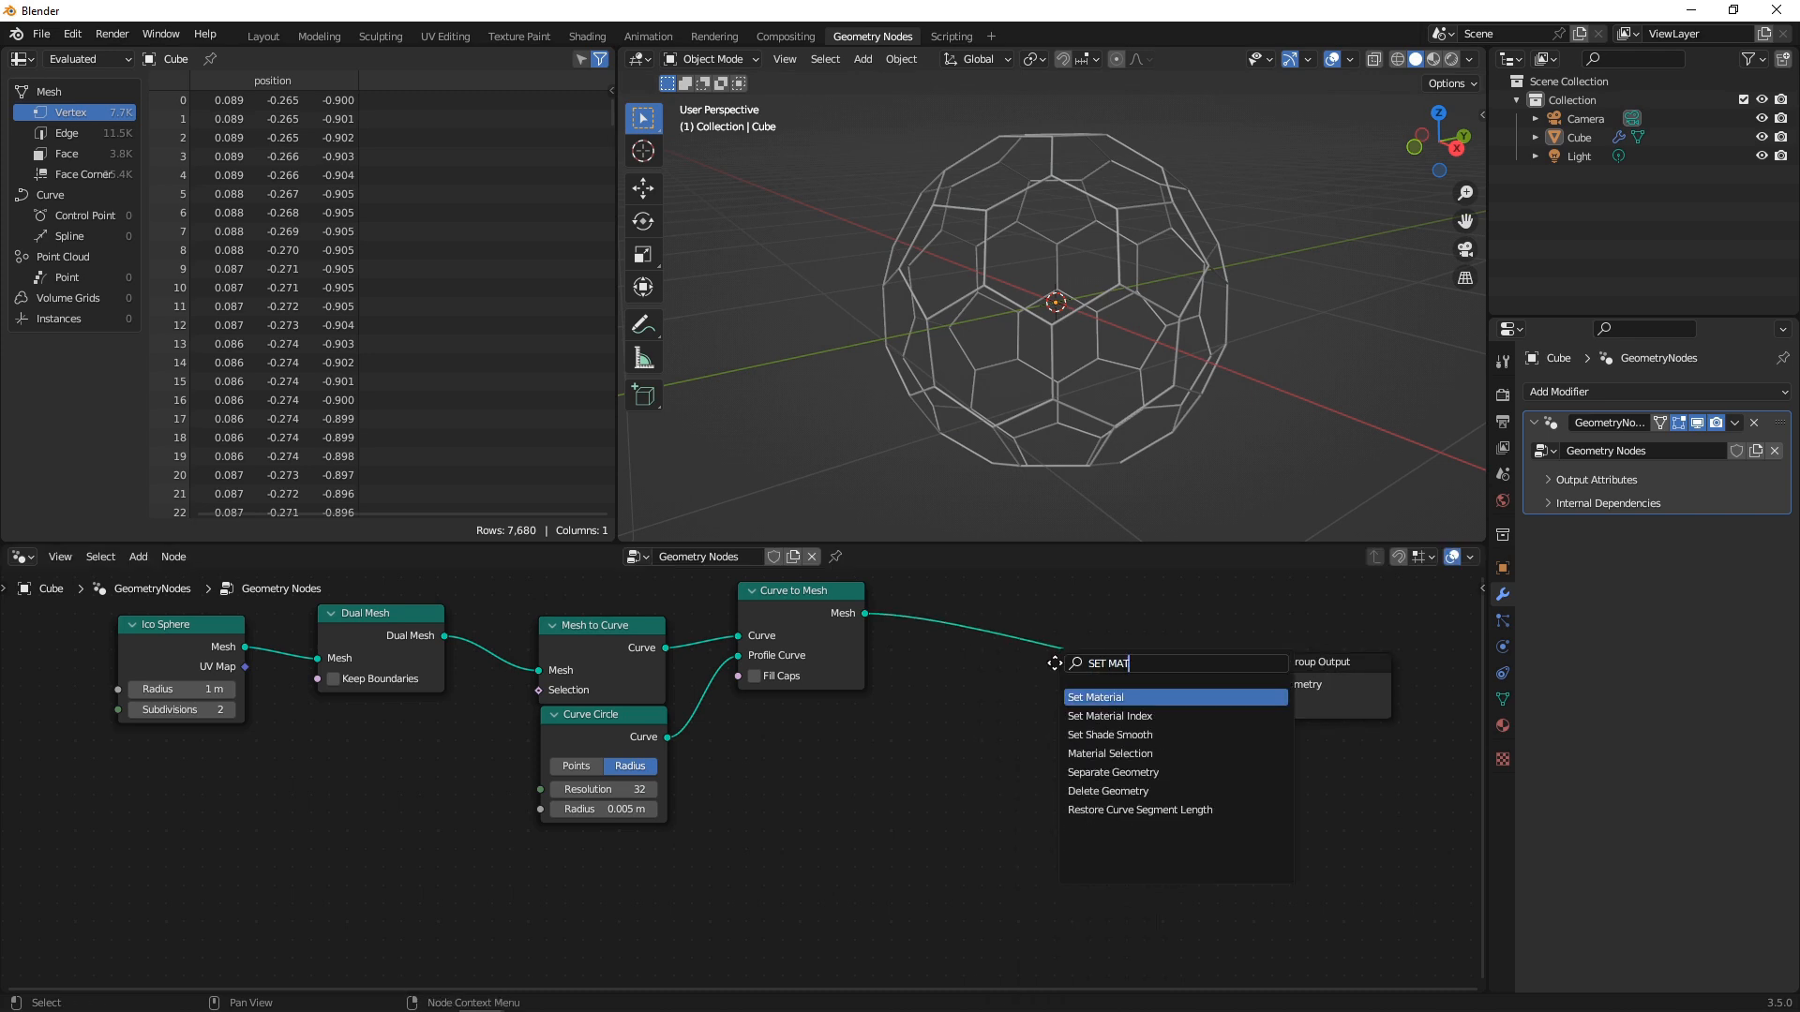
{"action": "left_click", "coordinate": [1097, 697]}
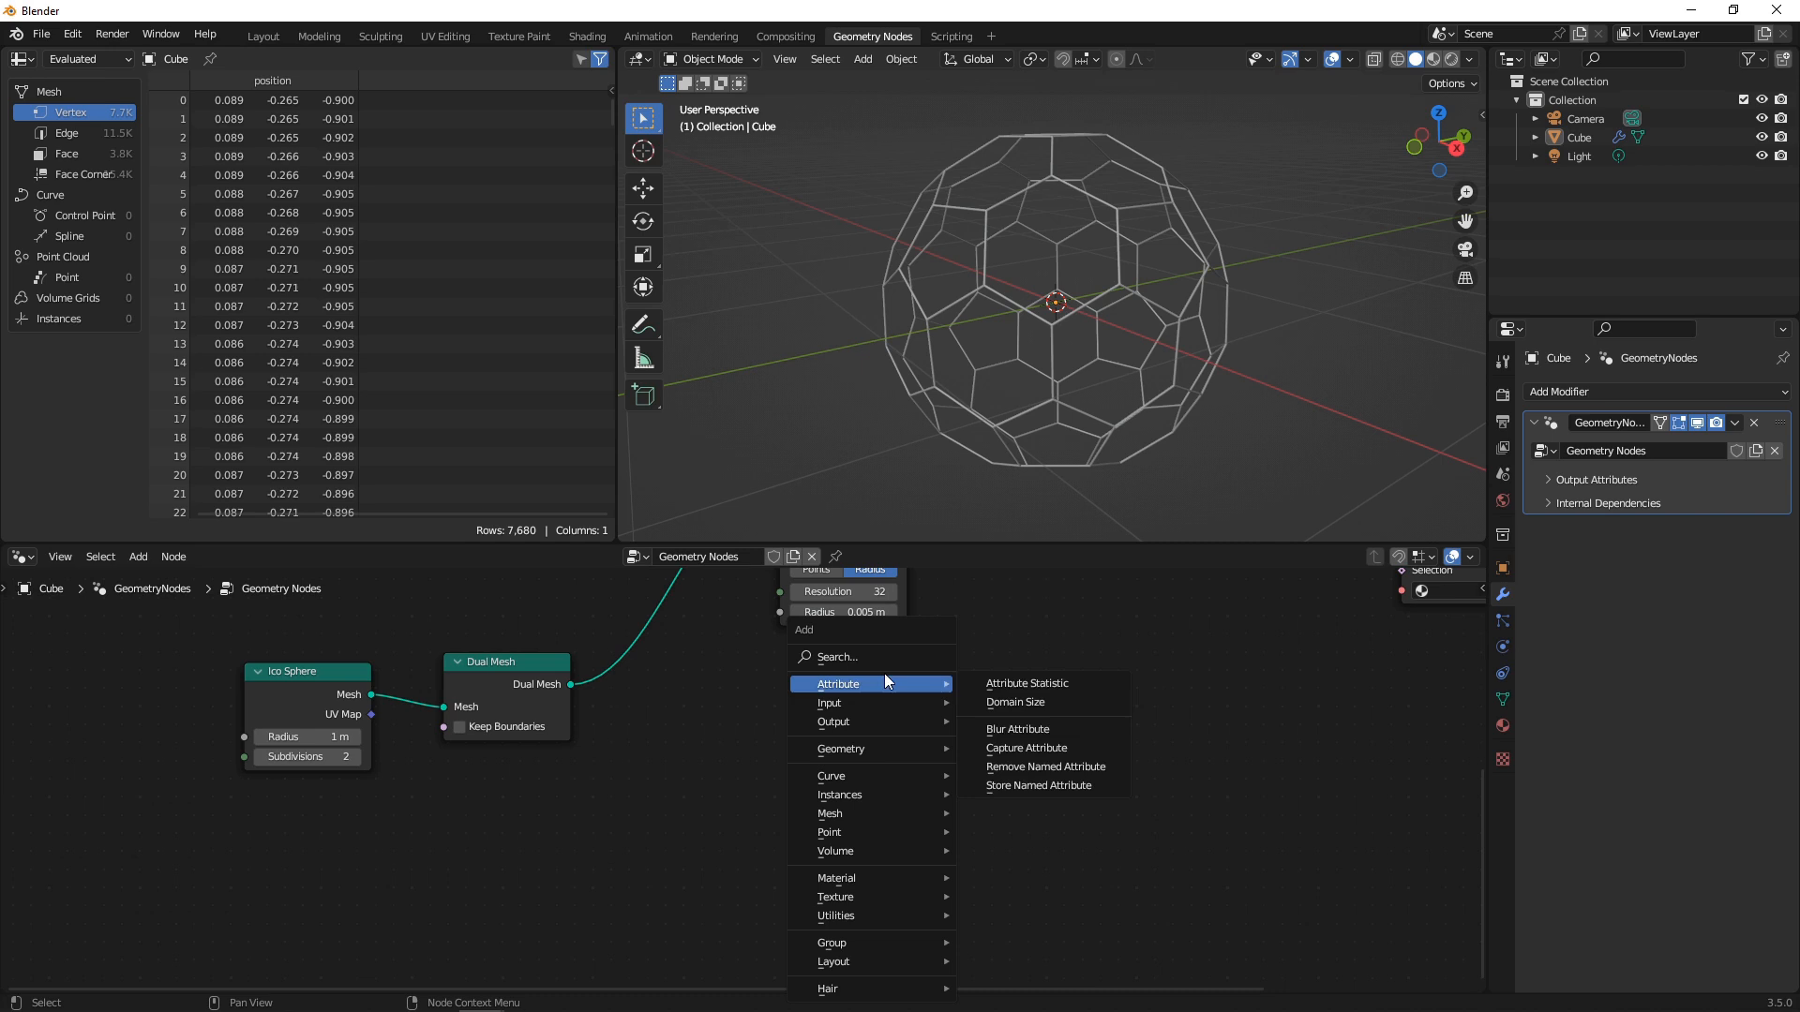
- Realize the dual mesh and merge it with the wireframe through a Join Geometry node
{"action": "type", "text": "RELIAS"}
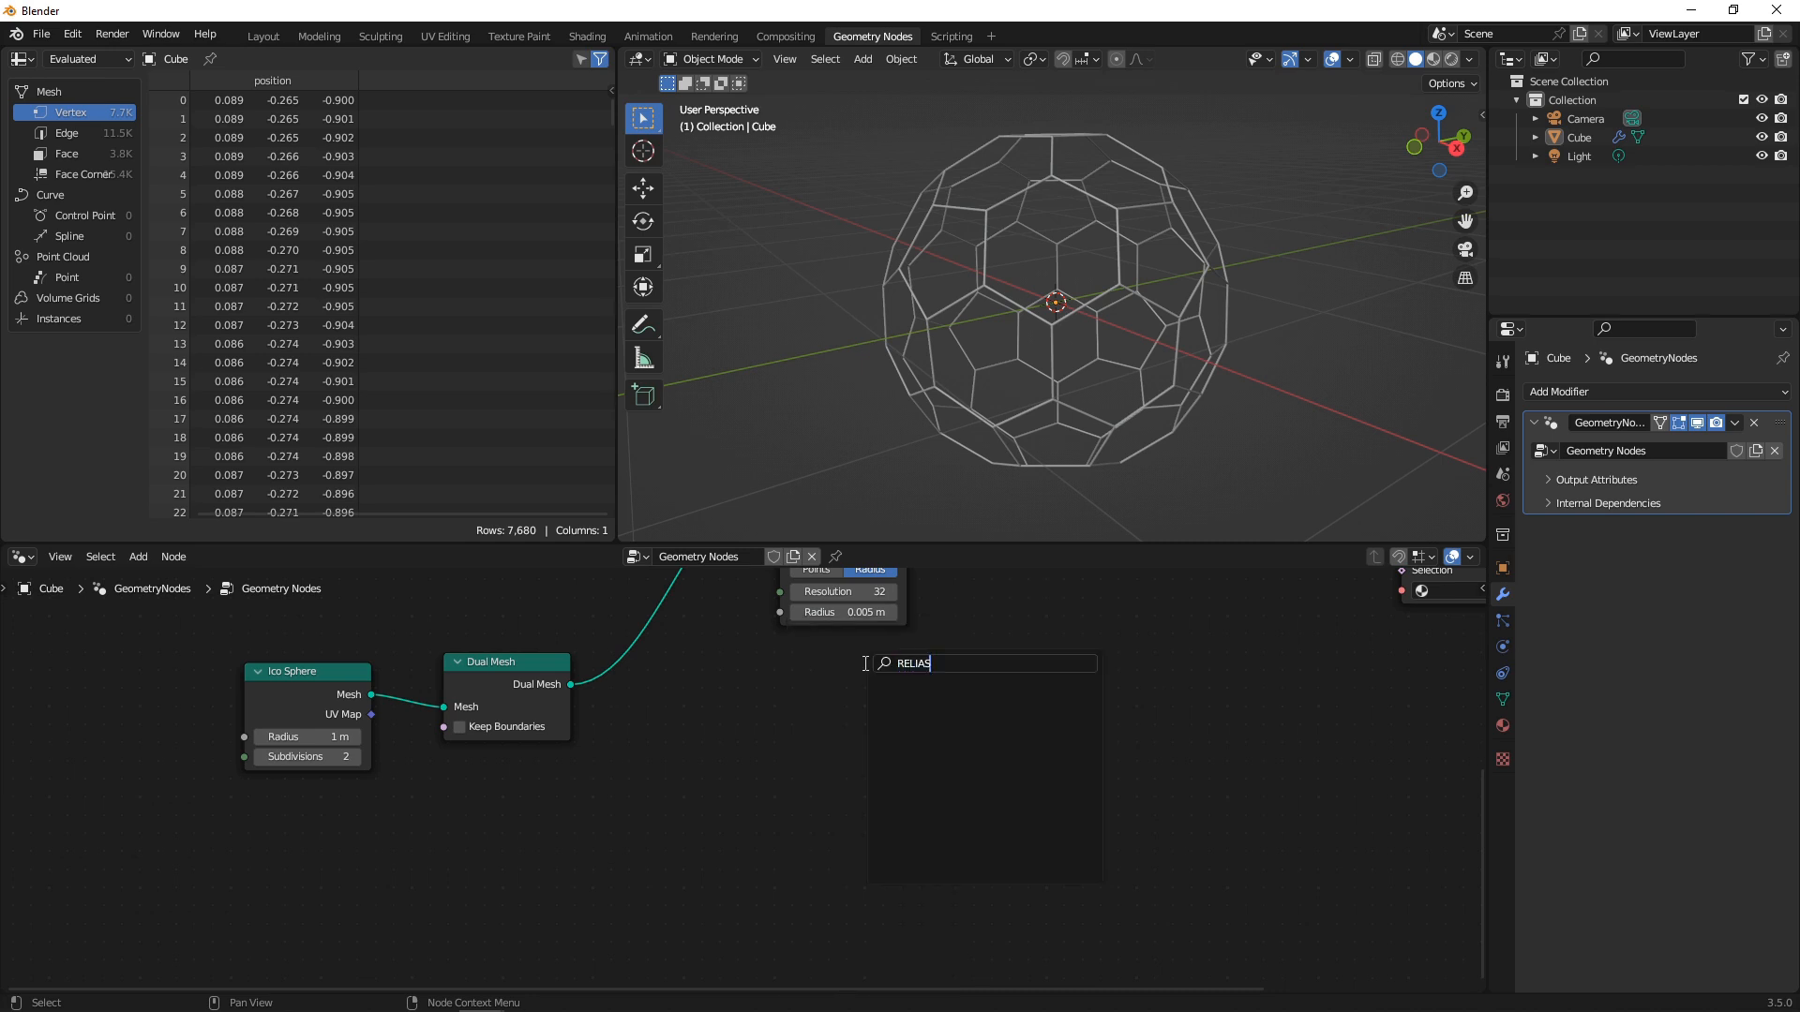
{"action": "left_click", "coordinate": [911, 663]}
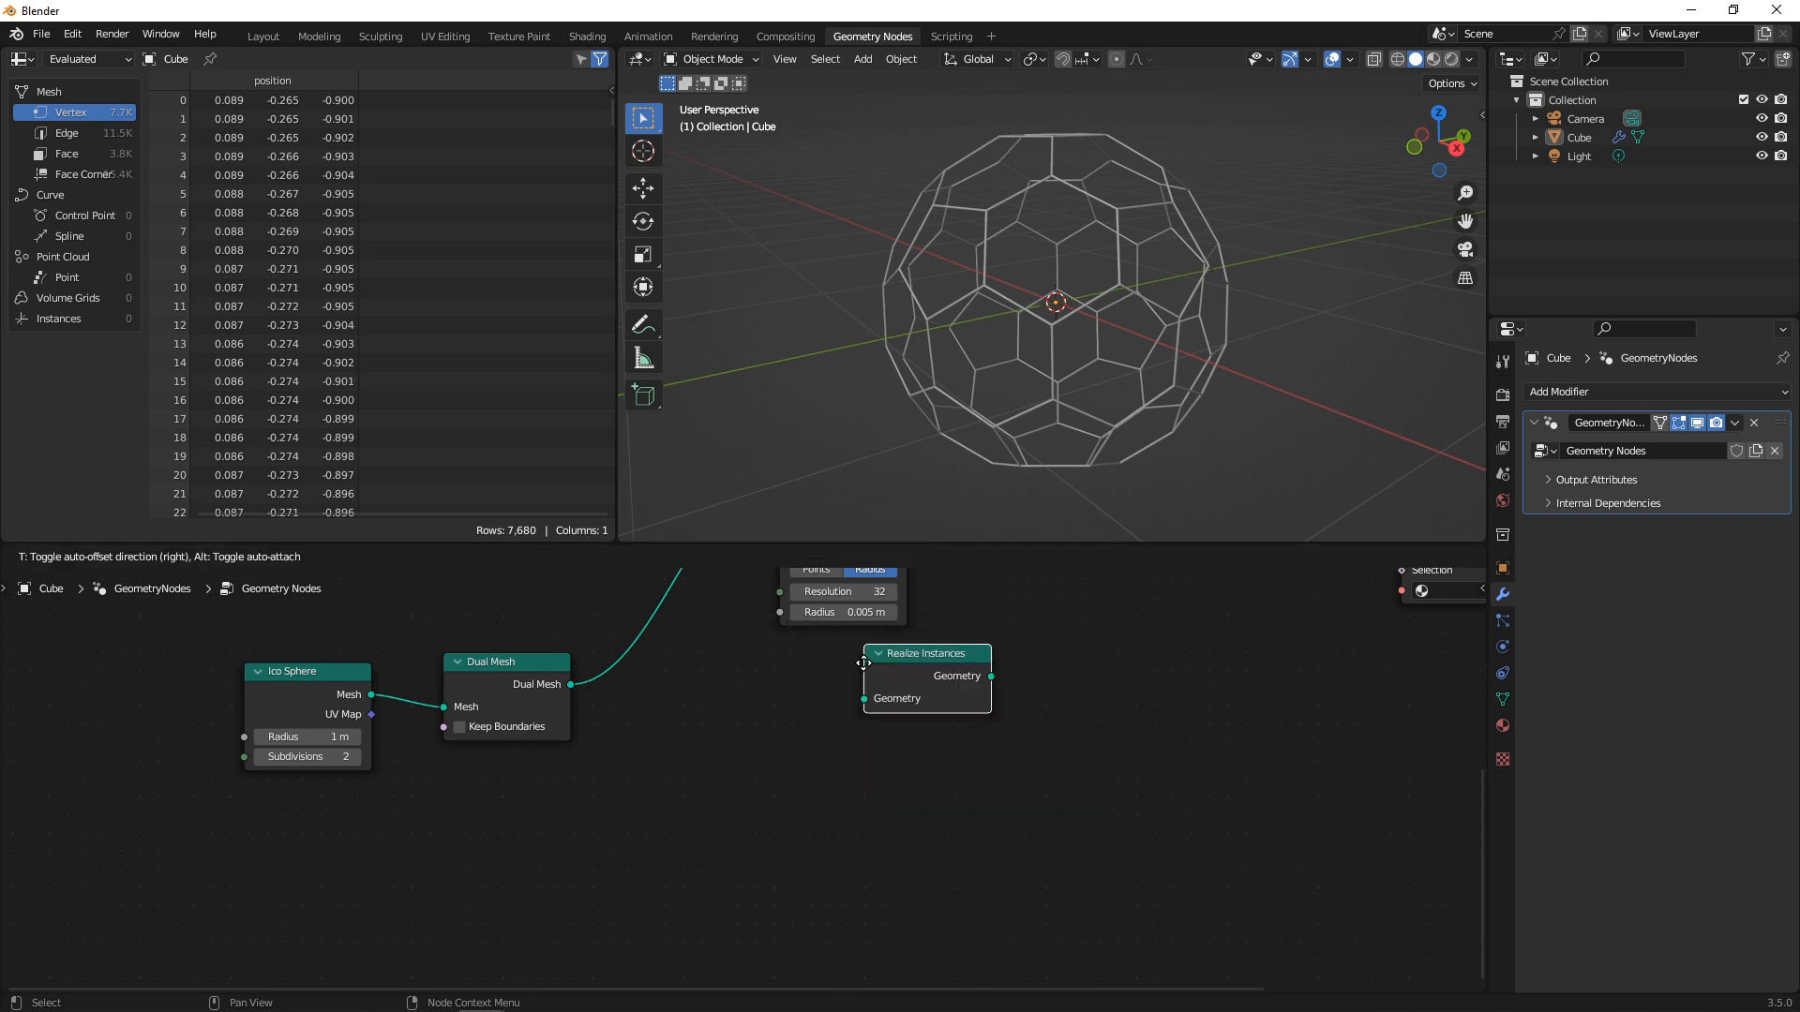
{"action": "left_click_drag", "start_coordinate": [926, 653], "coordinate": [678, 707]}
{"action": "type", "text": "j"}
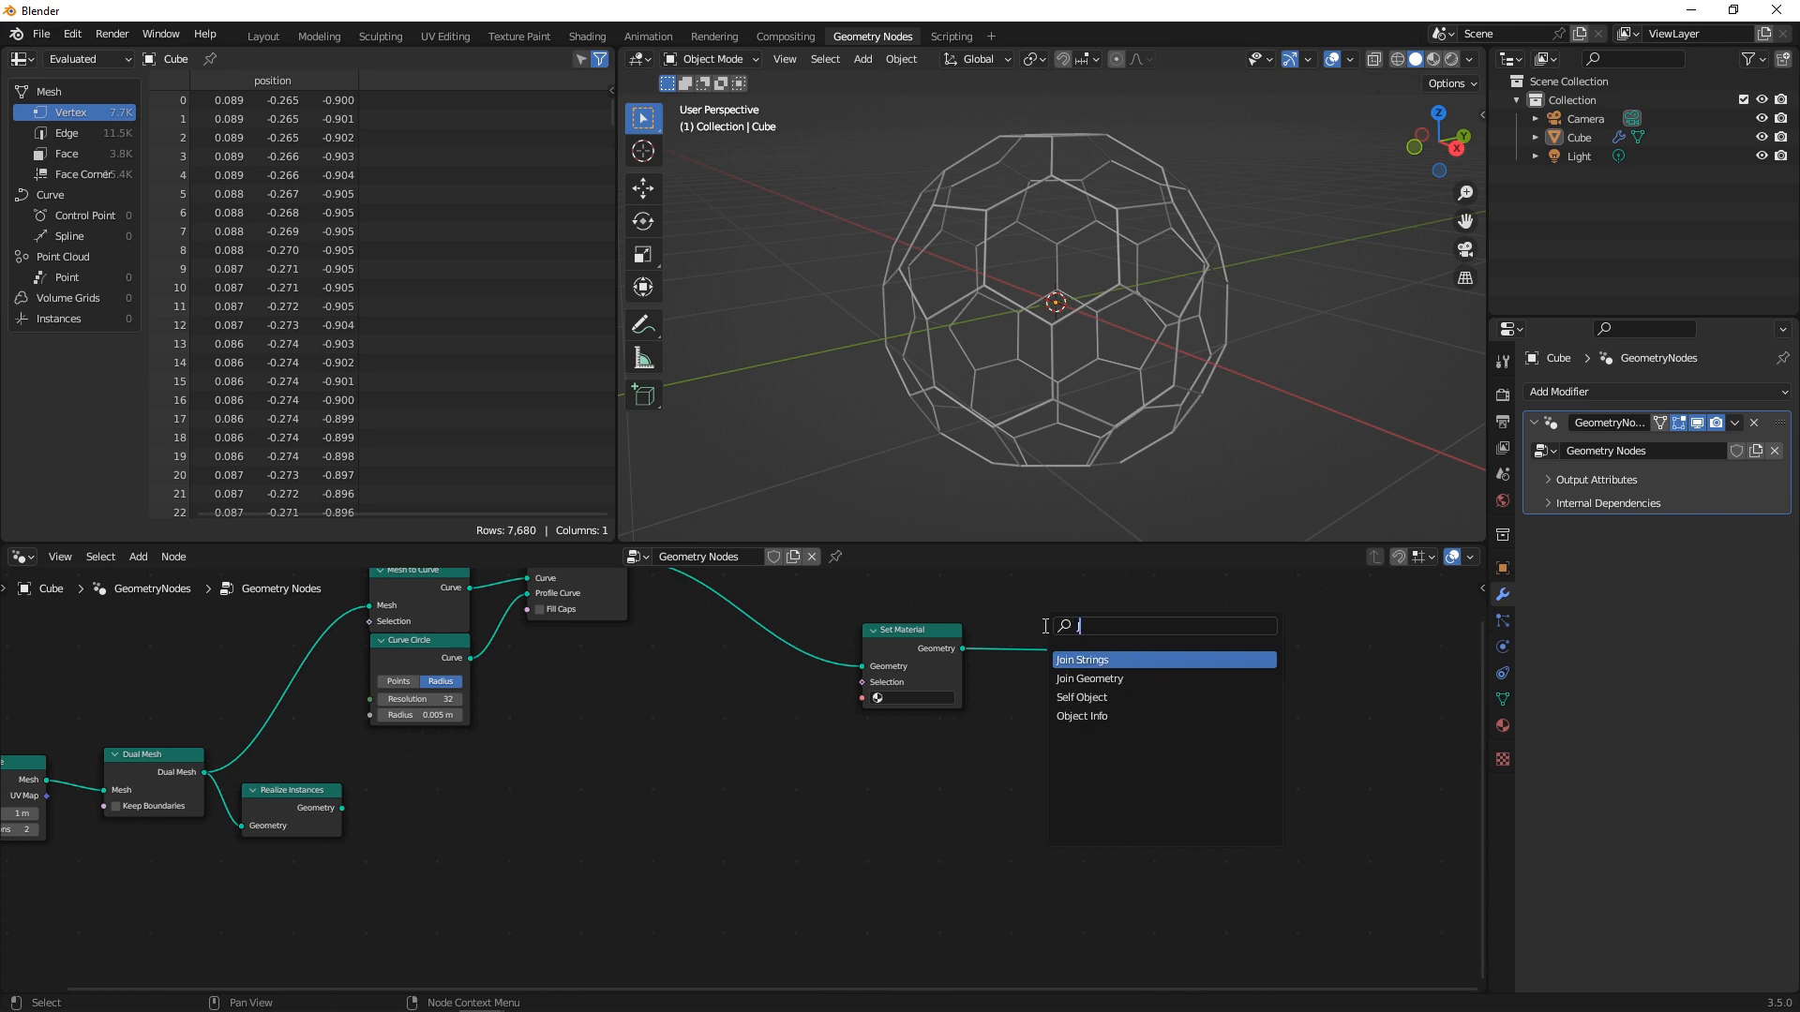
{"action": "left_click", "coordinate": [1087, 678]}
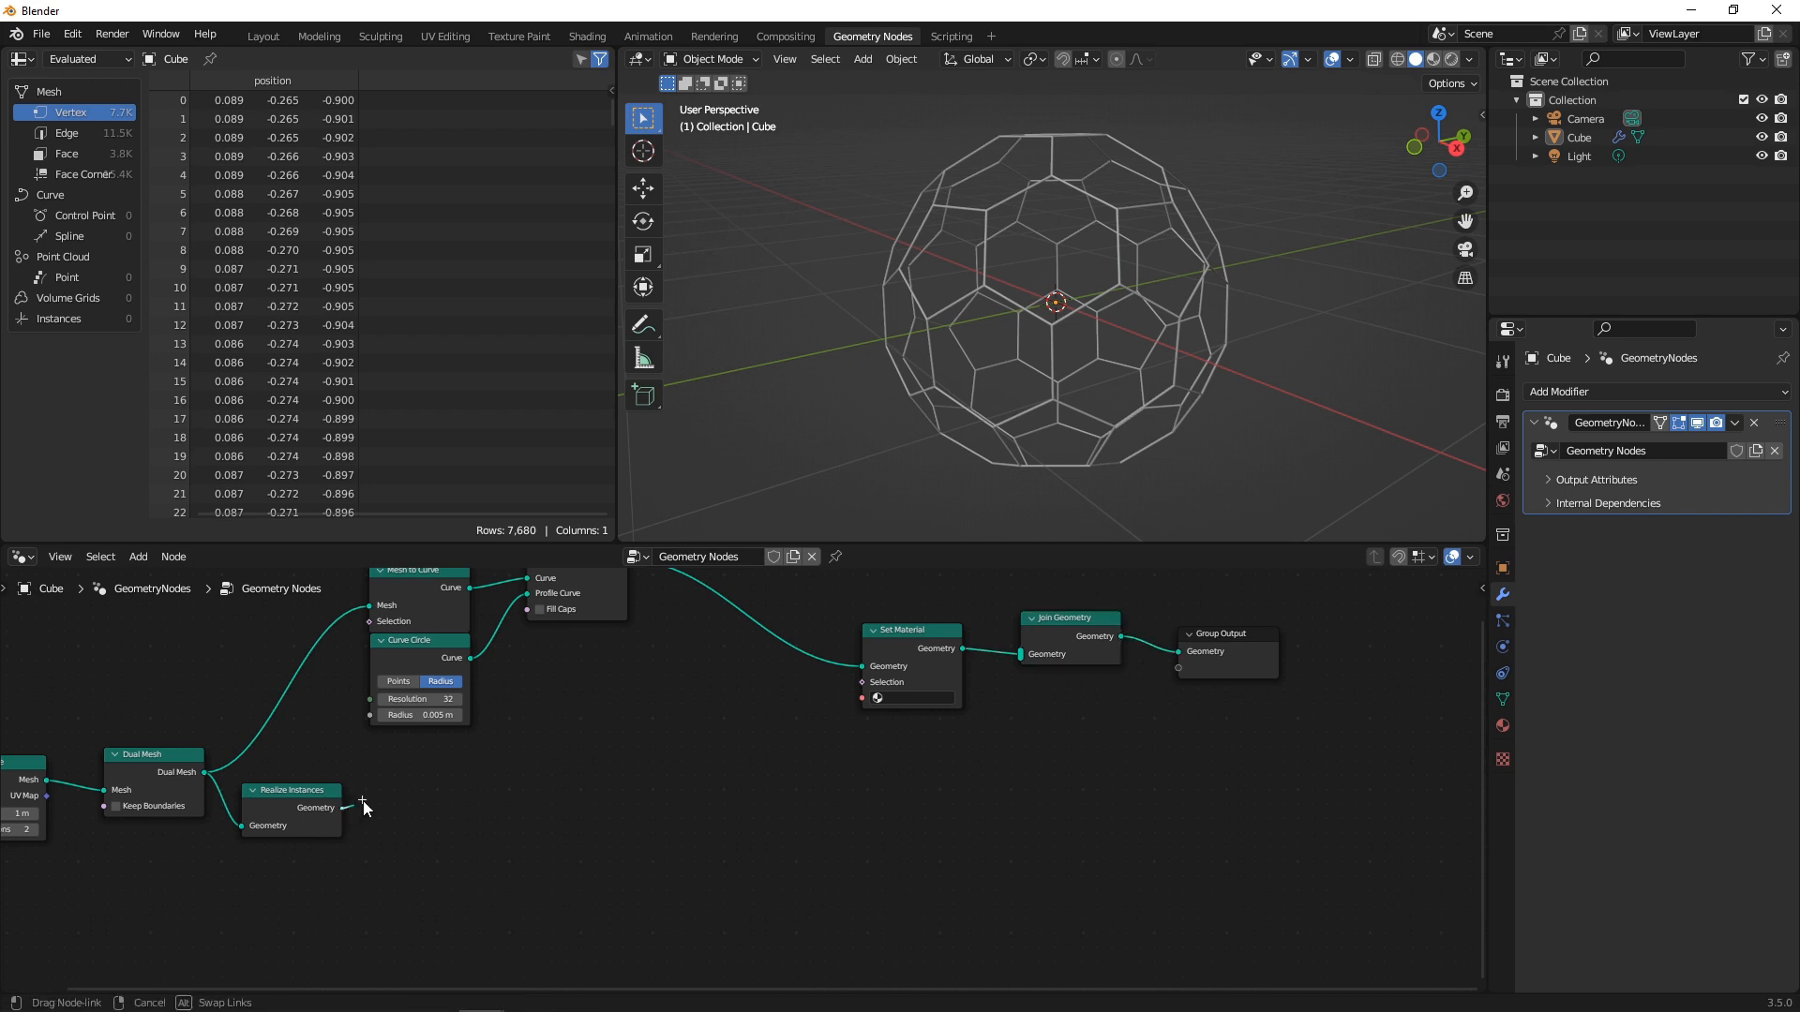
{"action": "left_click_drag", "start_coordinate": [345, 806], "coordinate": [860, 666]}
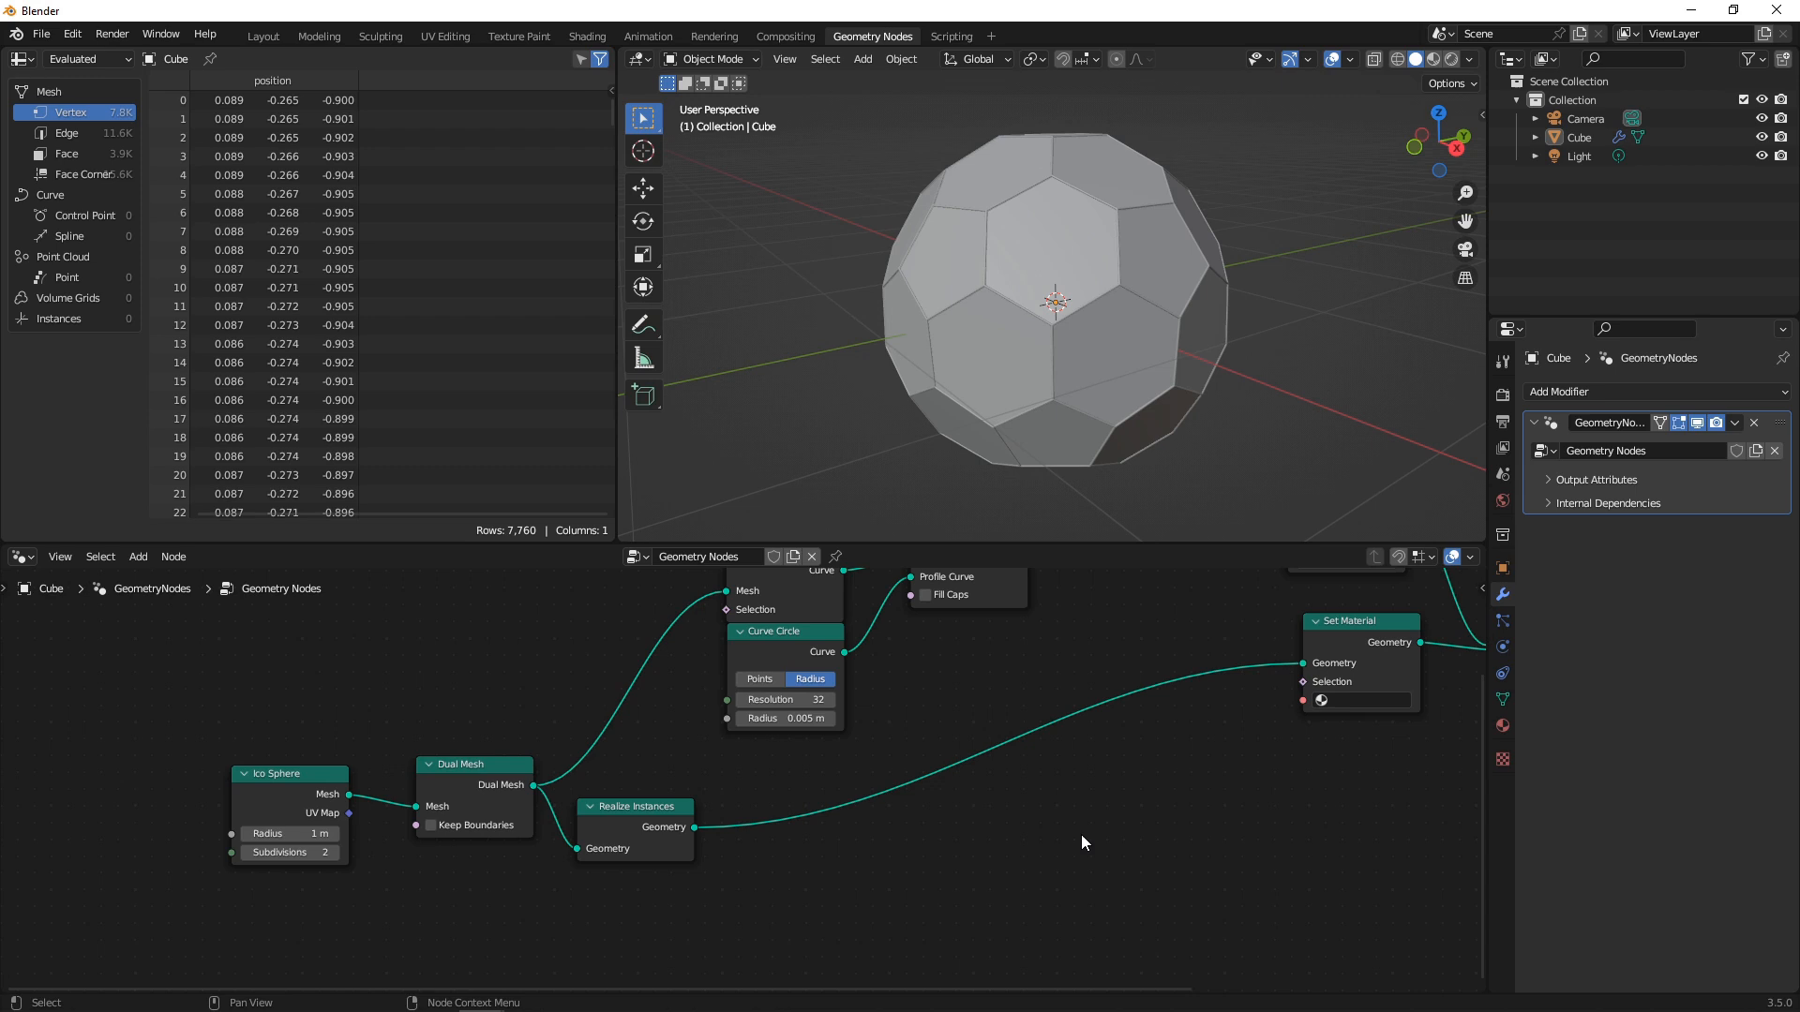
- Insert Split Edges then Scale Elements (Face, Uniform, 0.8) to shrink each panel
{"action": "left_click", "coordinate": [137, 555]}
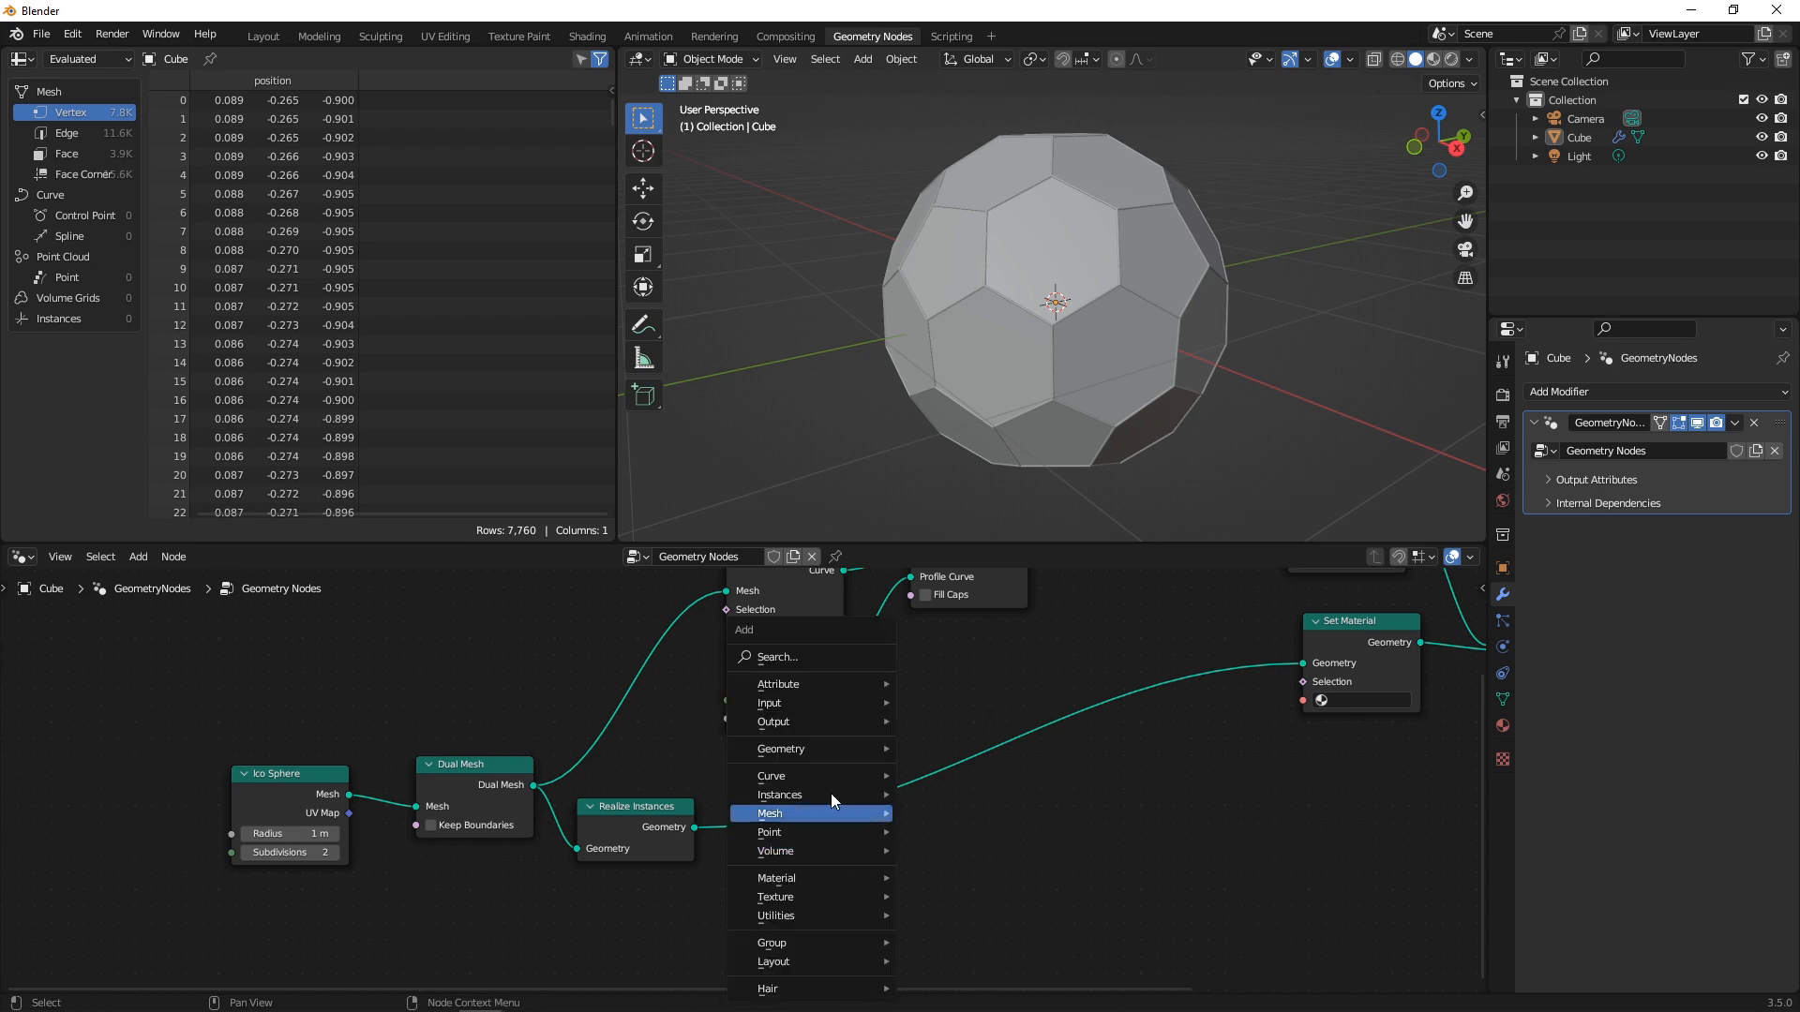
{"action": "type", "text": "SPL"}
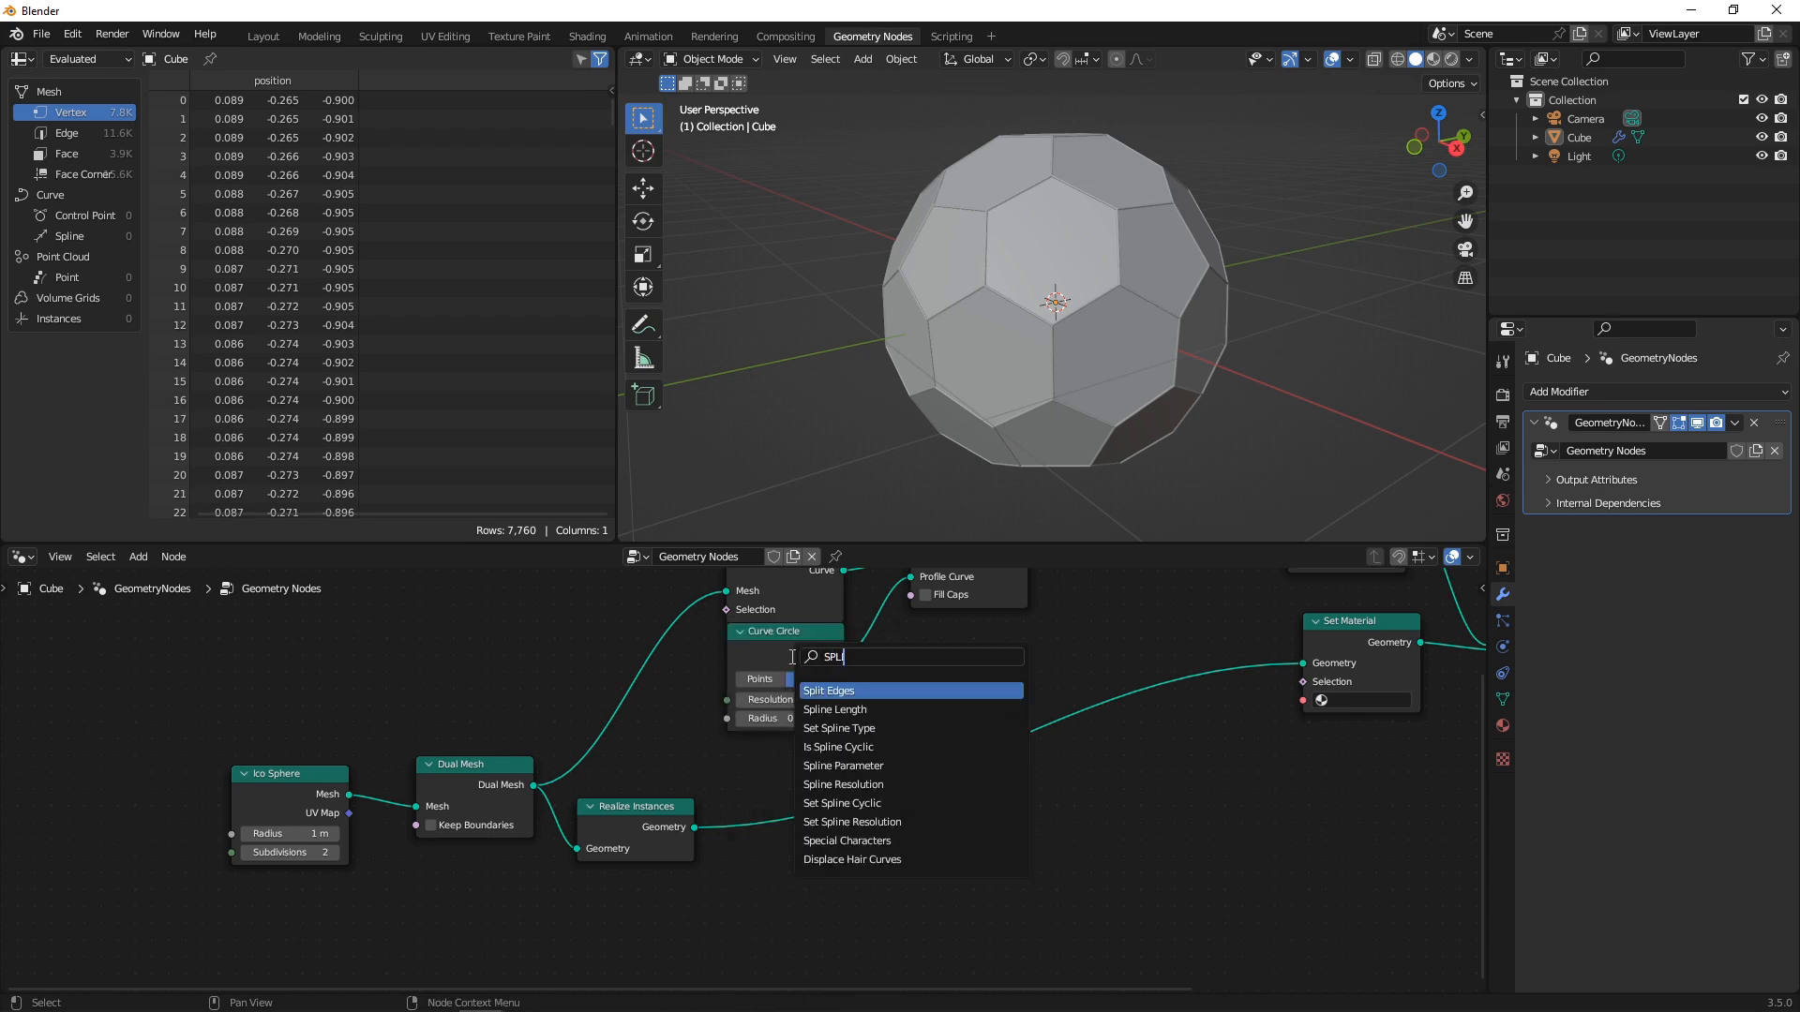
{"action": "left_click", "coordinate": [829, 690]}
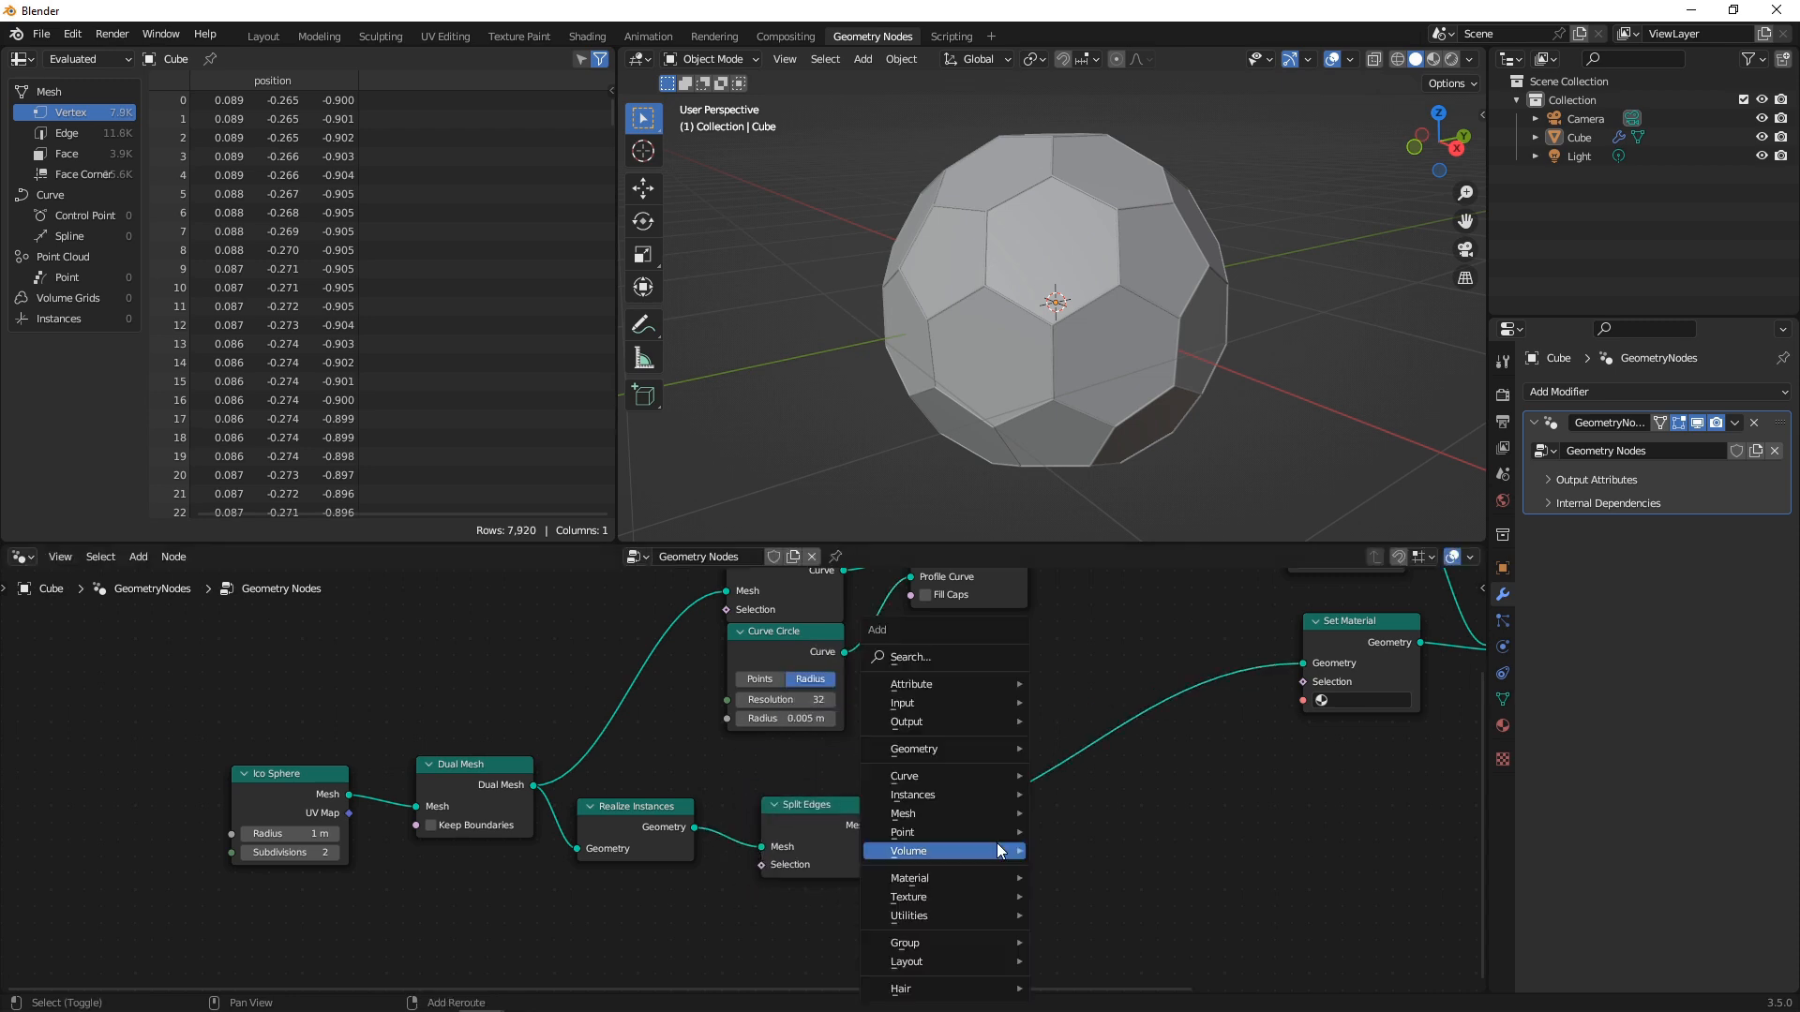
{"action": "type", "text": "SCA"}
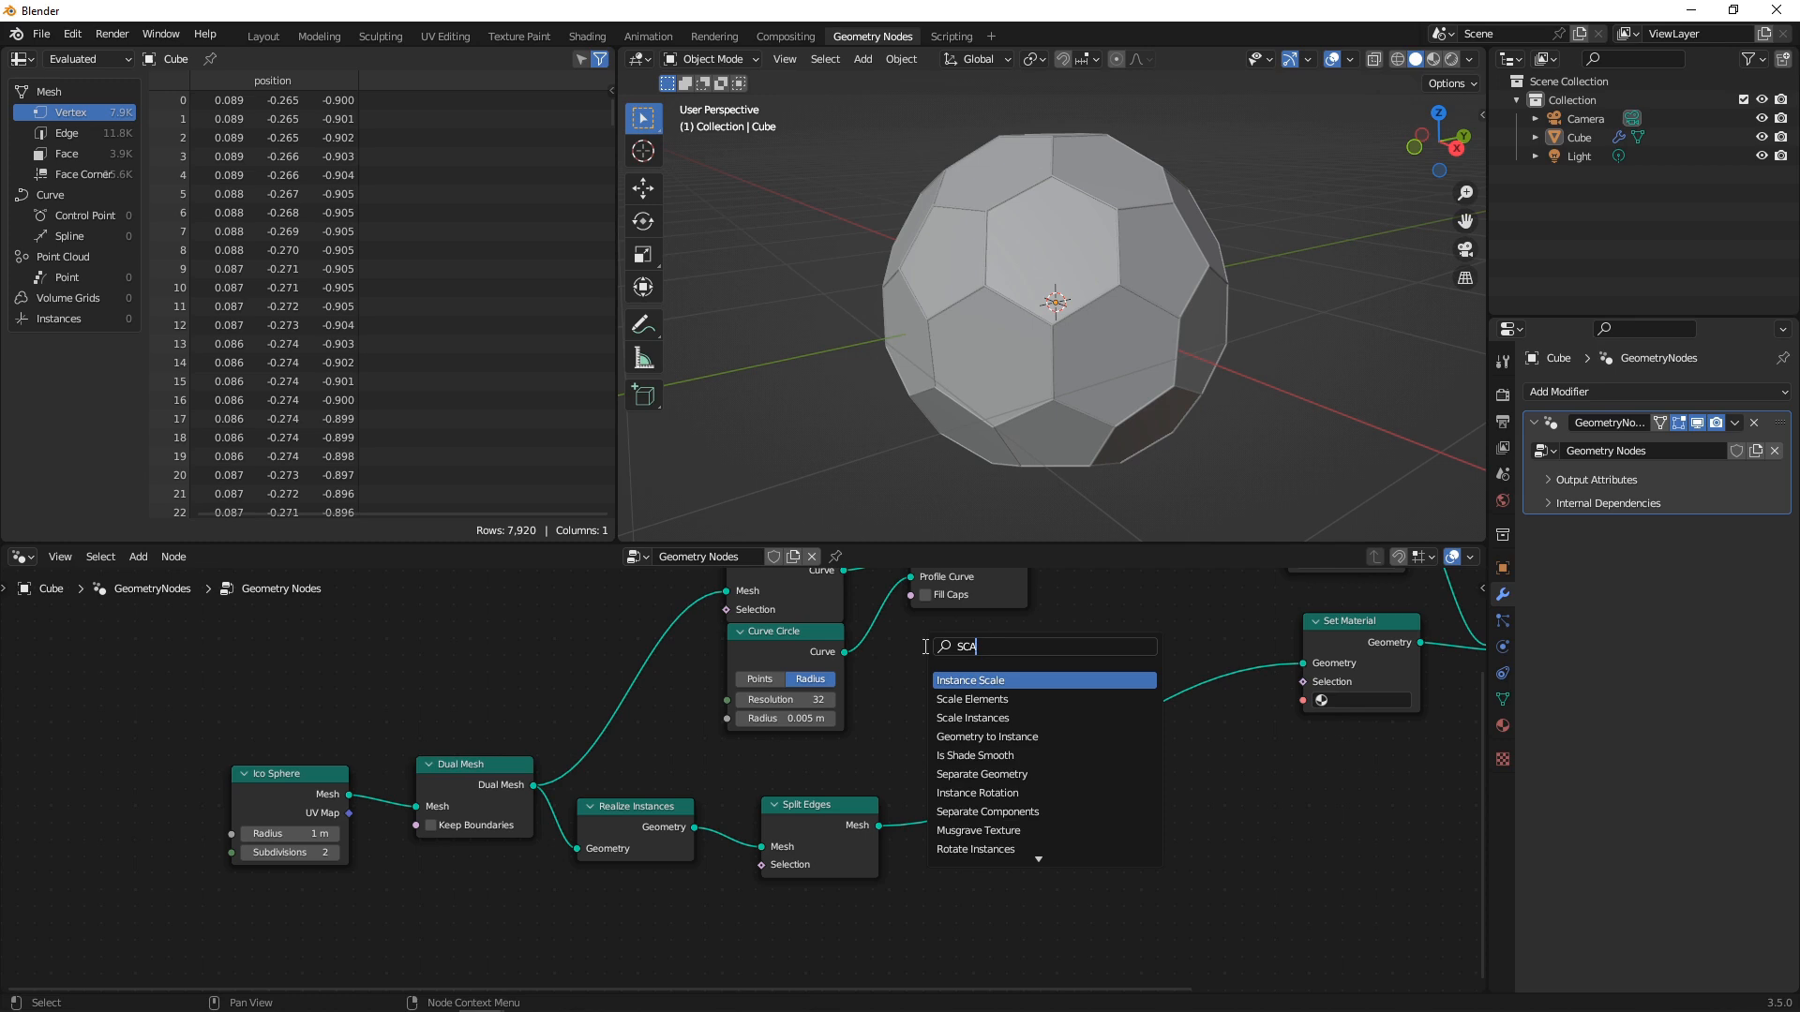
{"action": "left_click", "coordinate": [990, 679]}
{"action": "type", "text": "s"}
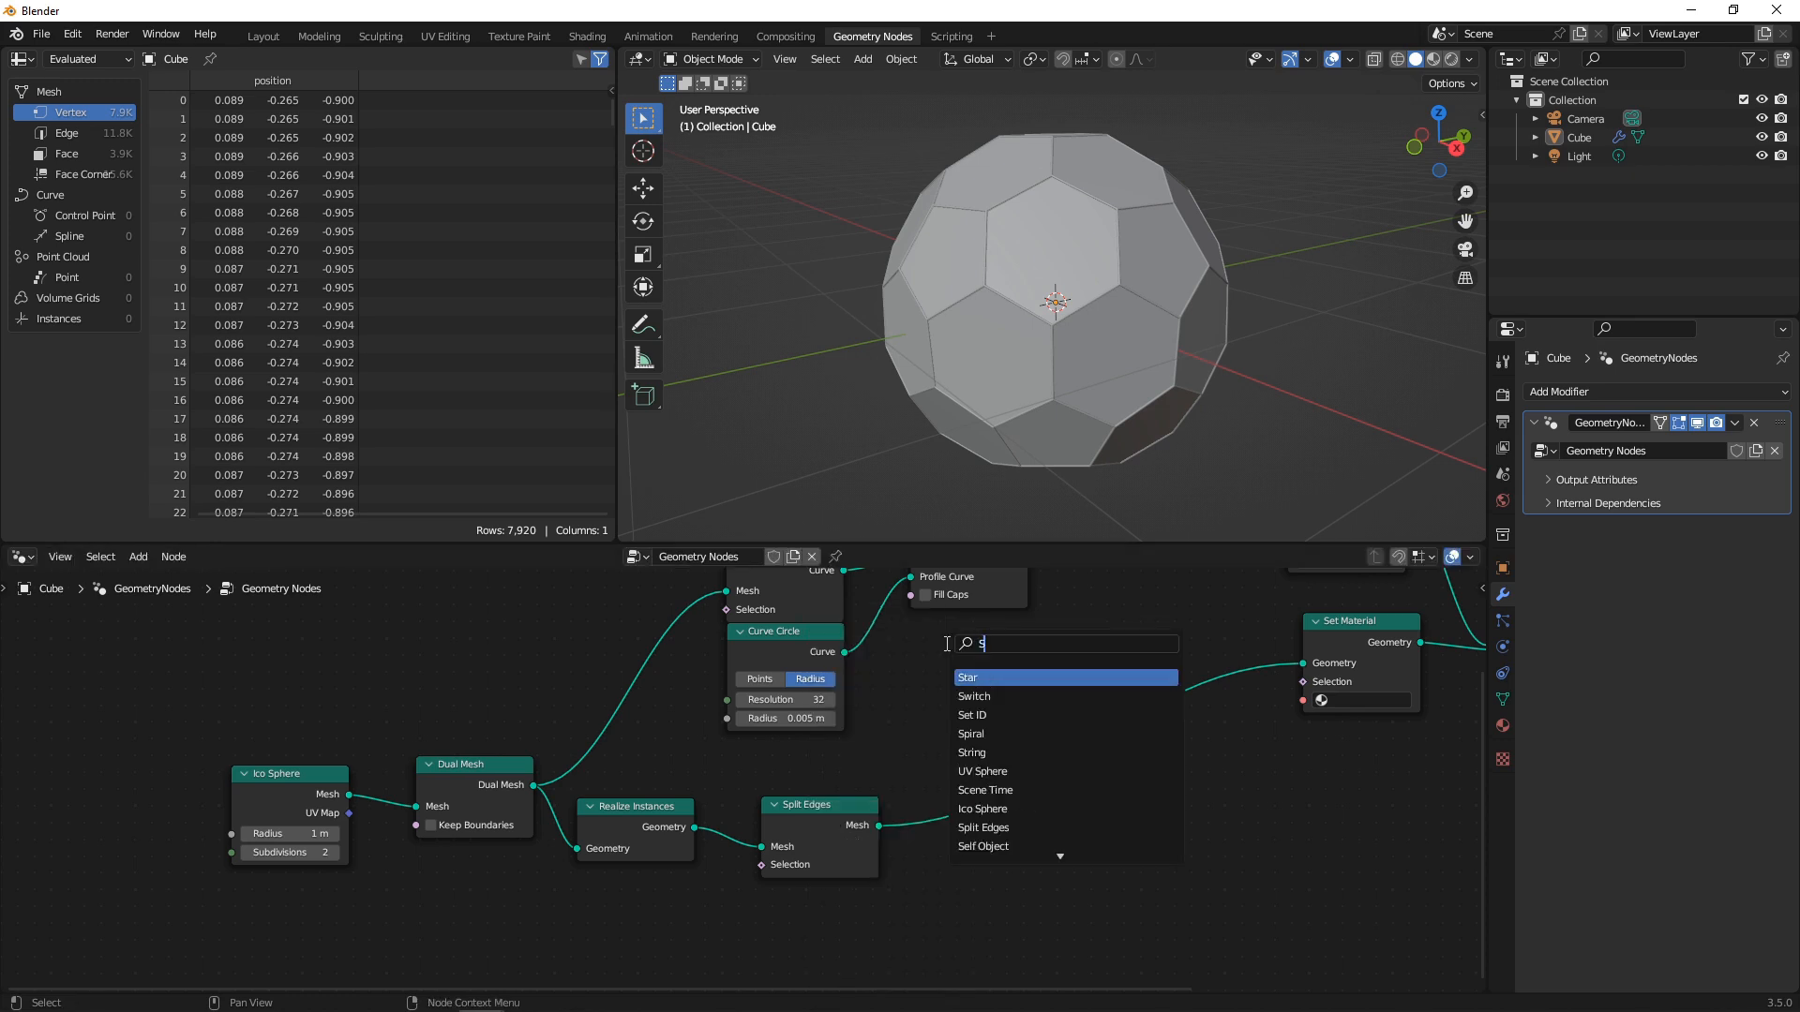
{"action": "left_click", "coordinate": [1000, 677]}
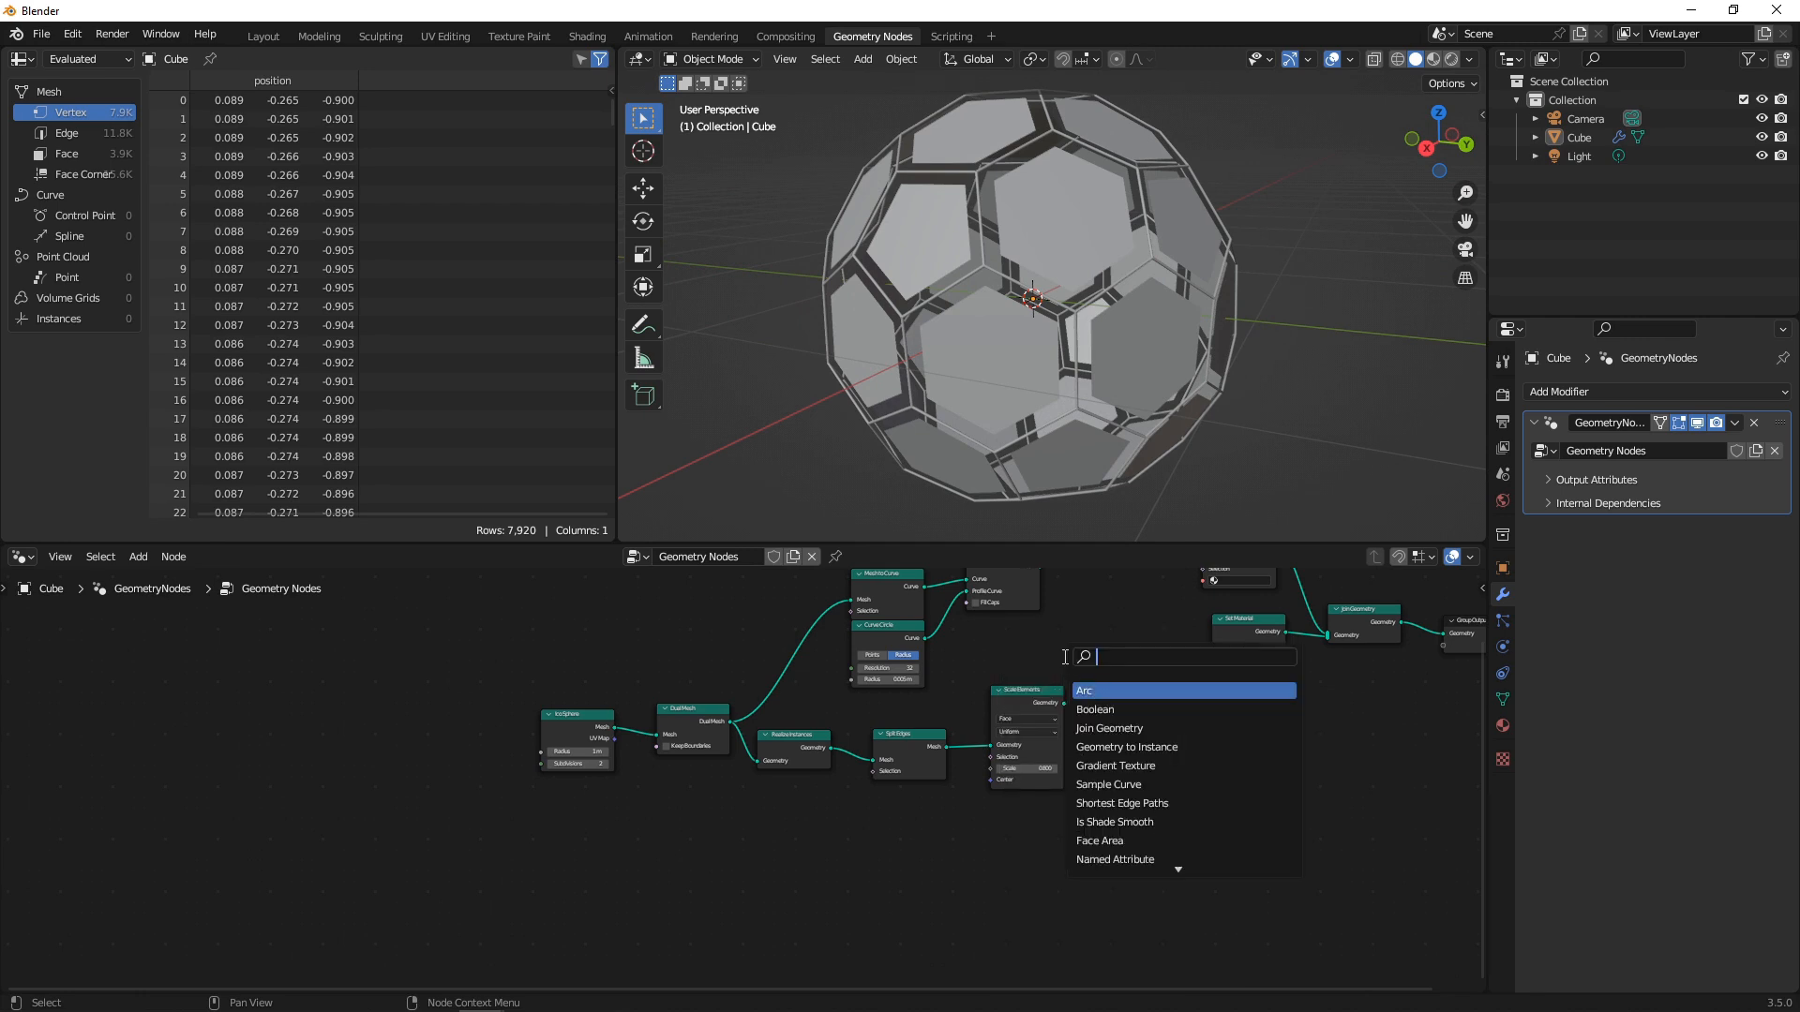
- Offset the panels with a Set Position node driven by a Normal node
{"action": "left_click", "coordinate": [1112, 690]}
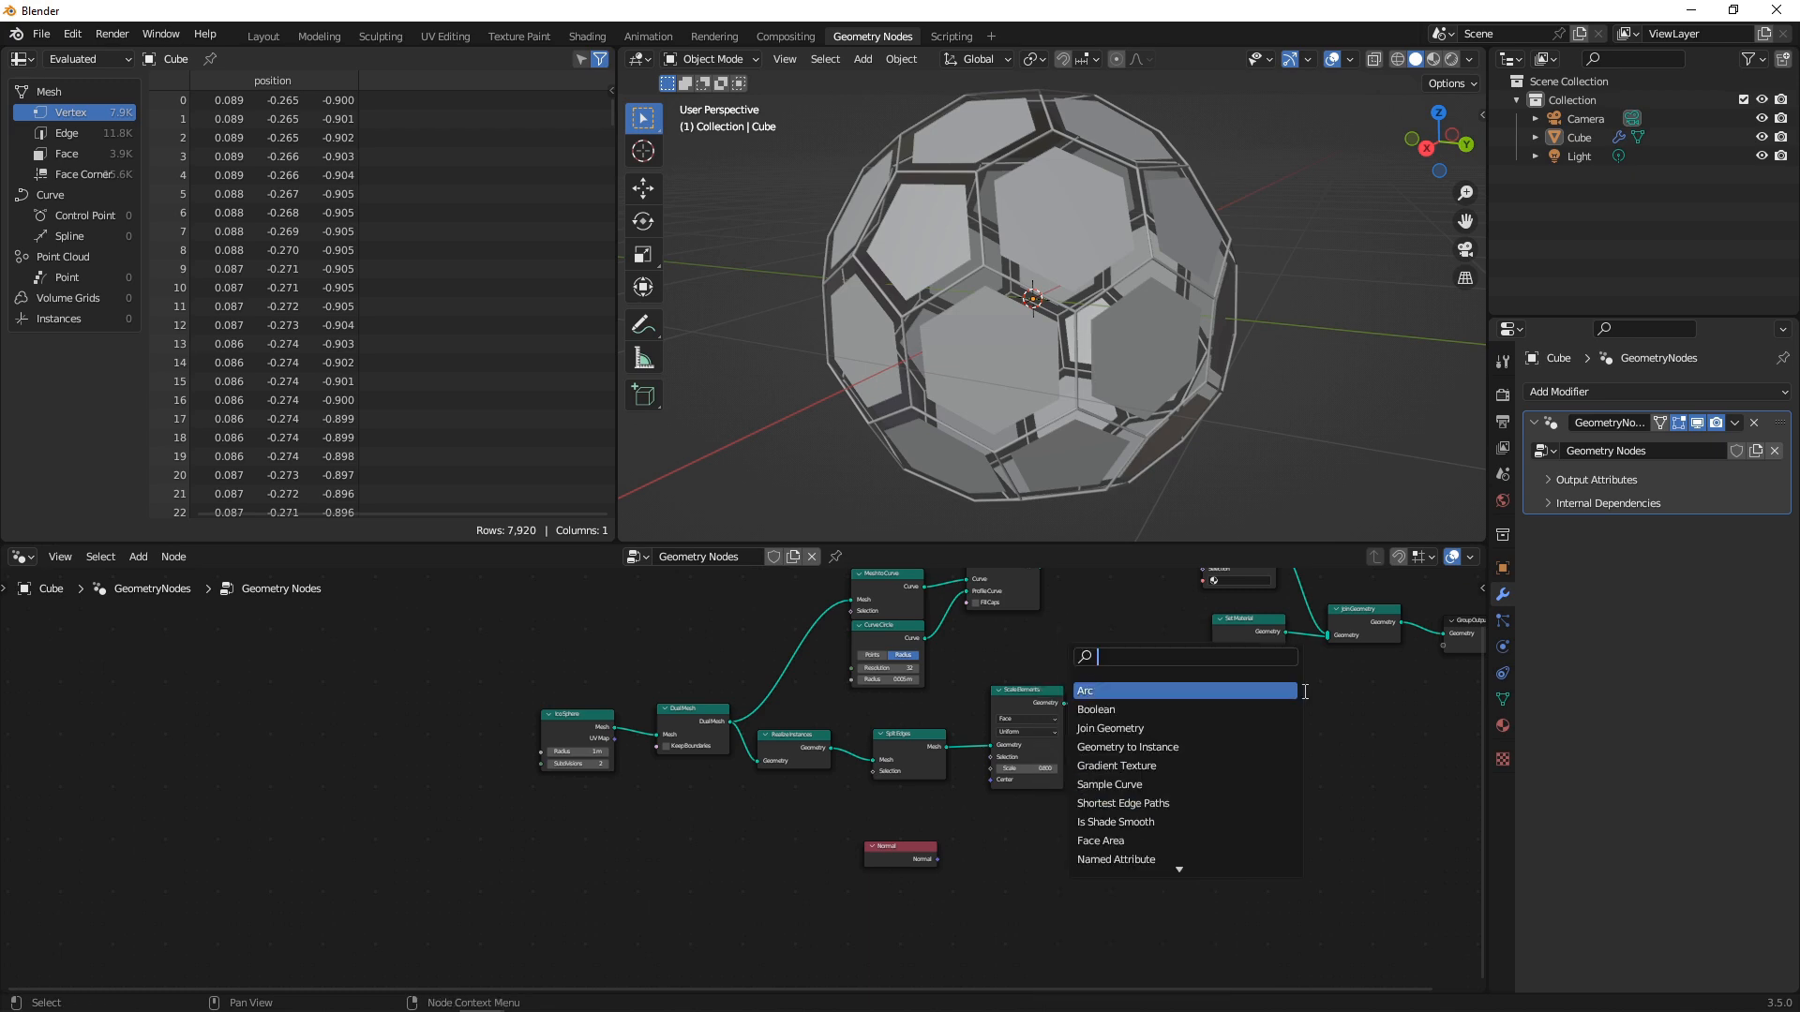
{"action": "type", "text": "SET POS"}
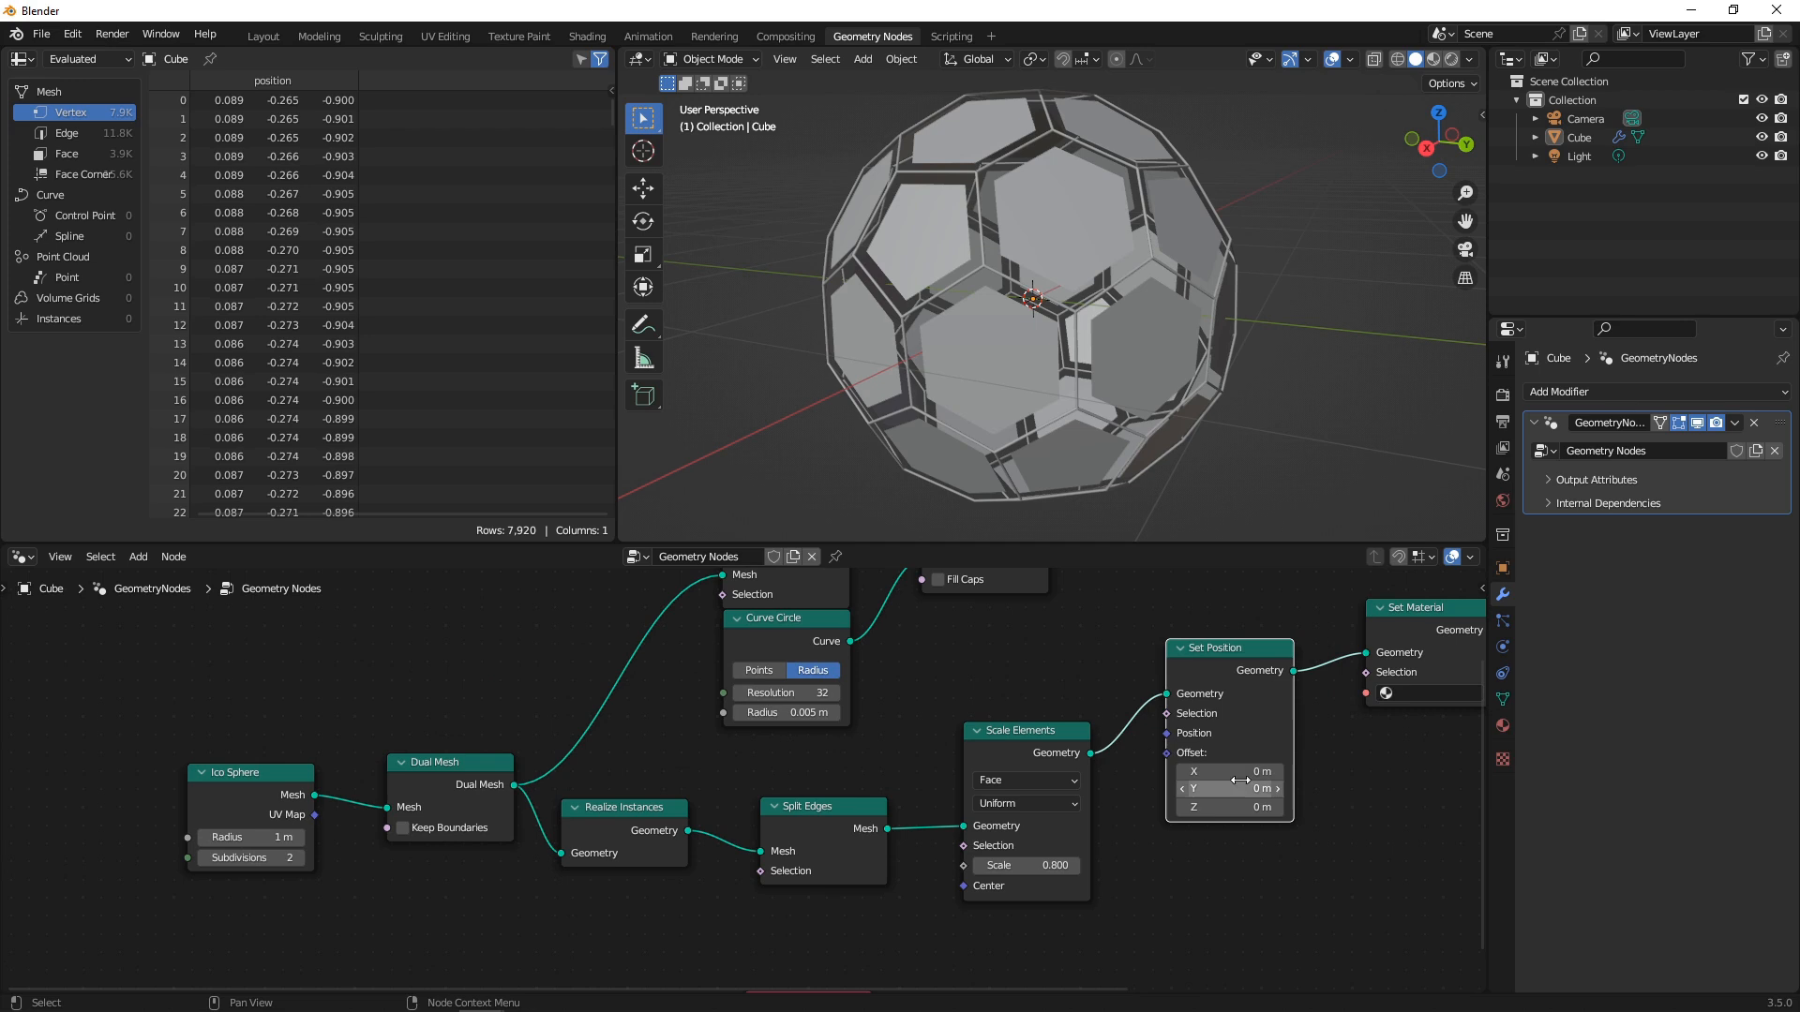
{"action": "left_click_drag", "start_coordinate": [1228, 771], "coordinate": [1205, 770]}
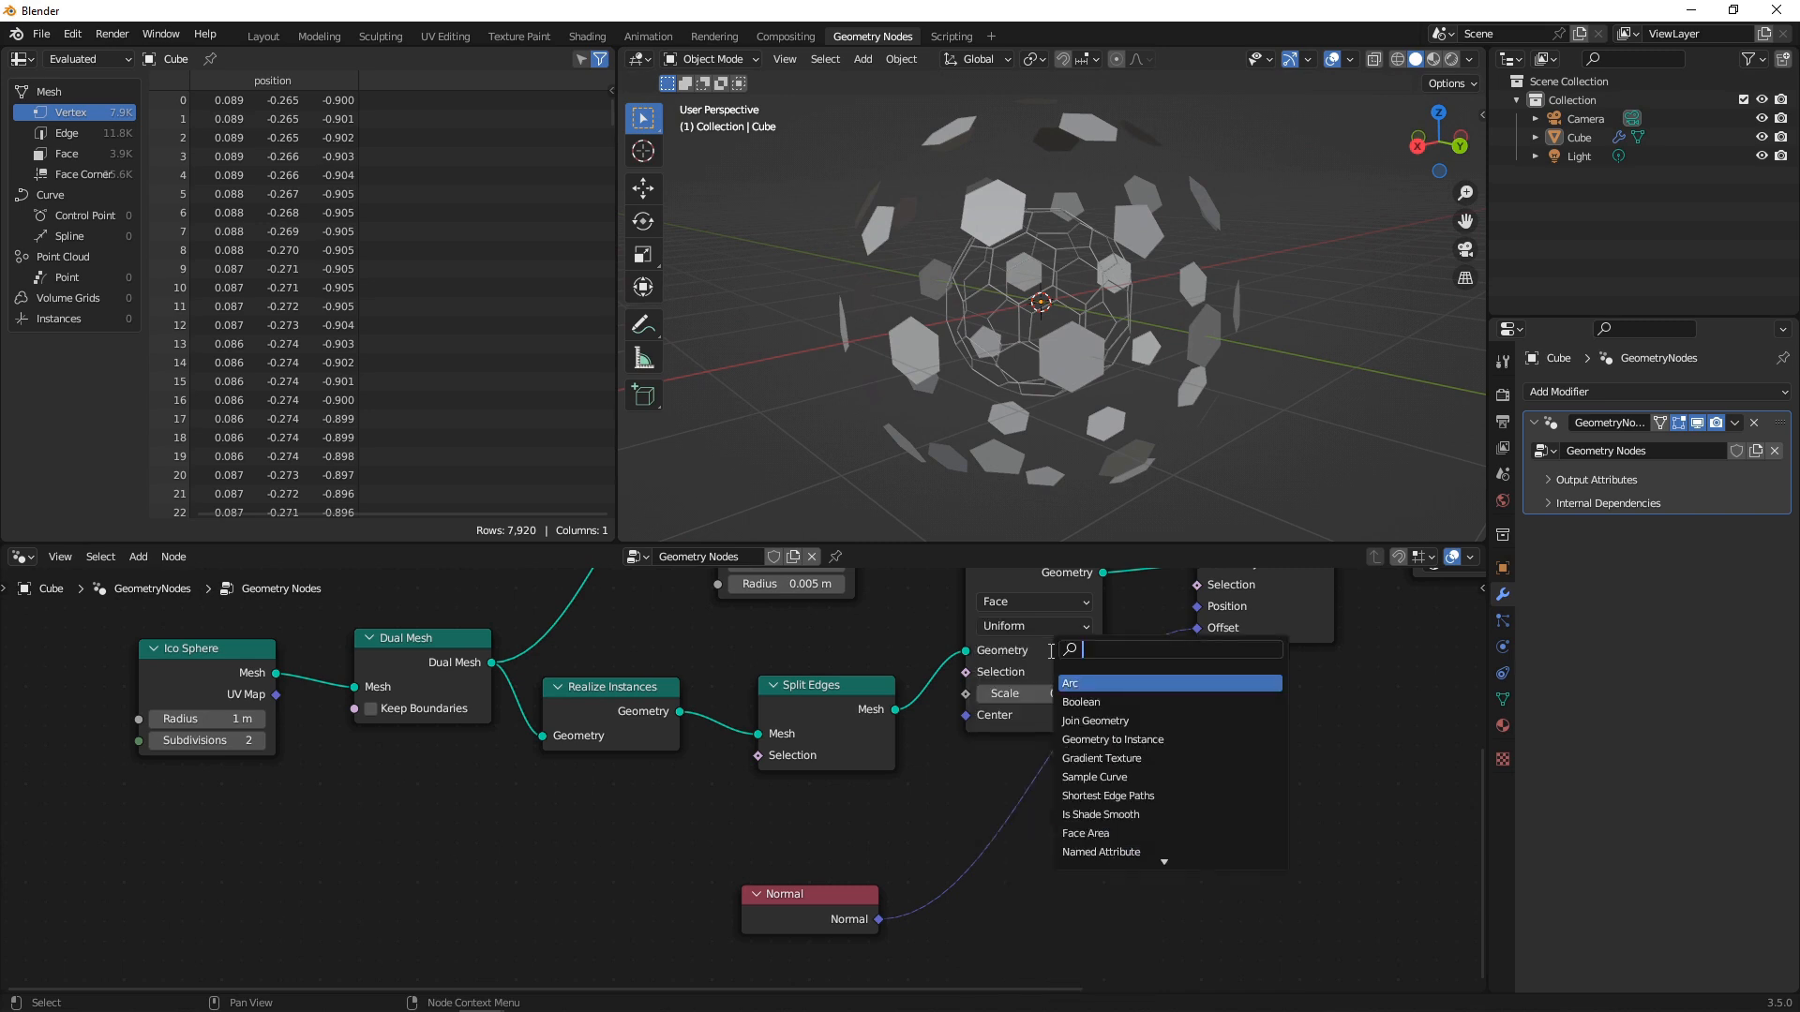
- Add a Noise Texture and a Vector Math Multiply node, raising the noise scale slightly
{"action": "type", "text": "NOISE"}
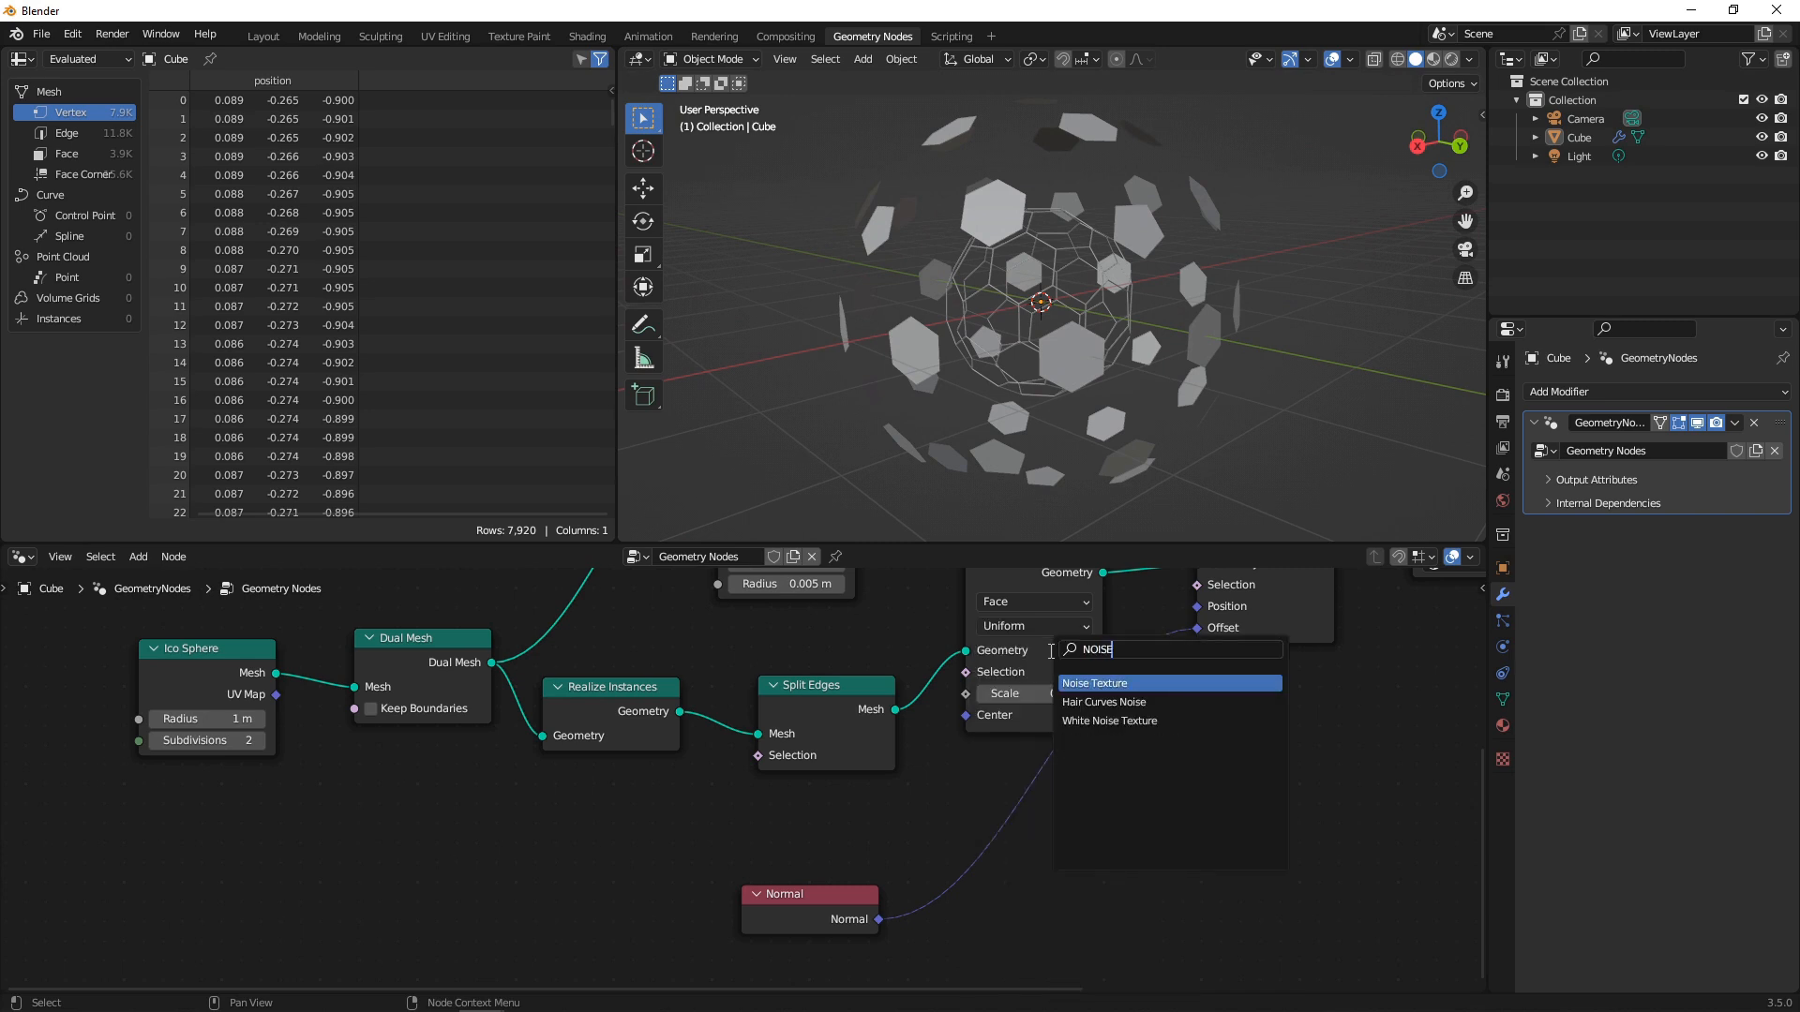
{"action": "left_click", "coordinate": [1095, 682]}
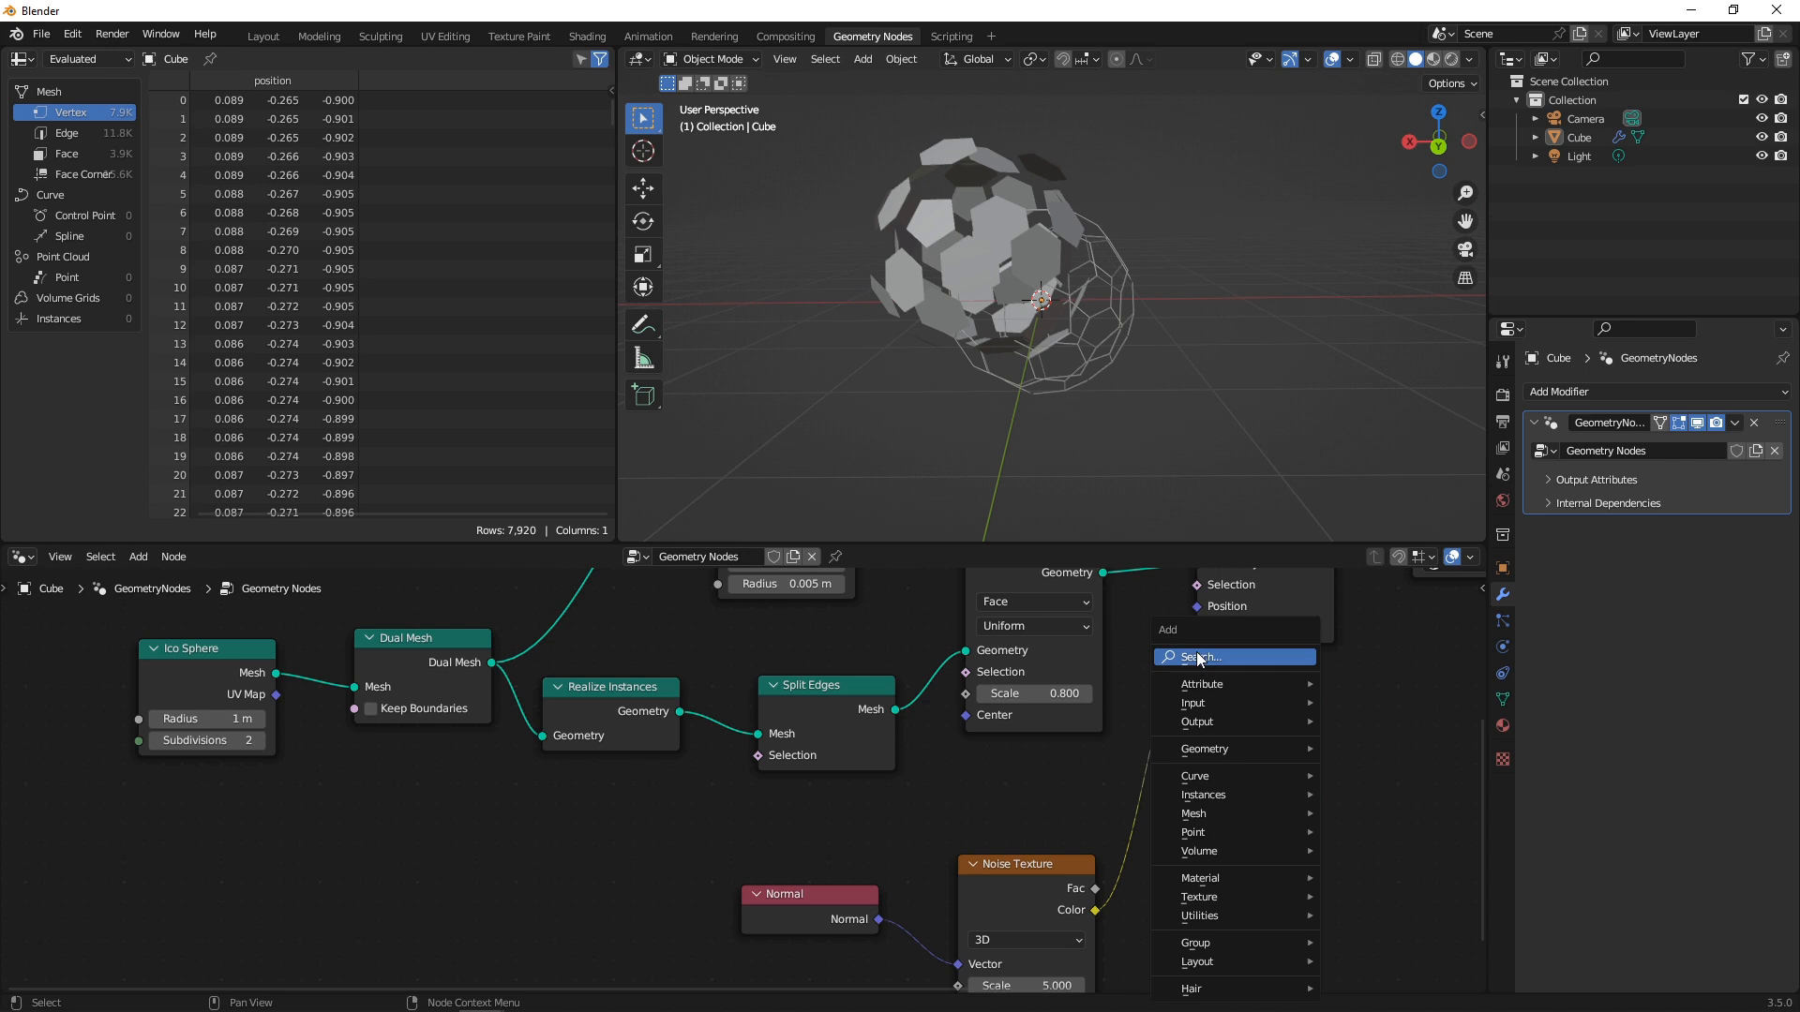
{"action": "type", "text": "VEC"}
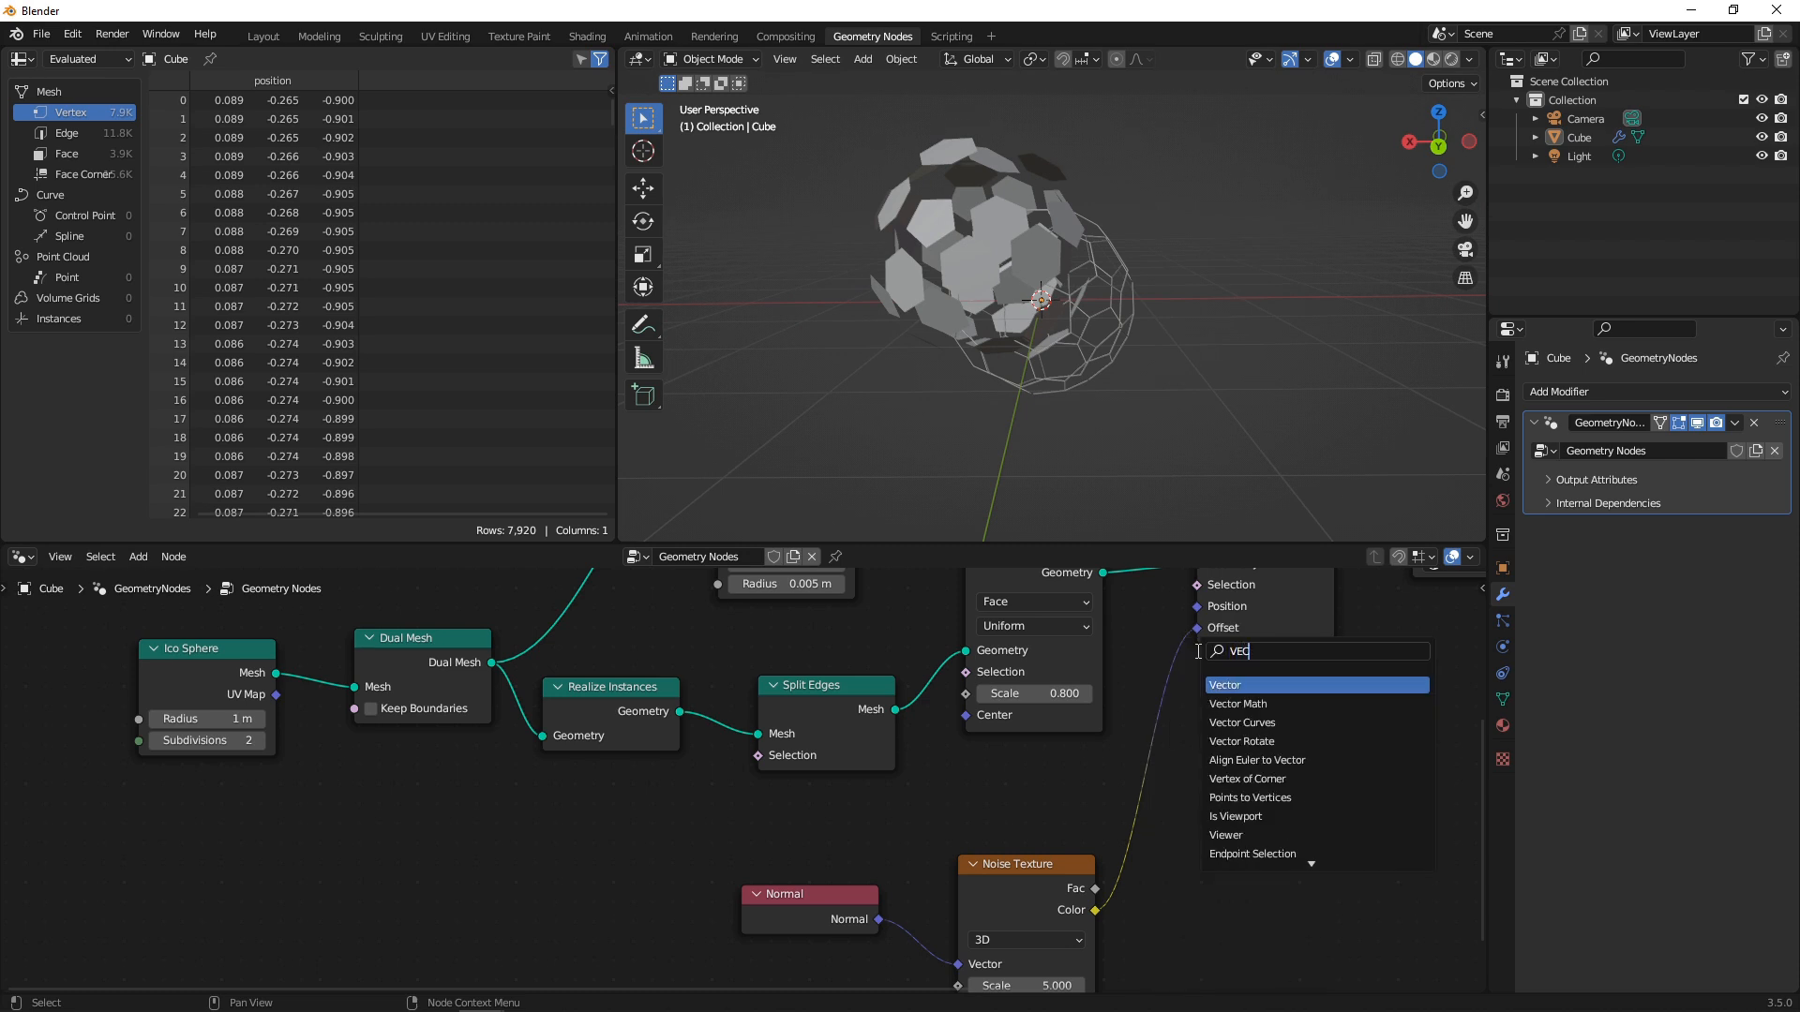
{"action": "left_click", "coordinate": [1238, 703]}
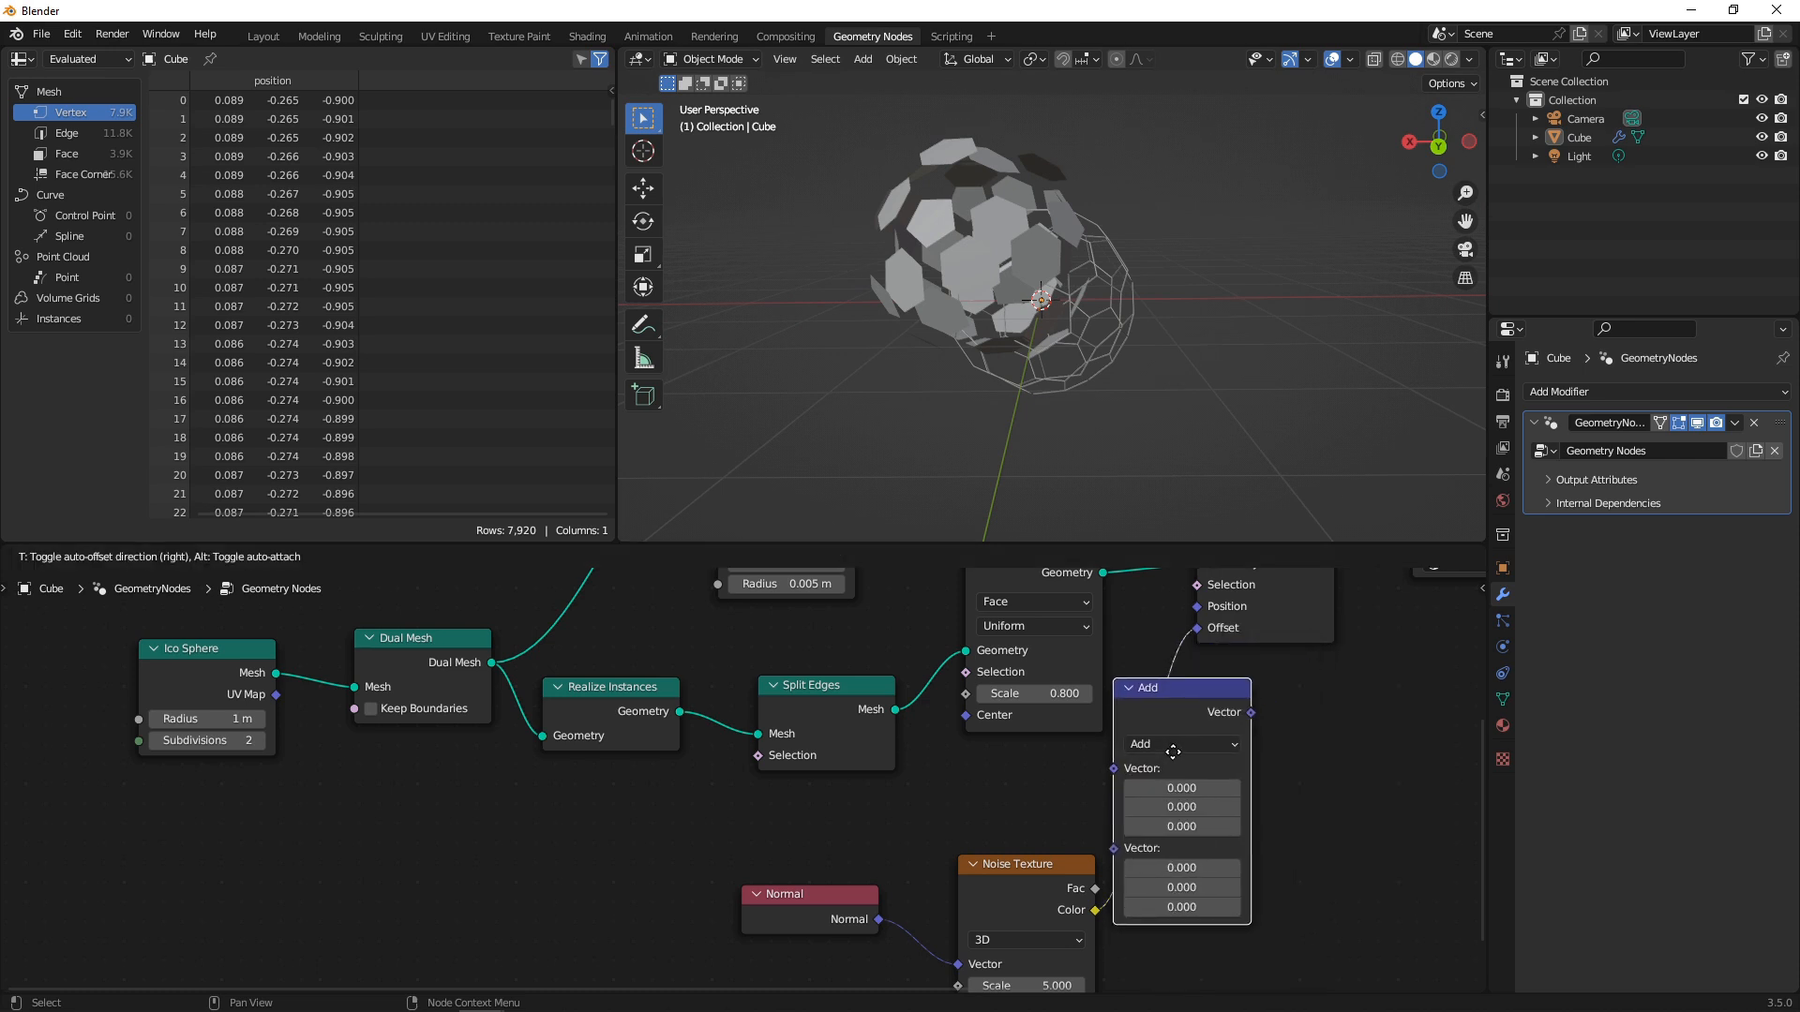
{"action": "left_click", "coordinate": [1183, 744]}
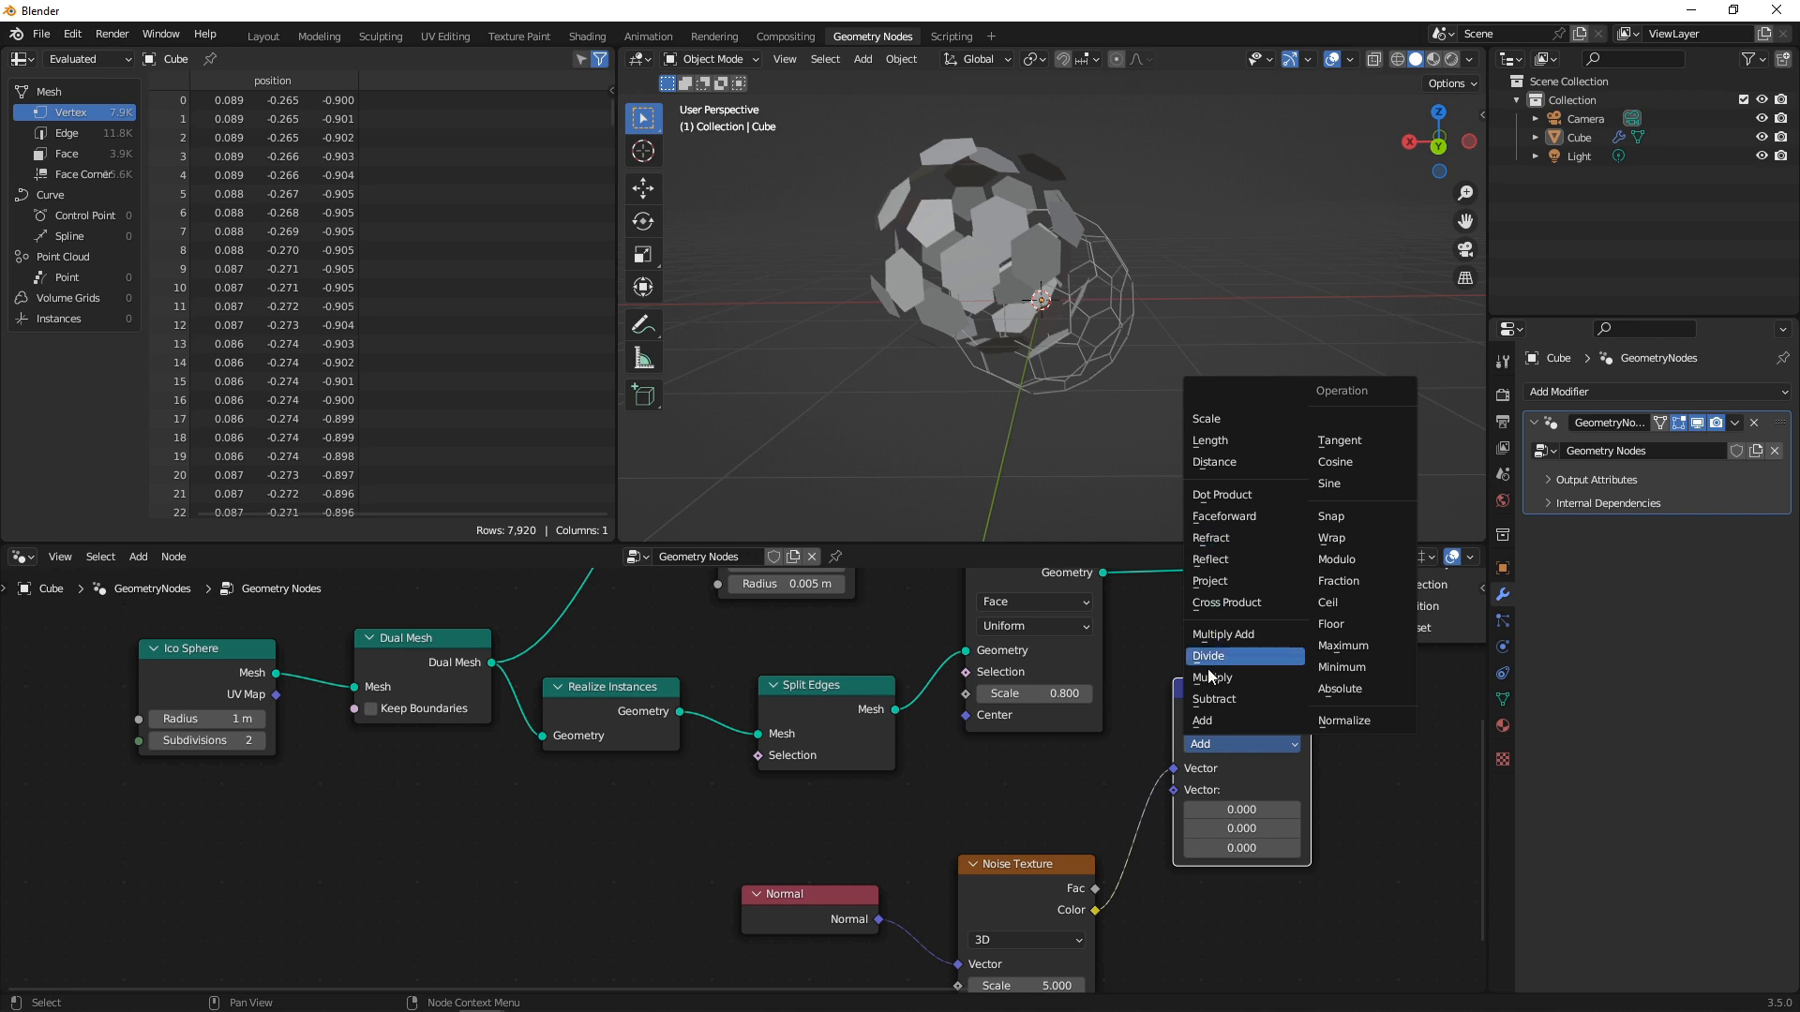
{"action": "left_click", "coordinate": [1214, 677]}
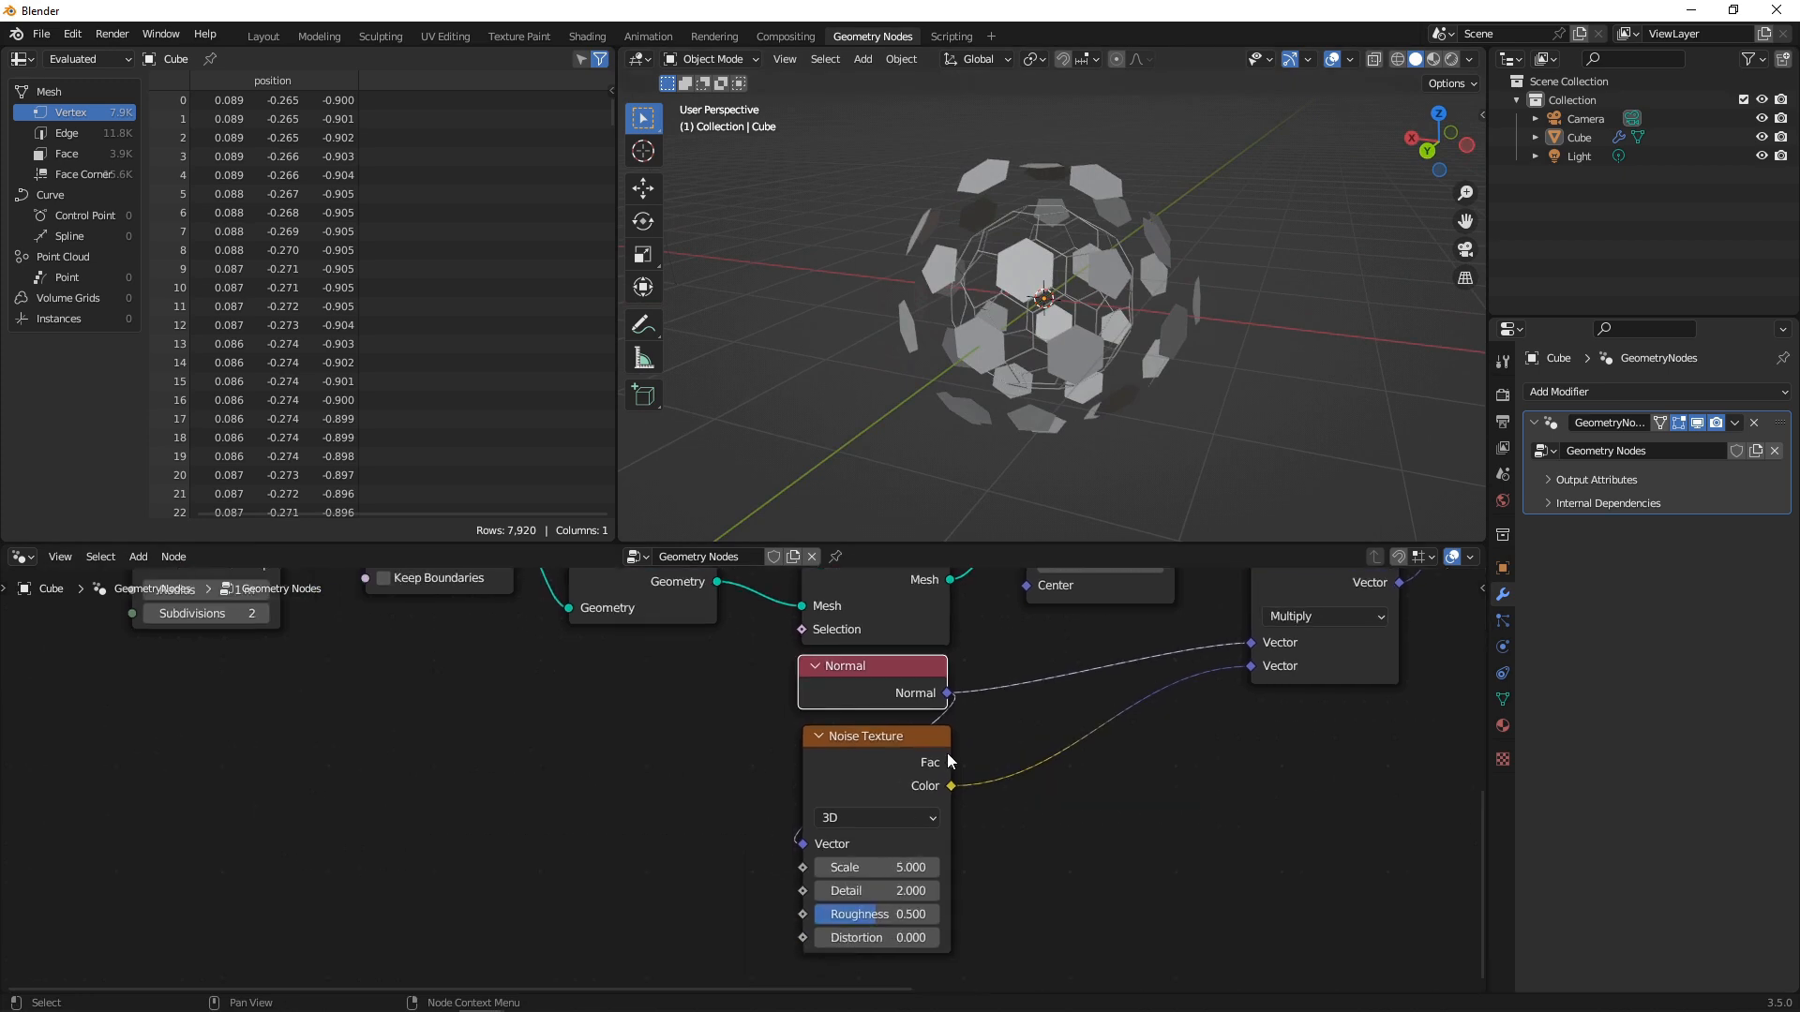
{"action": "left_click_drag", "start_coordinate": [876, 867], "coordinate": [930, 867]}
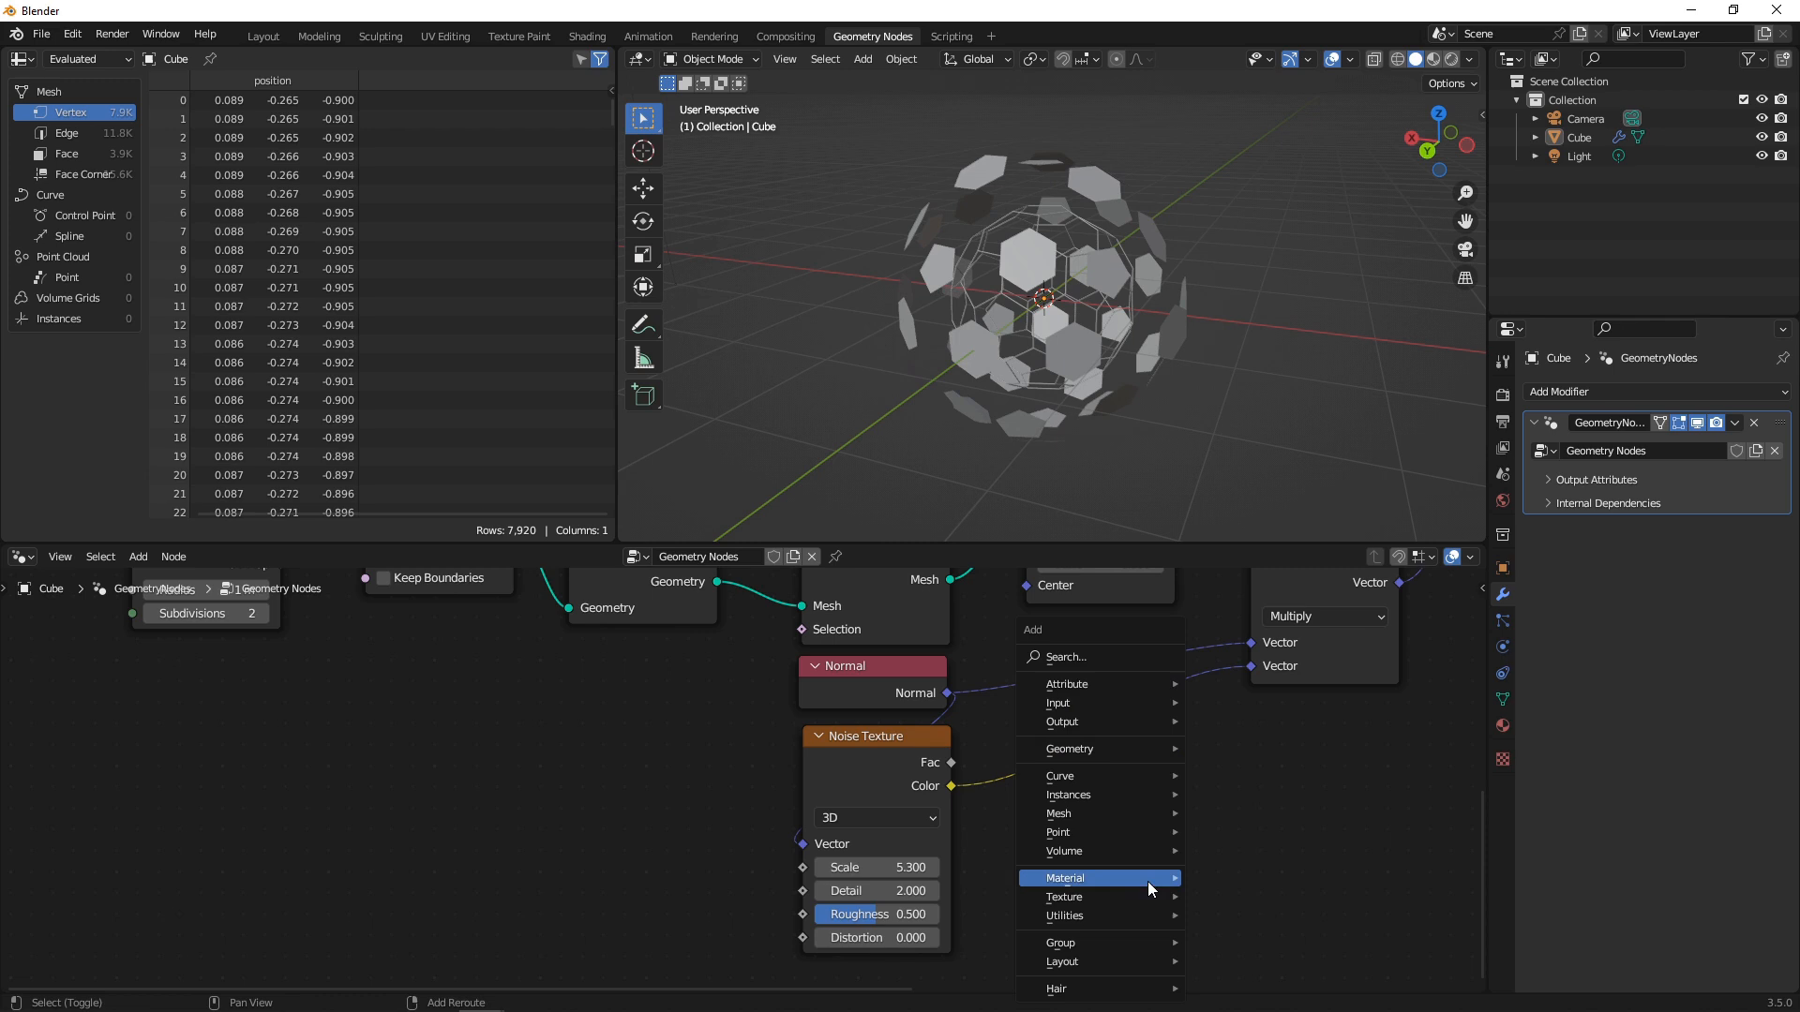
- Insert a ColorRamp on the noise and shift its dark stop toward the middle
{"action": "type", "text": "col"}
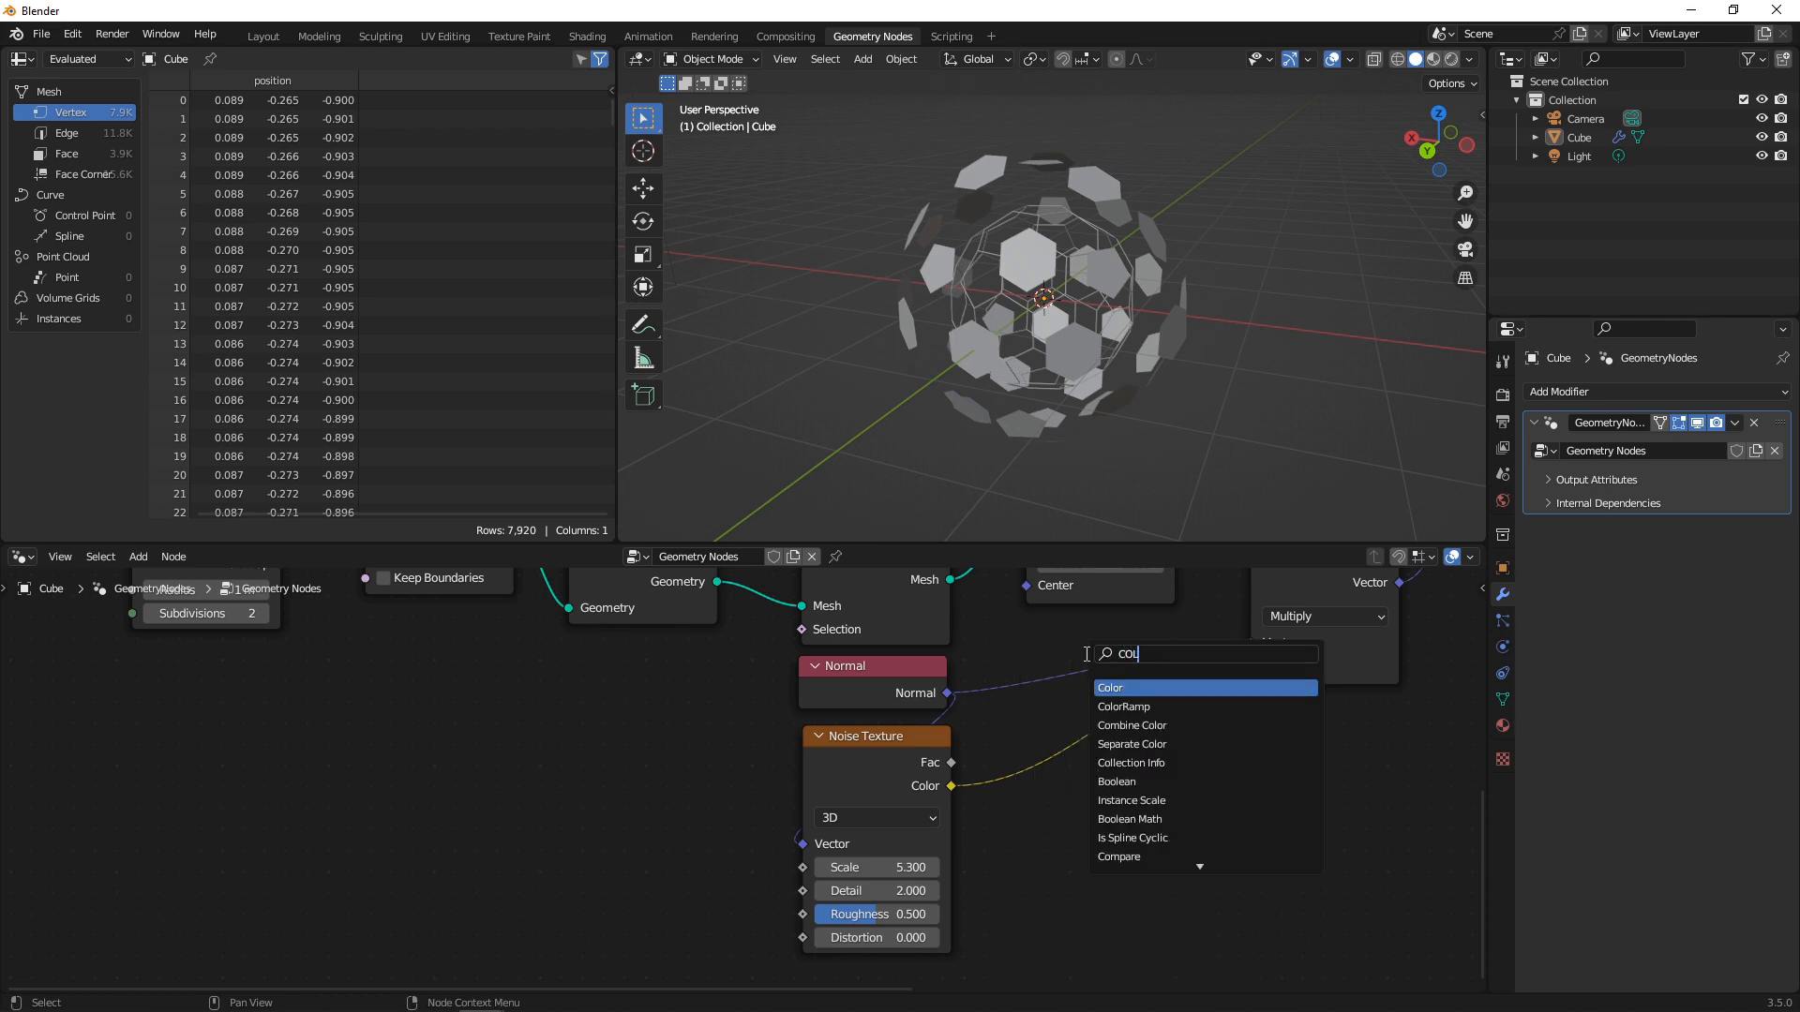
{"action": "left_click", "coordinate": [1123, 706]}
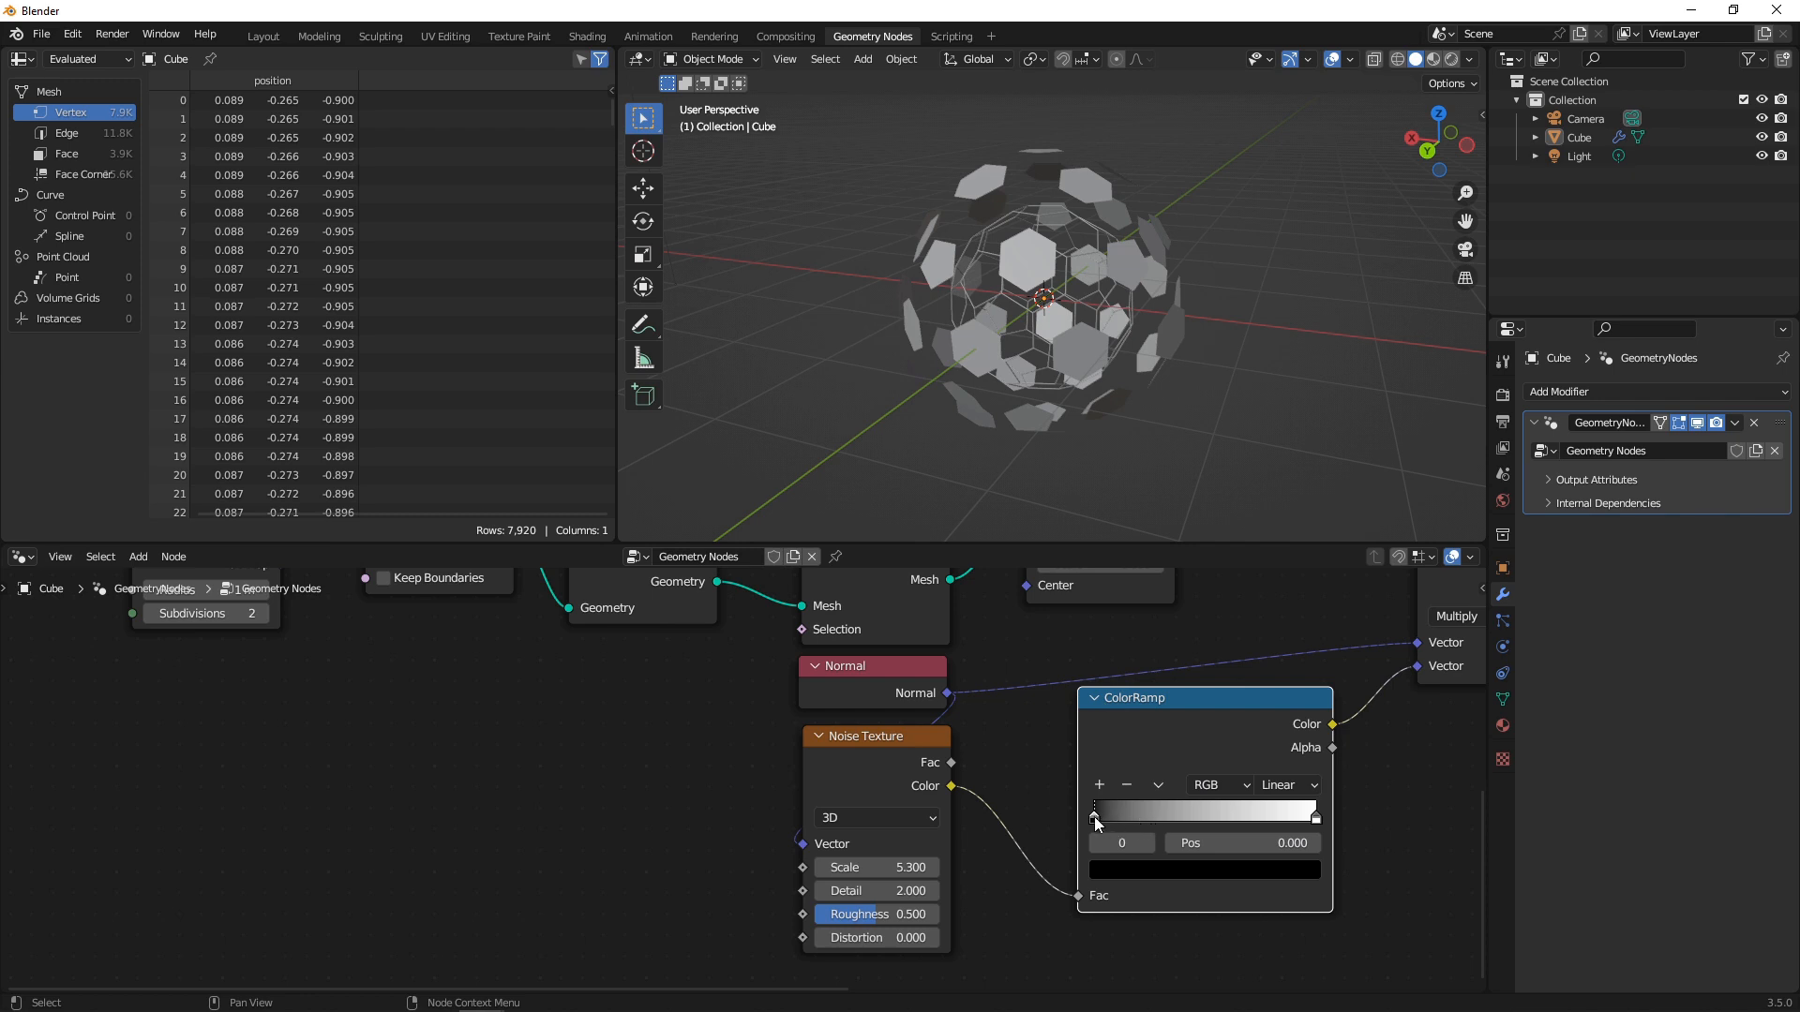
{"action": "left_click_drag", "start_coordinate": [1093, 815], "coordinate": [1202, 816]}
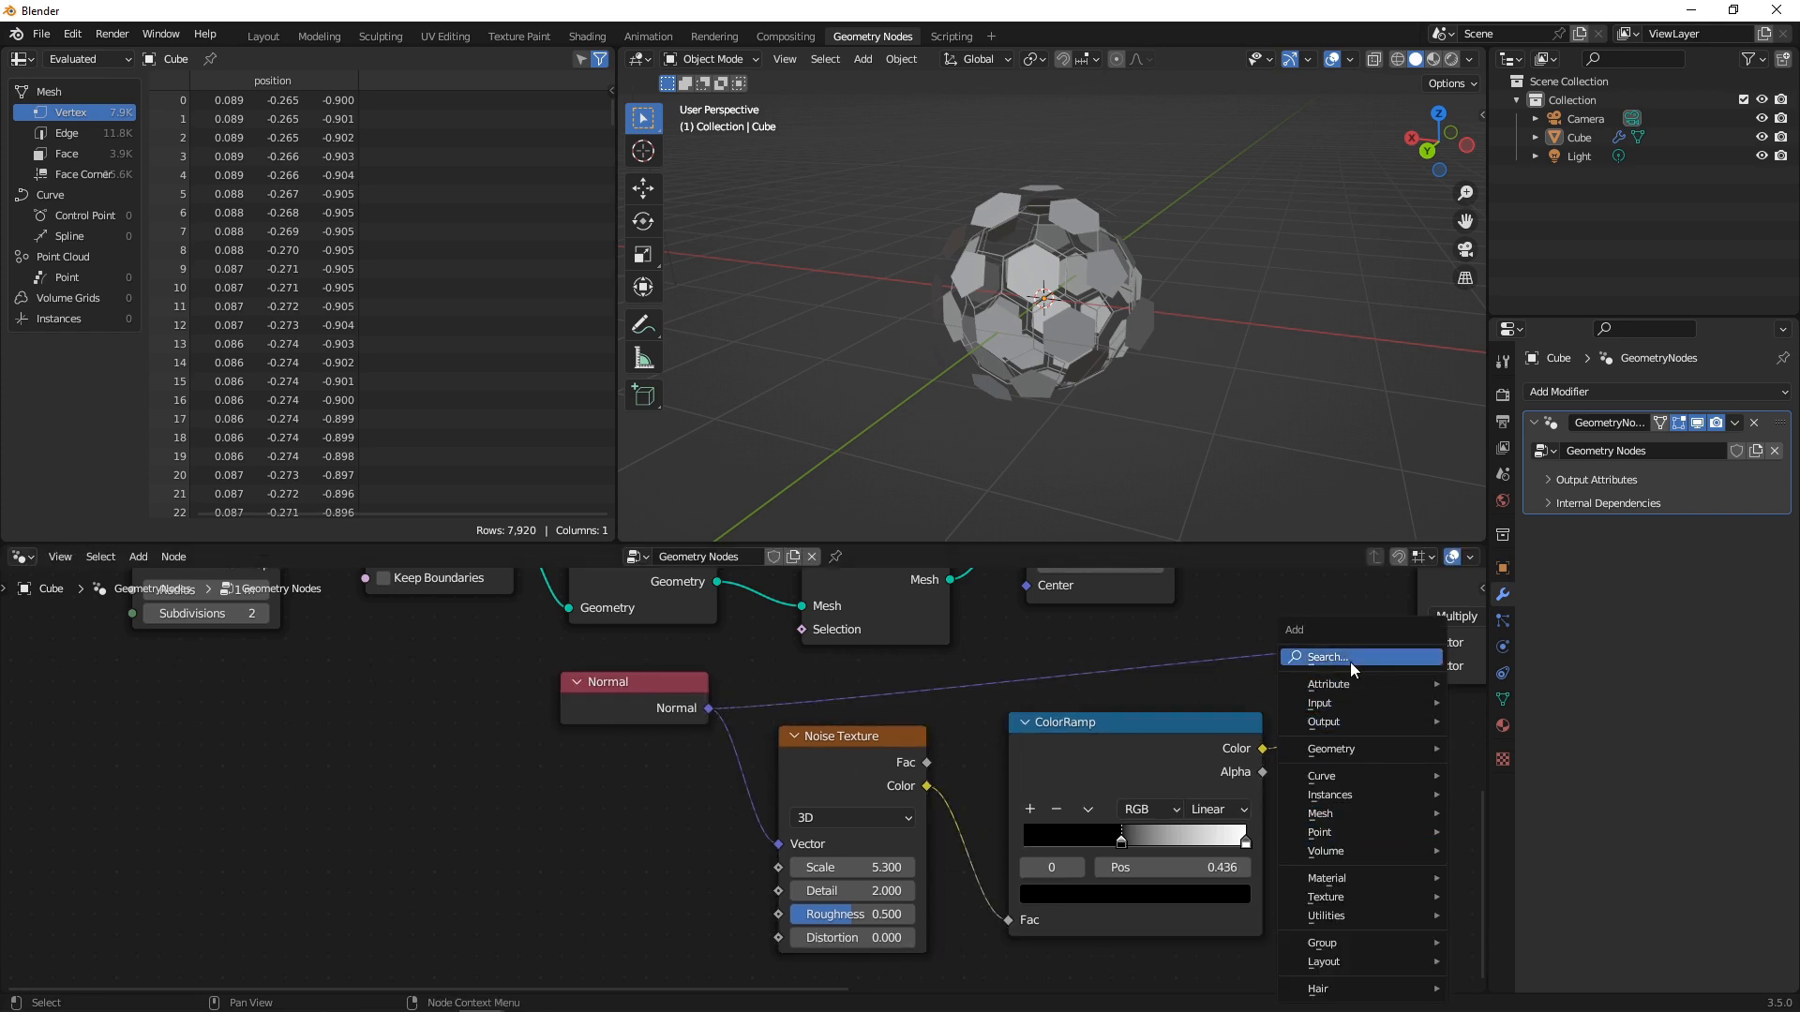
{"action": "left_click", "coordinate": [1328, 656]}
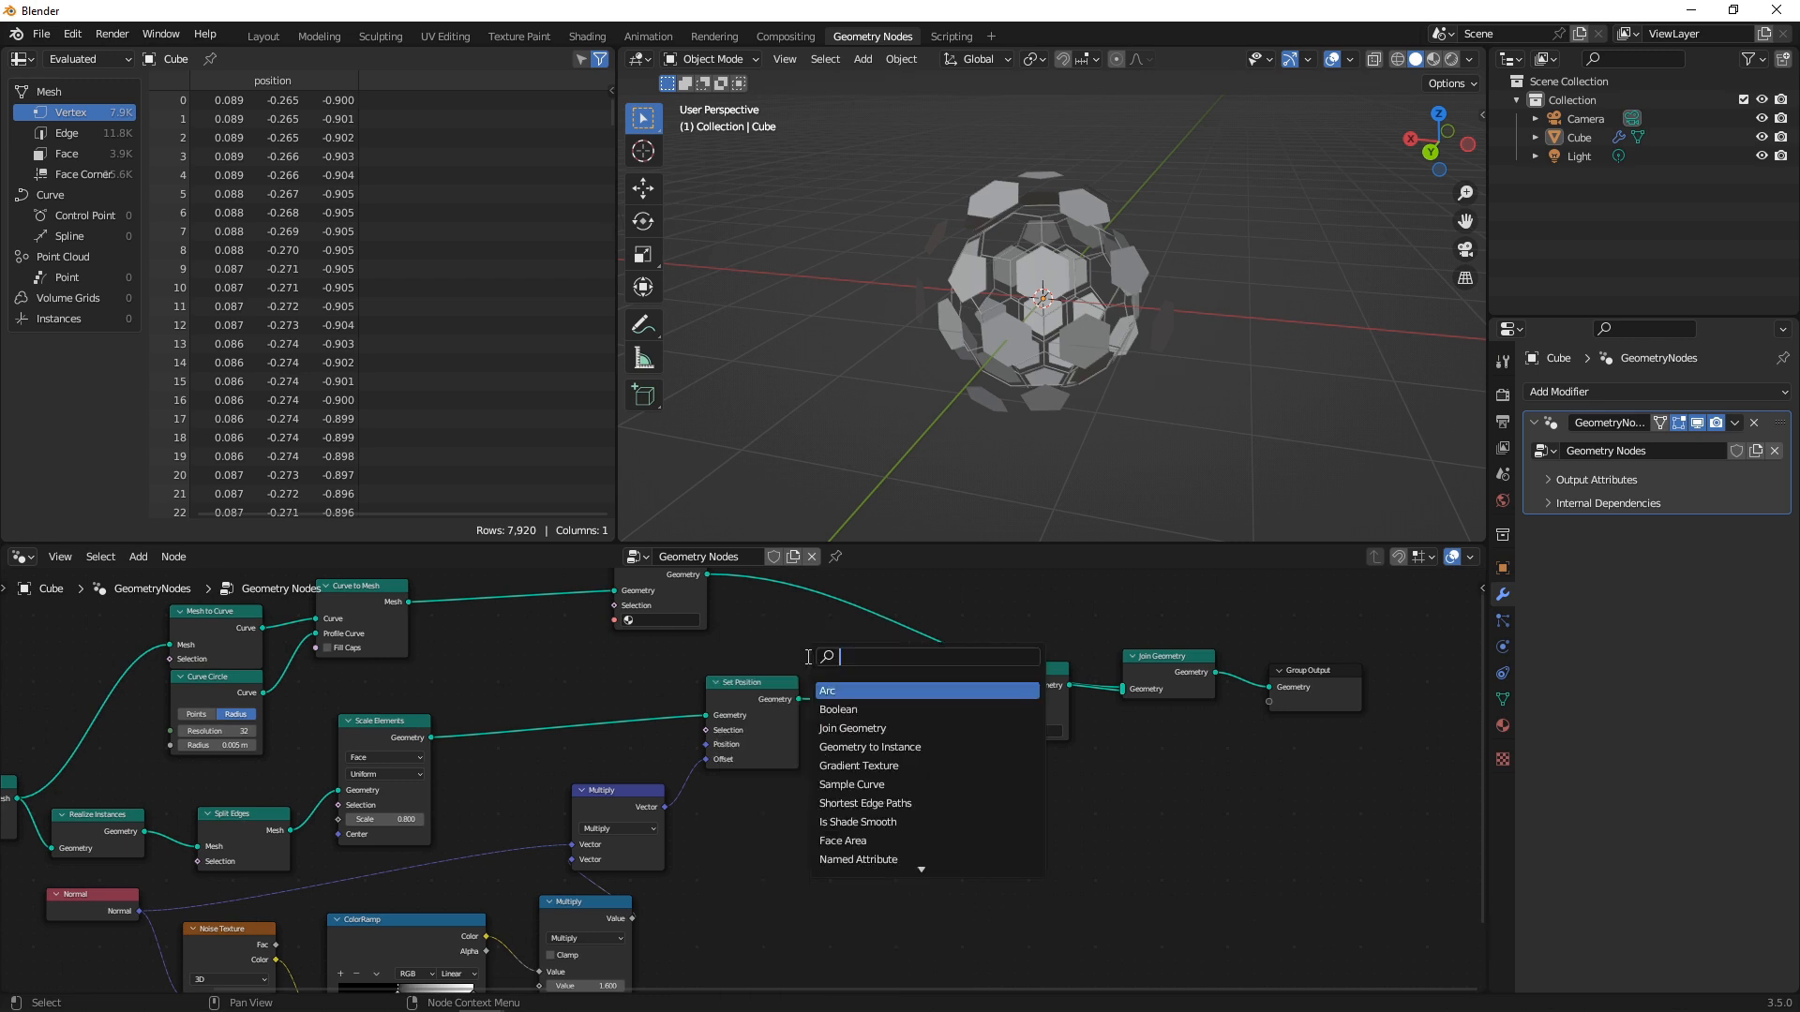
- Extrude each panel individually with Extrude Mesh, adjusting the offset, keeping subdivisions at 2
{"action": "type", "text": "EXTRUD"}
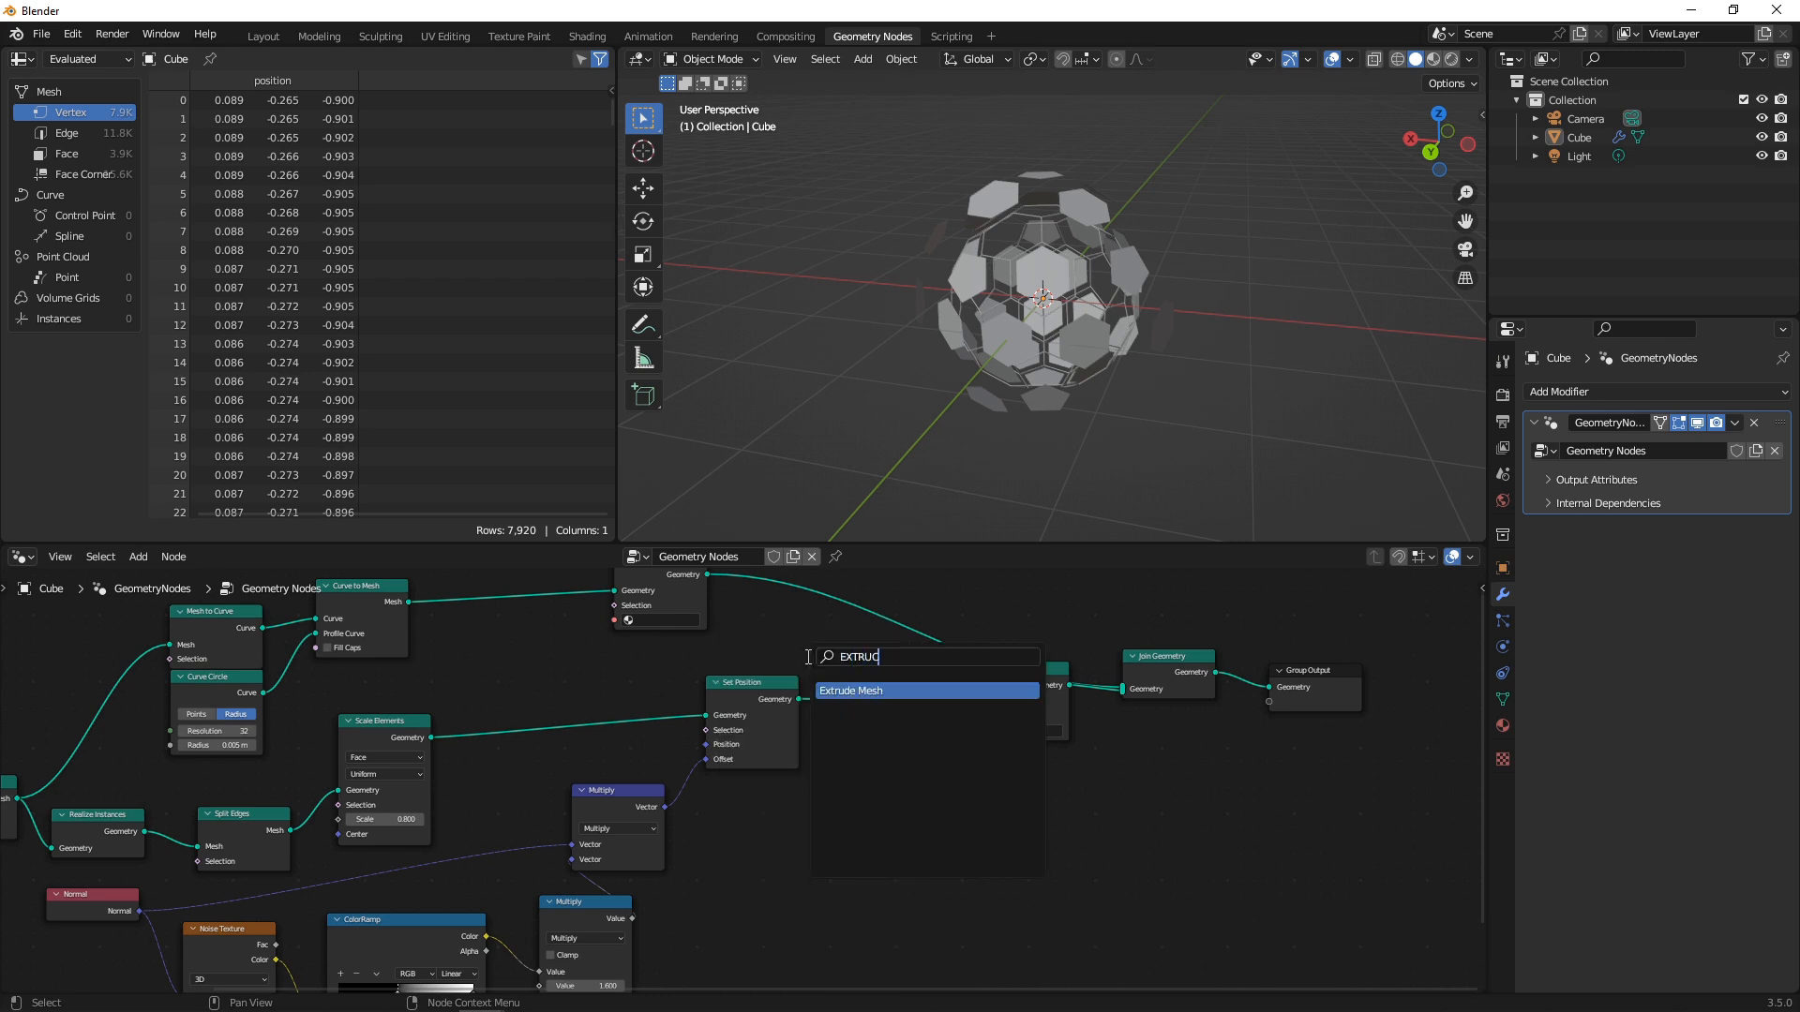
{"action": "left_click", "coordinate": [851, 690]}
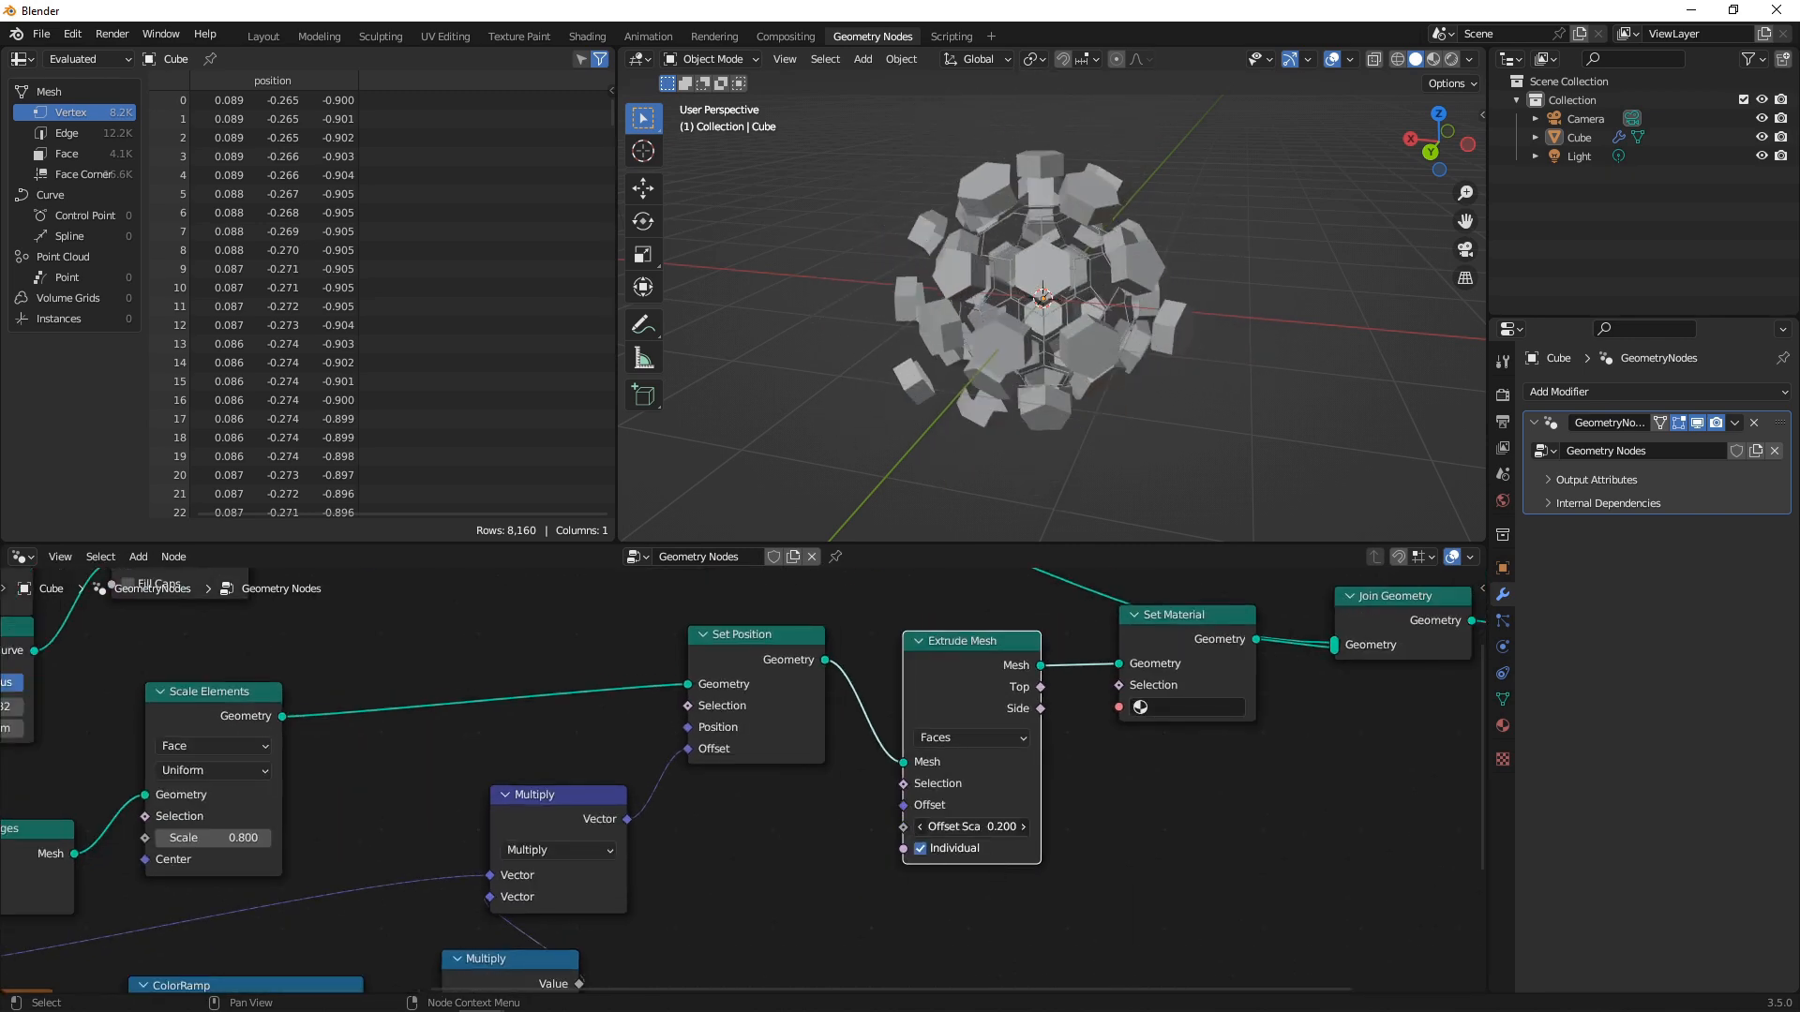
{"action": "left_click", "coordinate": [970, 827]}
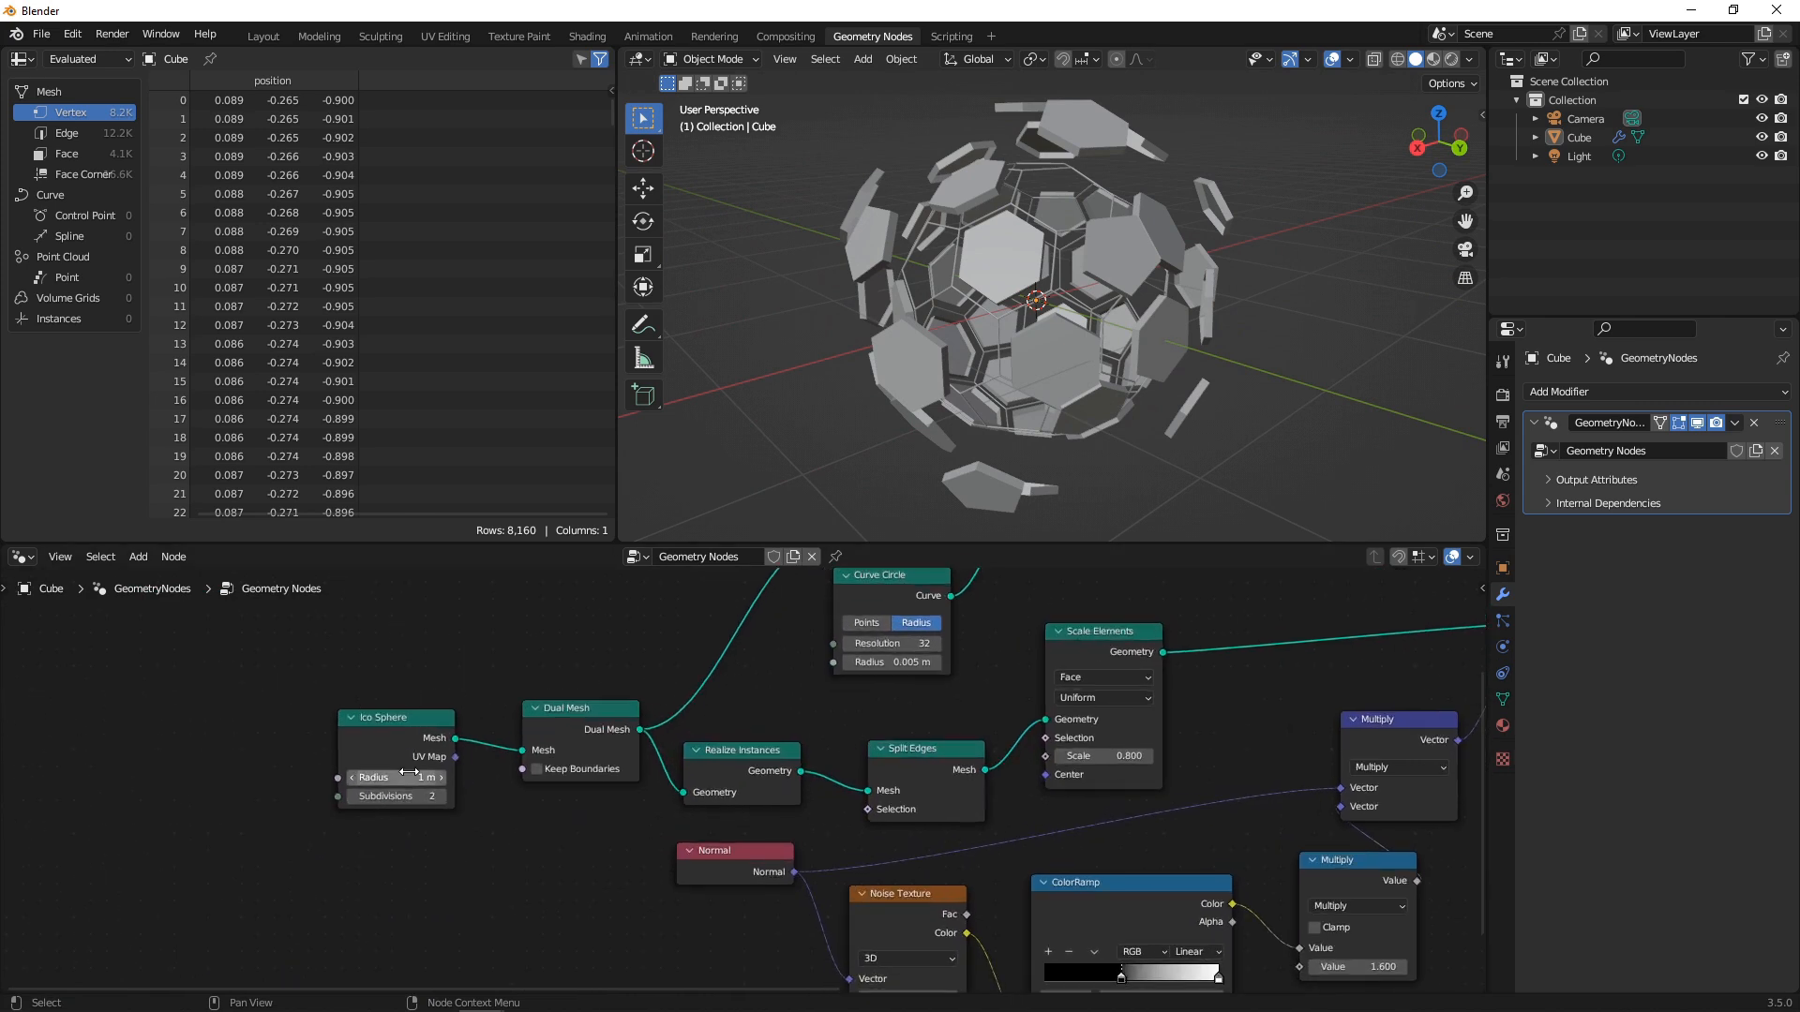
{"action": "left_click", "coordinate": [396, 795]}
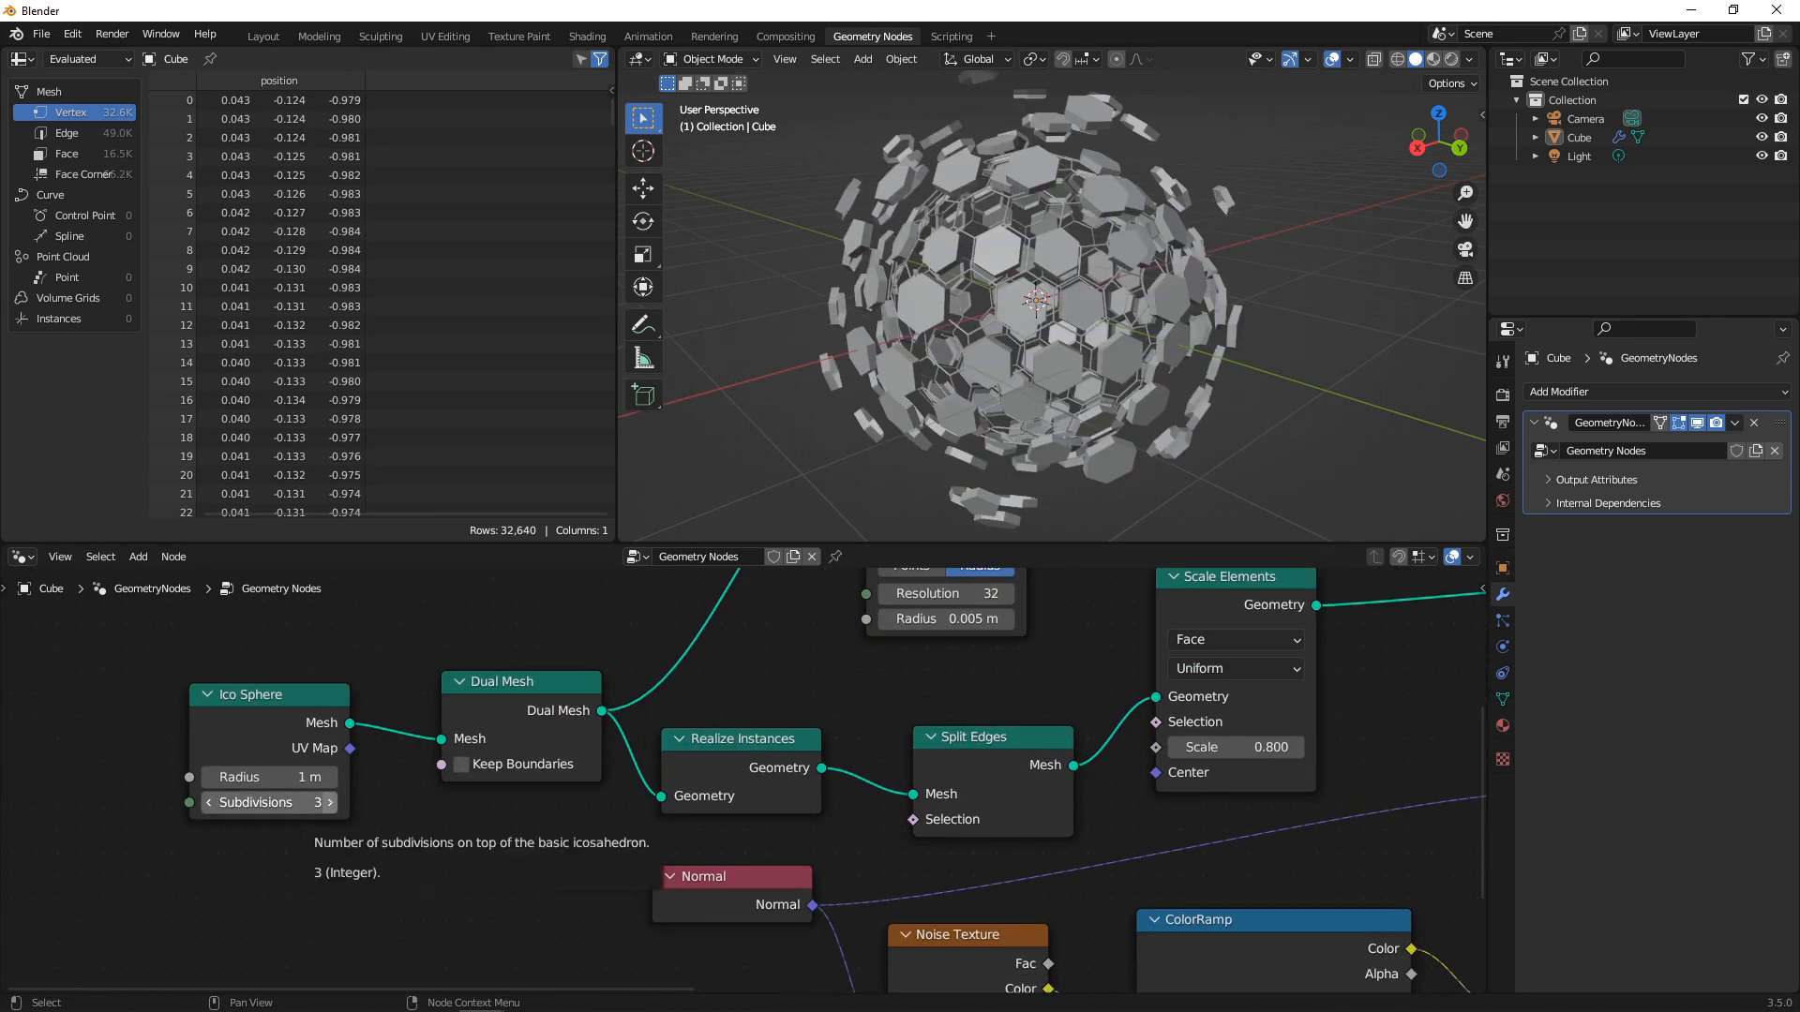
{"action": "left_click", "coordinate": [334, 802]}
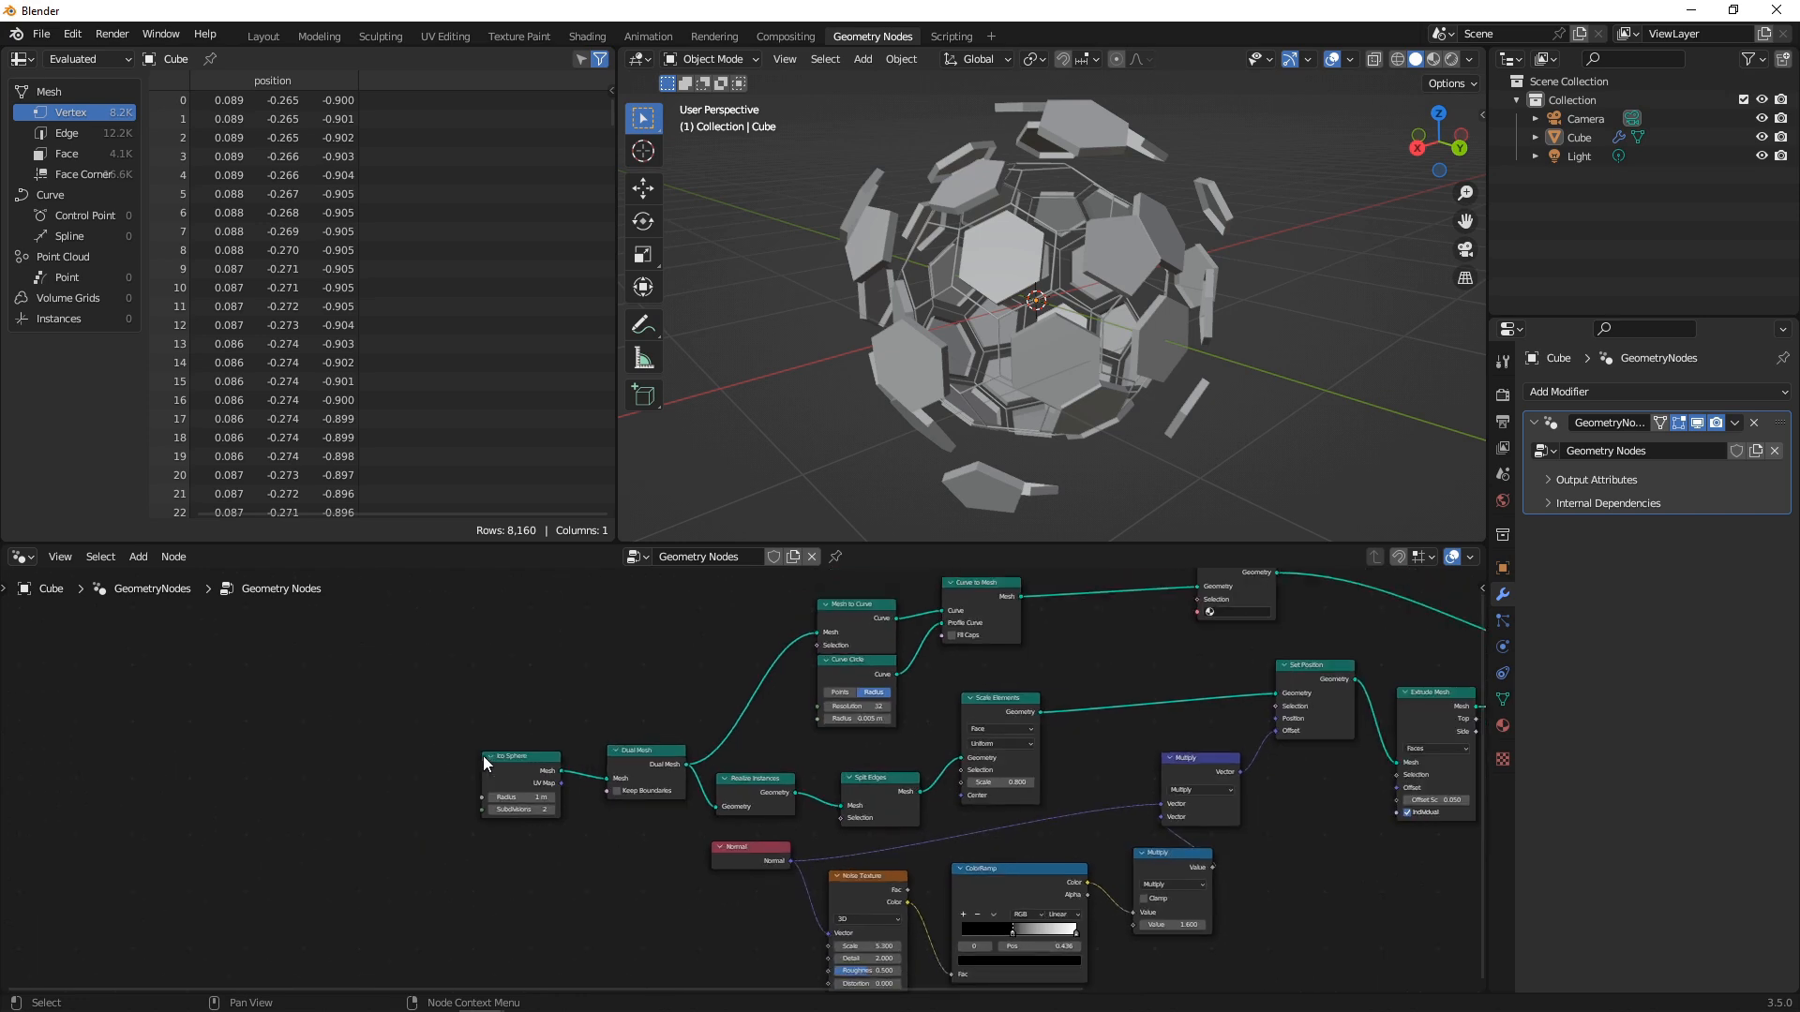
{"action": "left_click_drag", "start_coordinate": [523, 763], "coordinate": [503, 666]}
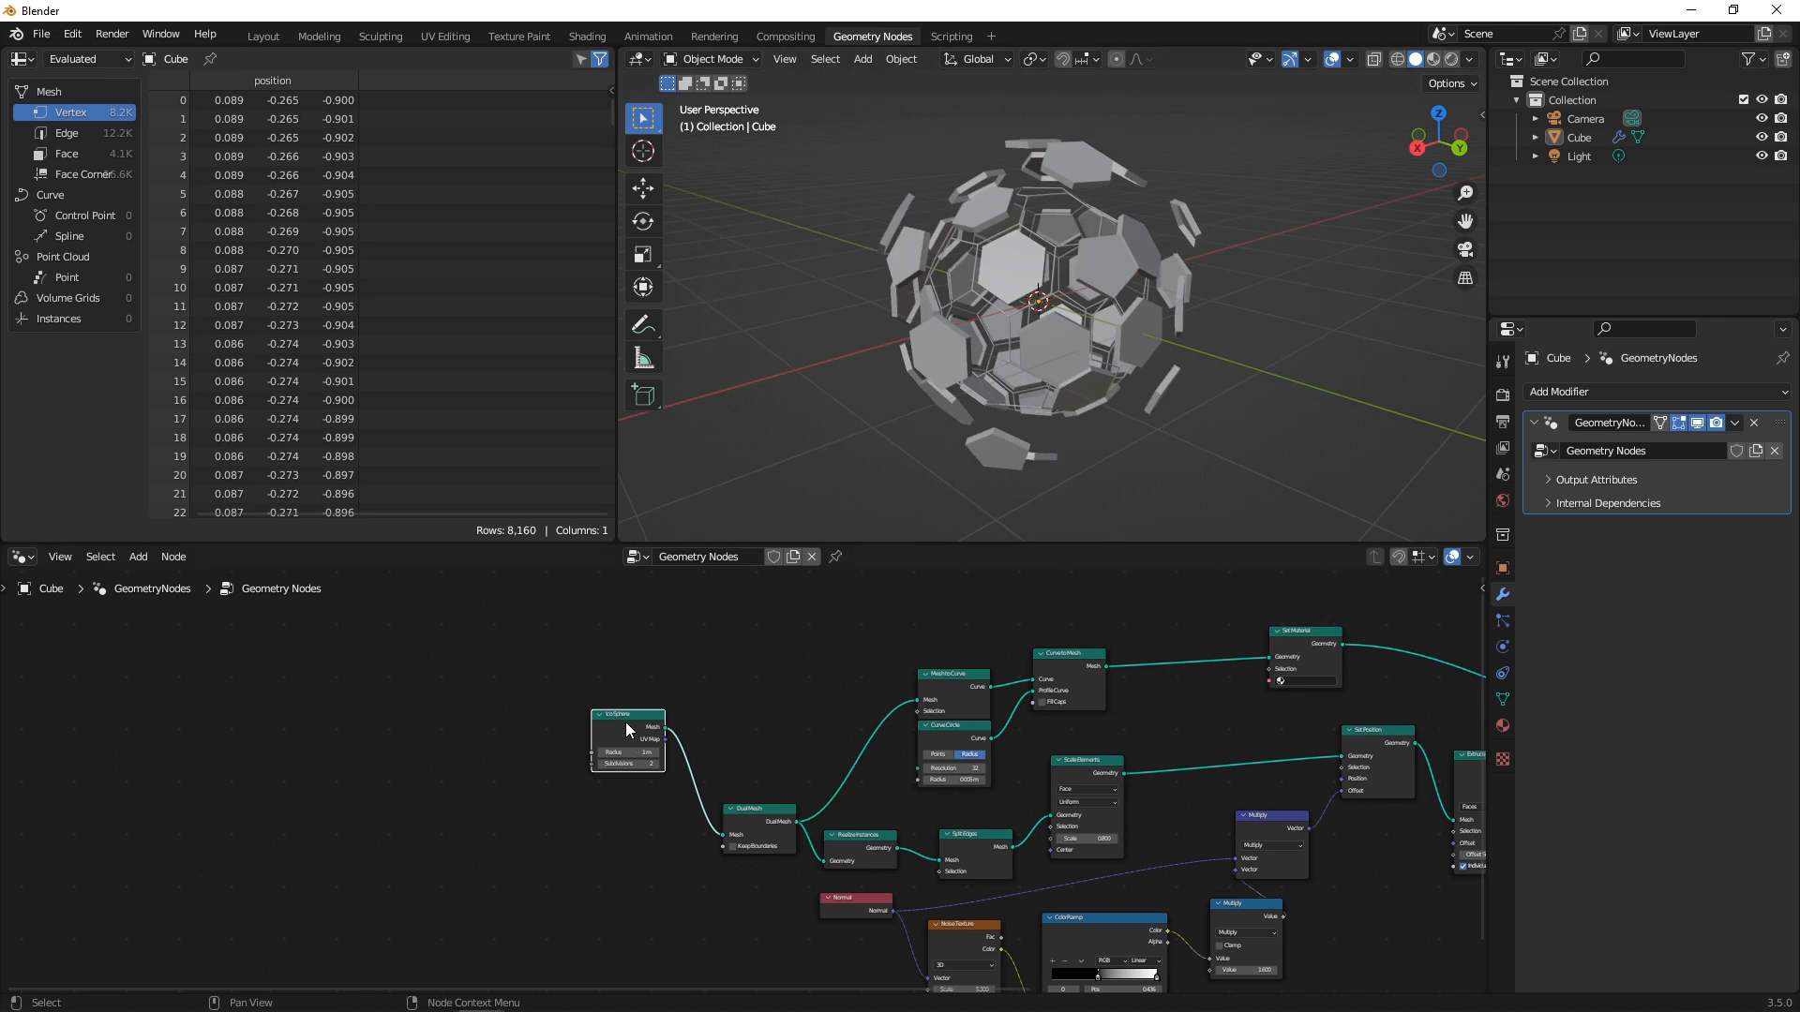
- Add a second Ico Sphere core at 0.7 m radius feeding its own Set Material node
{"action": "left_click", "coordinate": [137, 555]}
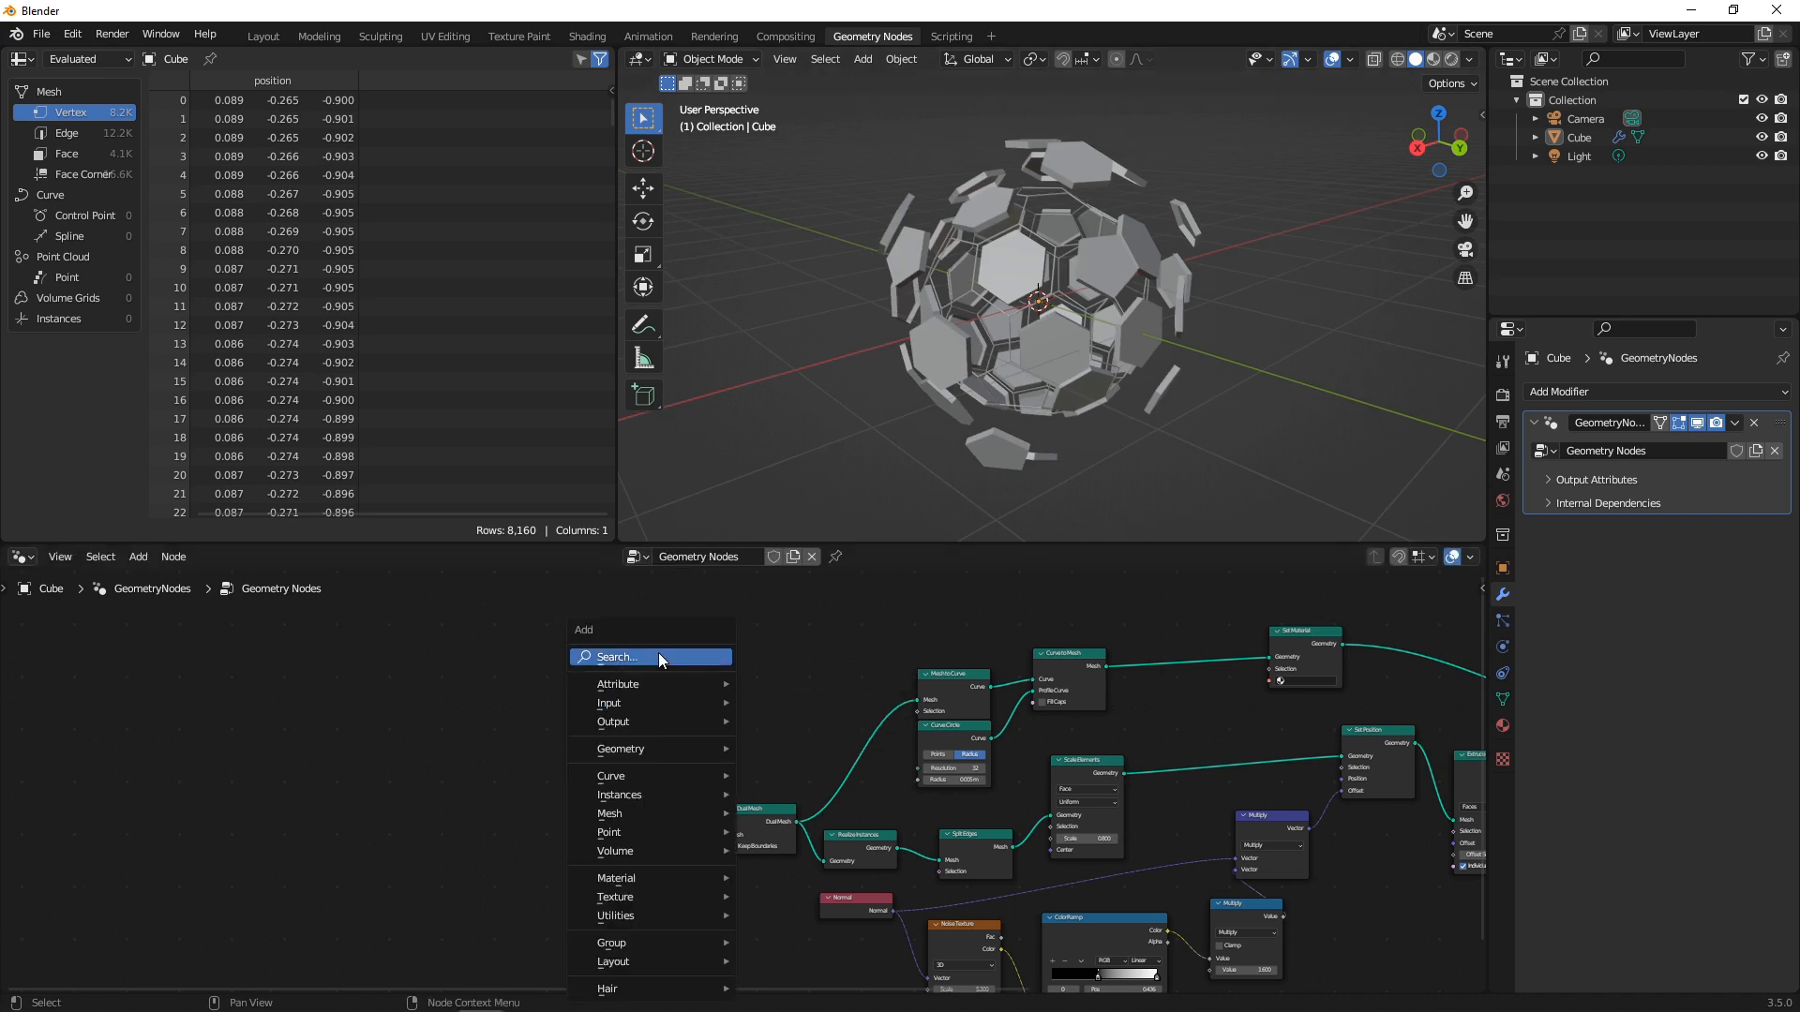
{"action": "type", "text": "ICO"}
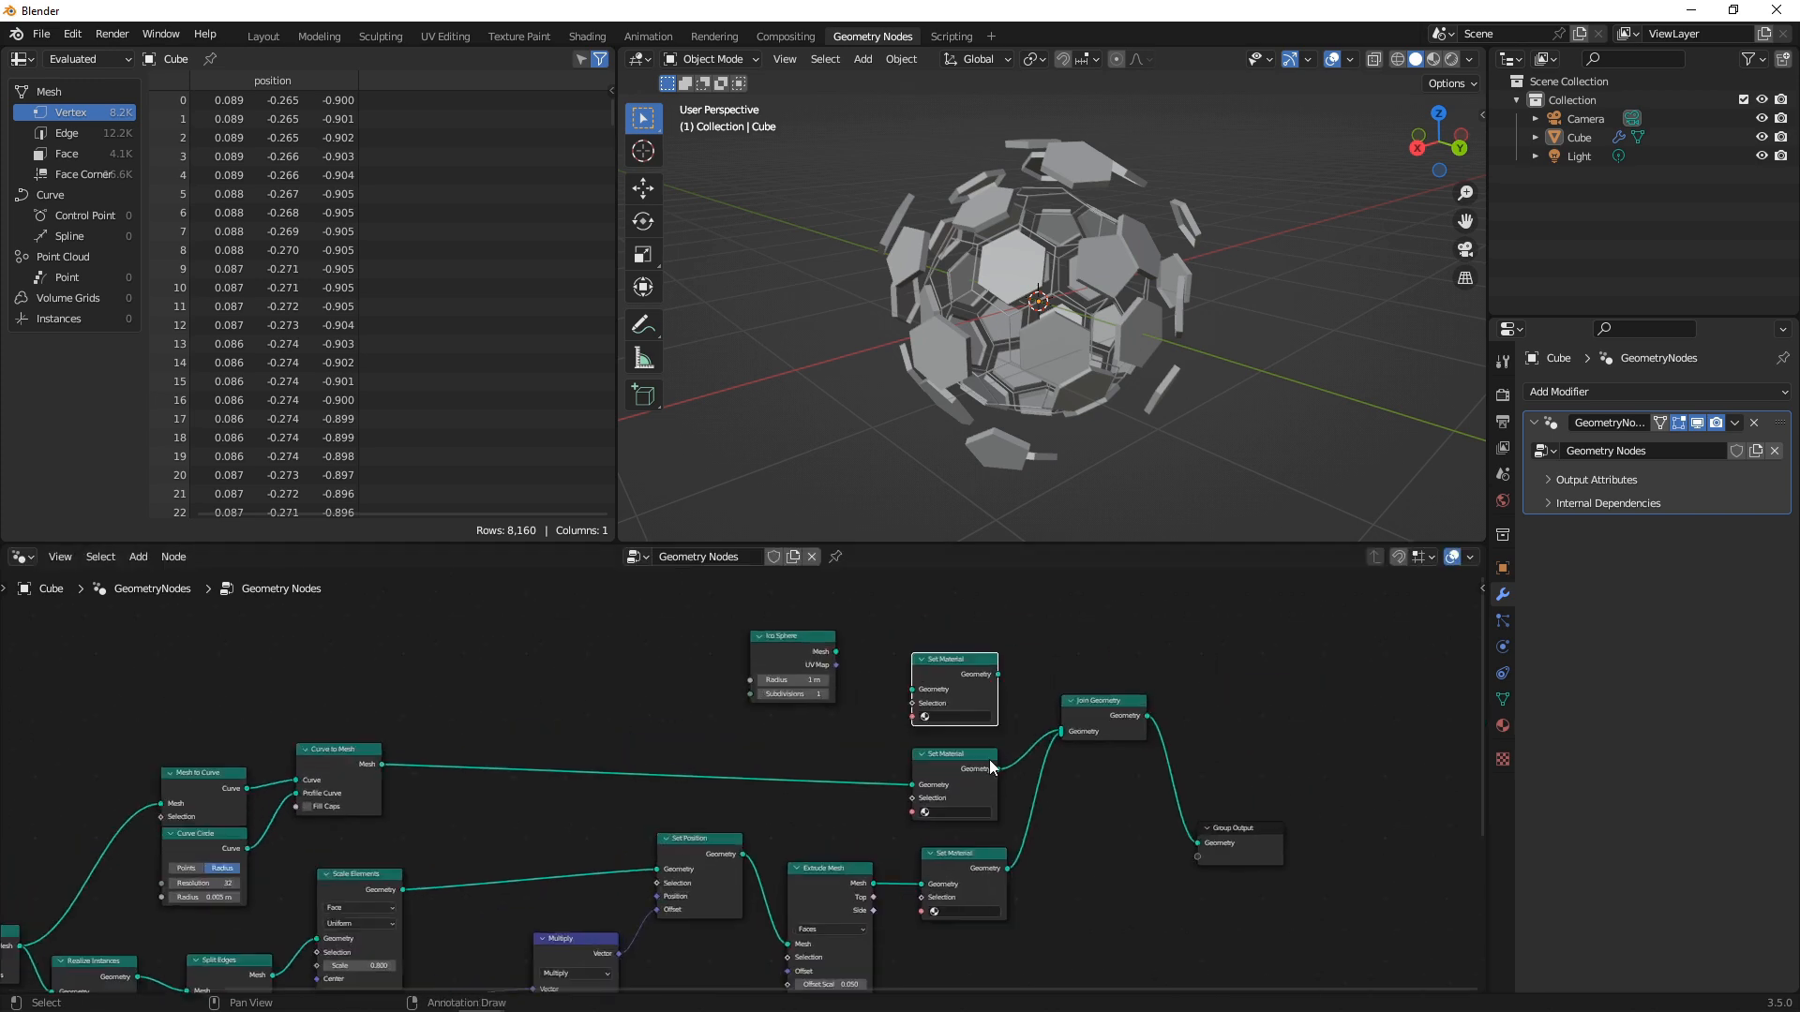
{"action": "scroll", "scroll_direction": "up", "scroll_amount": 3}
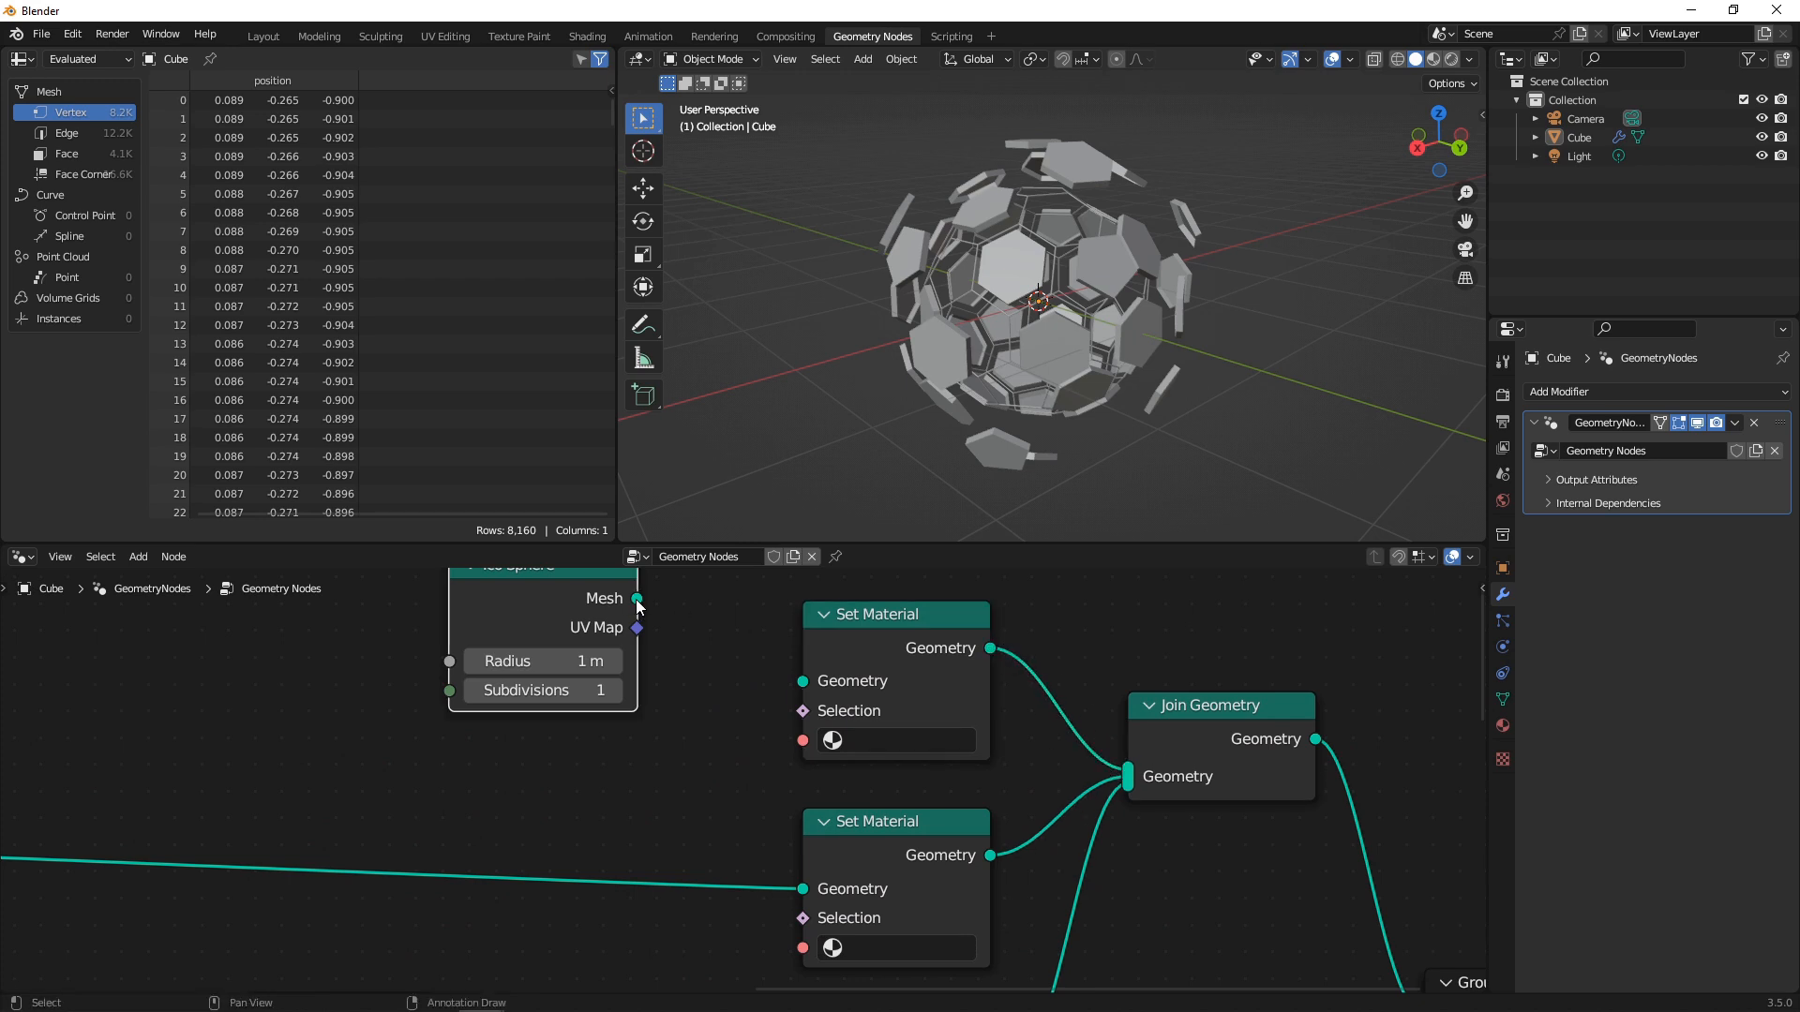
{"action": "left_click_drag", "start_coordinate": [638, 598], "coordinate": [805, 680]}
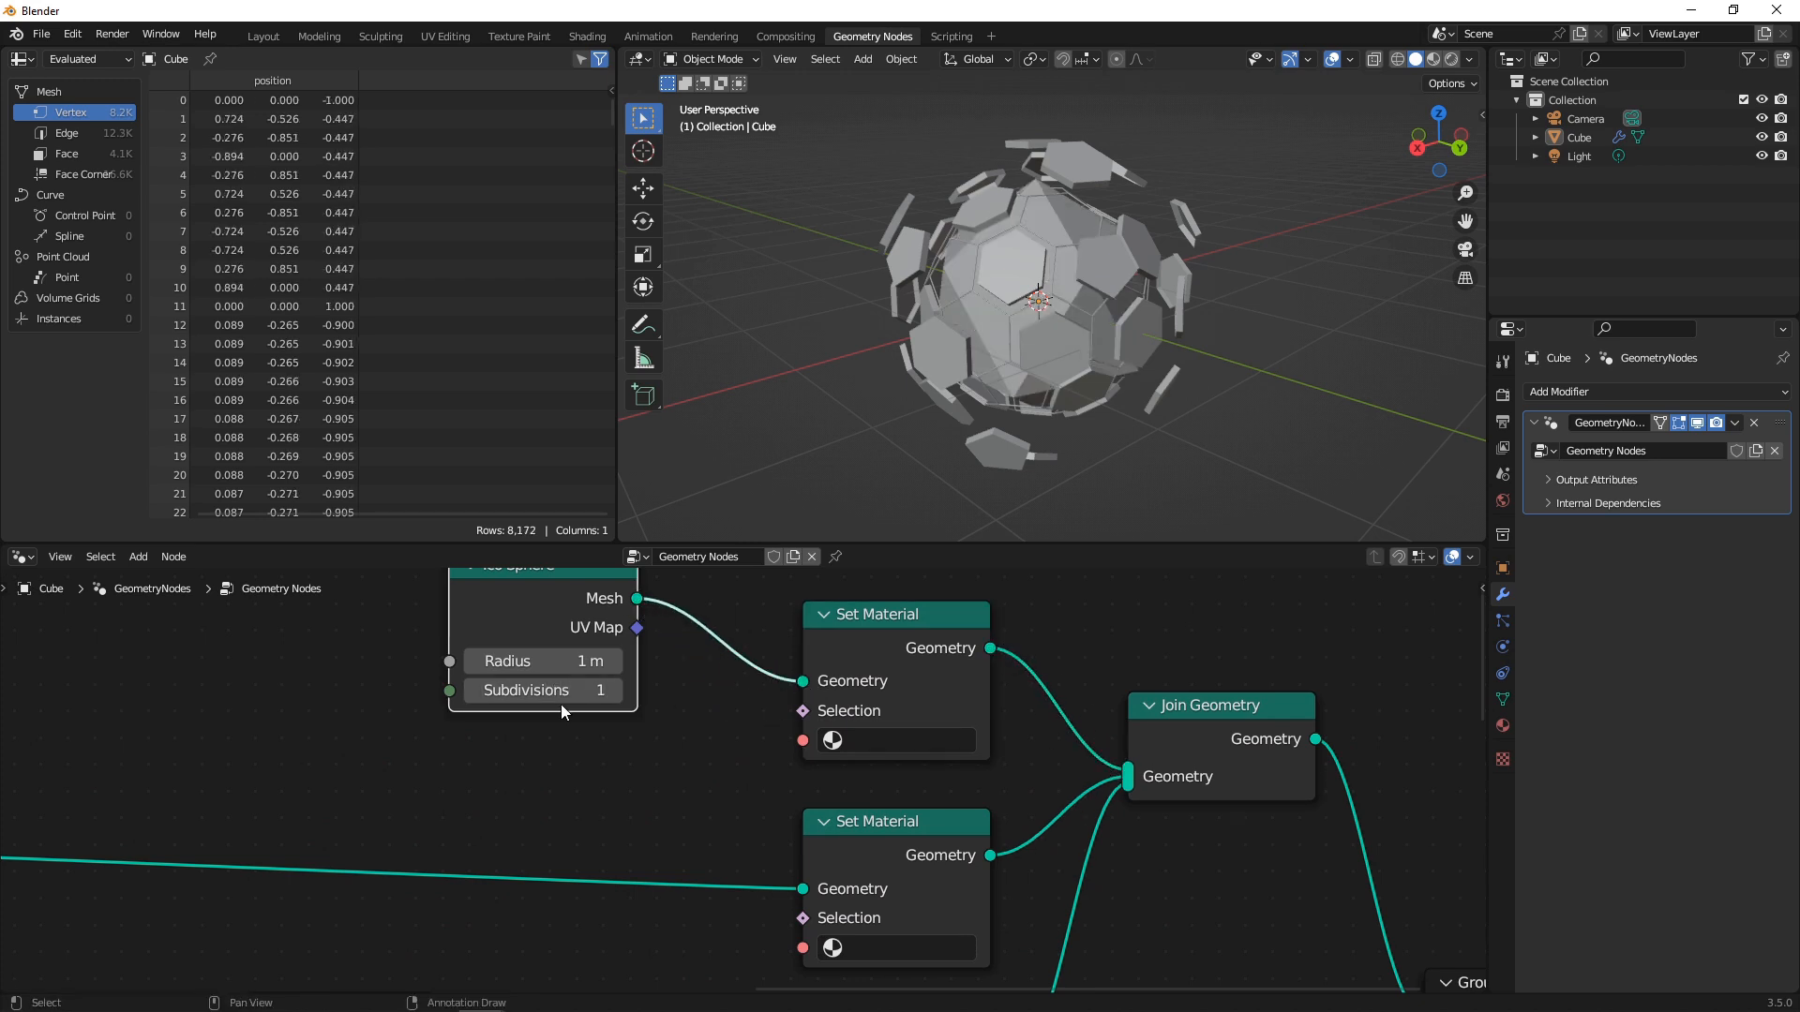
{"action": "left_click", "coordinate": [611, 690]}
{"action": "type", "text": "6"}
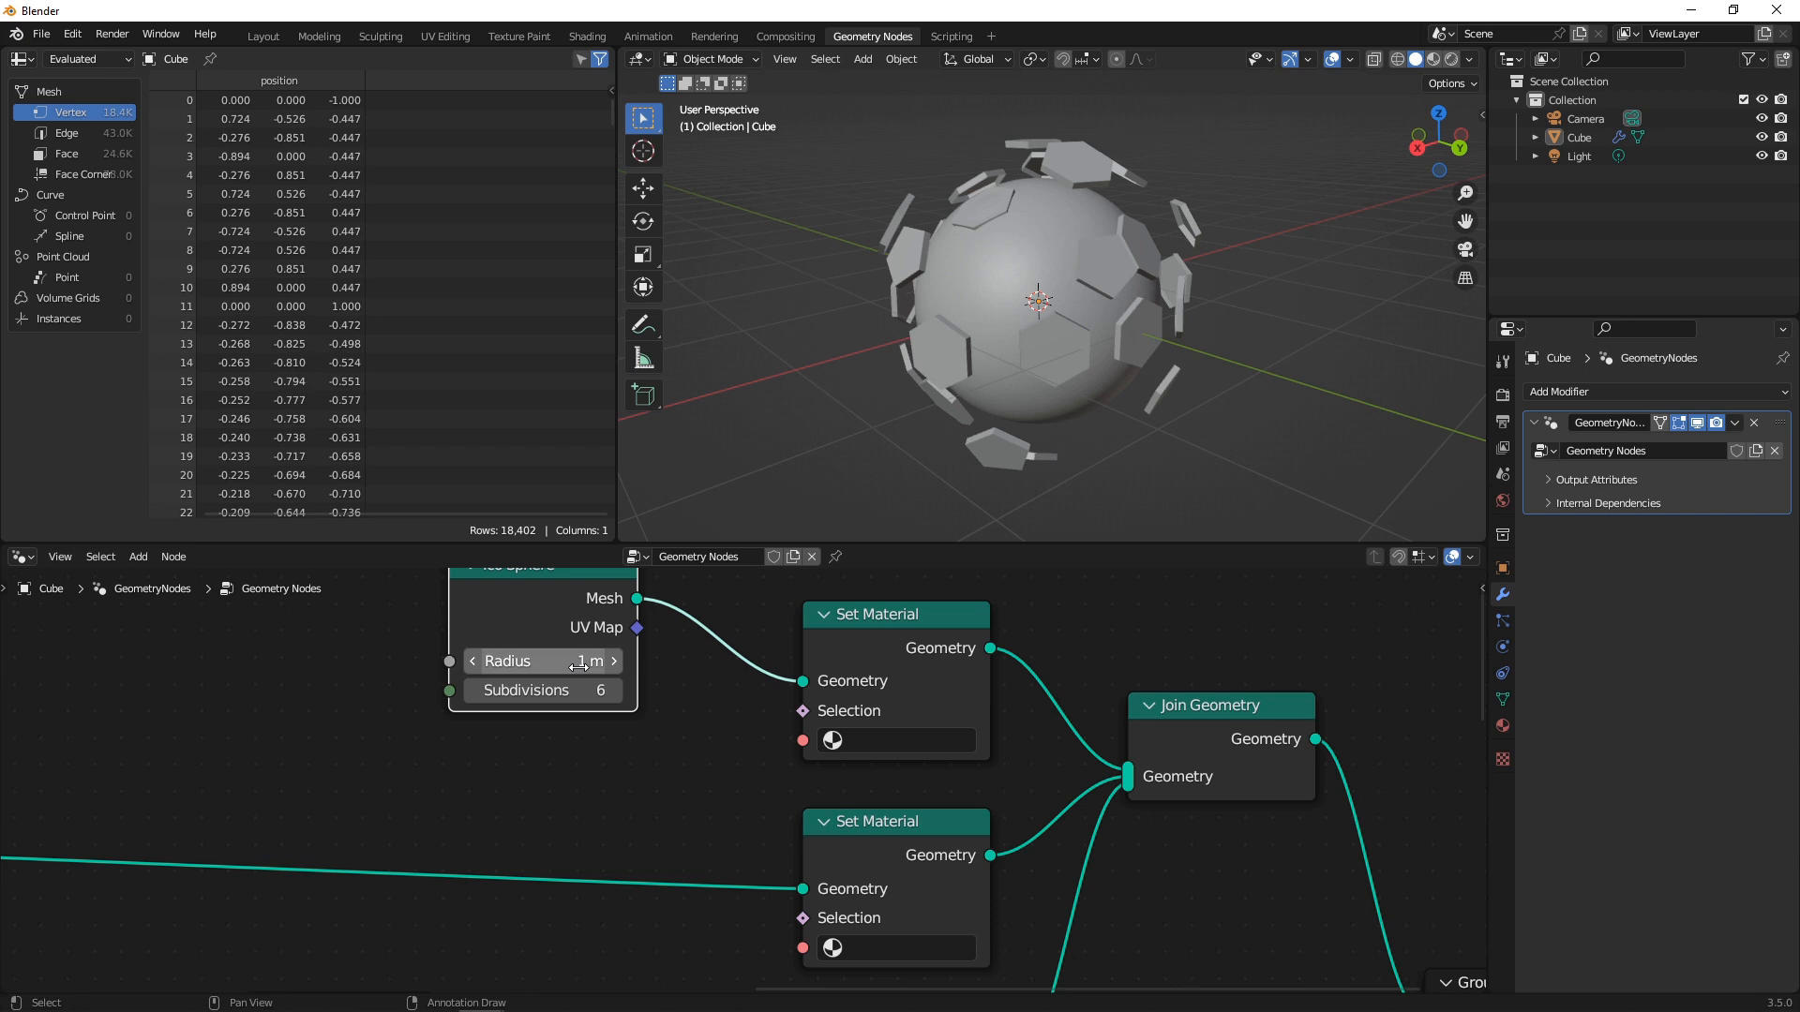
{"action": "left_click_drag", "start_coordinate": [552, 661], "coordinate": [528, 662]}
{"action": "type", "text": "c"}
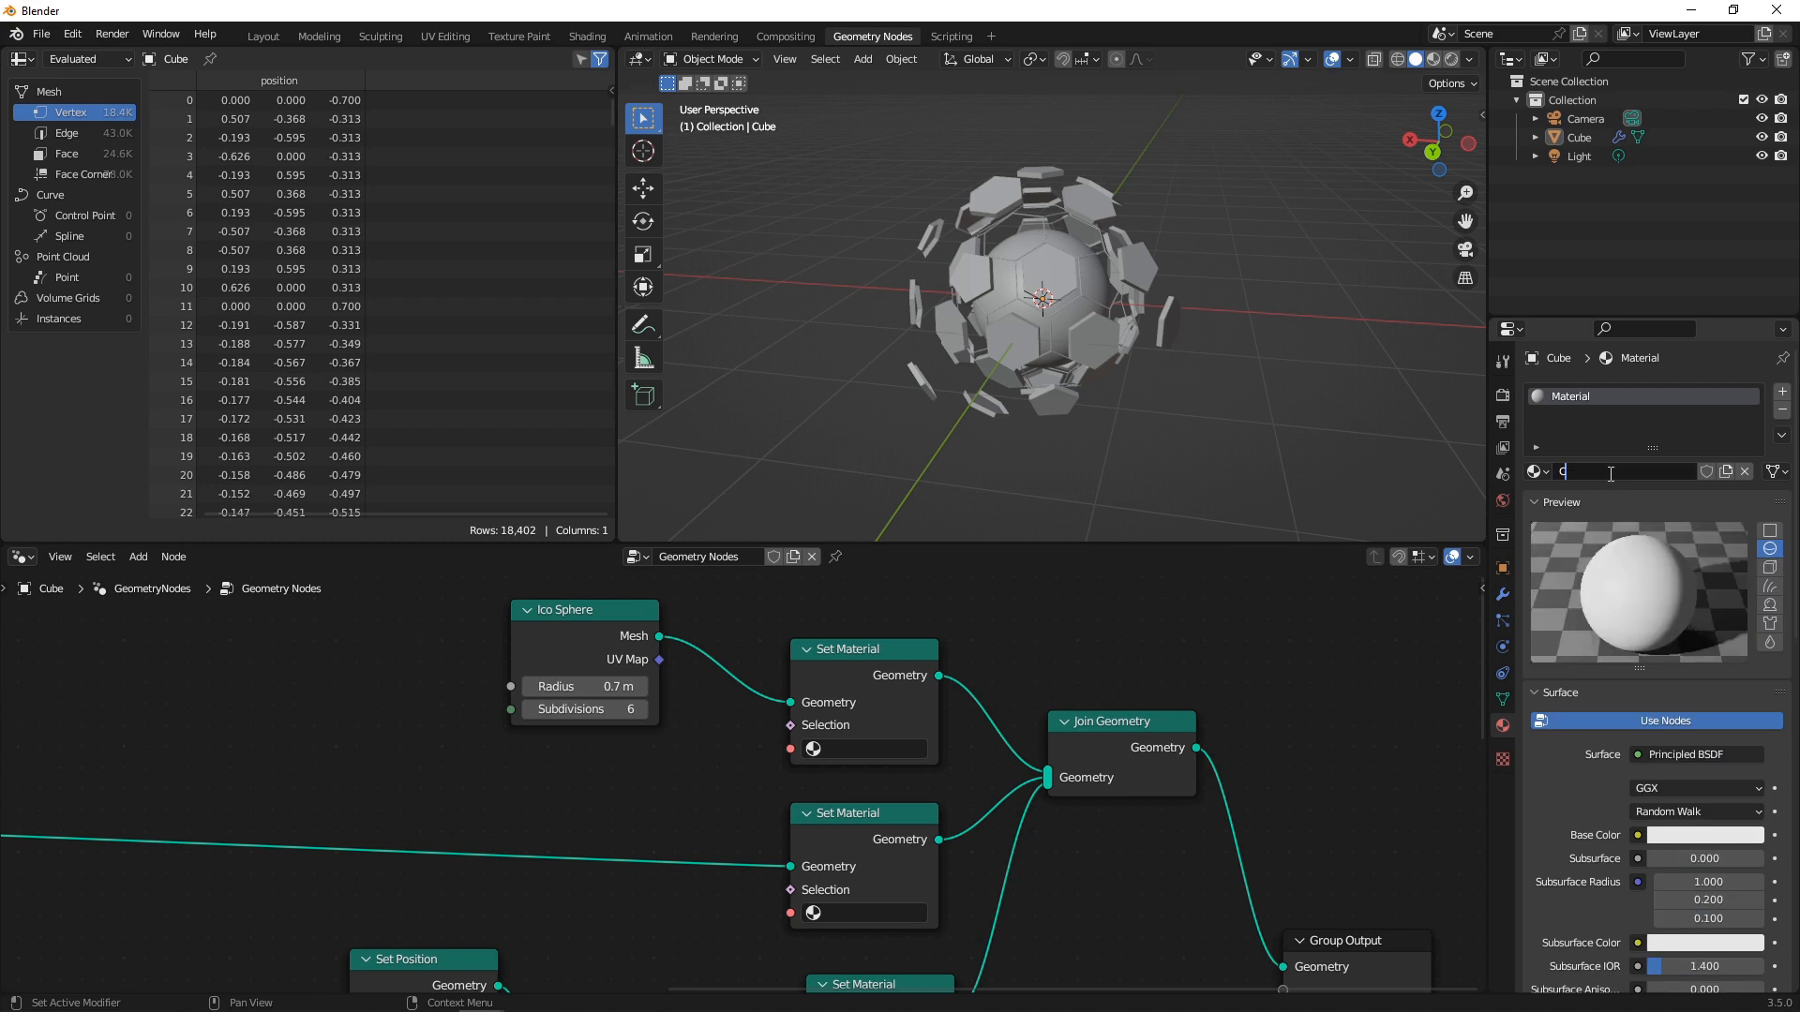
- Name the CORE material, create the others, and assign FACES to the extruded pads' Set Material
{"action": "type", "text": "CORE"}
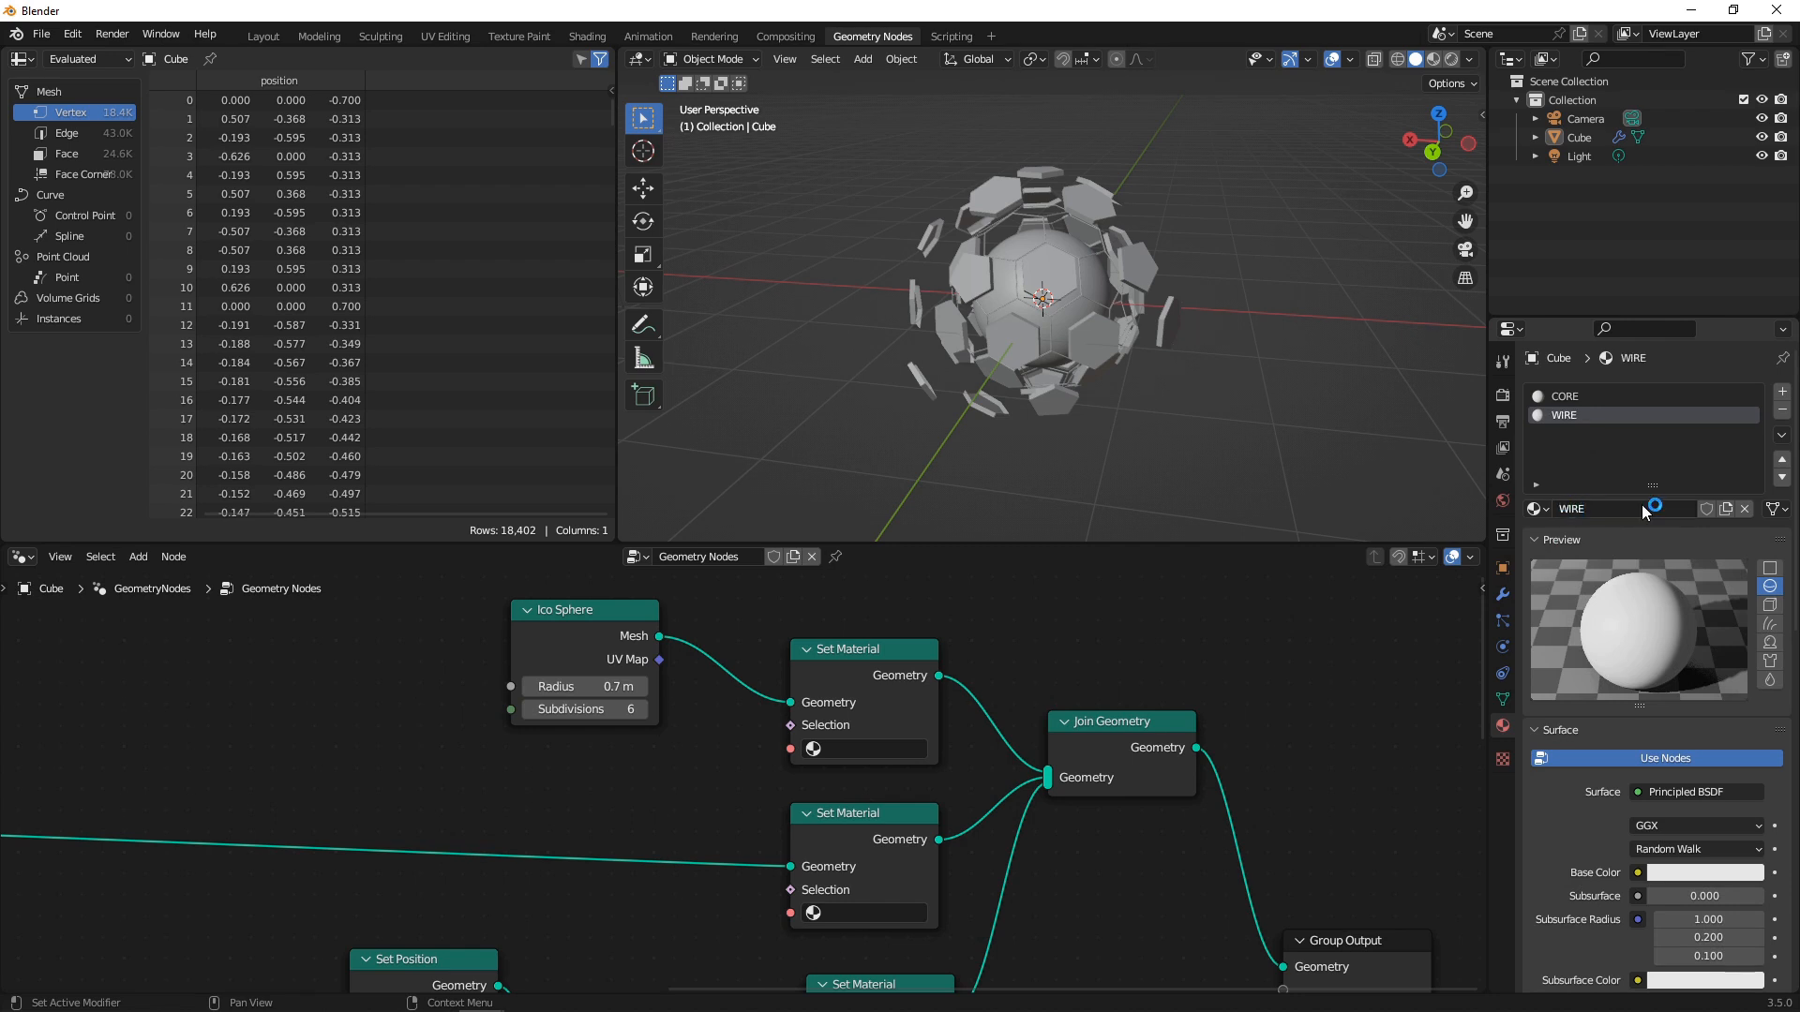
{"action": "left_click", "coordinate": [1744, 509]}
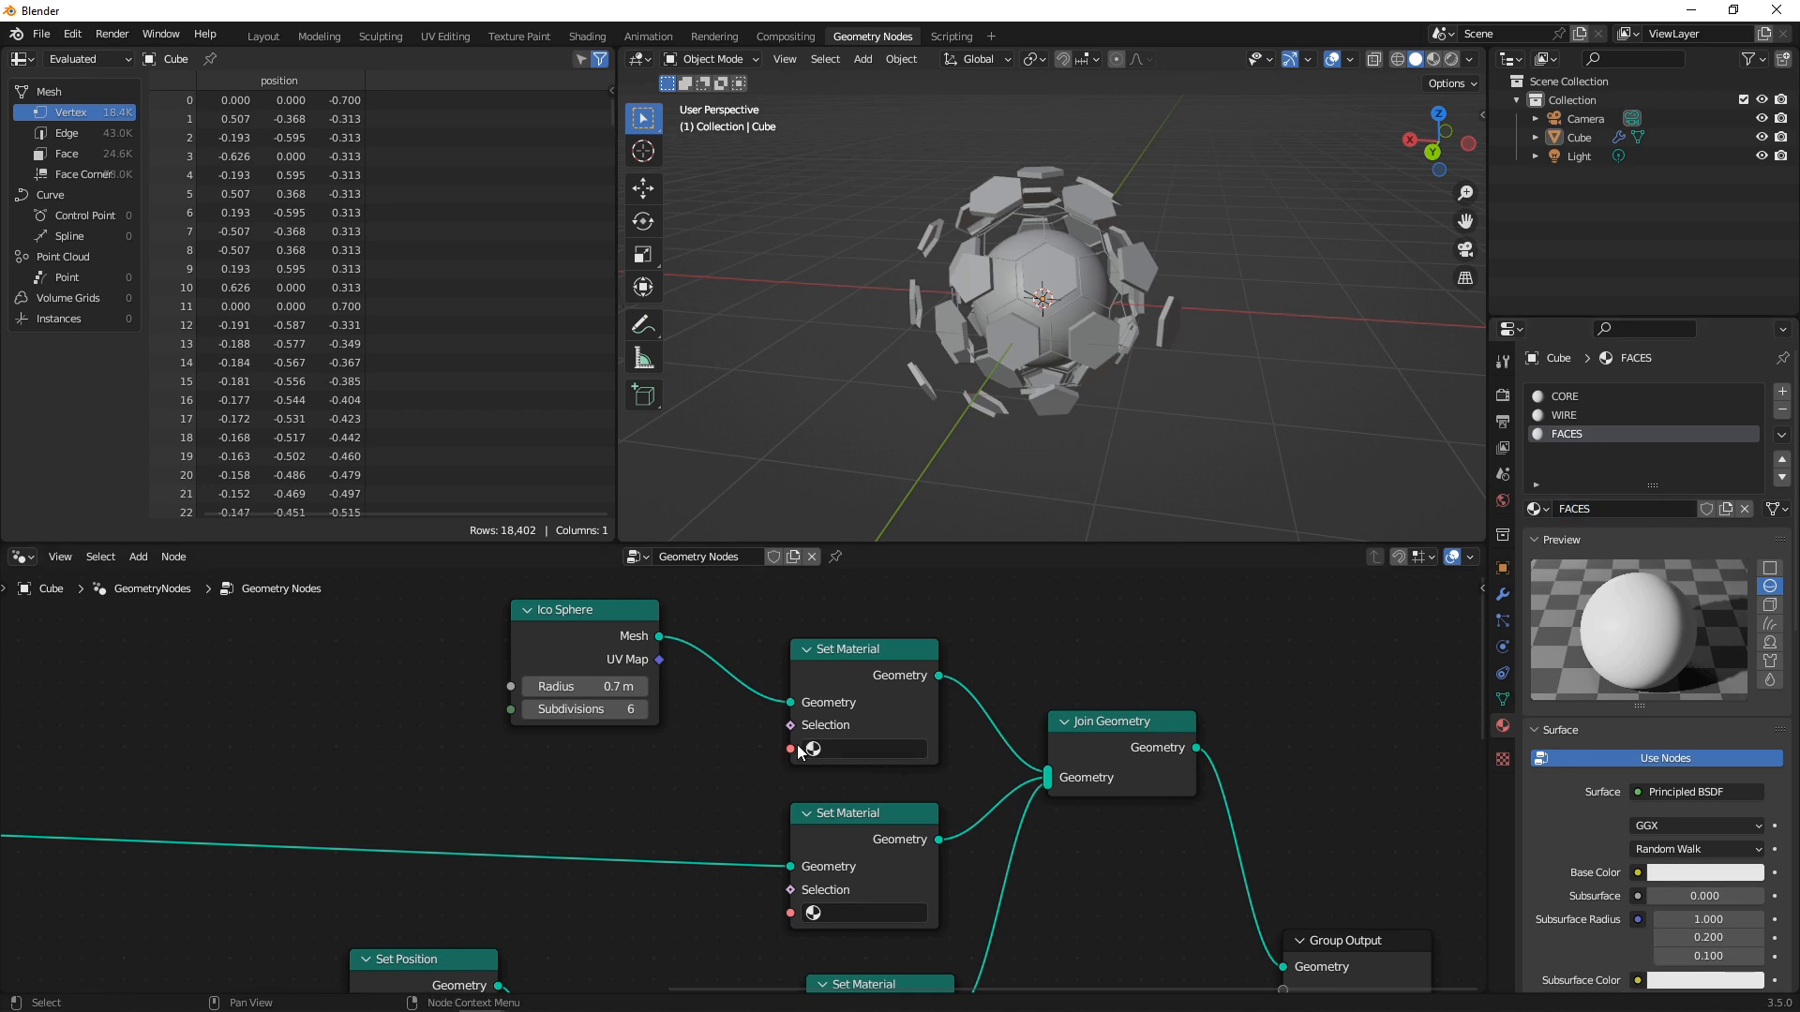
{"action": "left_click", "coordinate": [860, 750]}
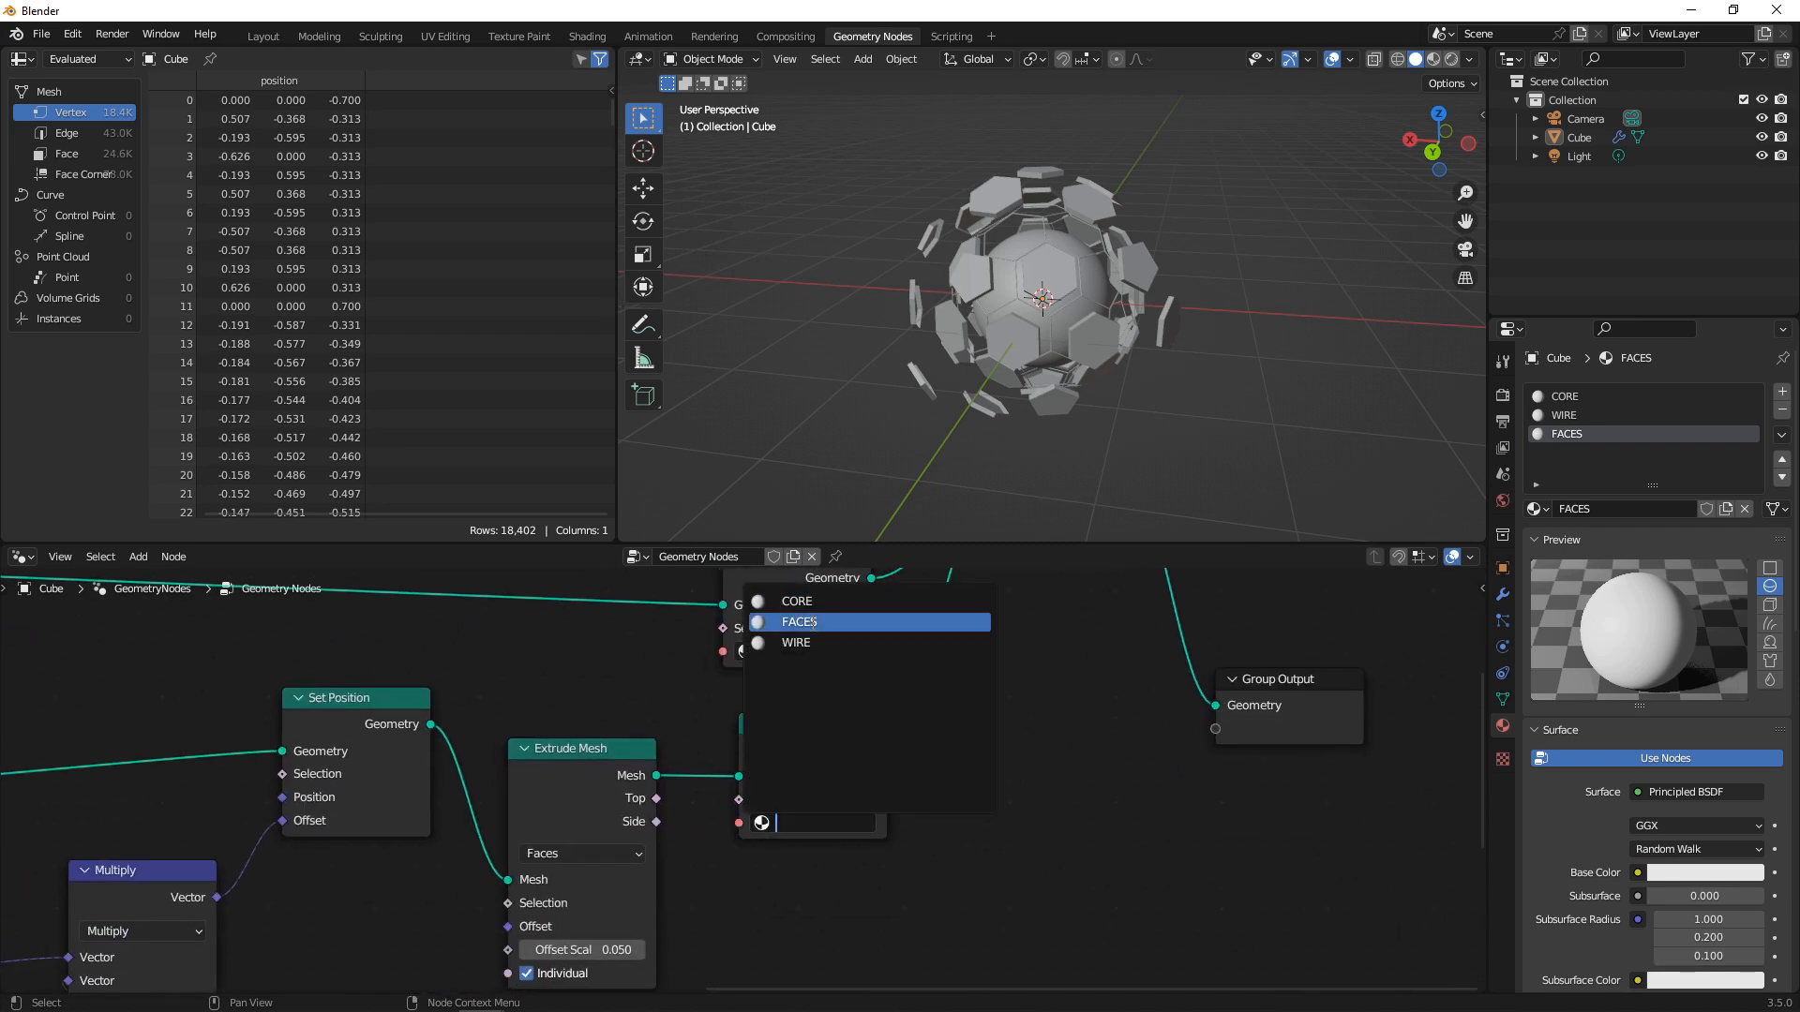
{"action": "left_click", "coordinate": [800, 621]}
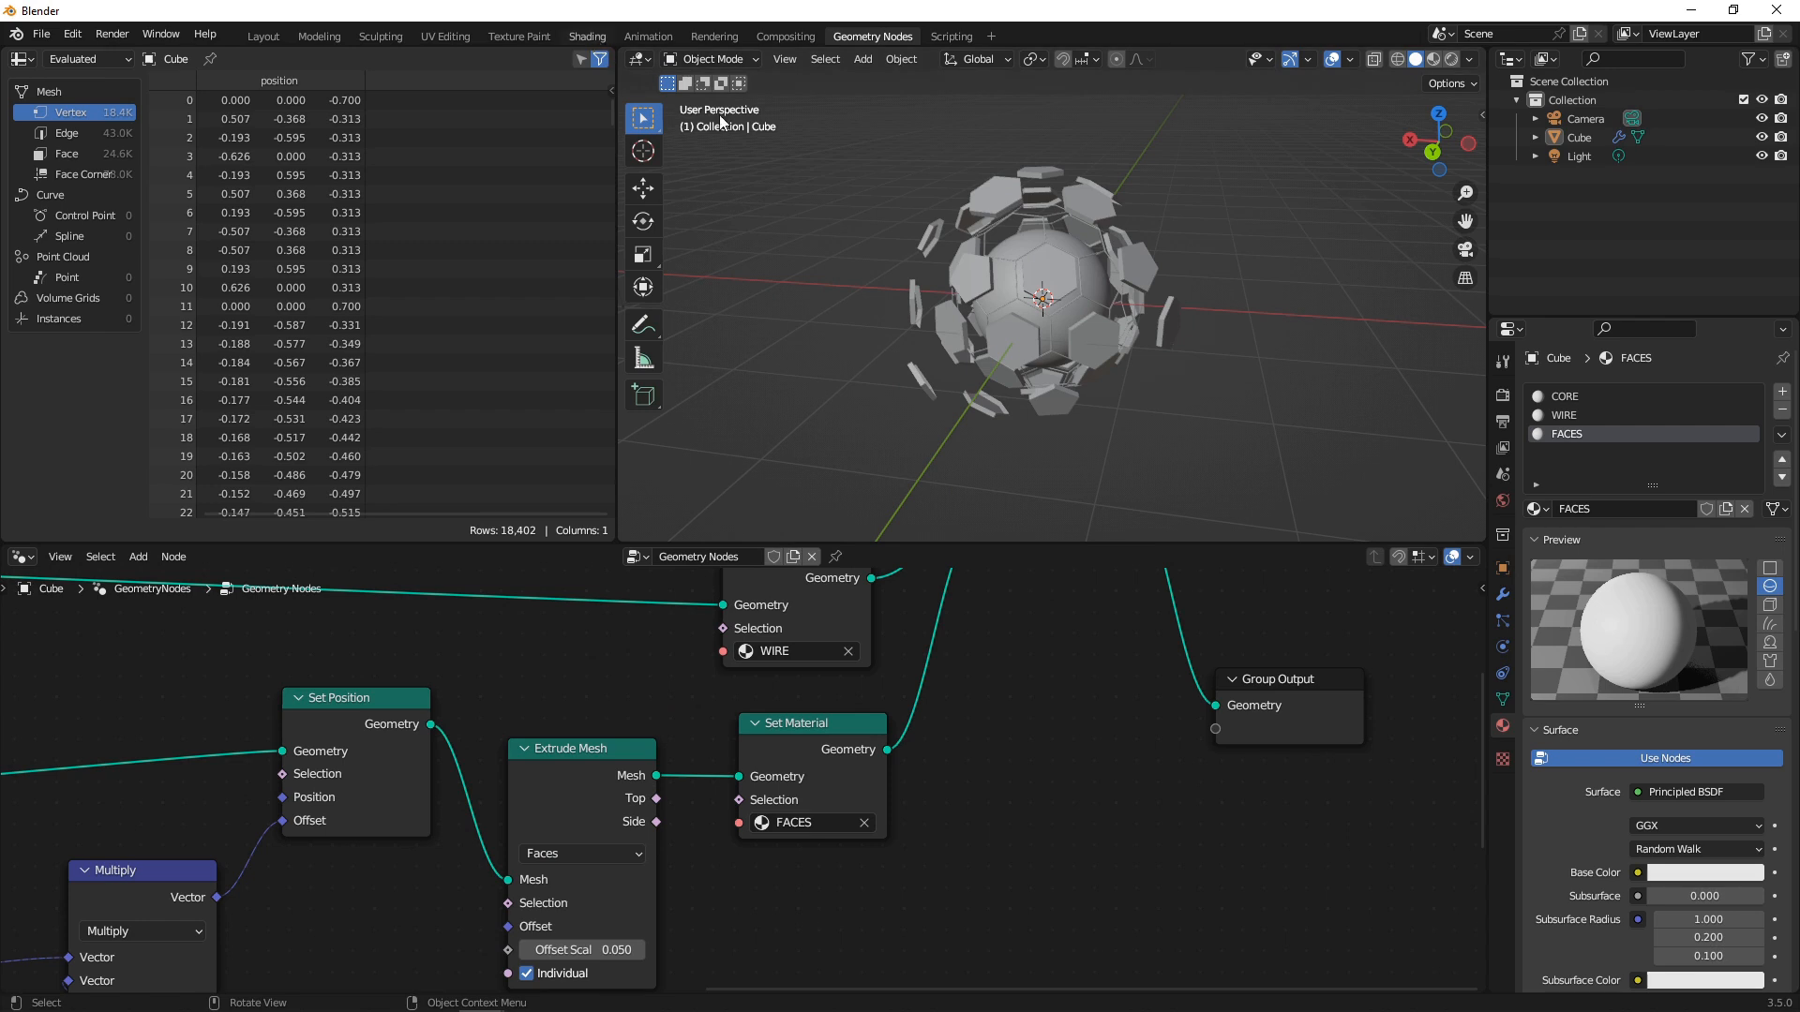
{"action": "left_click", "coordinate": [587, 36]}
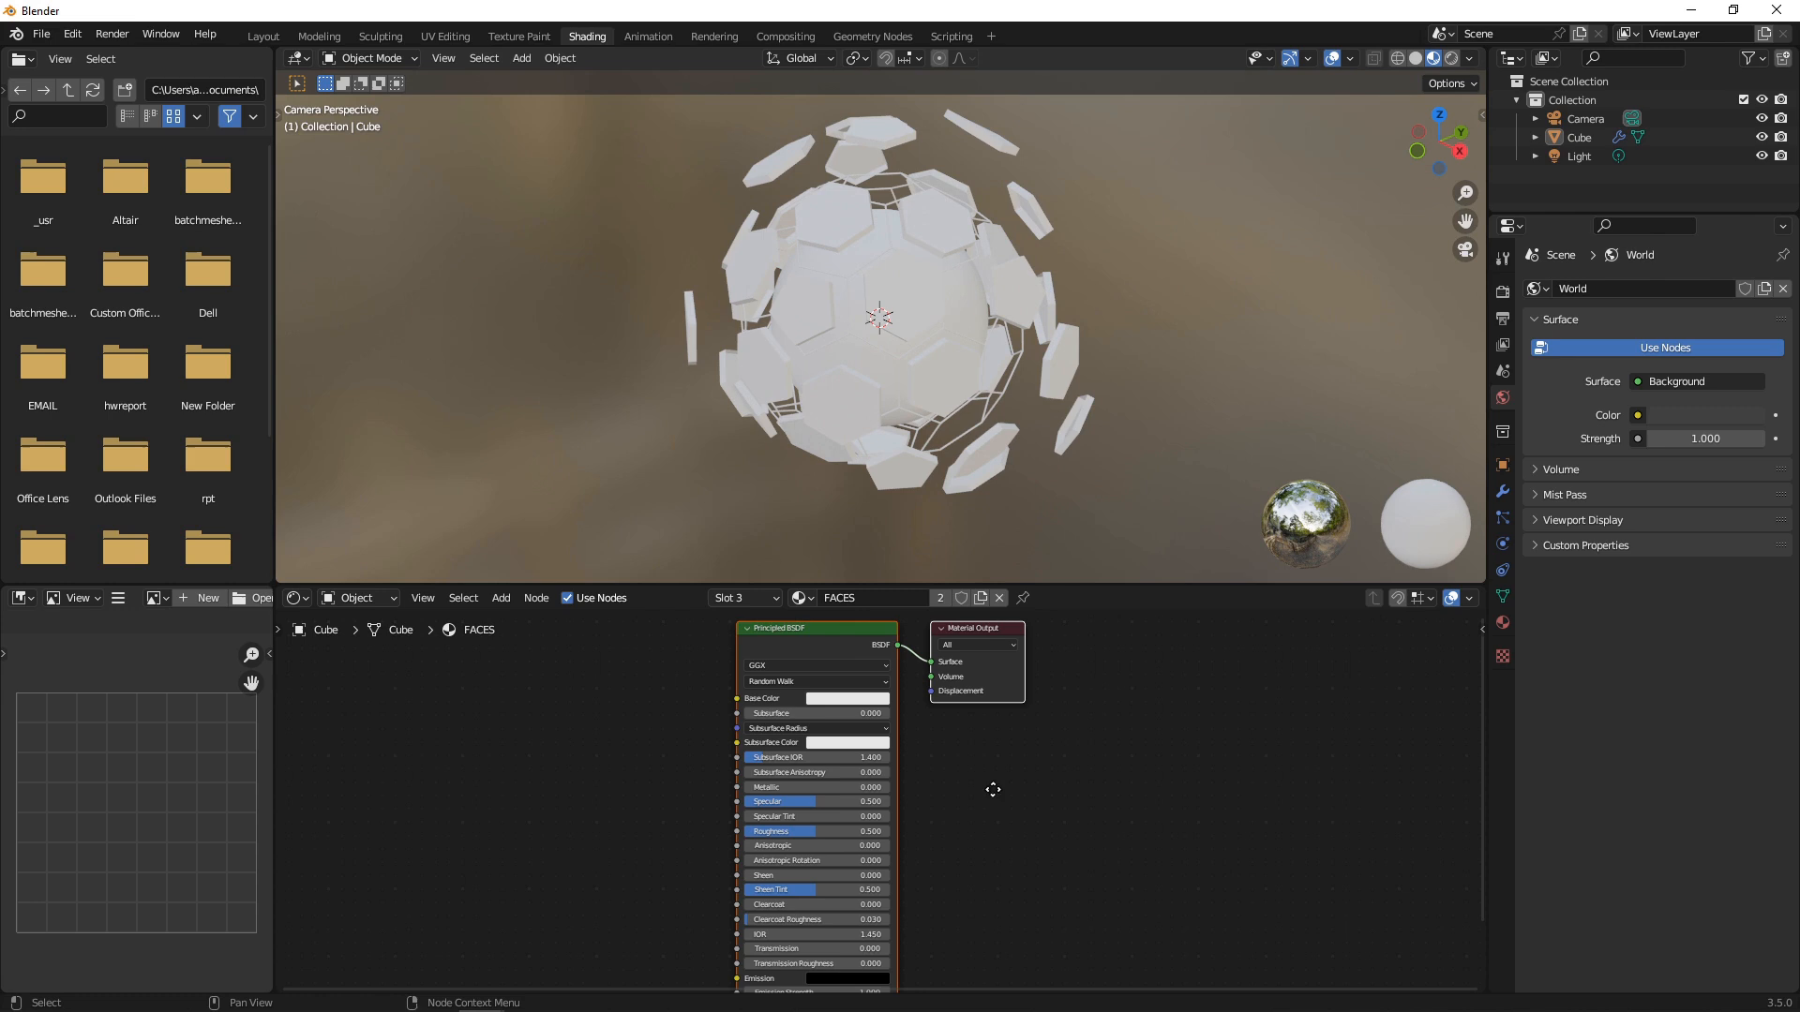
- Edit the CORE material: black base colour with Noise Texture colour wired into emission
{"action": "left_click", "coordinate": [803, 596]}
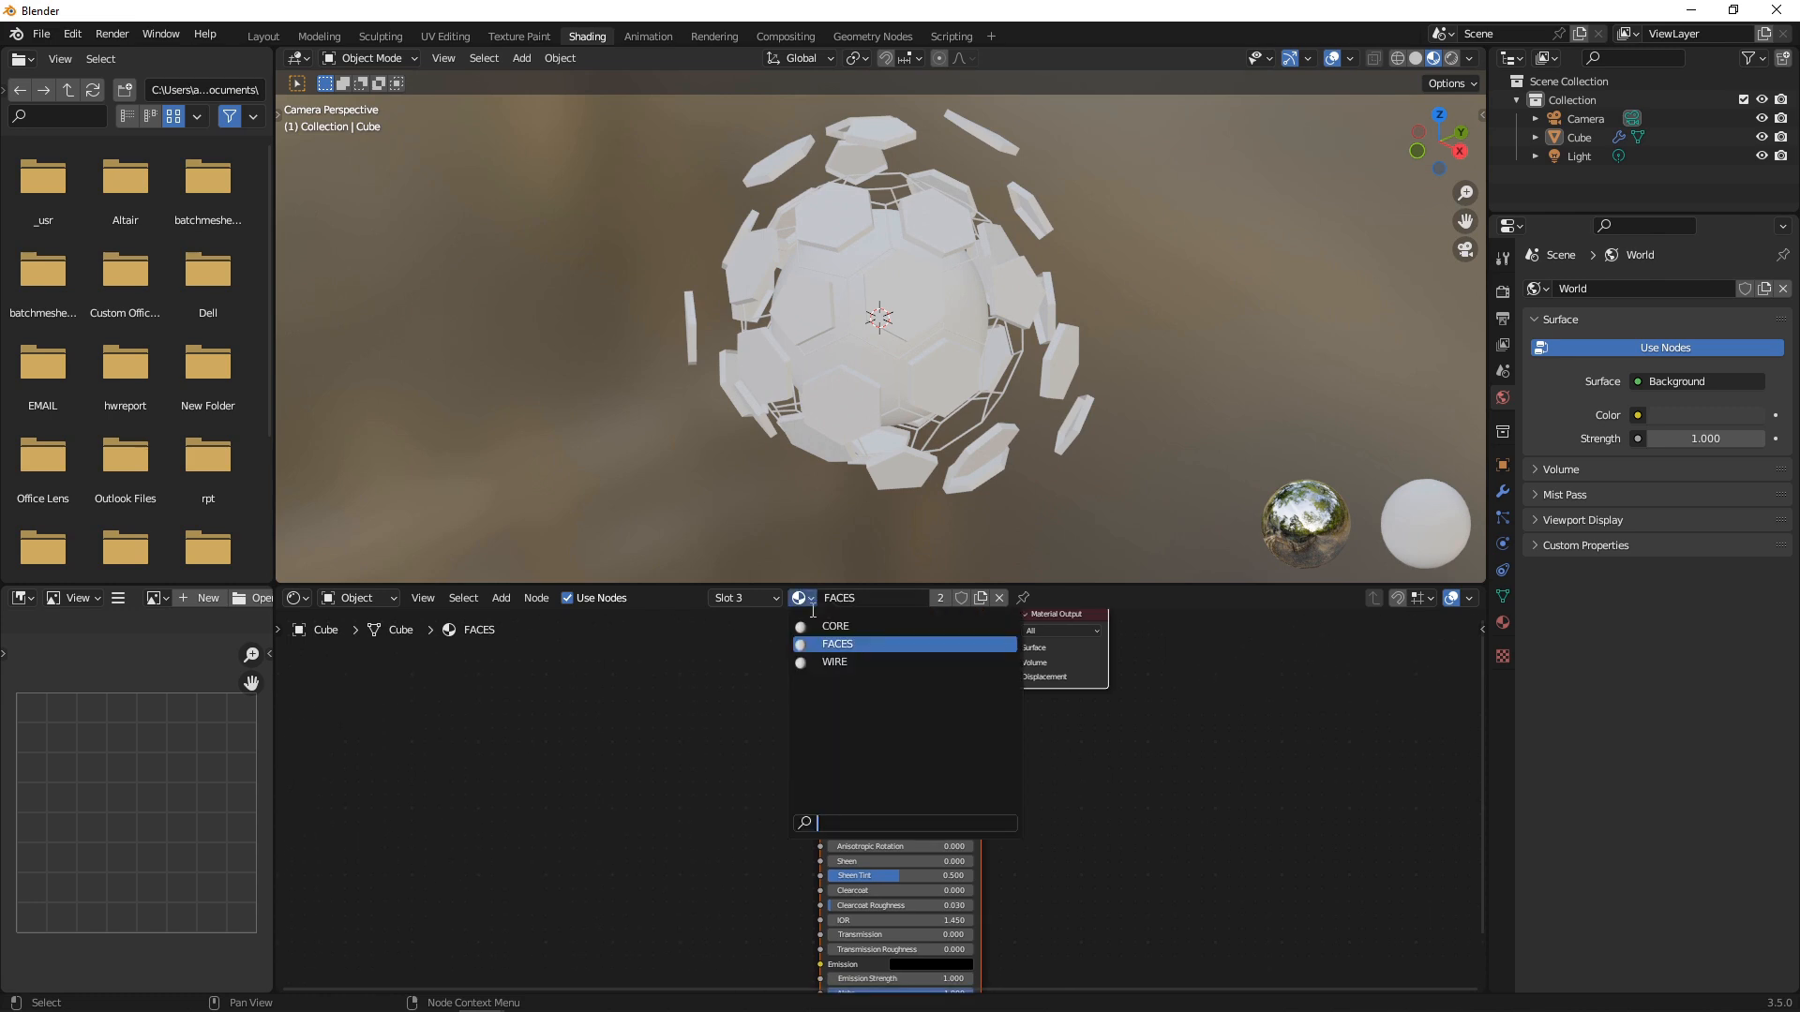
{"action": "left_click", "coordinate": [837, 626]}
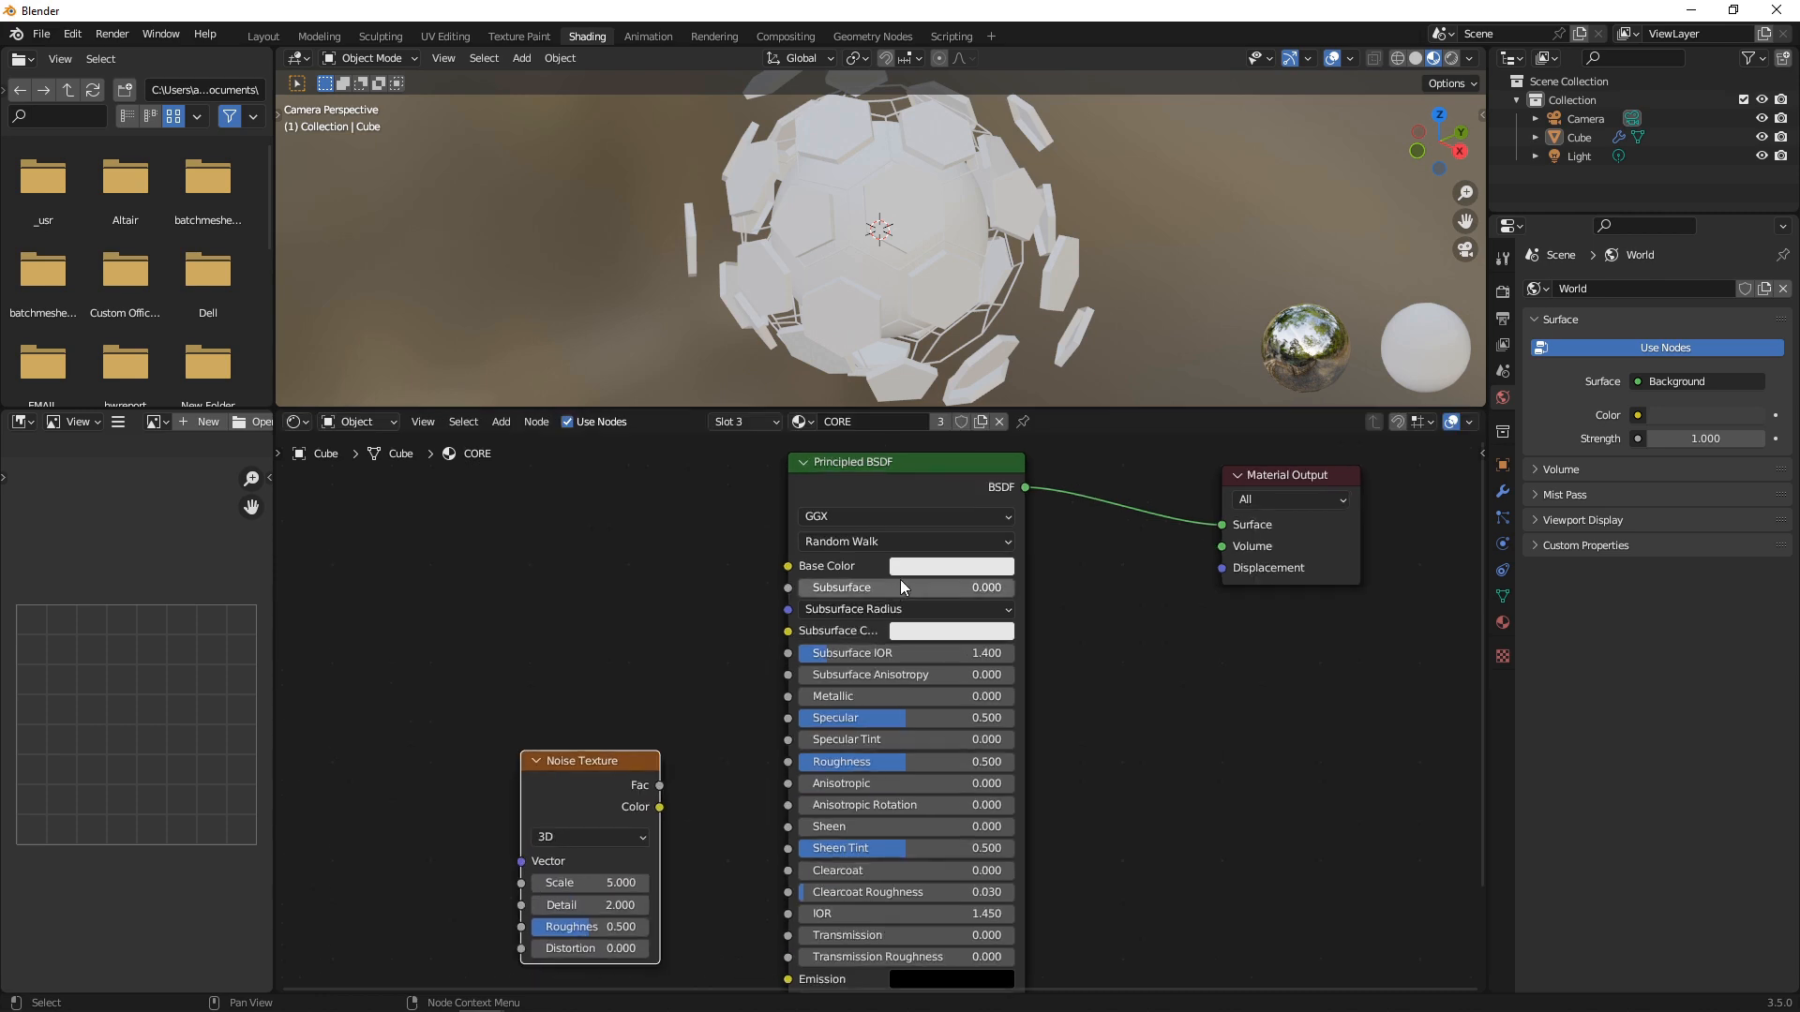
{"action": "left_click", "coordinate": [950, 566]}
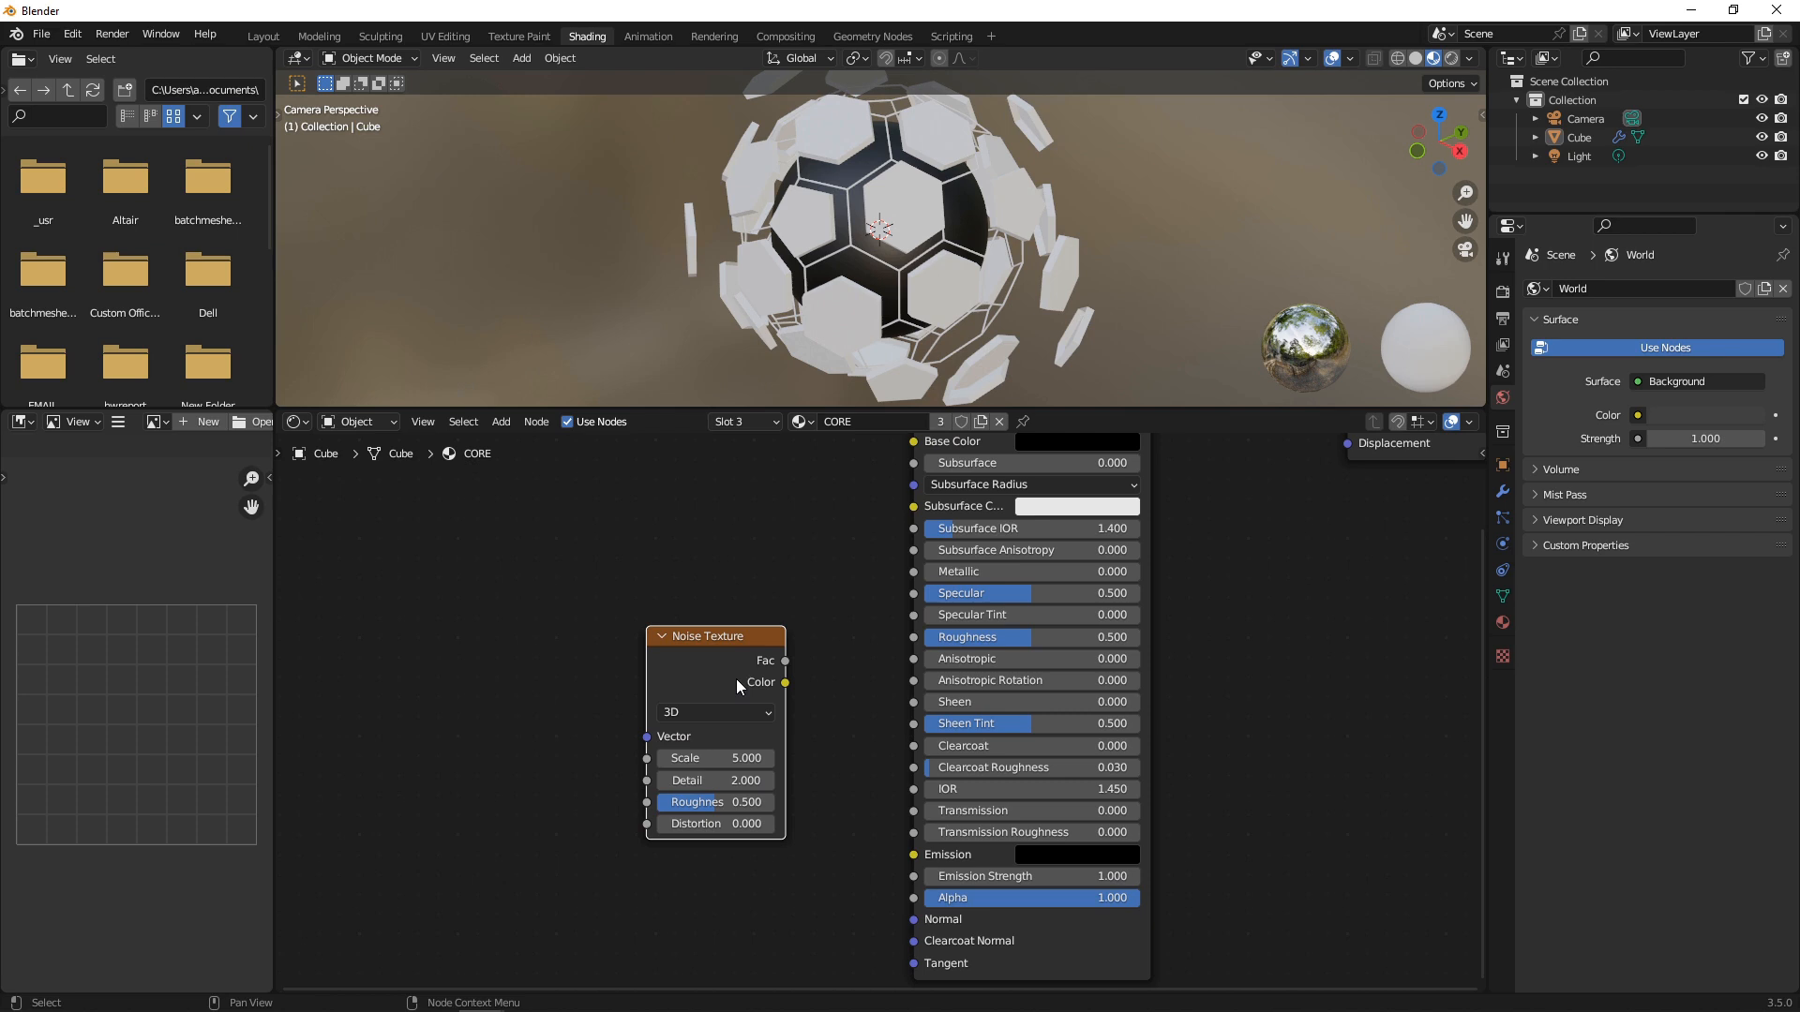
{"action": "left_click_drag", "start_coordinate": [786, 683], "coordinate": [913, 859]}
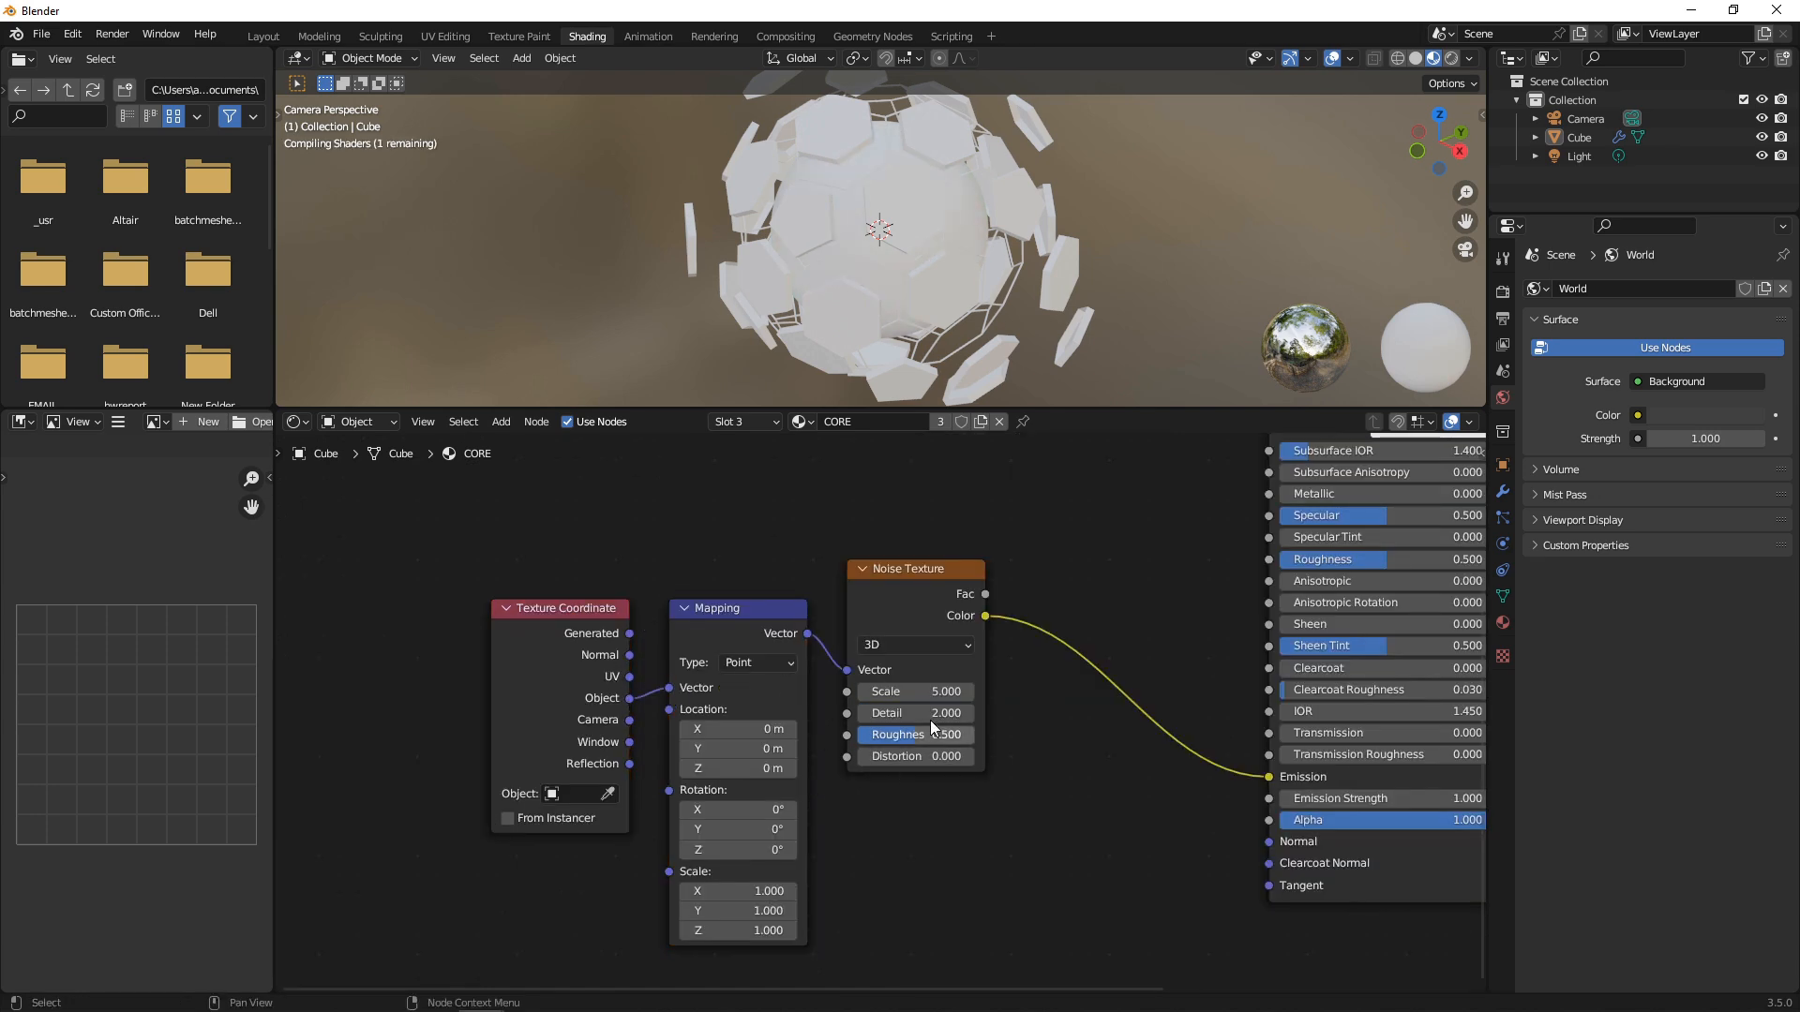
- Settle the core noise scale around 3.7 and insert a ColorRamp before the emission
{"action": "left_click_drag", "start_coordinate": [915, 690], "coordinate": [964, 690]}
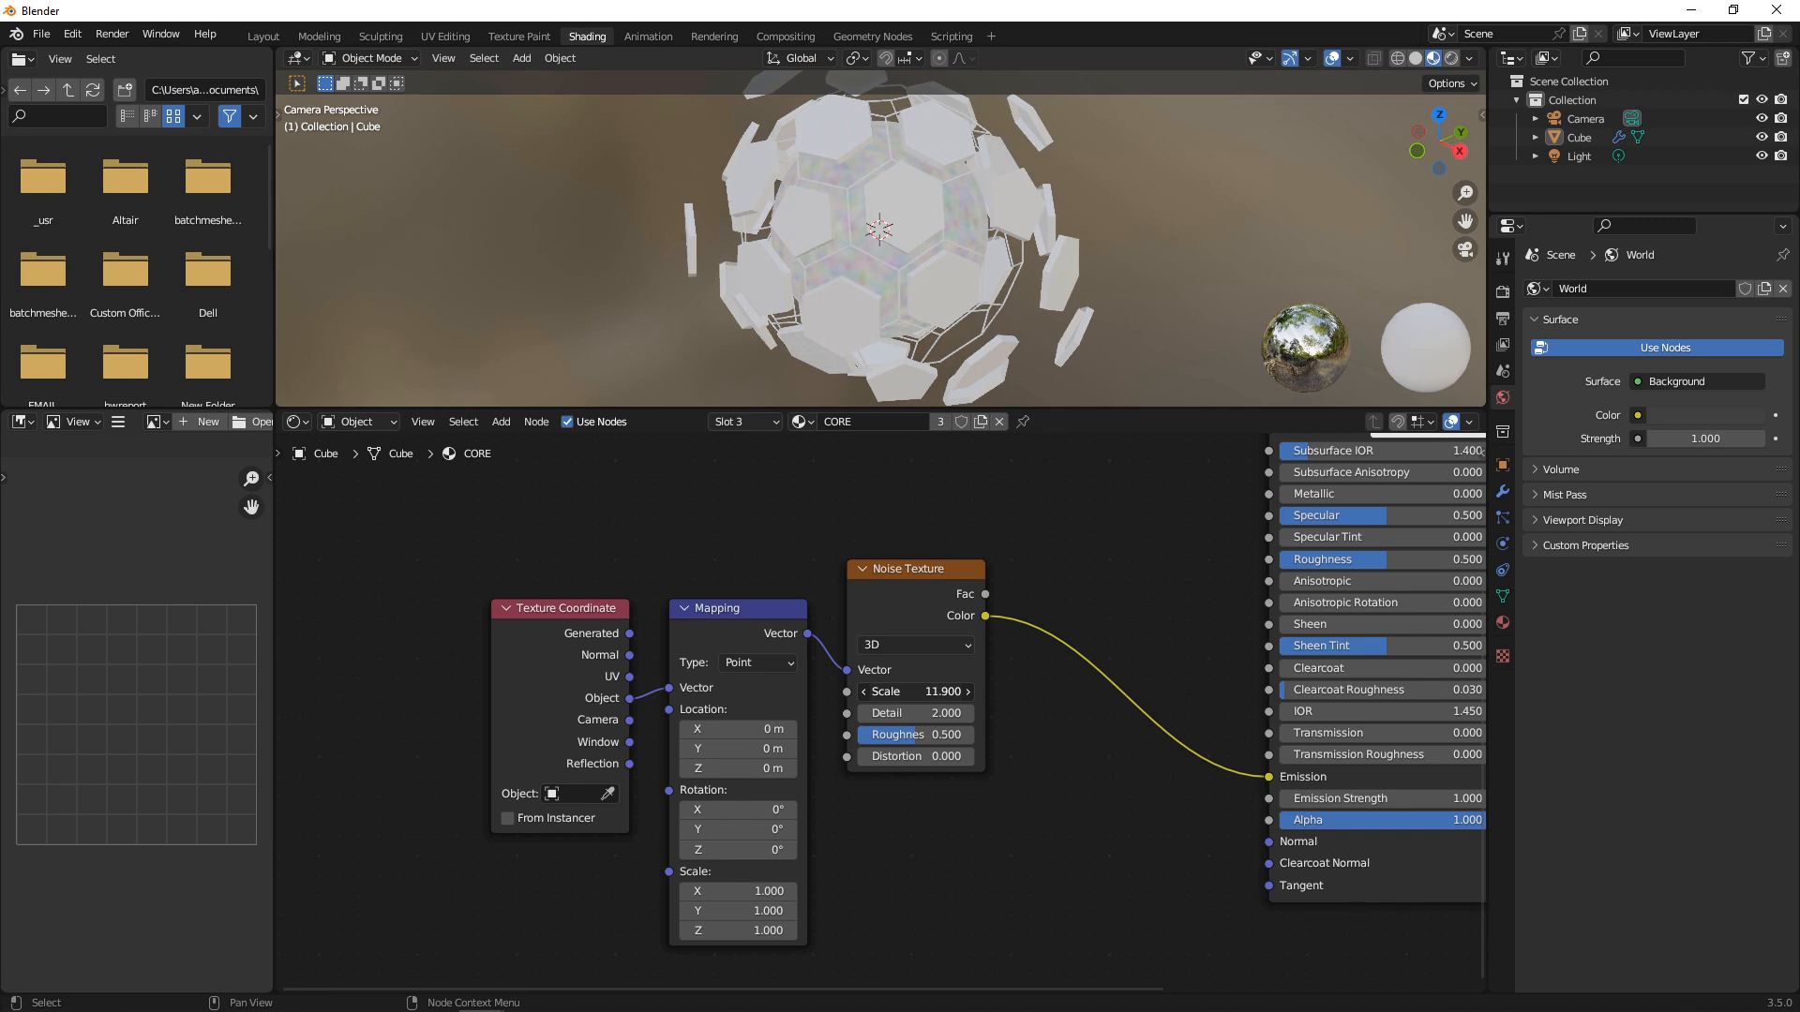
{"action": "left_click_drag", "start_coordinate": [941, 692], "coordinate": [907, 692]}
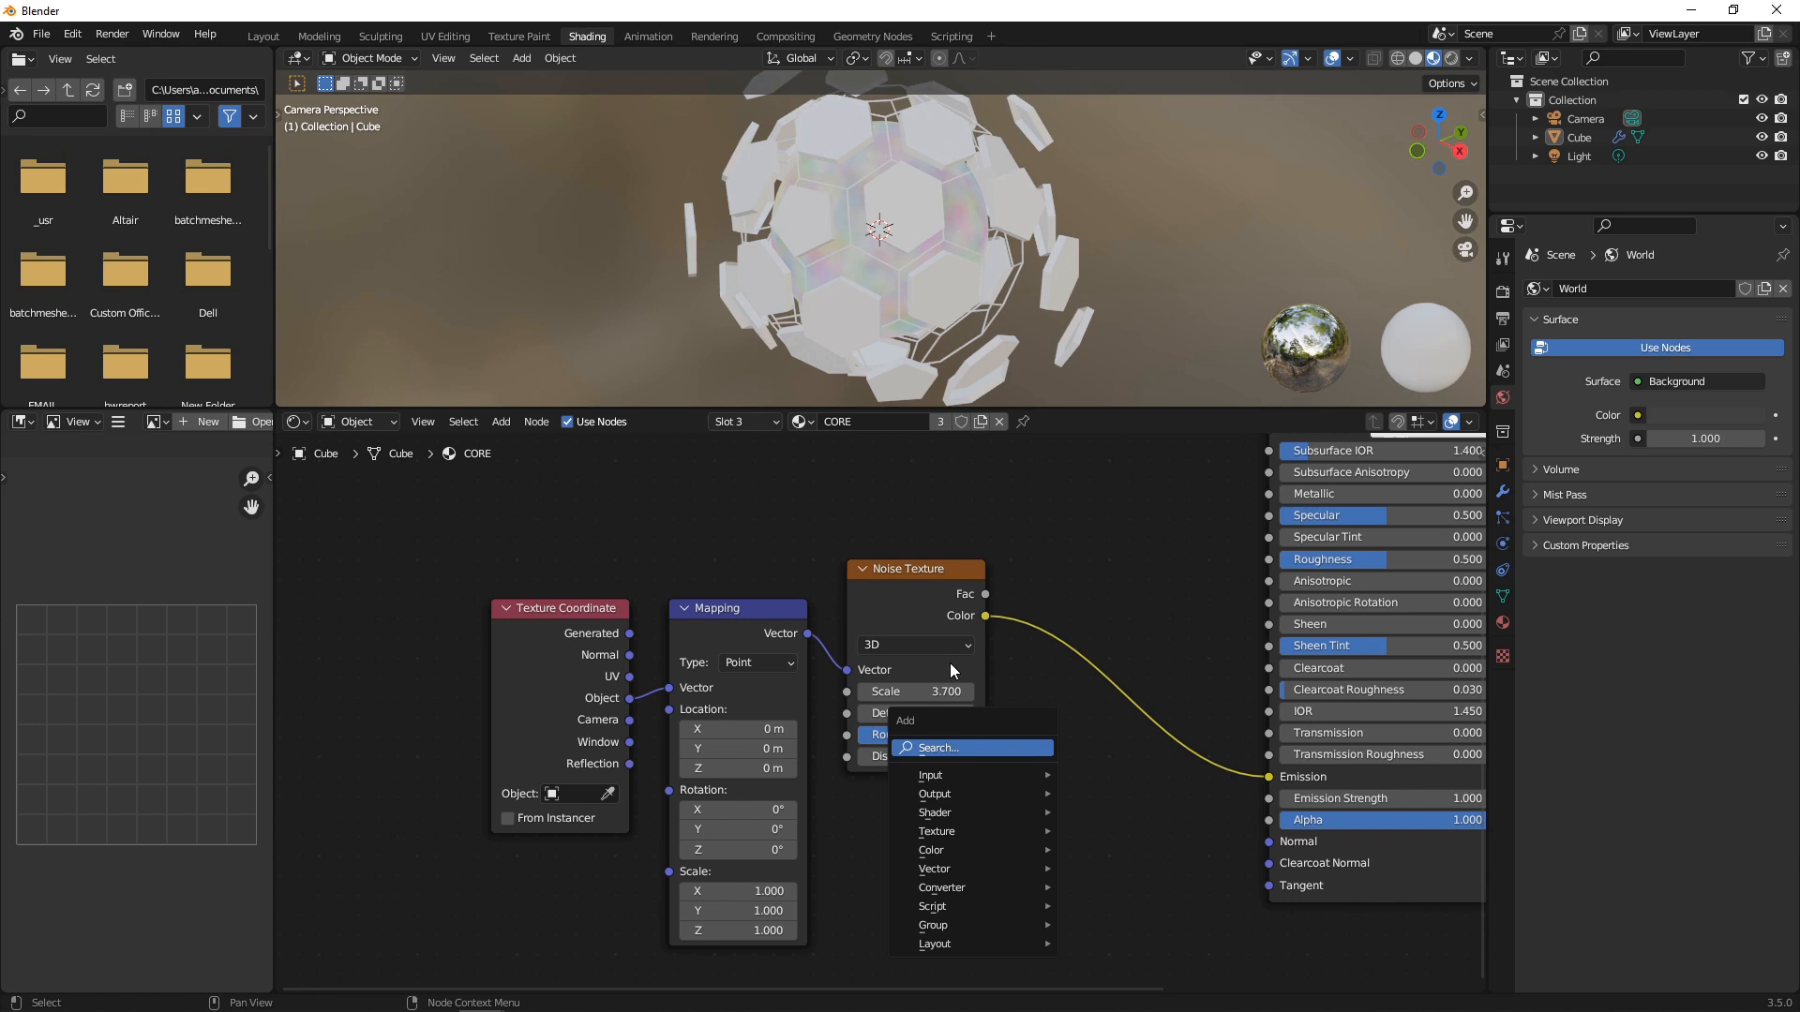
{"action": "type", "text": "co"}
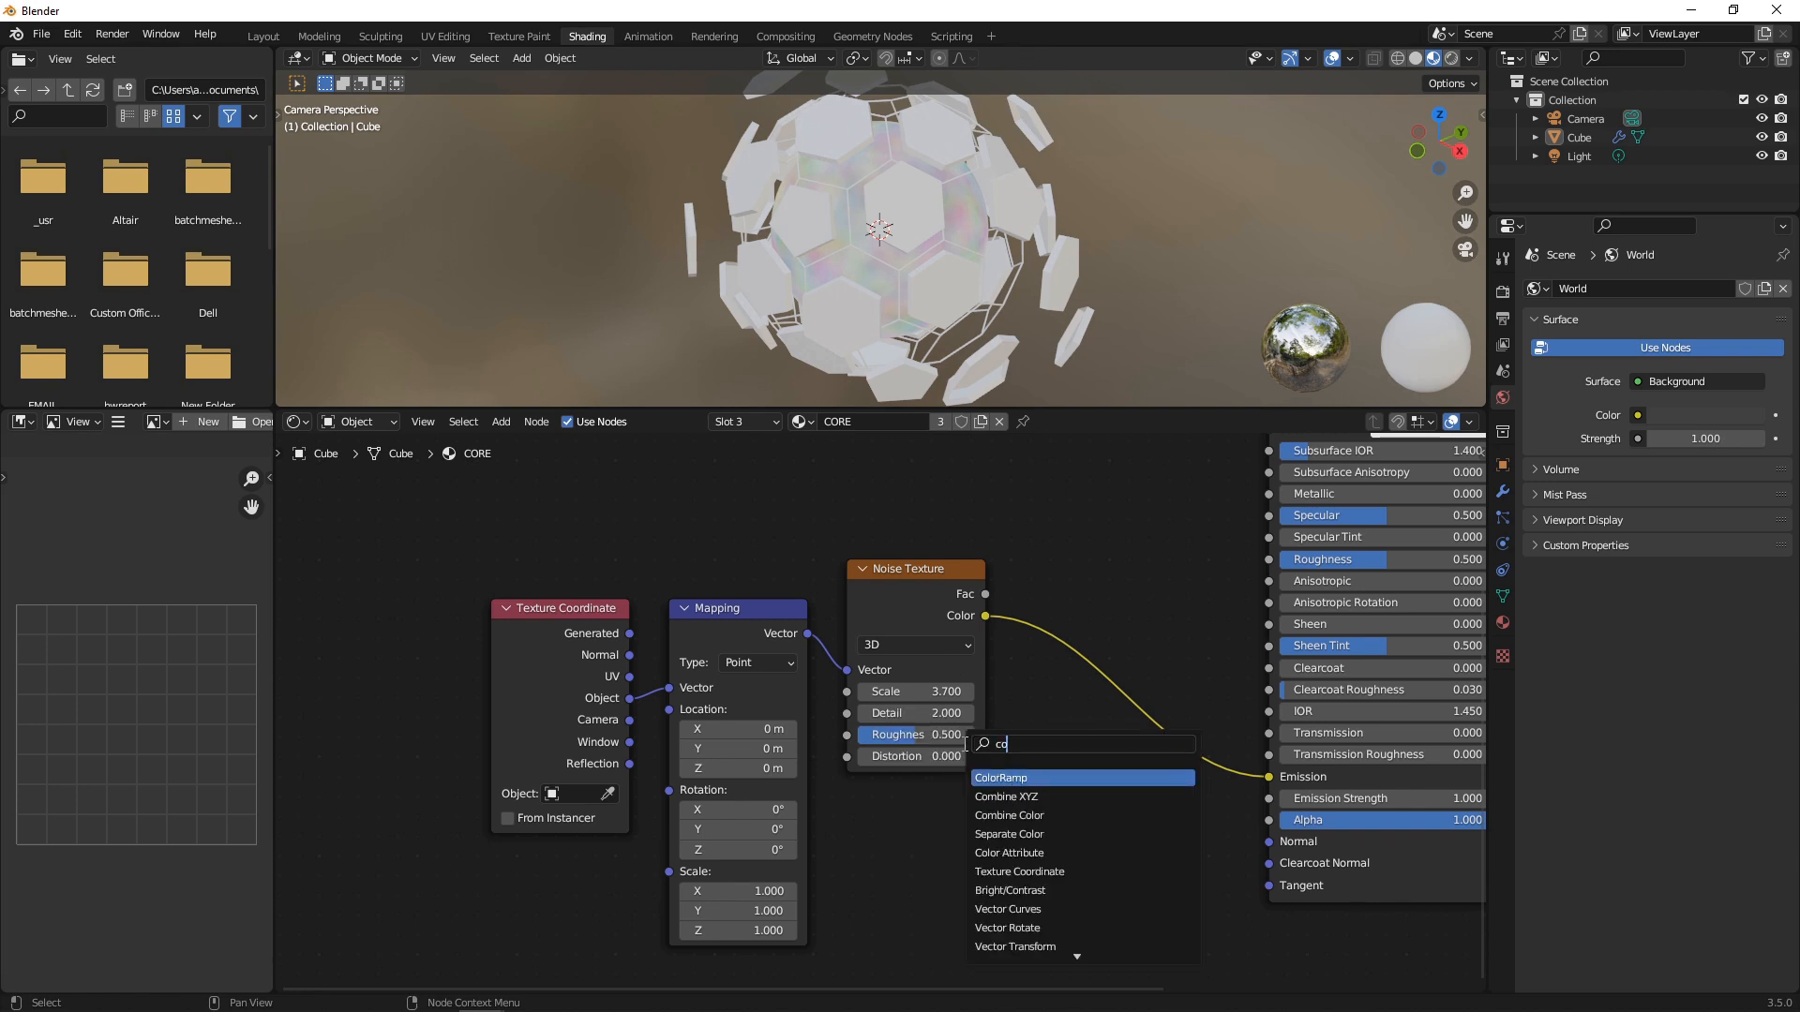
{"action": "left_click", "coordinate": [1000, 776]}
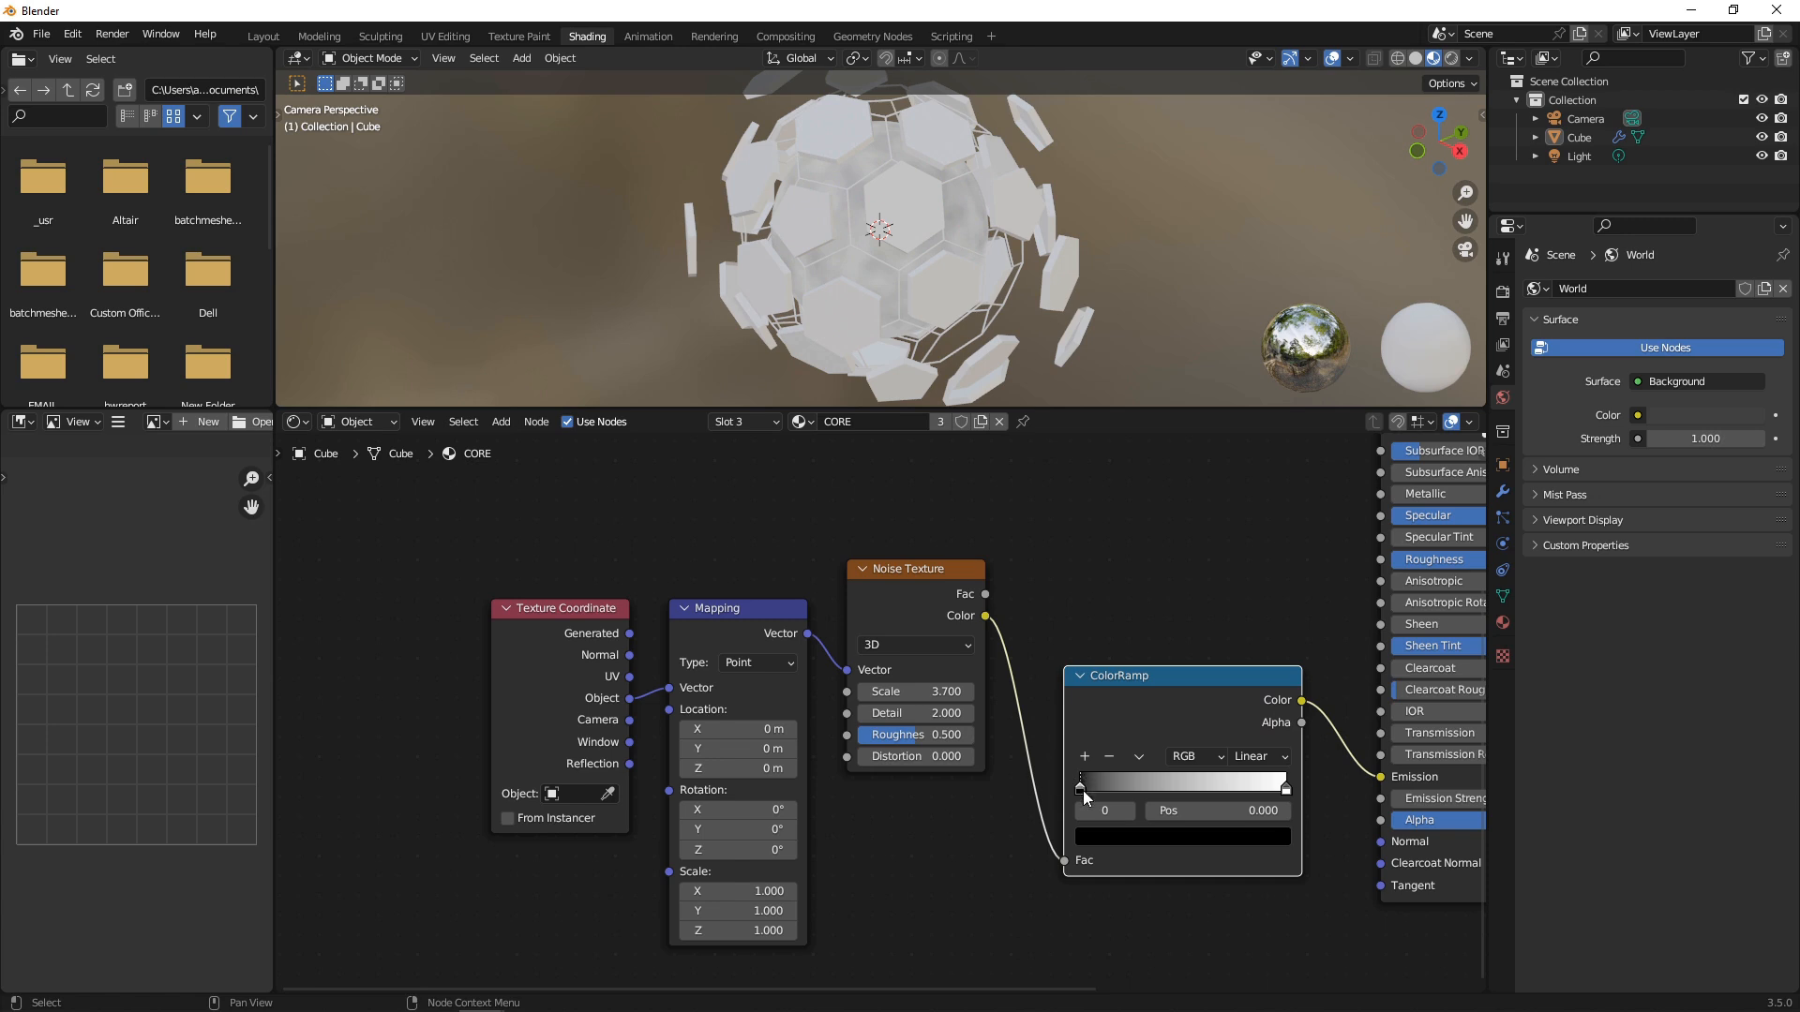
- Shape the ramp black-to-red: dark stop toward the middle, bright stop recoloured red
{"action": "left_click_drag", "start_coordinate": [1082, 782], "coordinate": [1179, 785]}
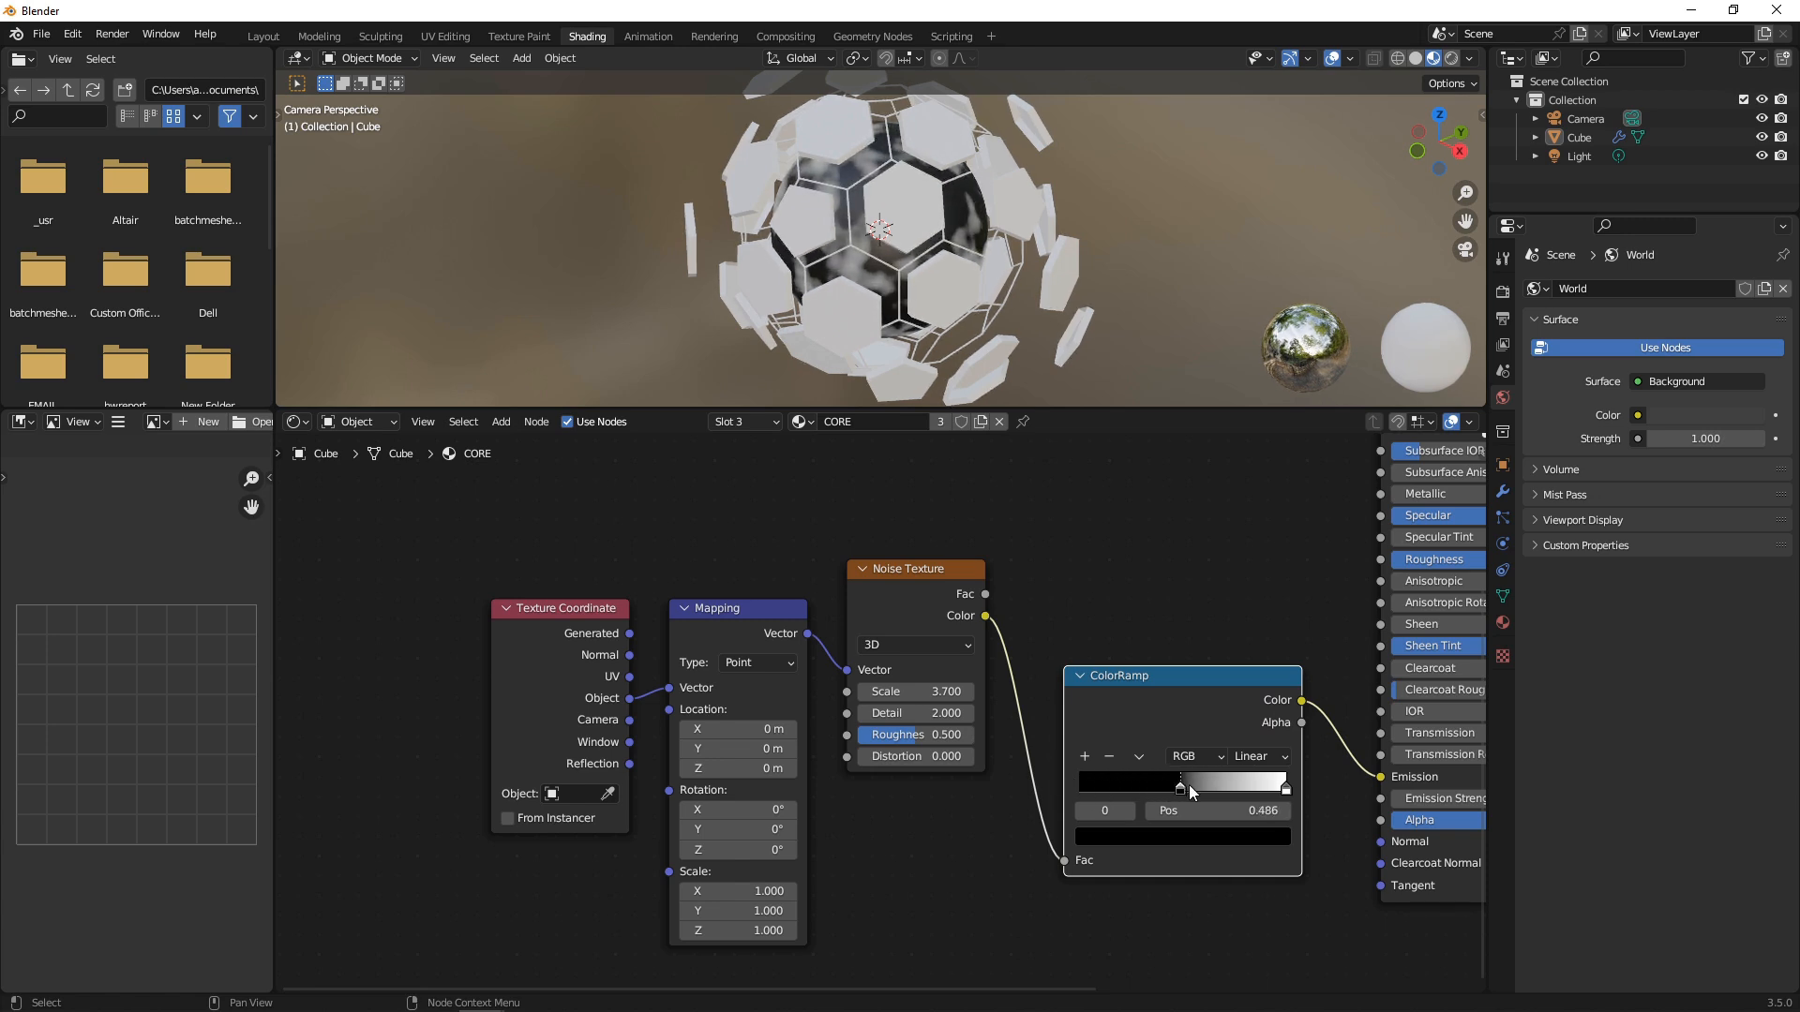
{"action": "left_click", "coordinate": [1180, 780]}
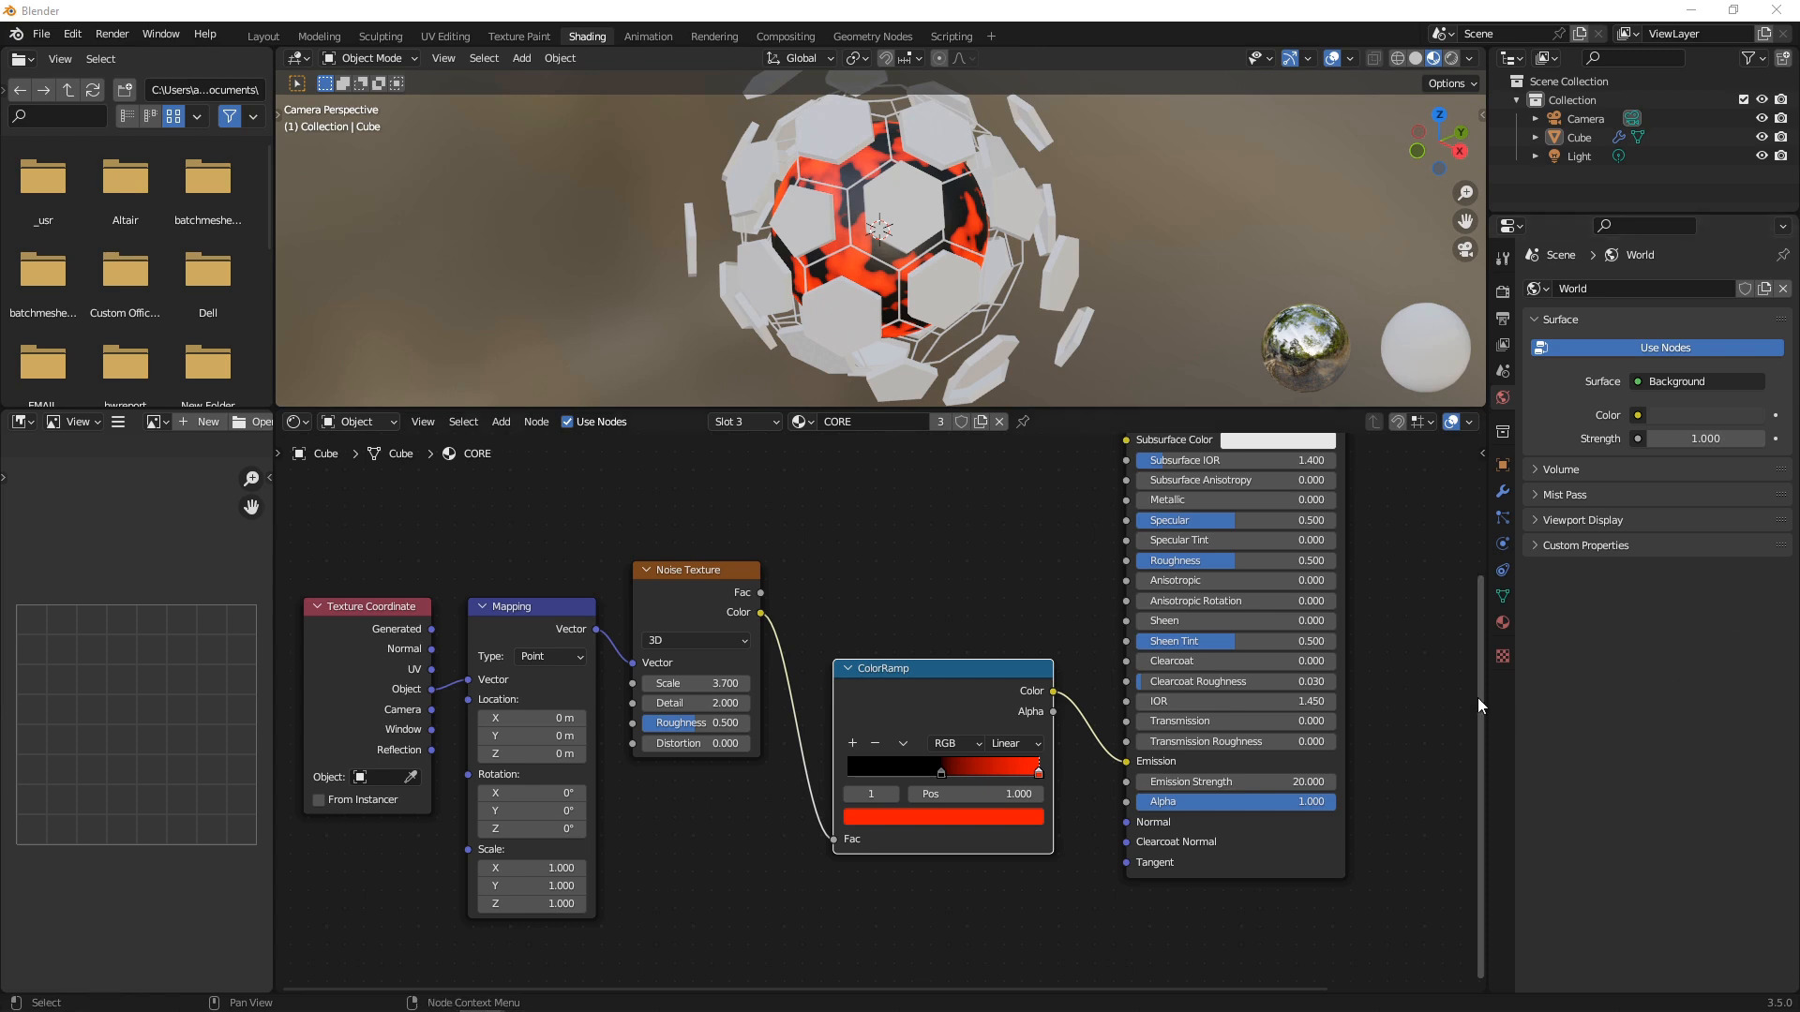
{"action": "double_click", "coordinate": [1193, 782]}
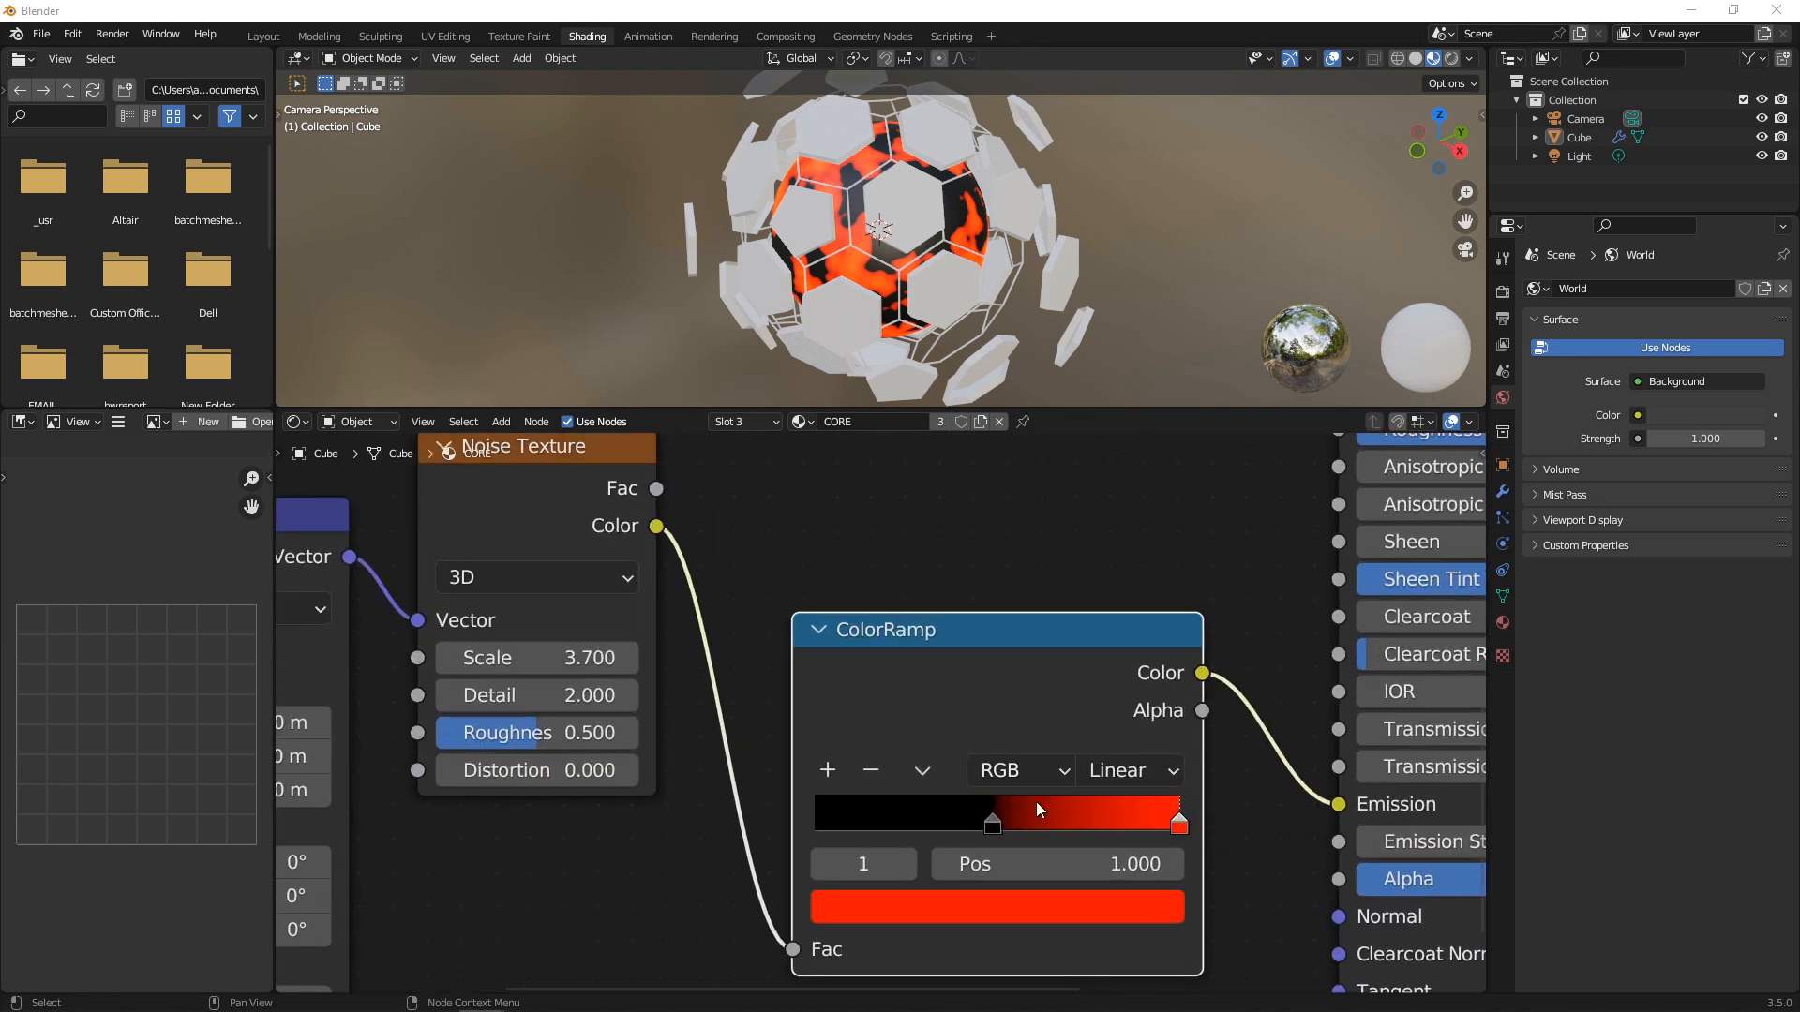
- Tighten the dark ramp stop and raise the noise scale to 15.8 for finer detail
{"action": "left_click_drag", "start_coordinate": [1175, 816], "coordinate": [1015, 815]}
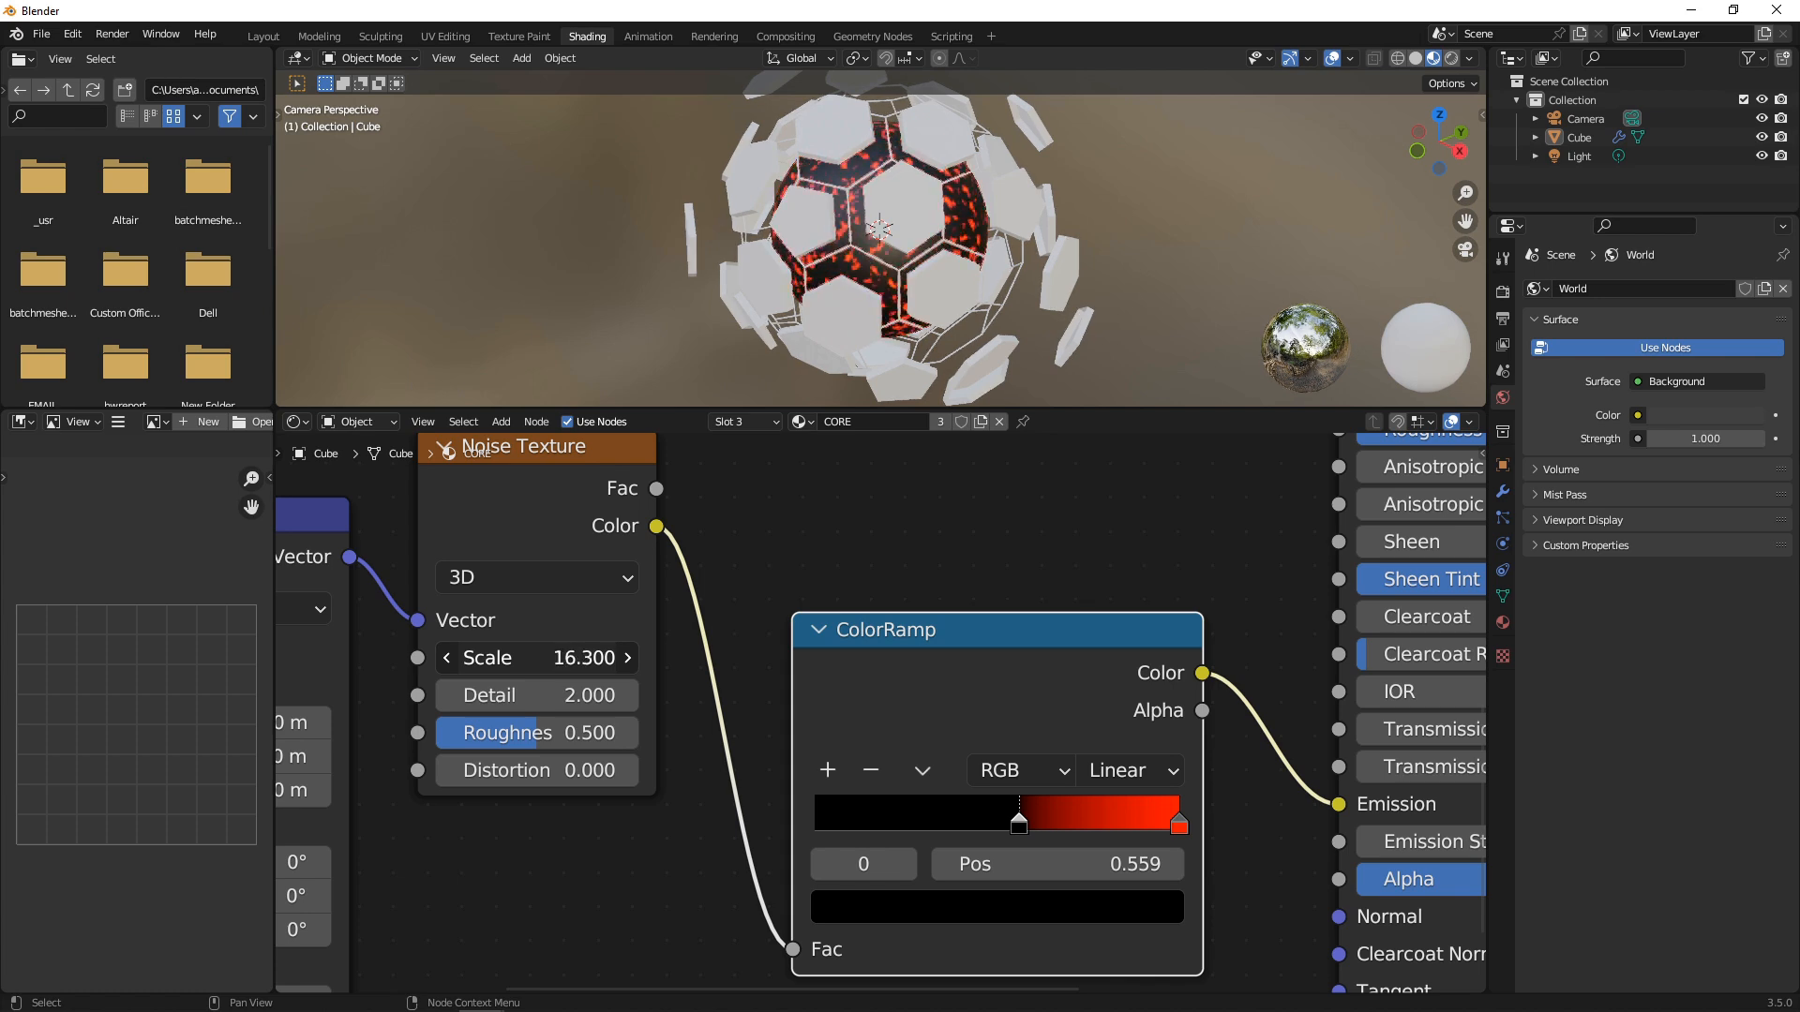
{"action": "left_click_drag", "start_coordinate": [535, 658], "coordinate": [1061, 827]}
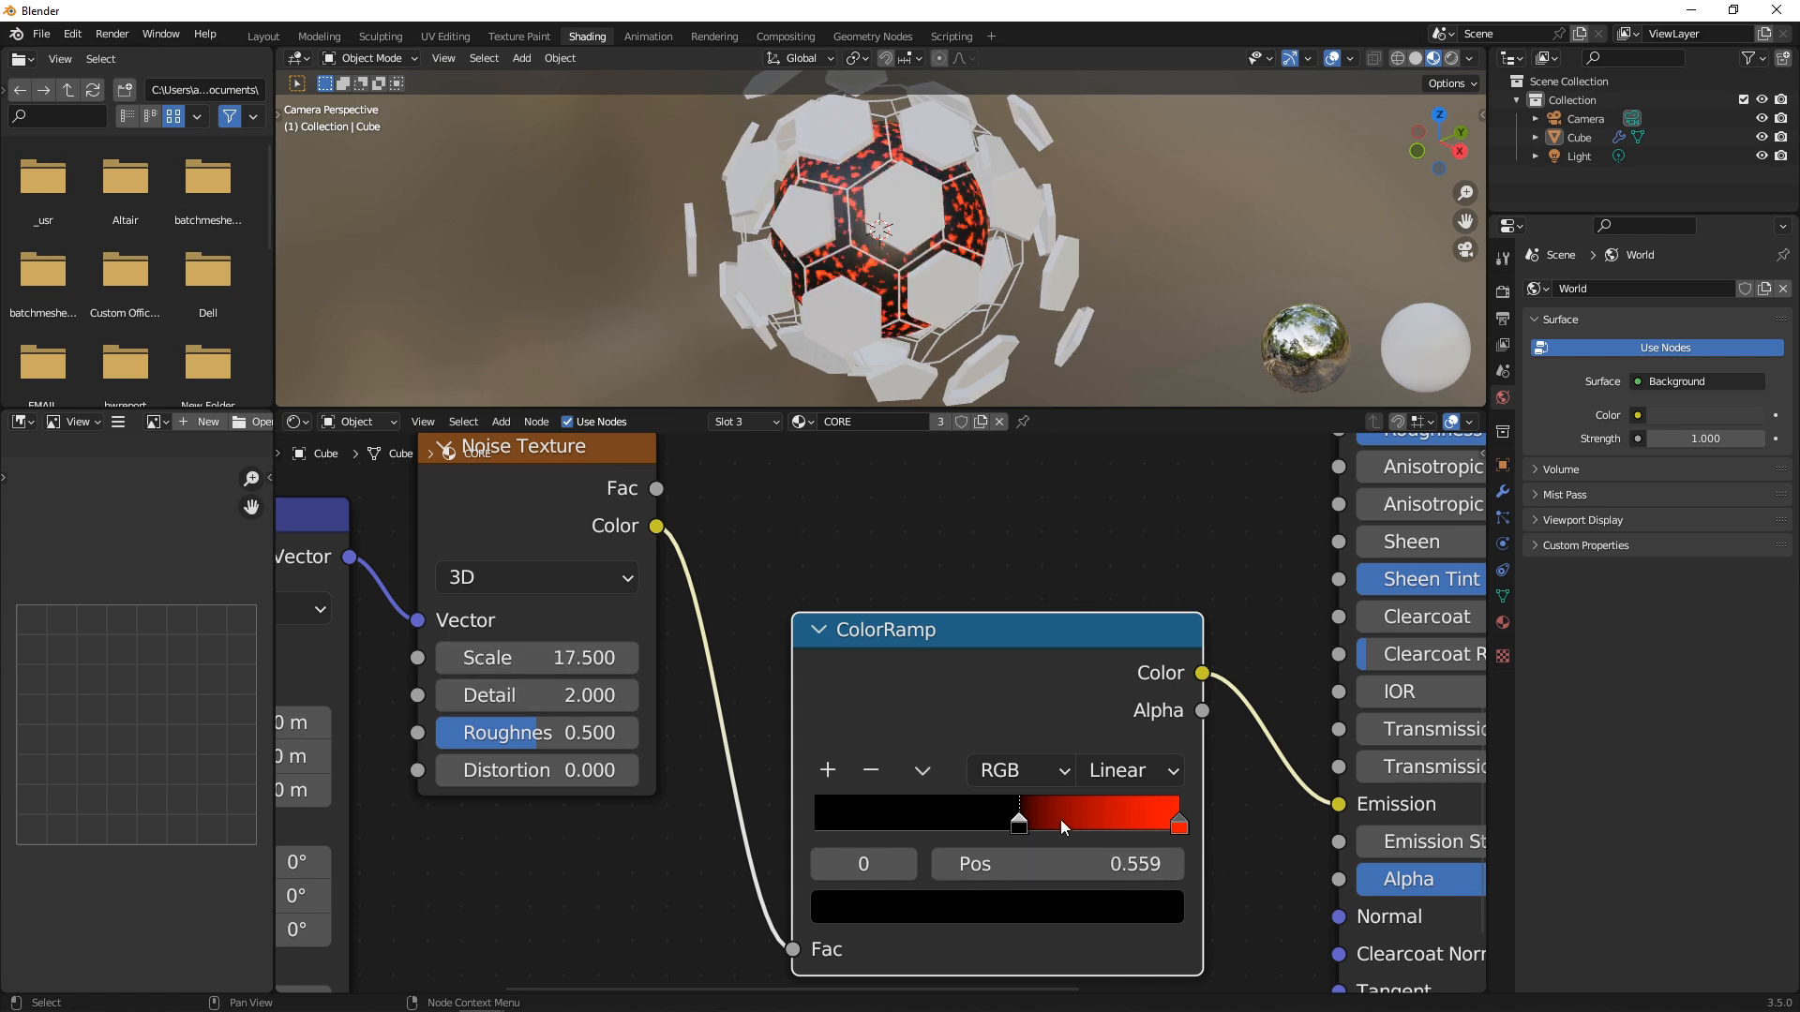
{"action": "left_click_drag", "start_coordinate": [1018, 815], "coordinate": [1002, 815]}
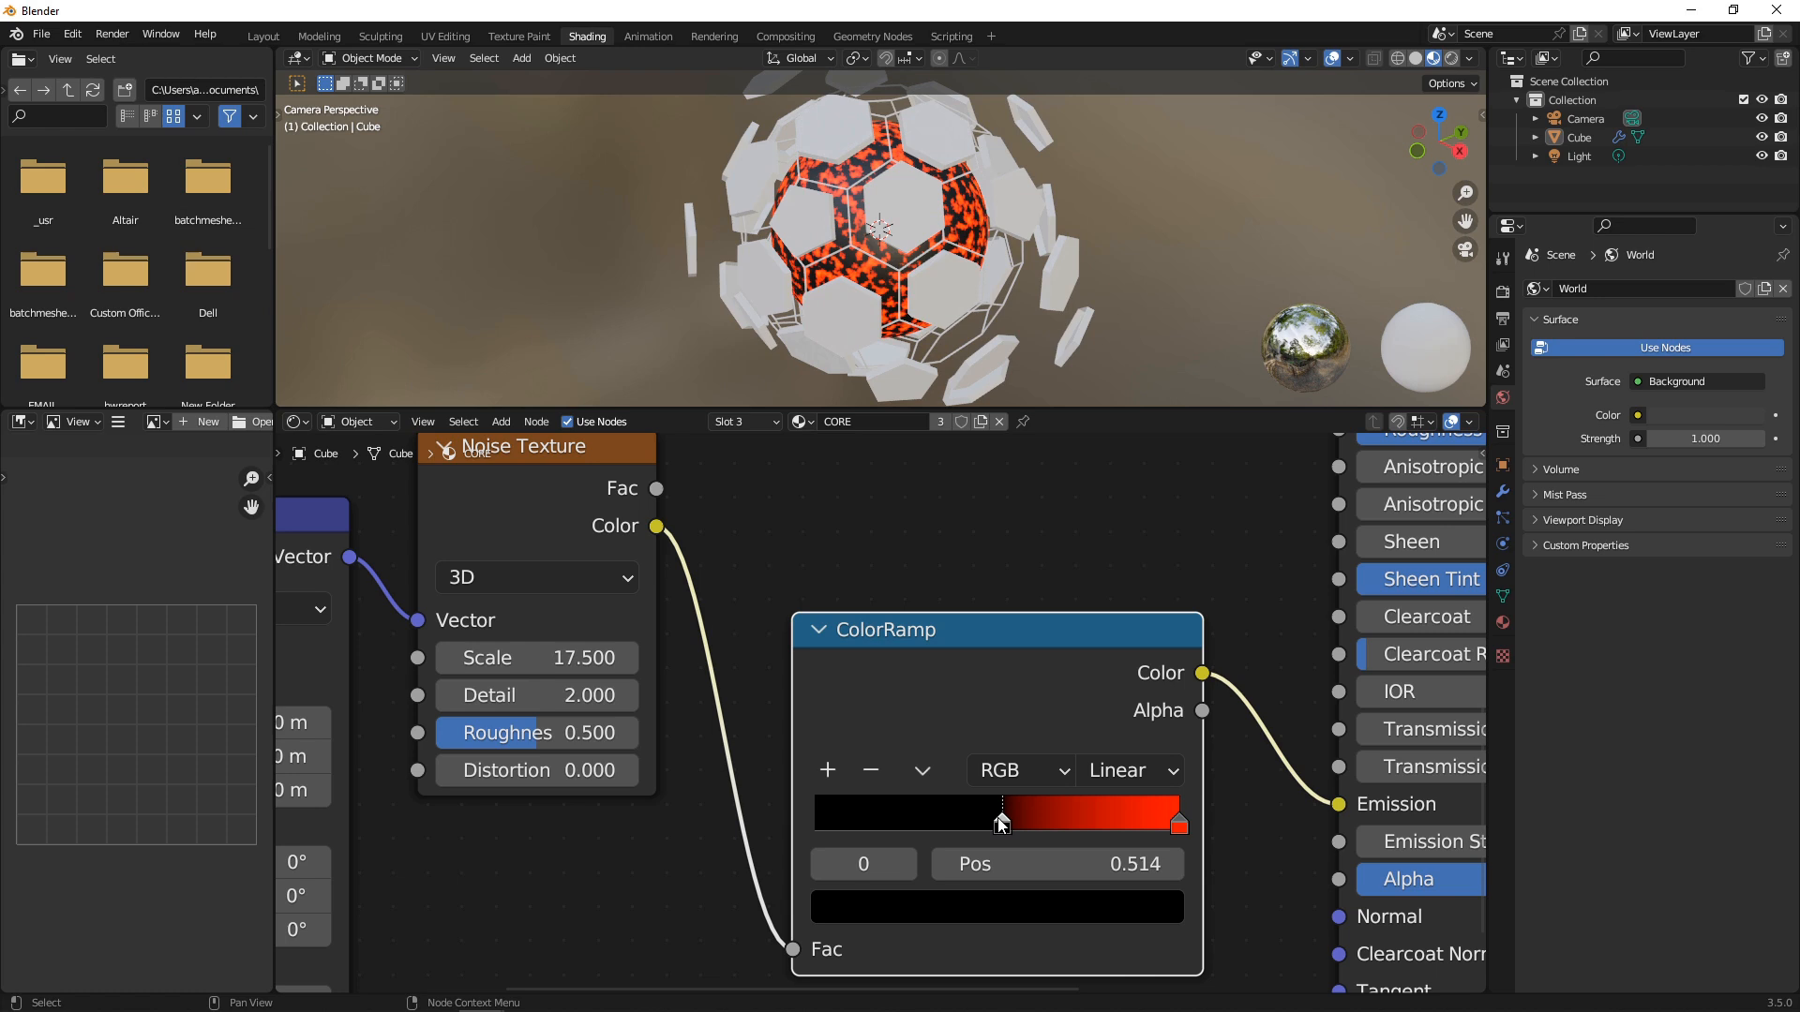
{"action": "mouse_move", "coordinate": [703, 744]}
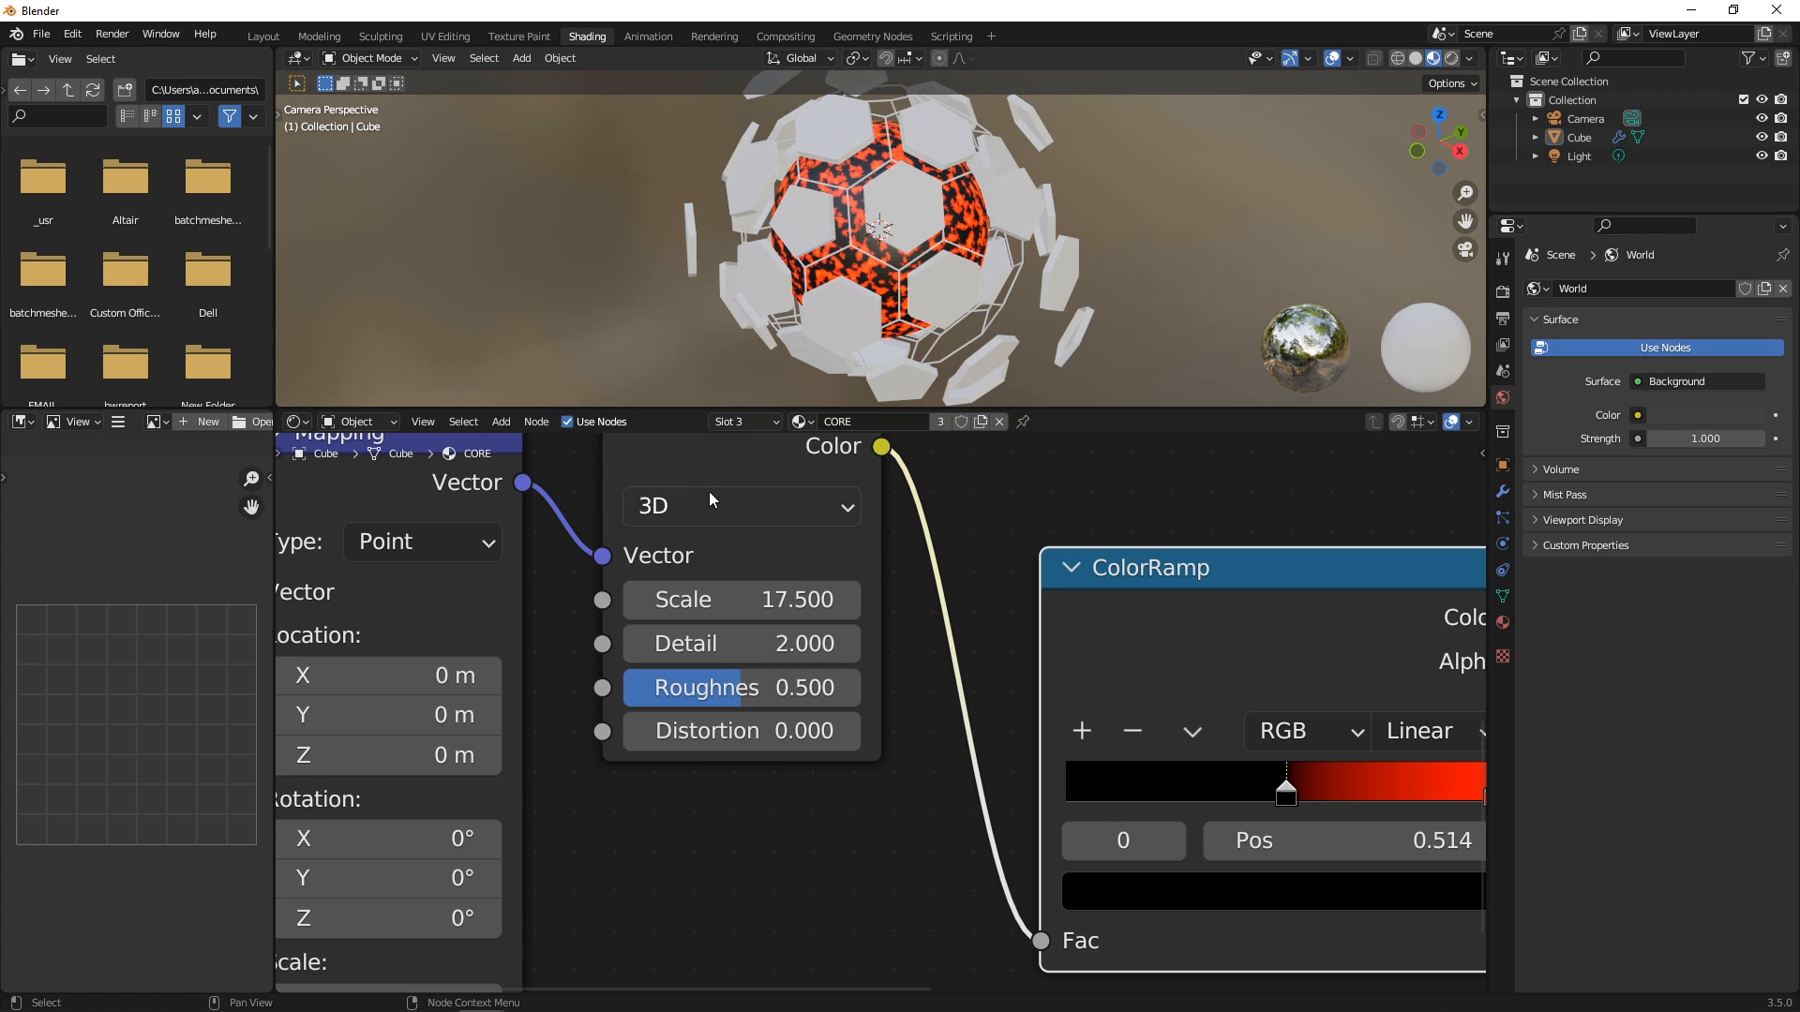
- Make the core Noise Texture 4D with W set to 4.3
{"action": "left_click", "coordinate": [739, 505]}
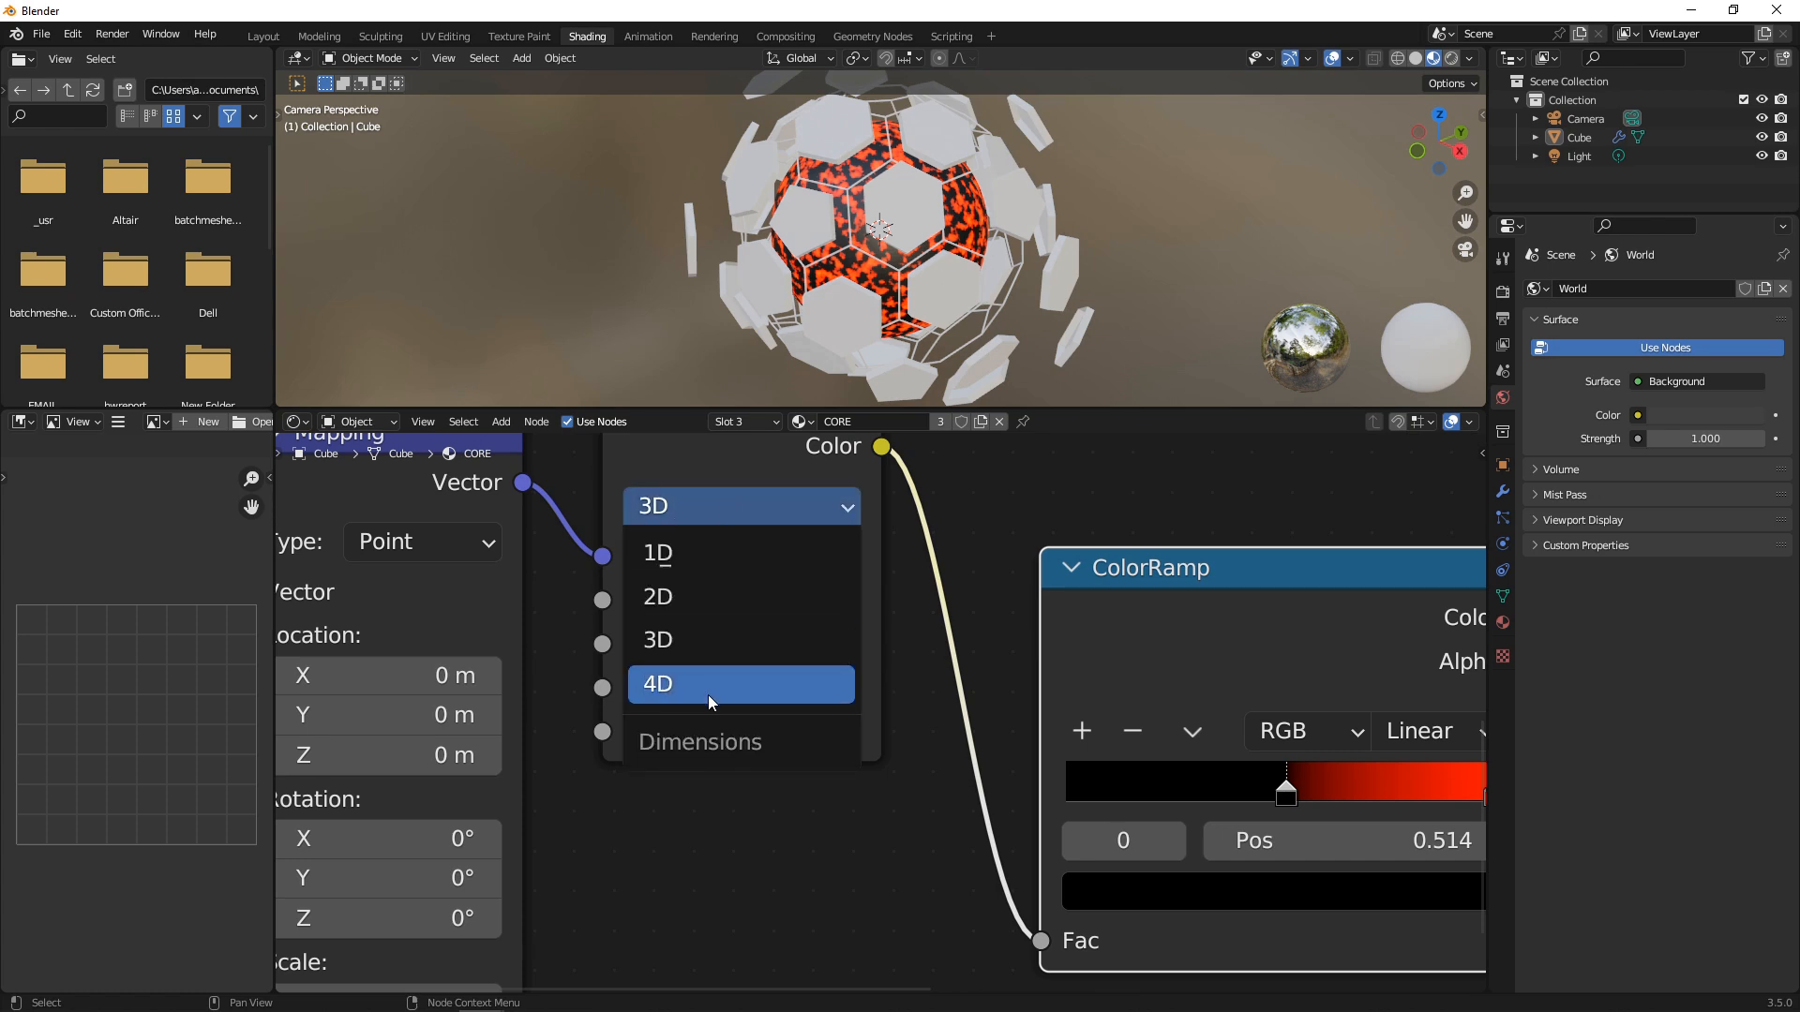
{"action": "left_click", "coordinate": [656, 683]}
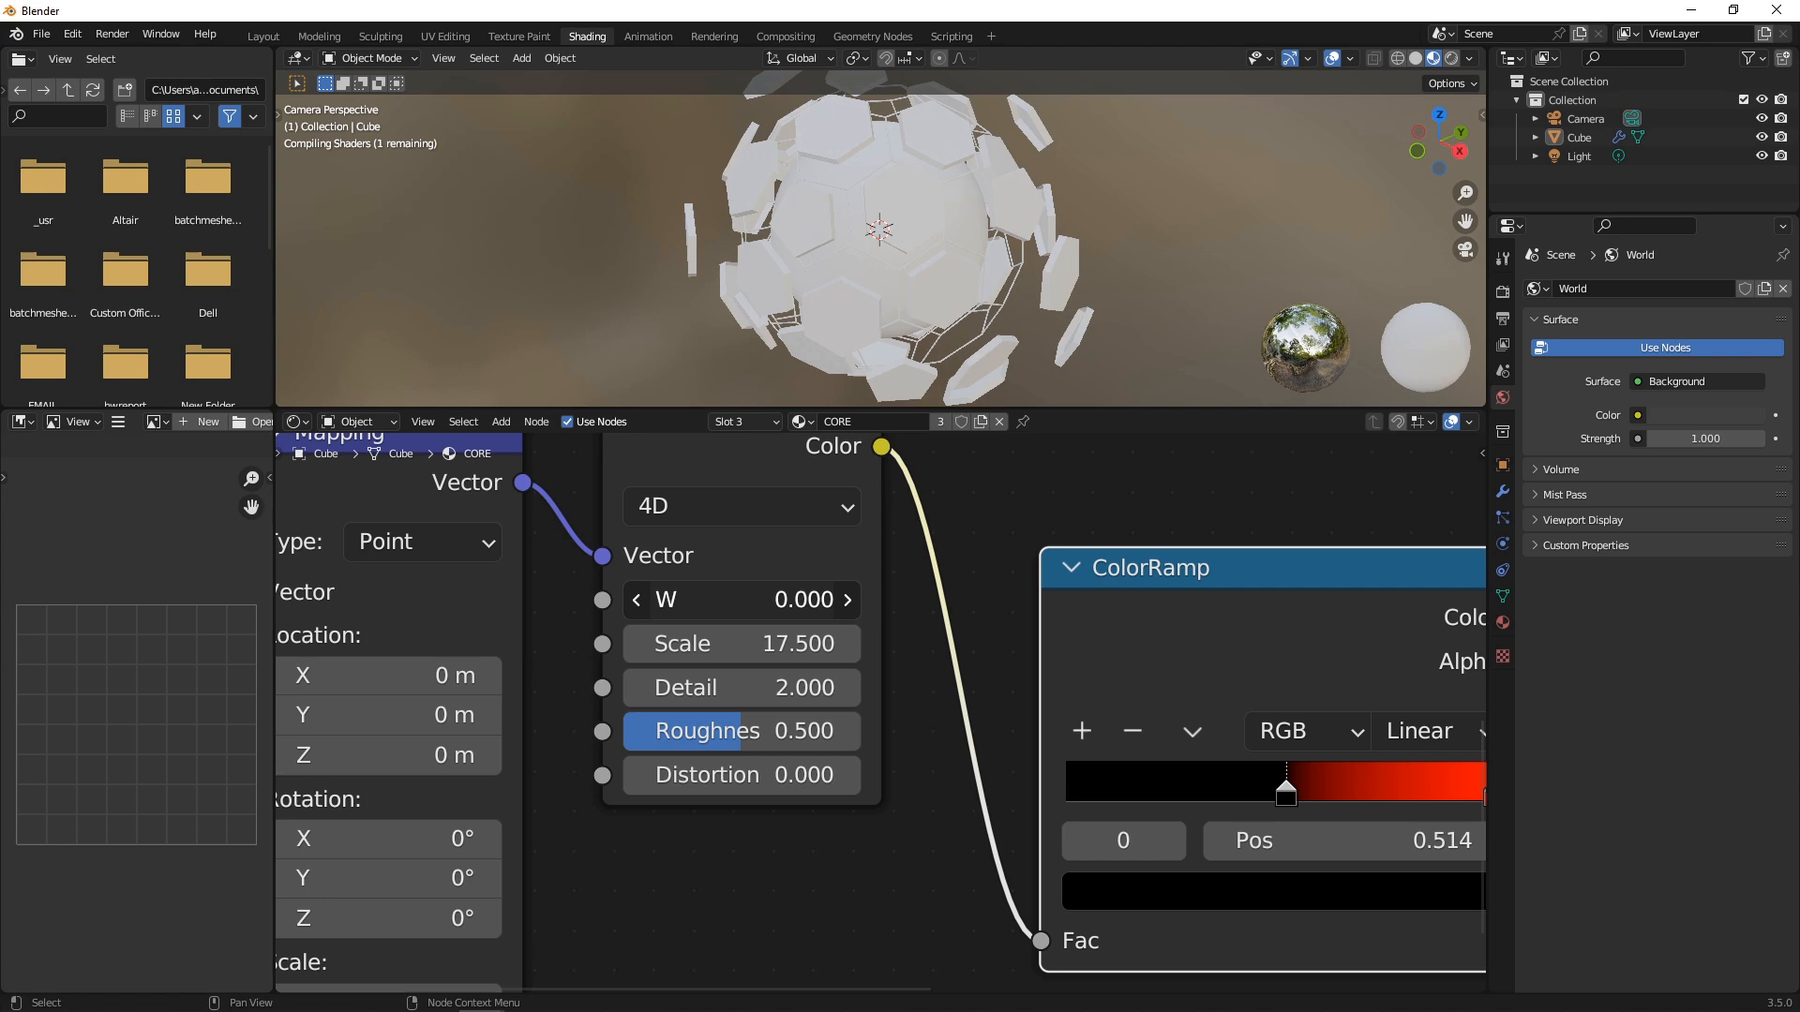
{"action": "left_click_drag", "start_coordinate": [741, 600], "coordinate": [827, 600]}
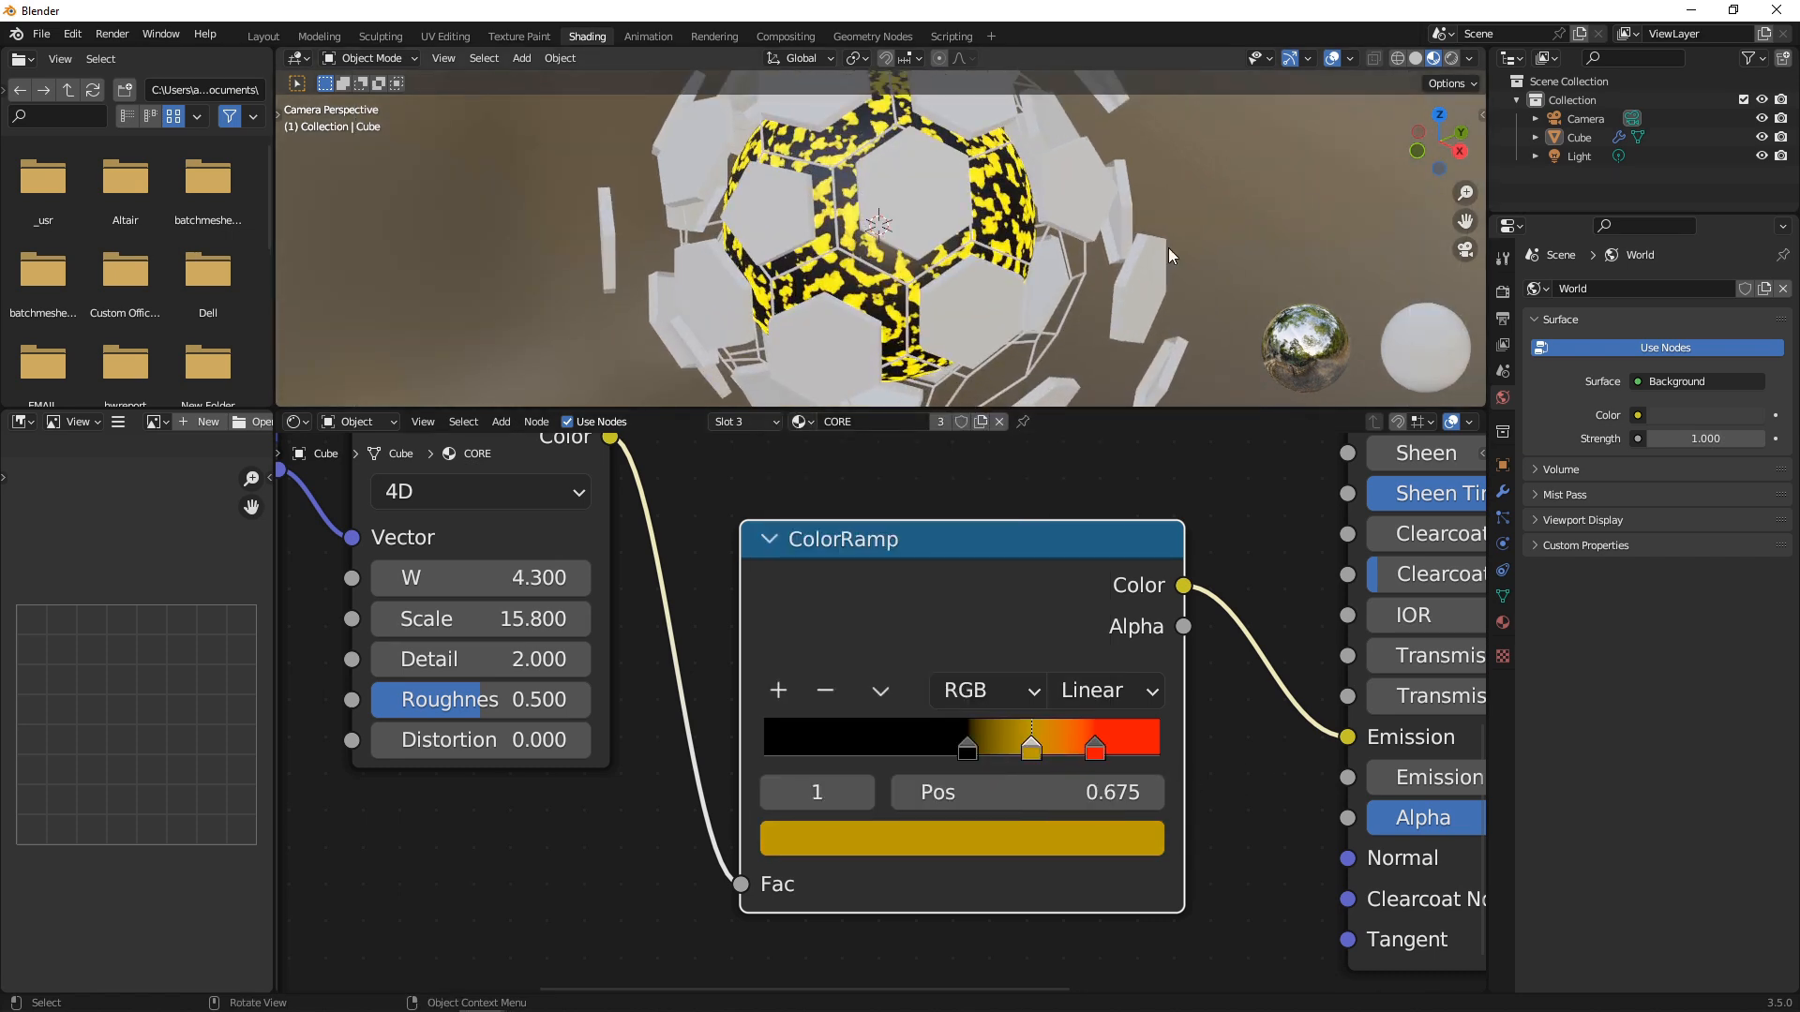
- Enable Ambient Occlusion and Screen Space Reflections in the Eevee render settings
{"action": "left_click", "coordinate": [1501, 274]}
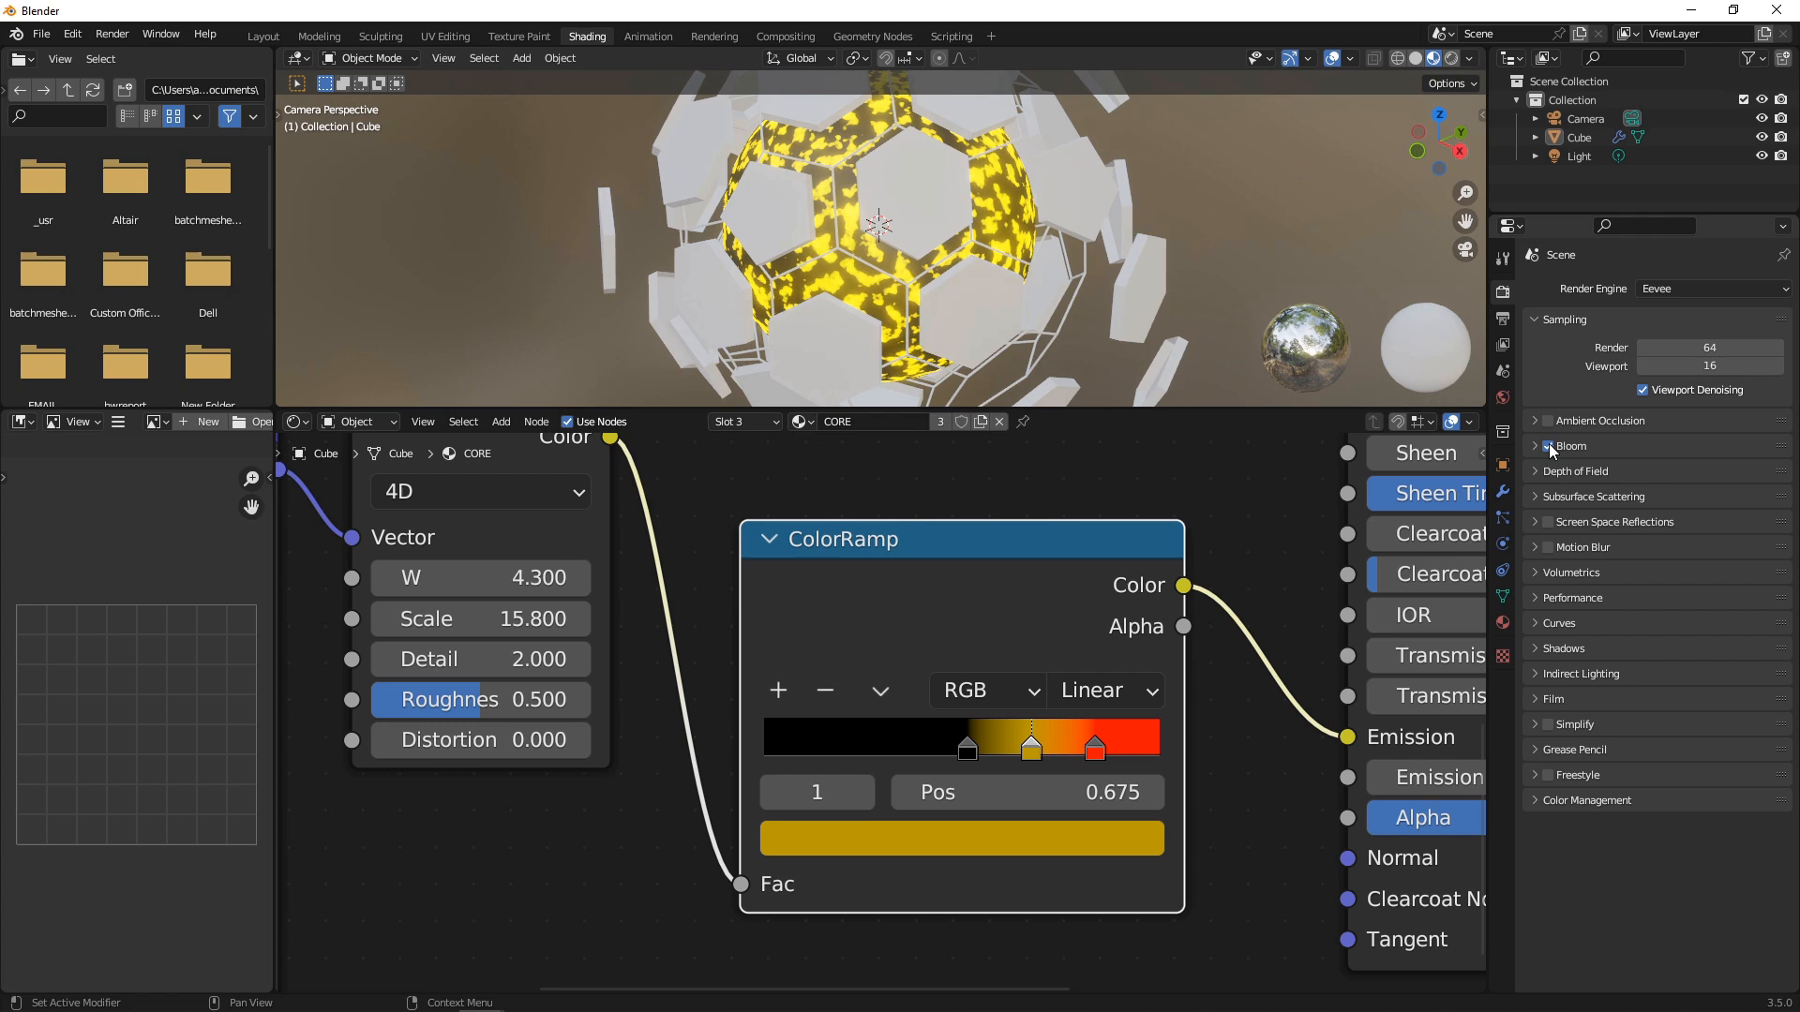
{"action": "left_click", "coordinate": [1535, 420]}
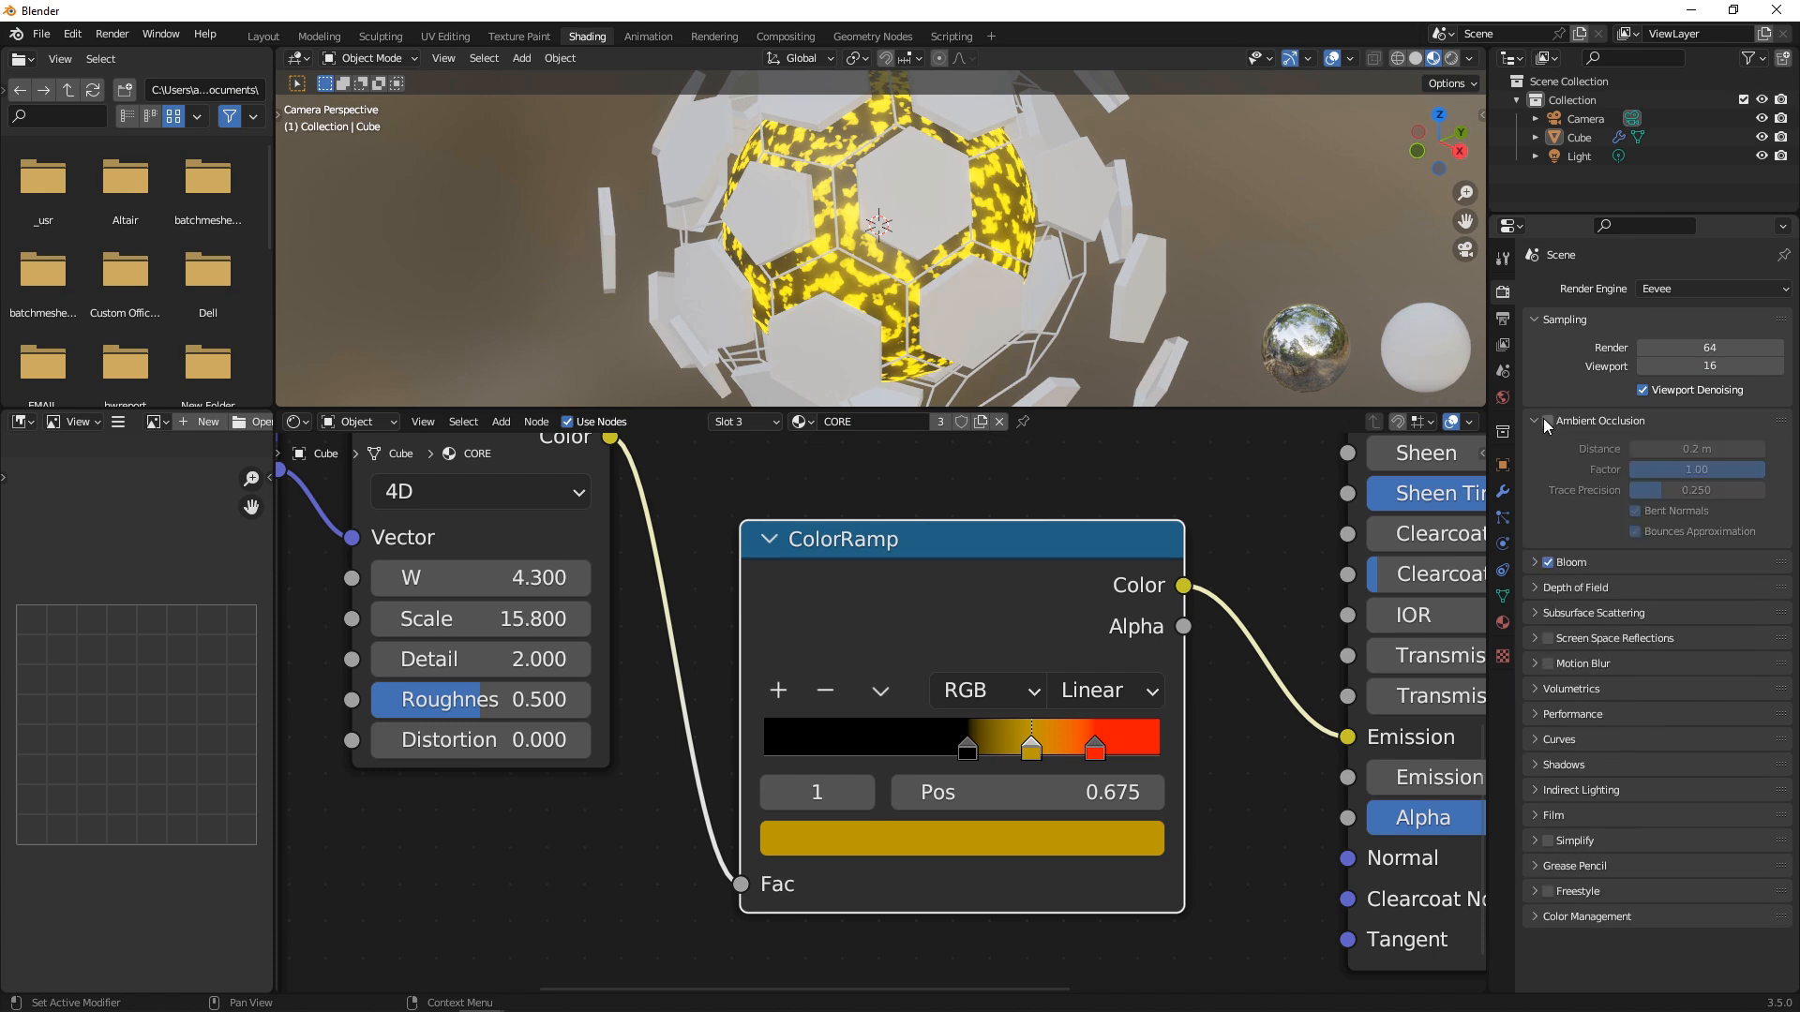
{"action": "left_click", "coordinate": [1547, 422]}
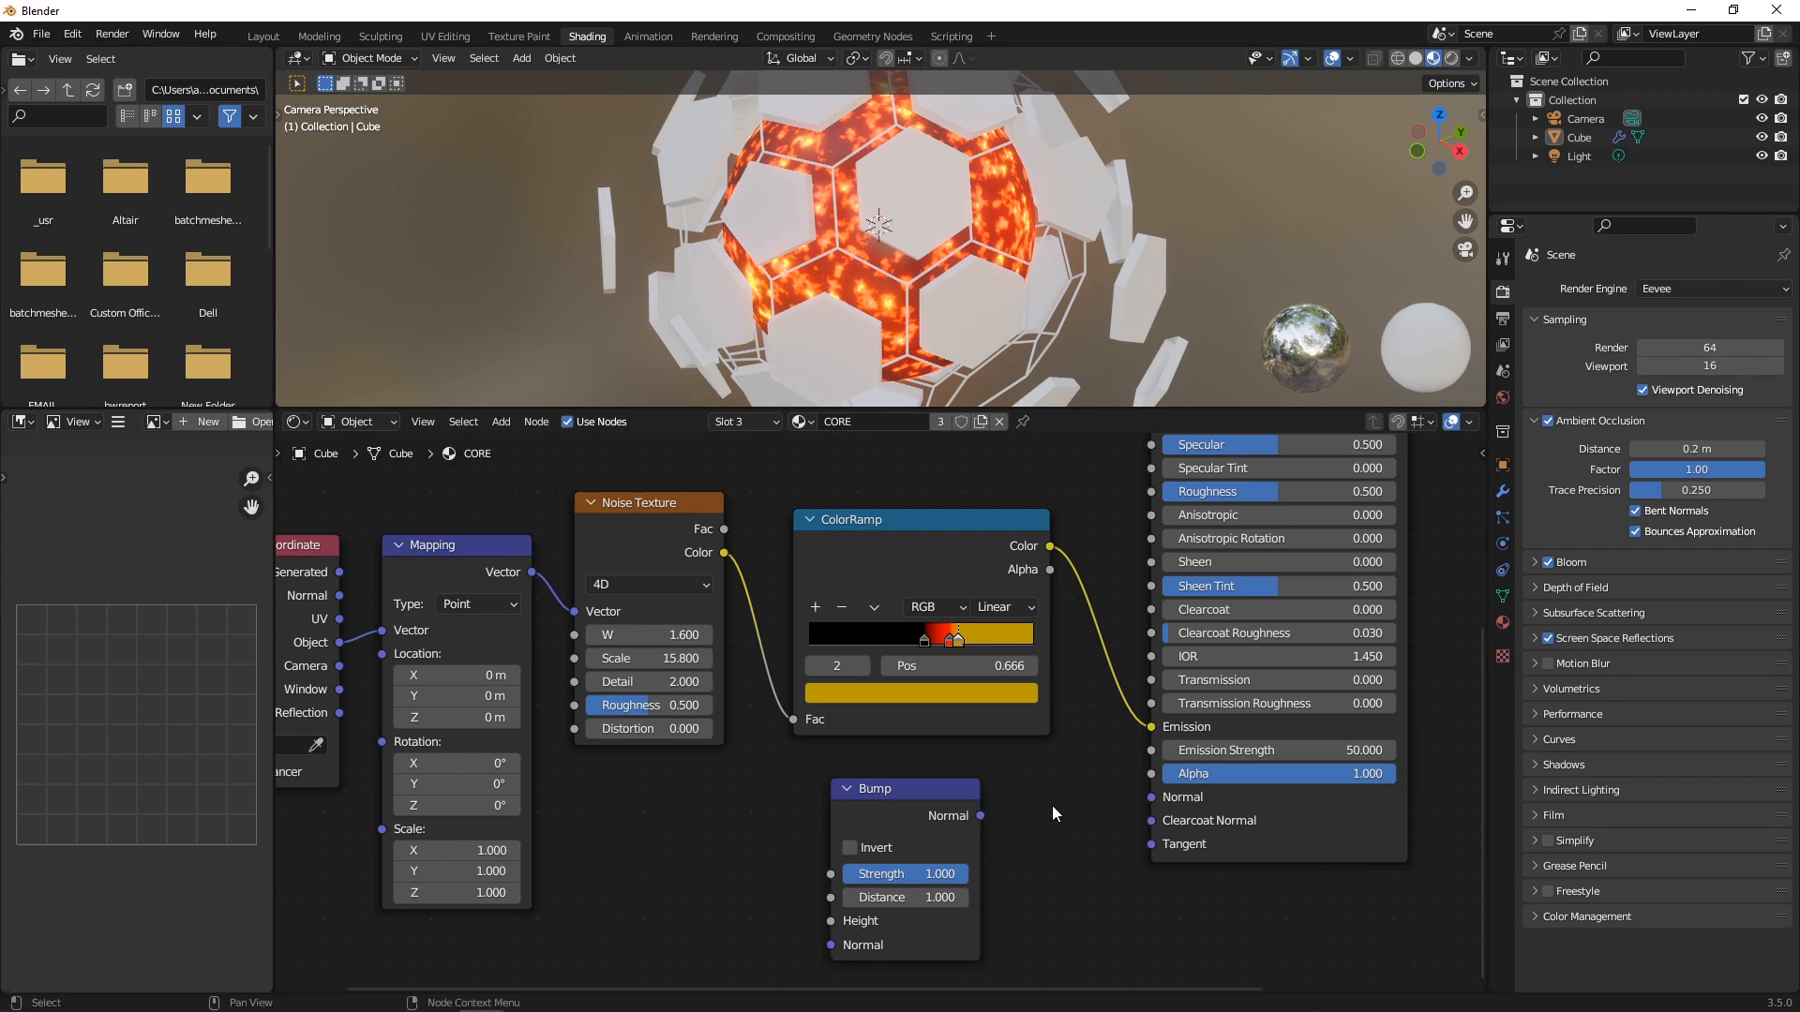
- Wire the noise into a Bump node on the core's normal and lower its strength to about 0.16
{"action": "left_click_drag", "start_coordinate": [980, 815], "coordinate": [1148, 797]}
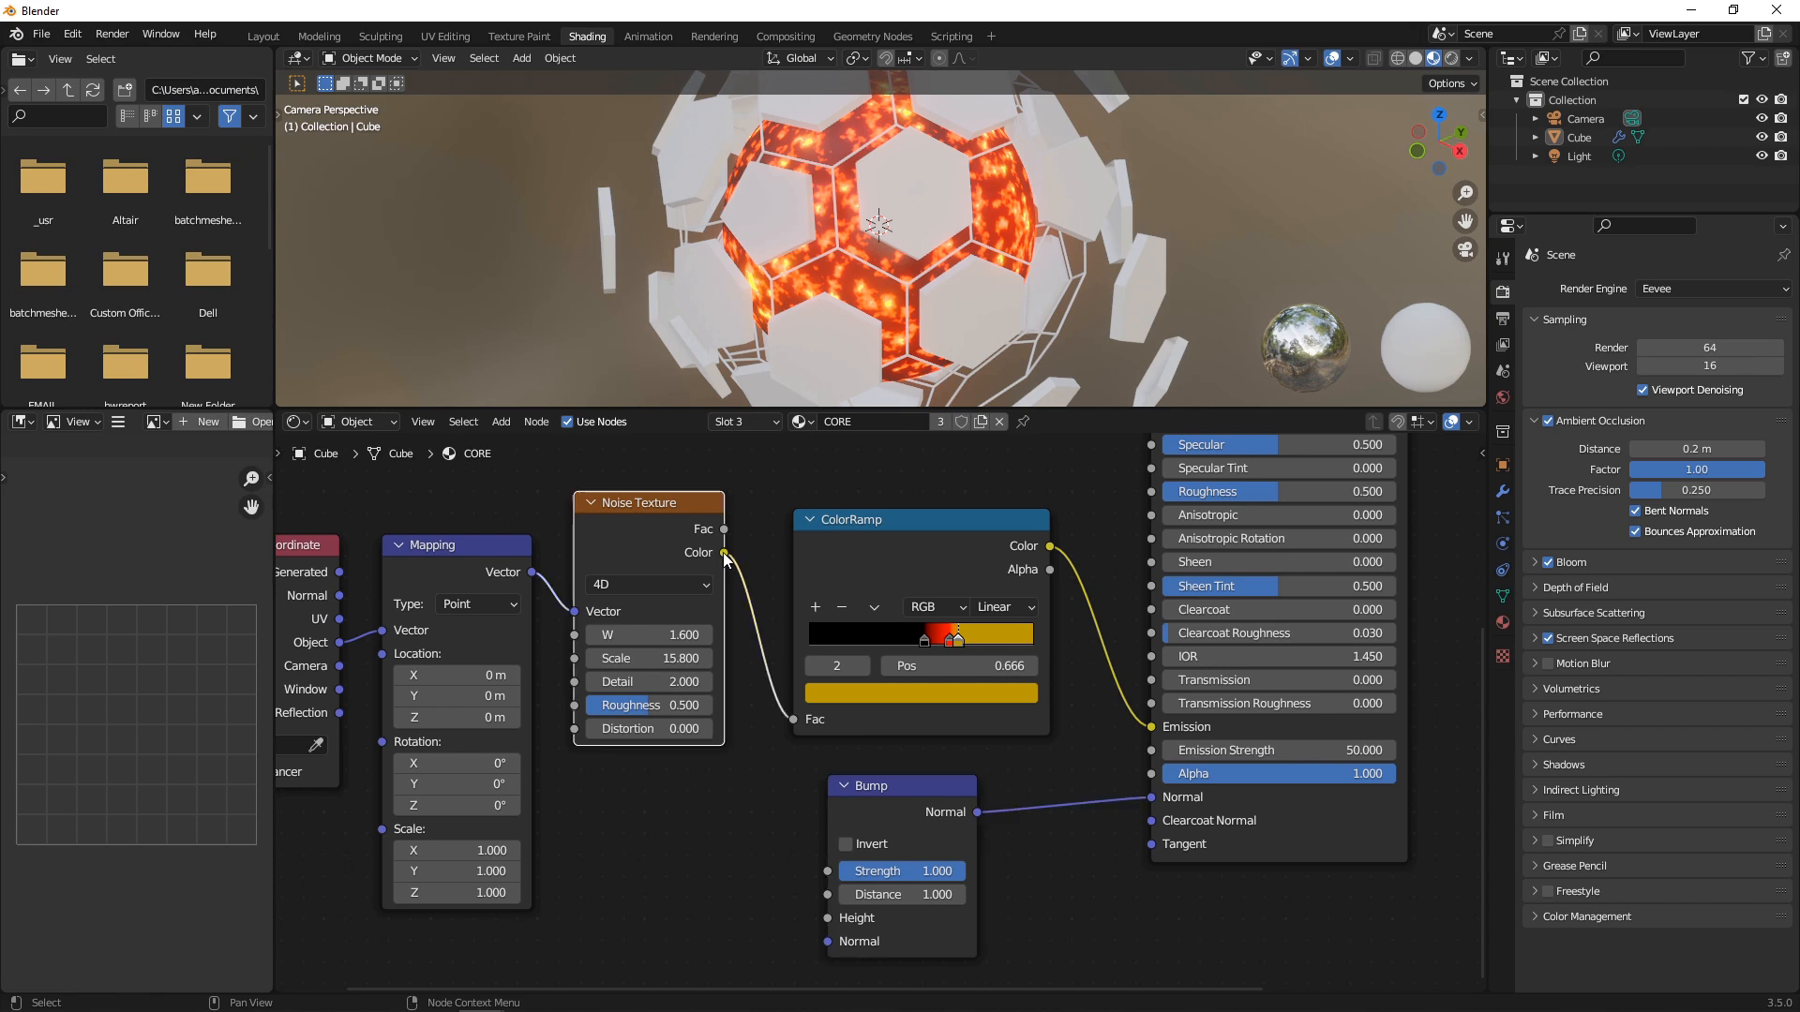
{"action": "left_click_drag", "start_coordinate": [723, 553], "coordinate": [833, 930]}
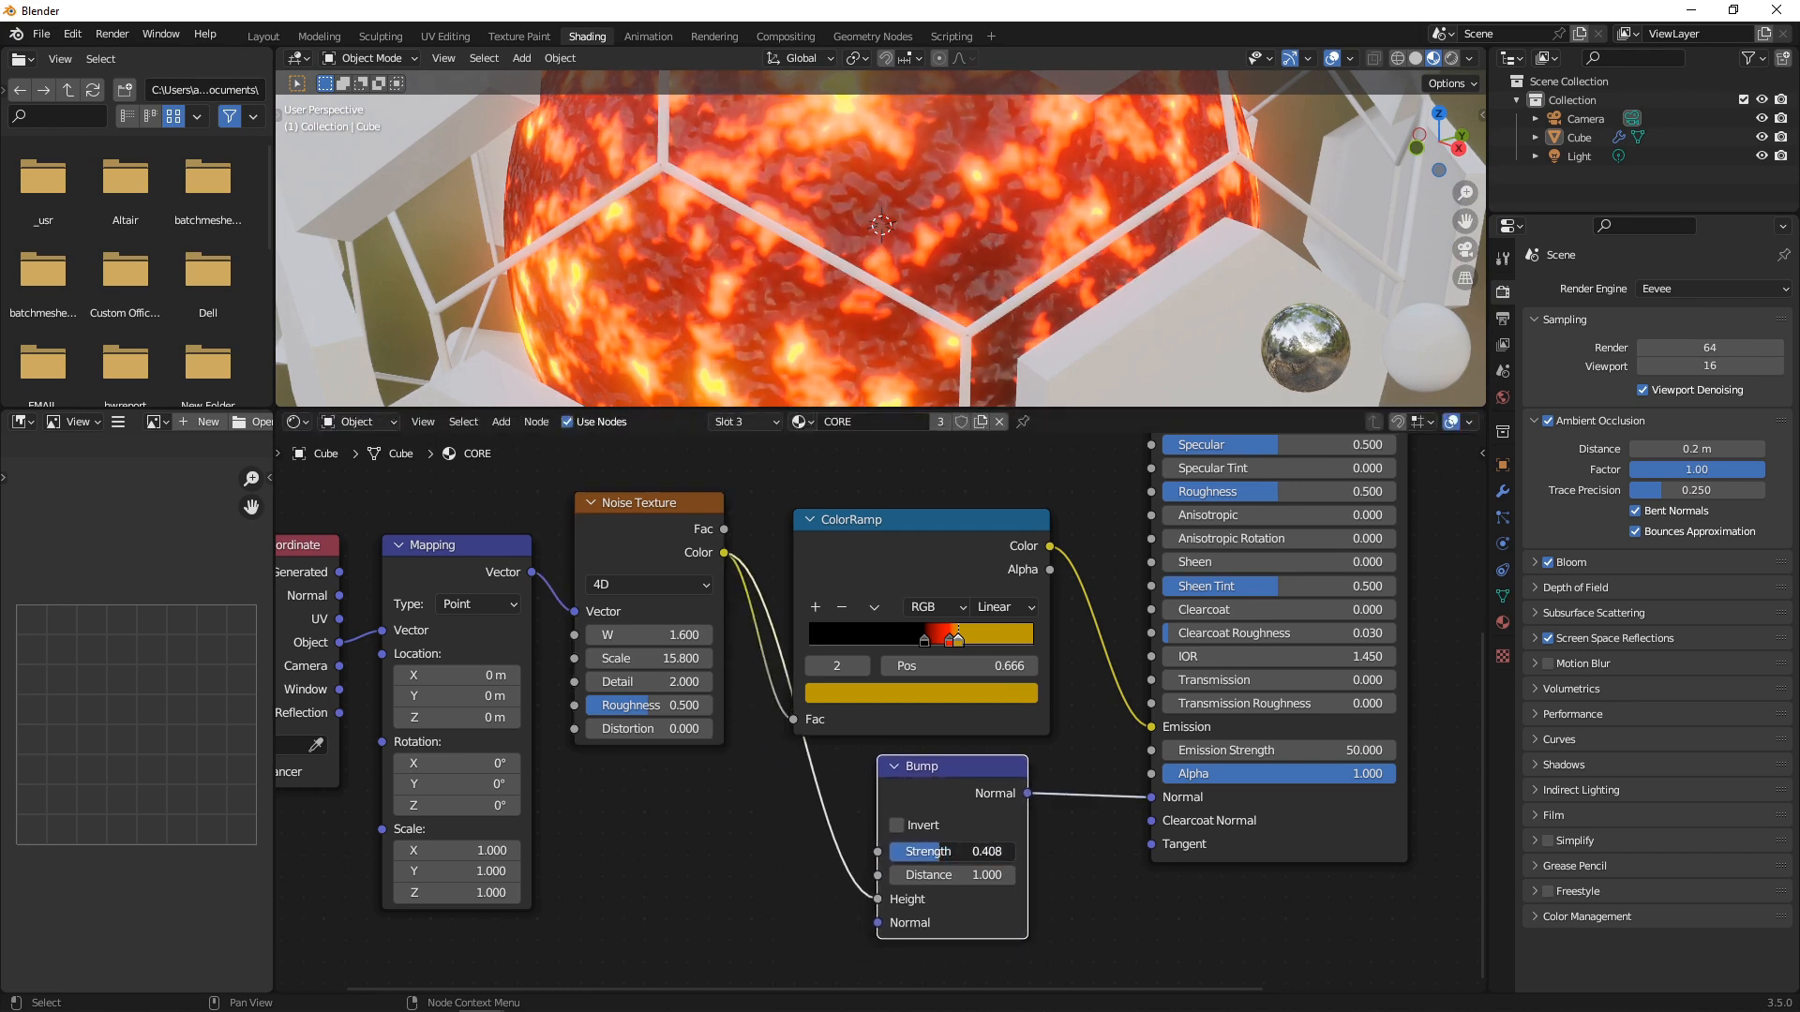
{"action": "left_click_drag", "start_coordinate": [975, 851], "coordinate": [930, 851]}
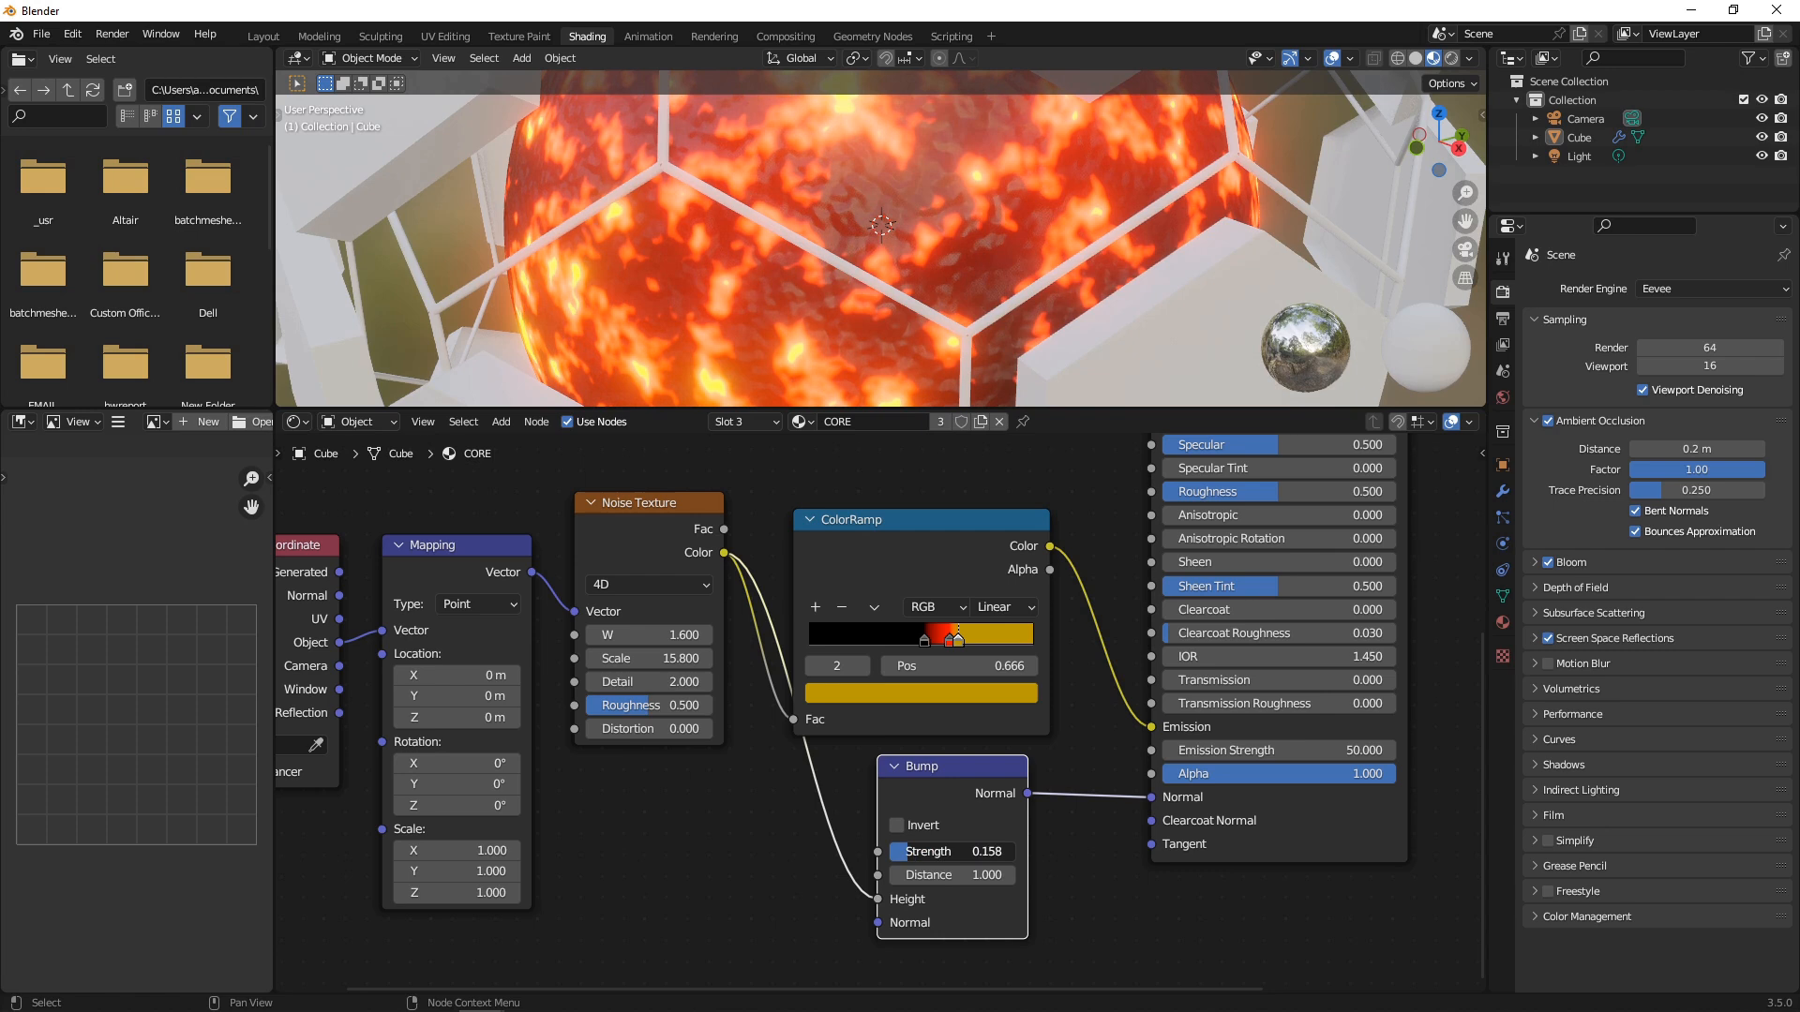
{"action": "left_click_drag", "start_coordinate": [930, 852], "coordinate": [996, 851]}
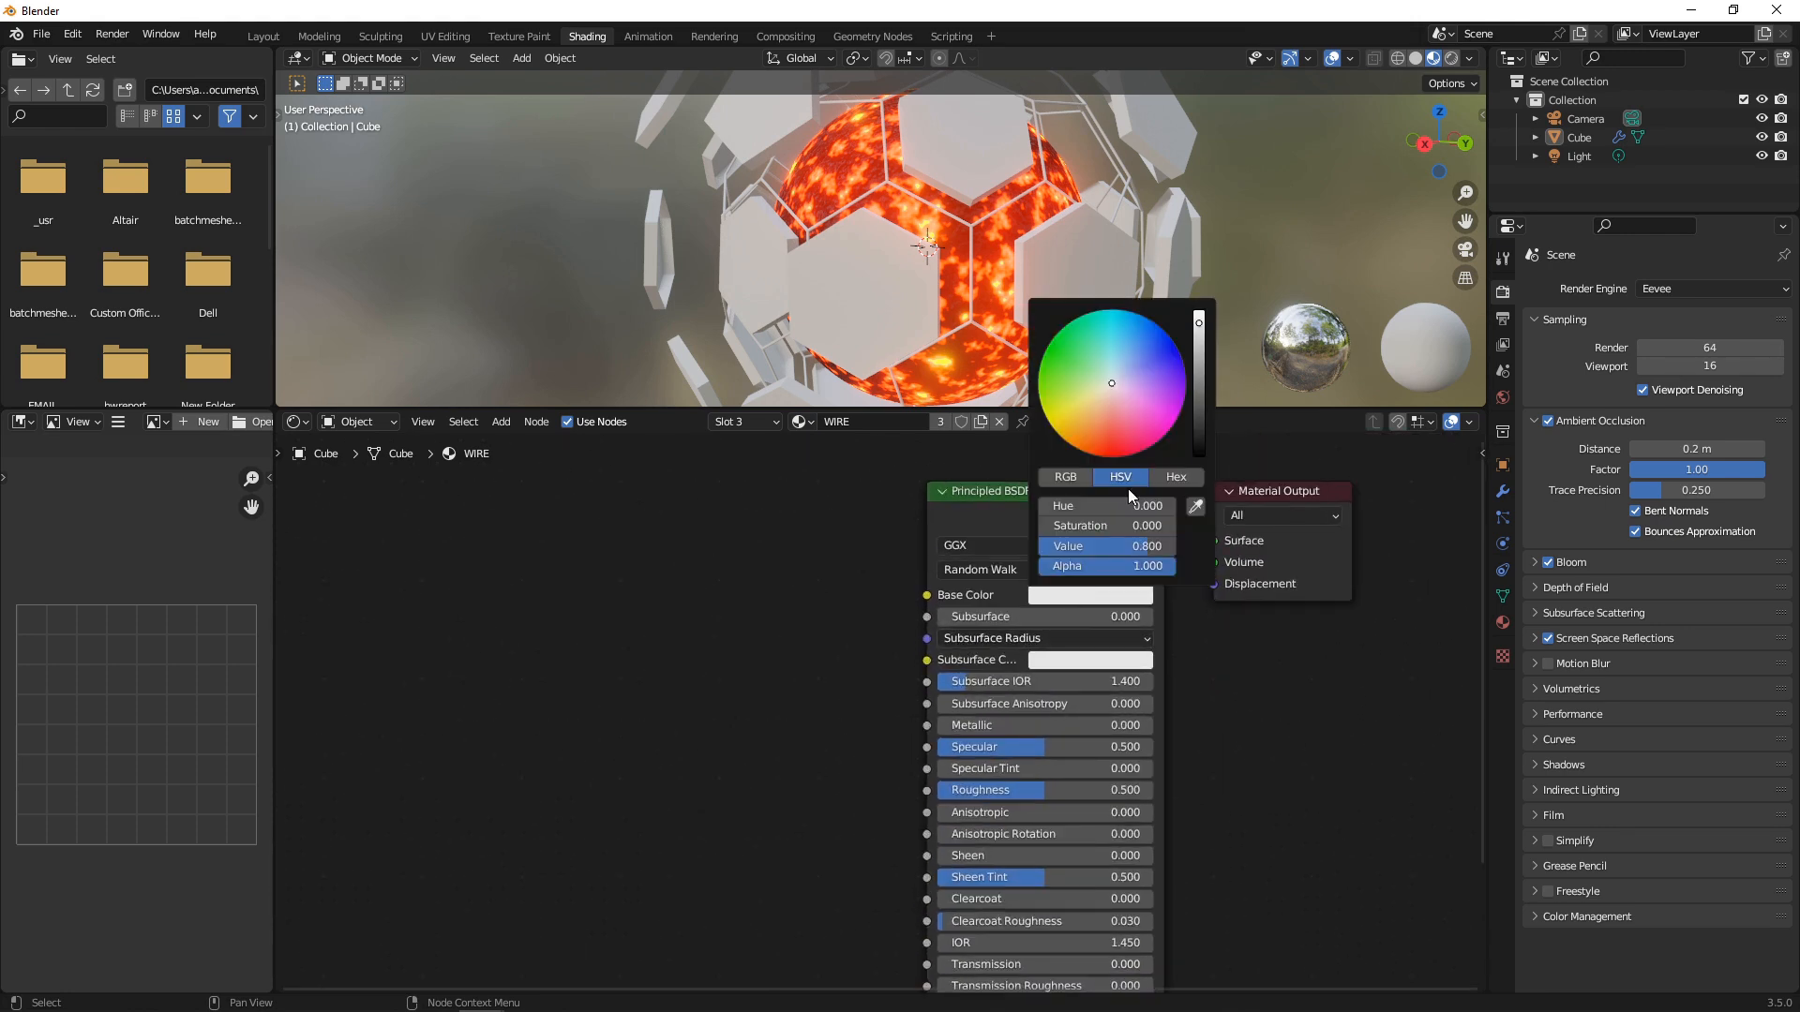
- Adjust the WIRE material's base colour for its metallic, zero-roughness look
{"action": "left_click", "coordinate": [1174, 477]}
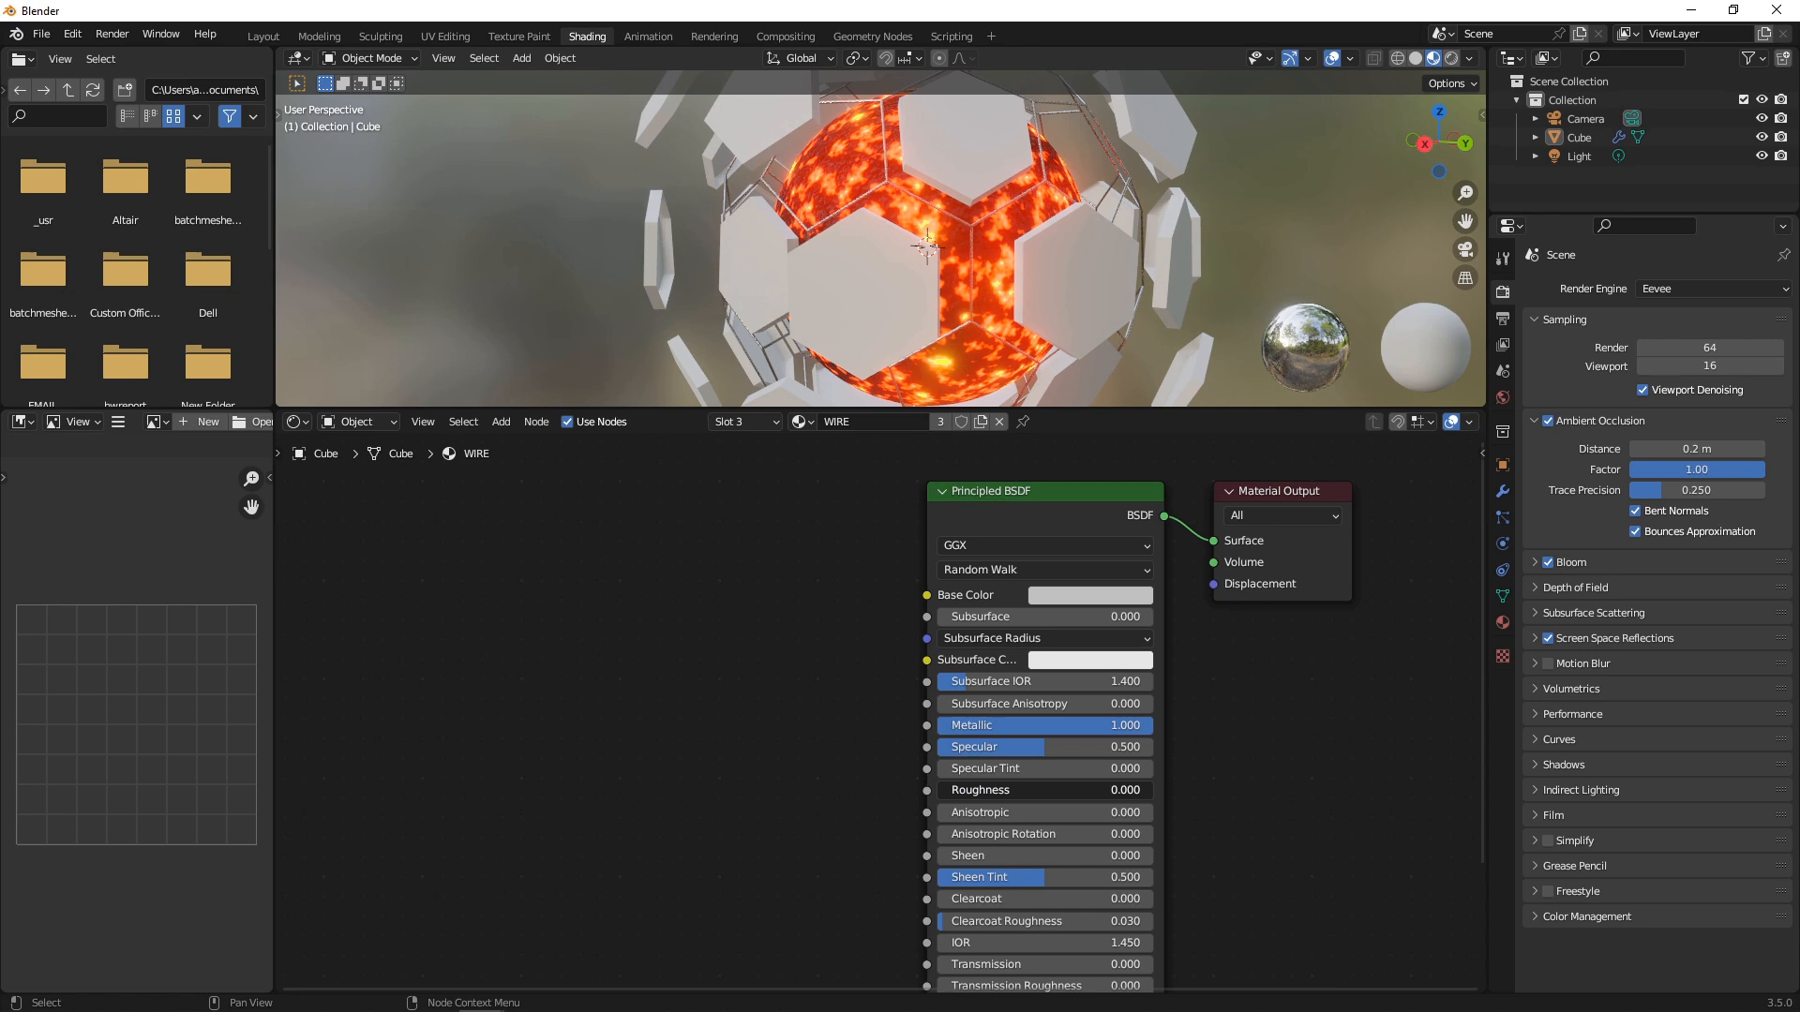
{"action": "left_click", "coordinate": [872, 35]}
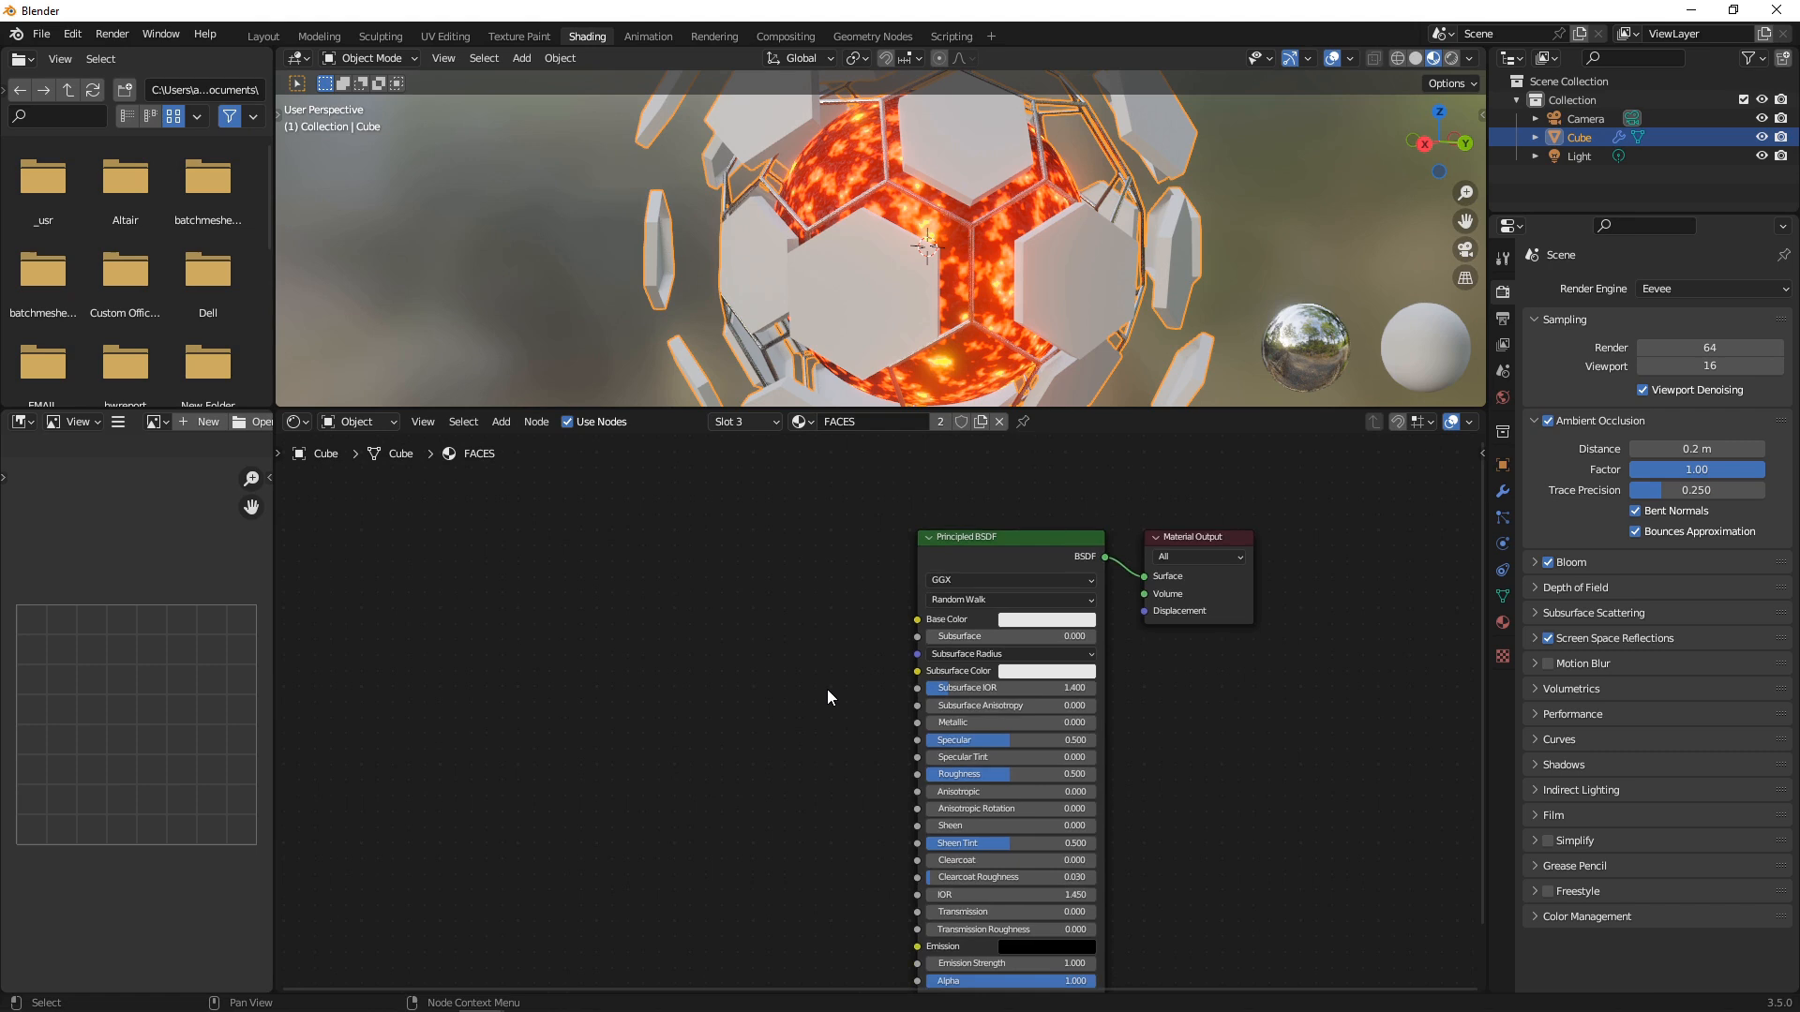
- Adjust the face pads' base colour and feed their emission from a Voronoi Texture
{"action": "left_click", "coordinate": [1042, 619]}
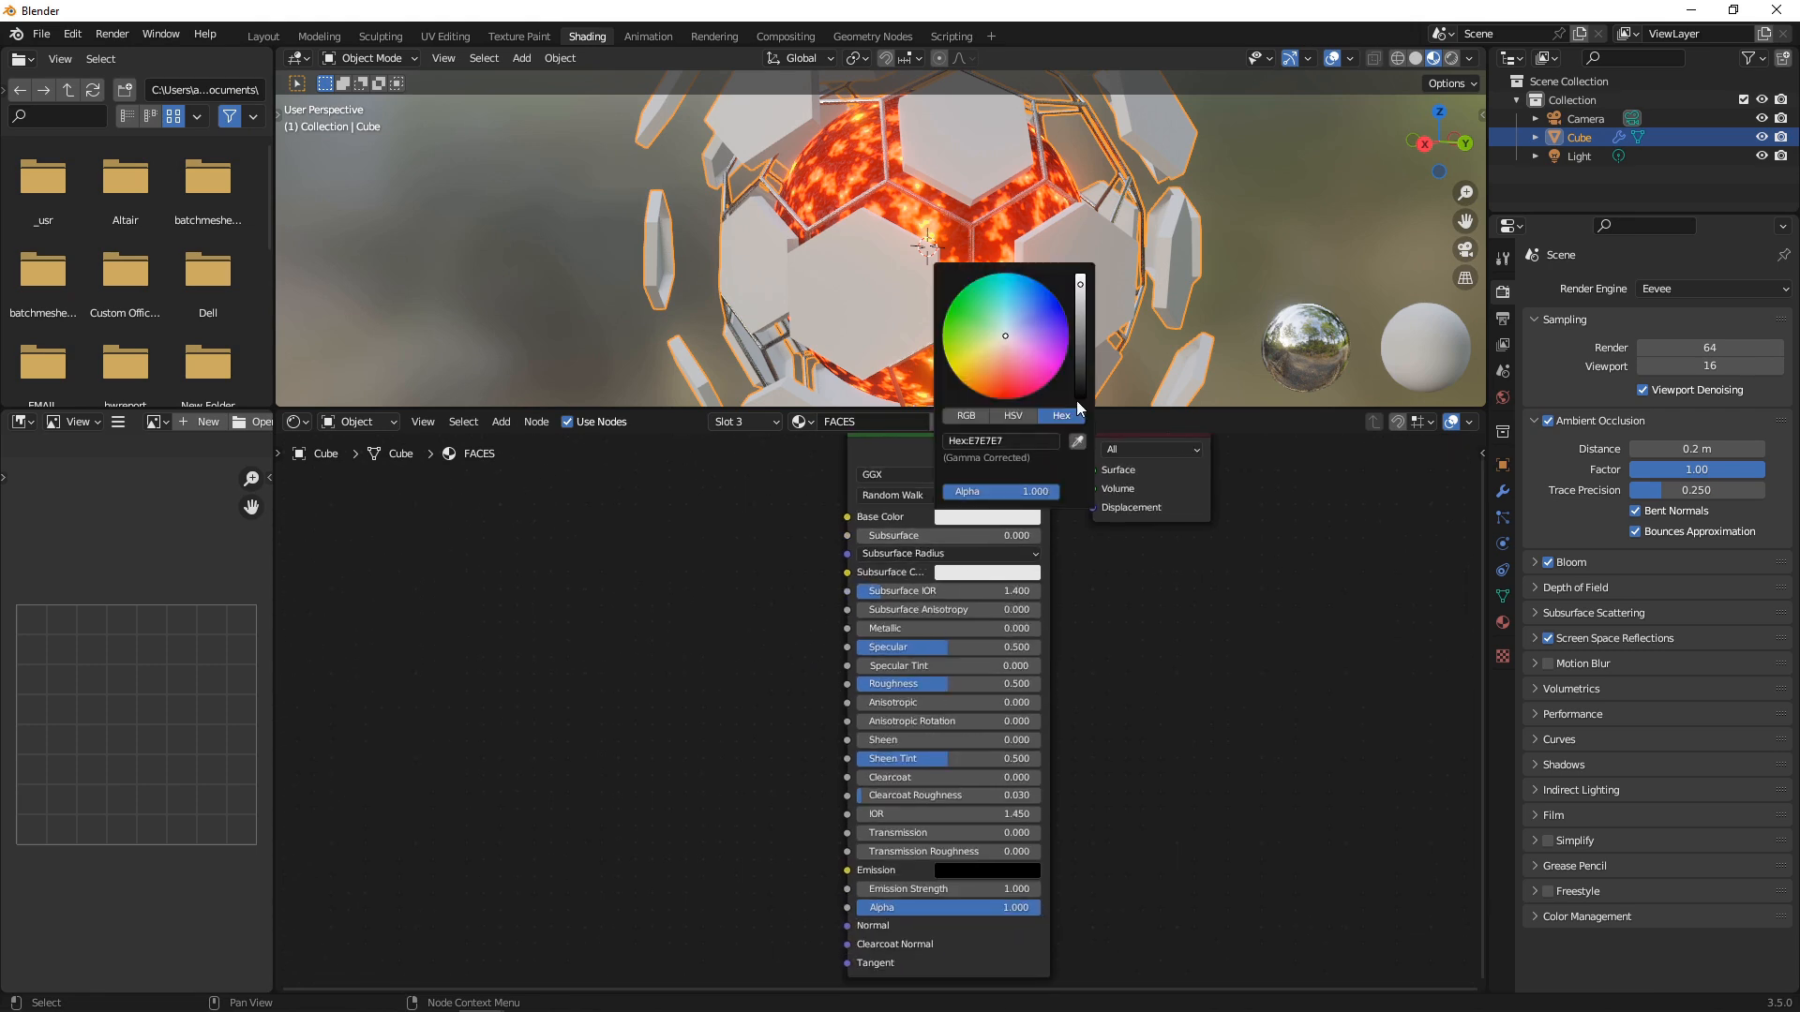
{"action": "left_click_drag", "start_coordinate": [1080, 287], "coordinate": [1080, 384]}
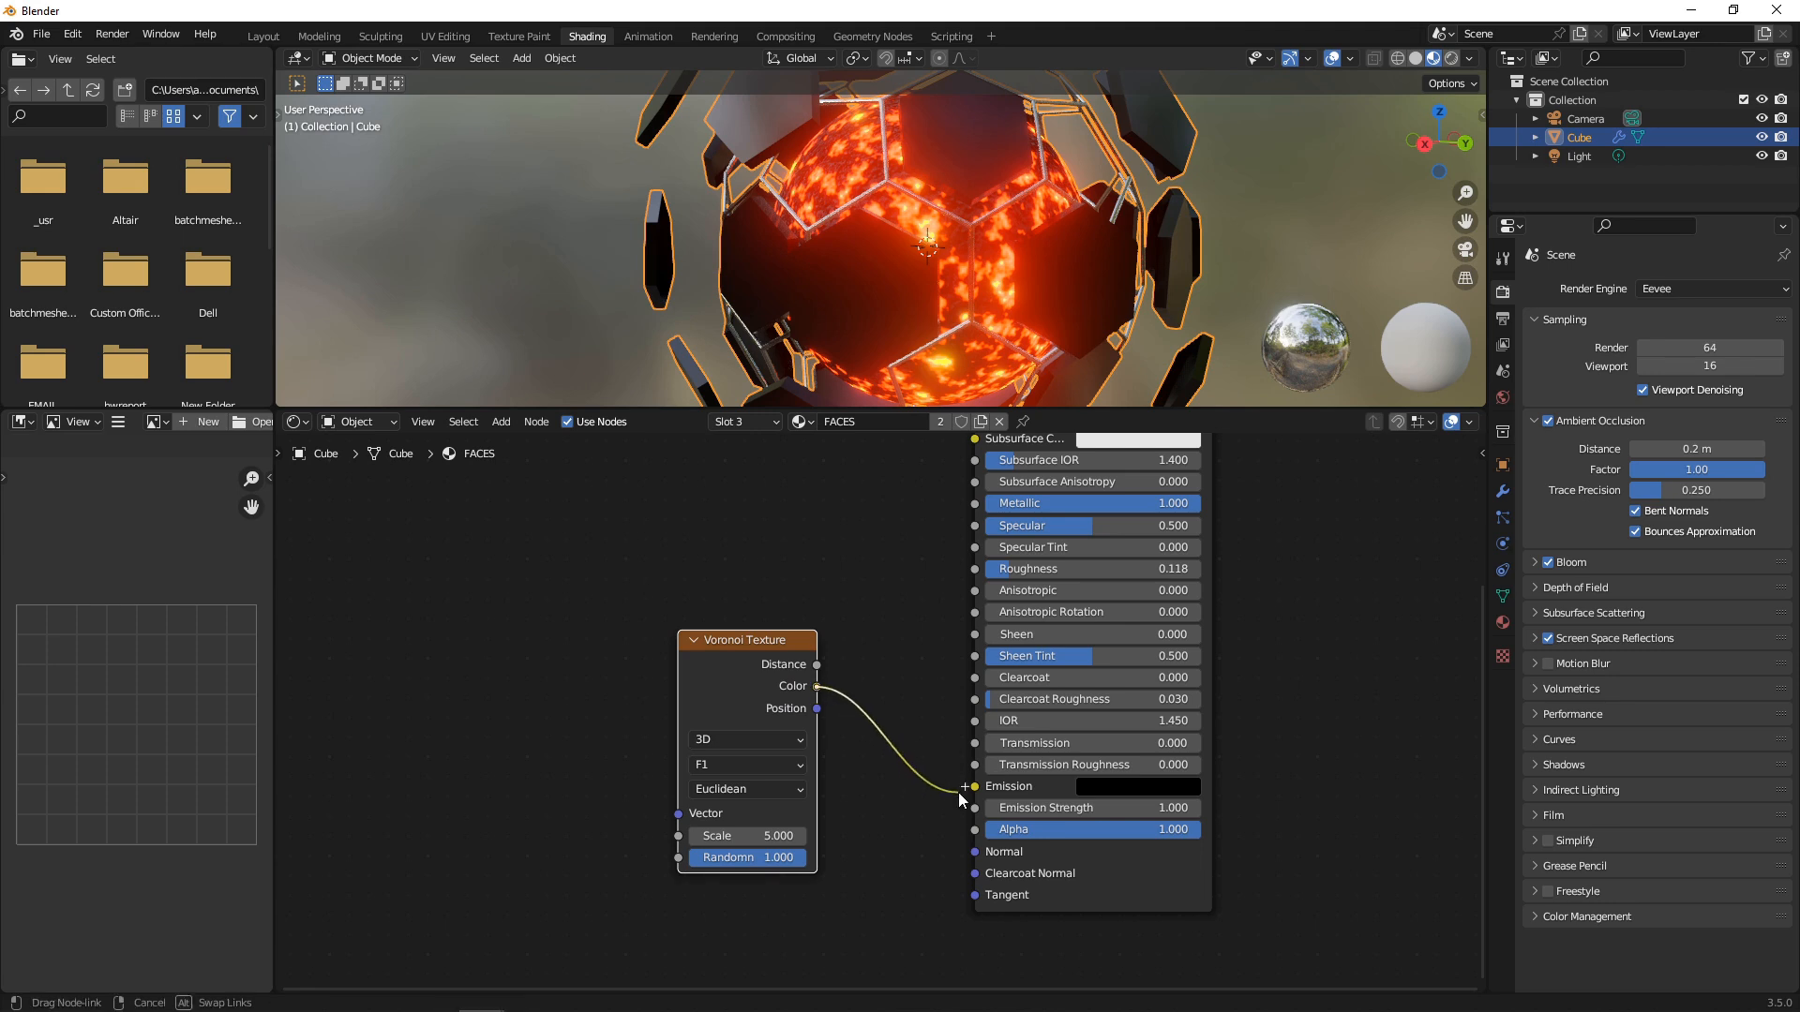
{"action": "left_click_drag", "start_coordinate": [748, 639], "coordinate": [632, 621]}
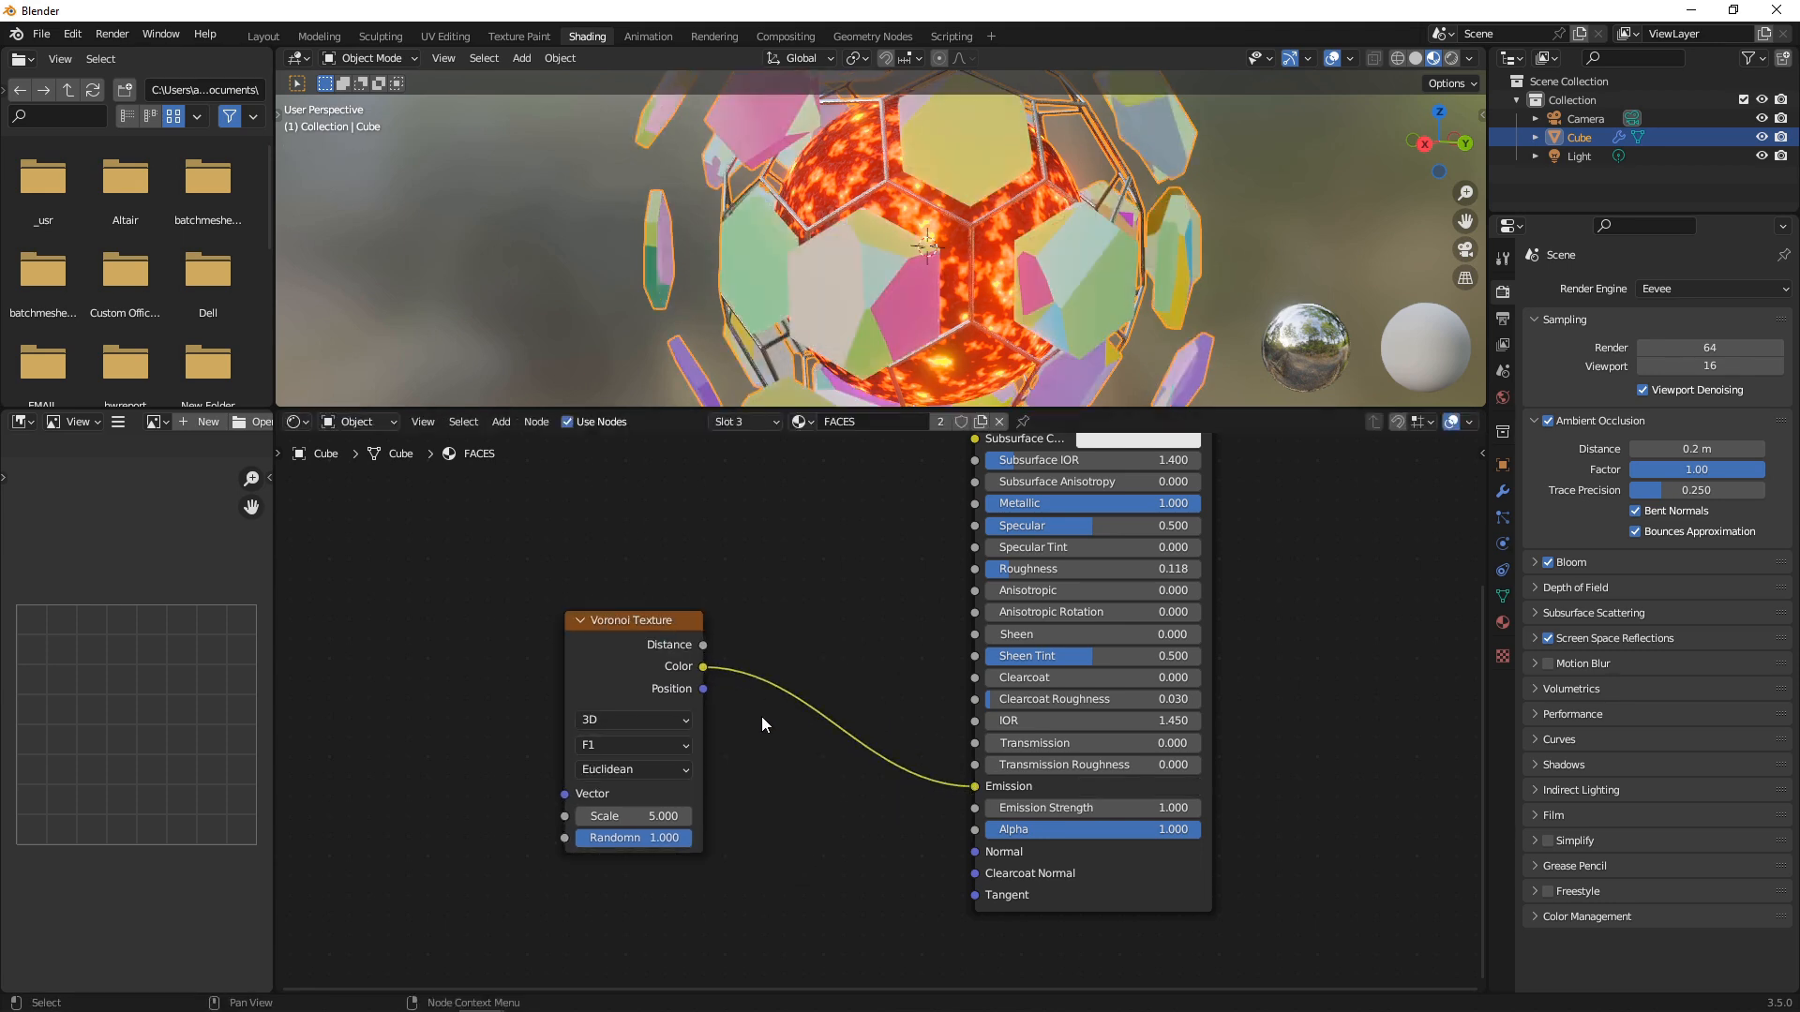
- Insert a ColorRamp after the Voronoi and switch its distance metric to Minkowski
{"action": "type", "text": "c"}
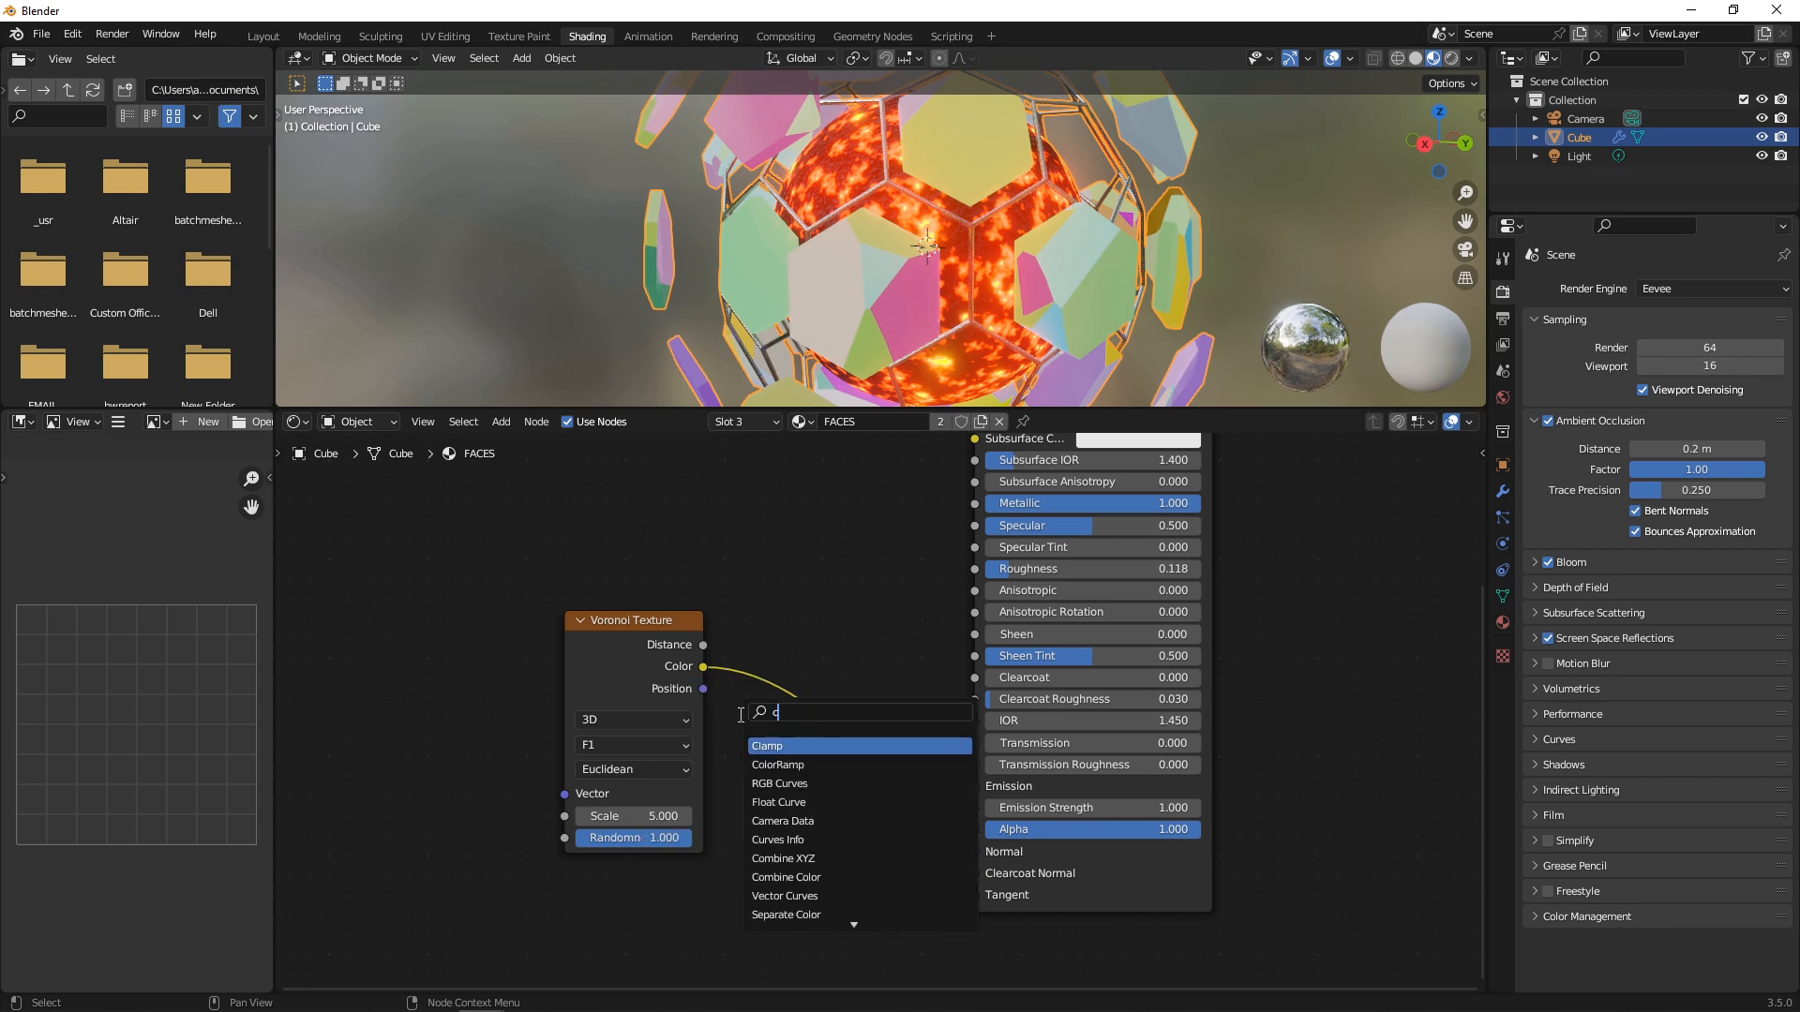
{"action": "left_click", "coordinate": [776, 765]}
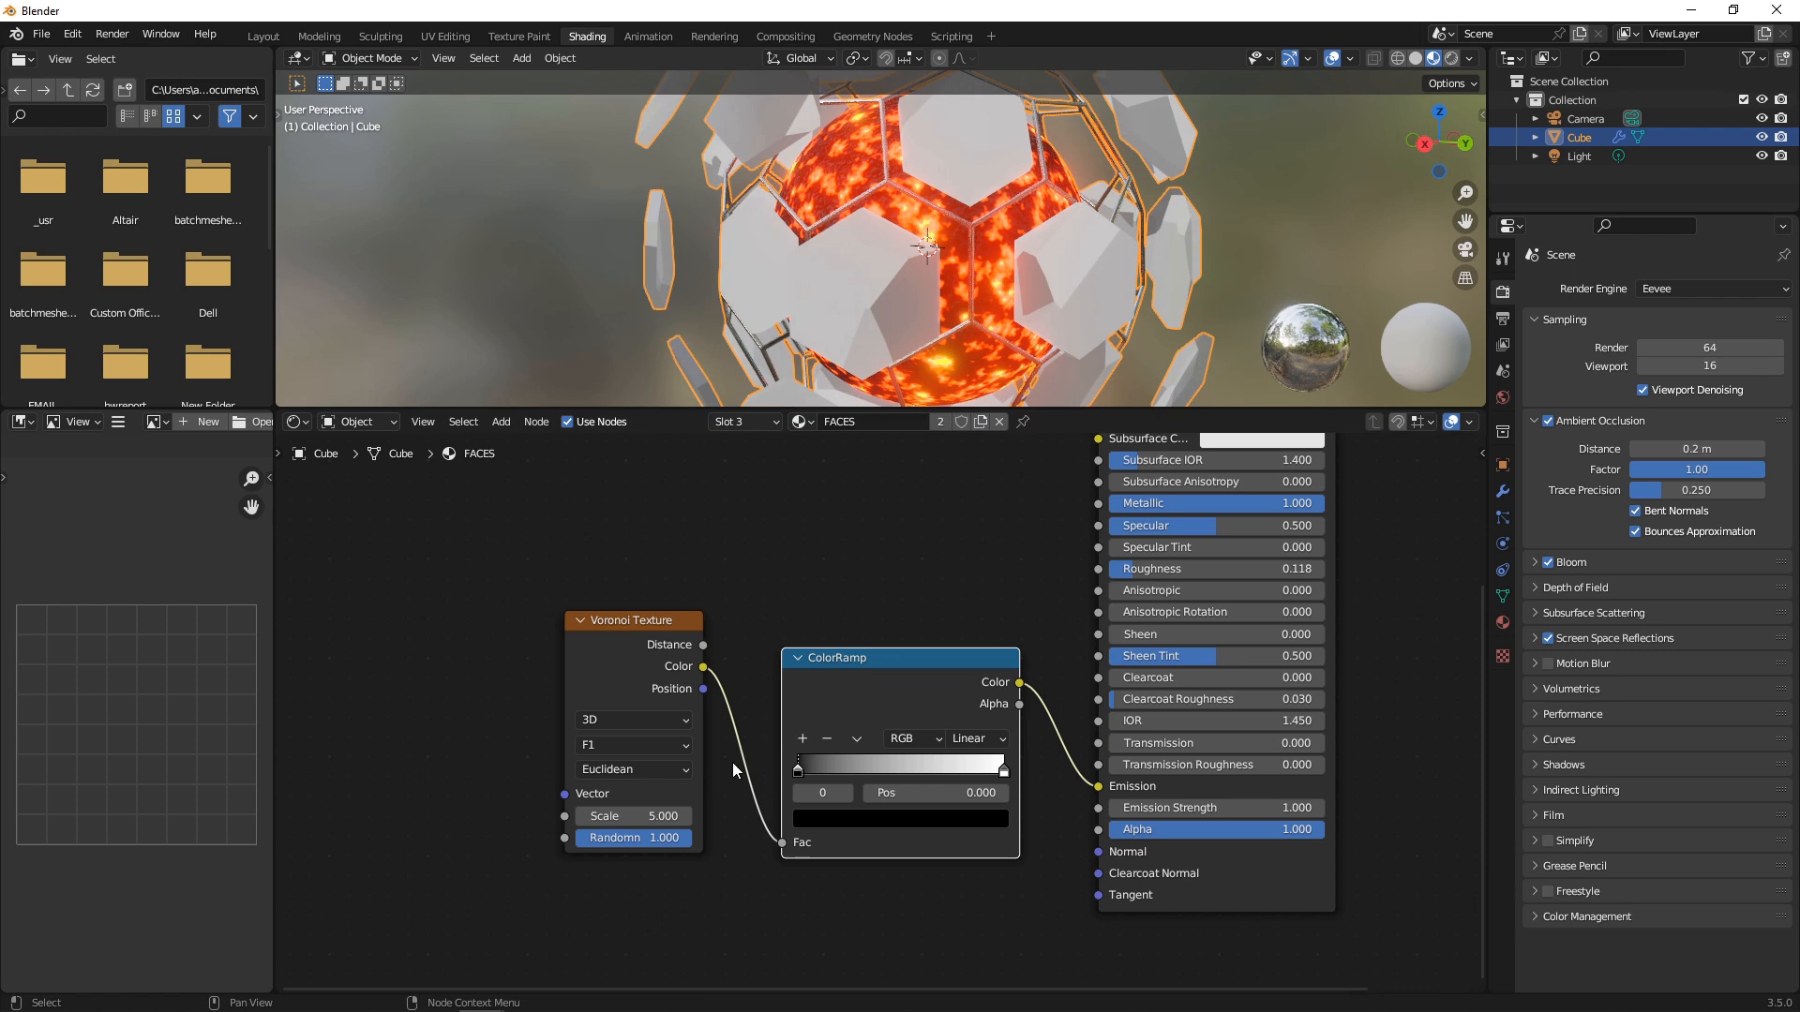
{"action": "left_click", "coordinate": [632, 769]}
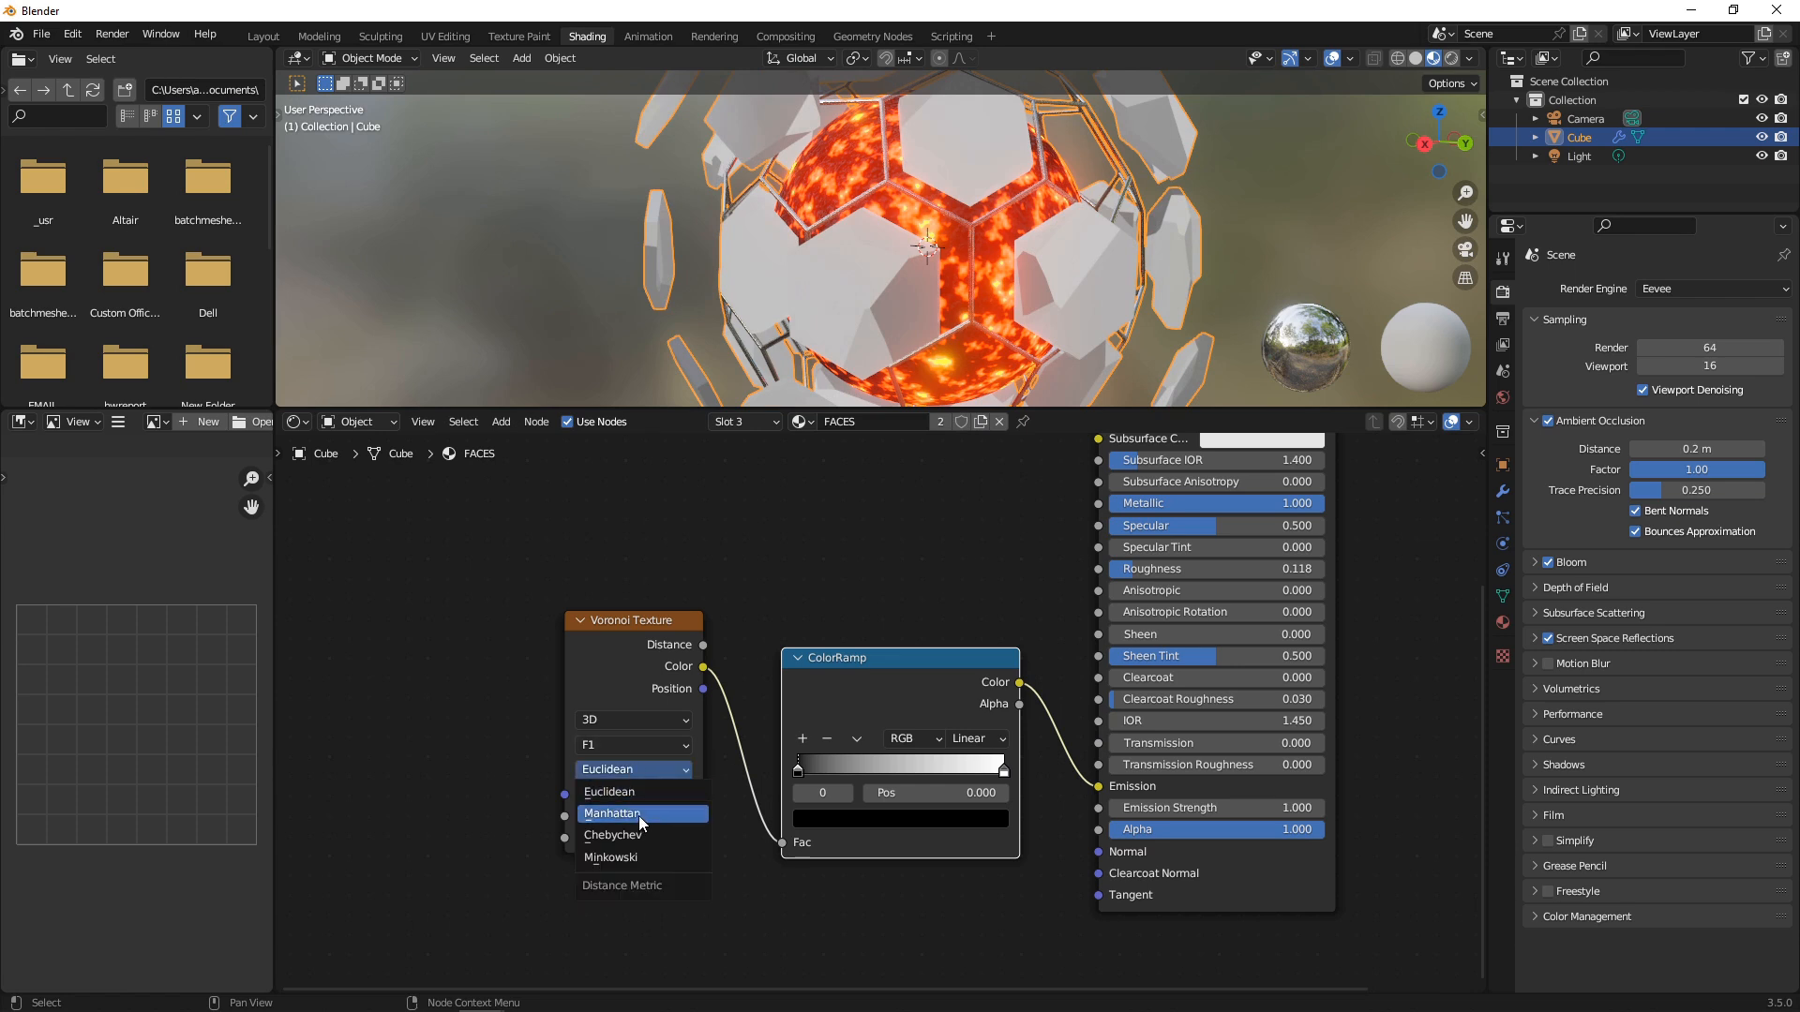
{"action": "mouse_move", "coordinate": [641, 857]}
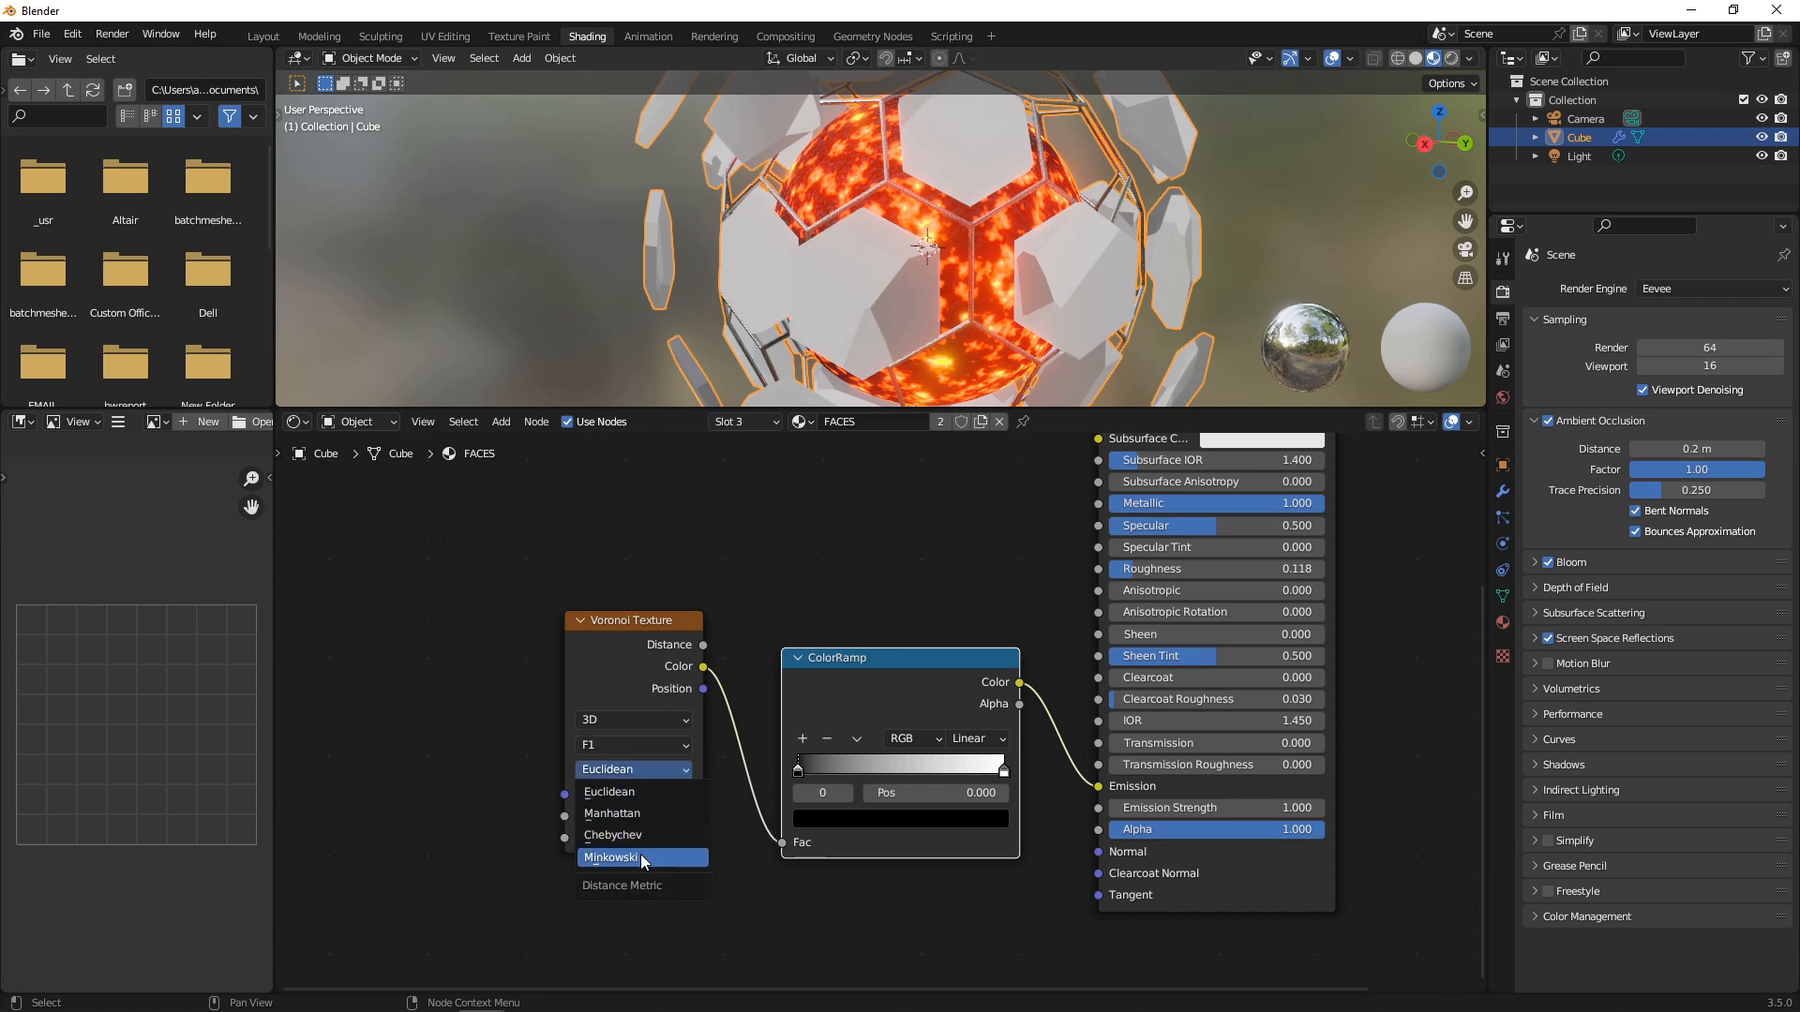
{"action": "left_click", "coordinate": [611, 857]}
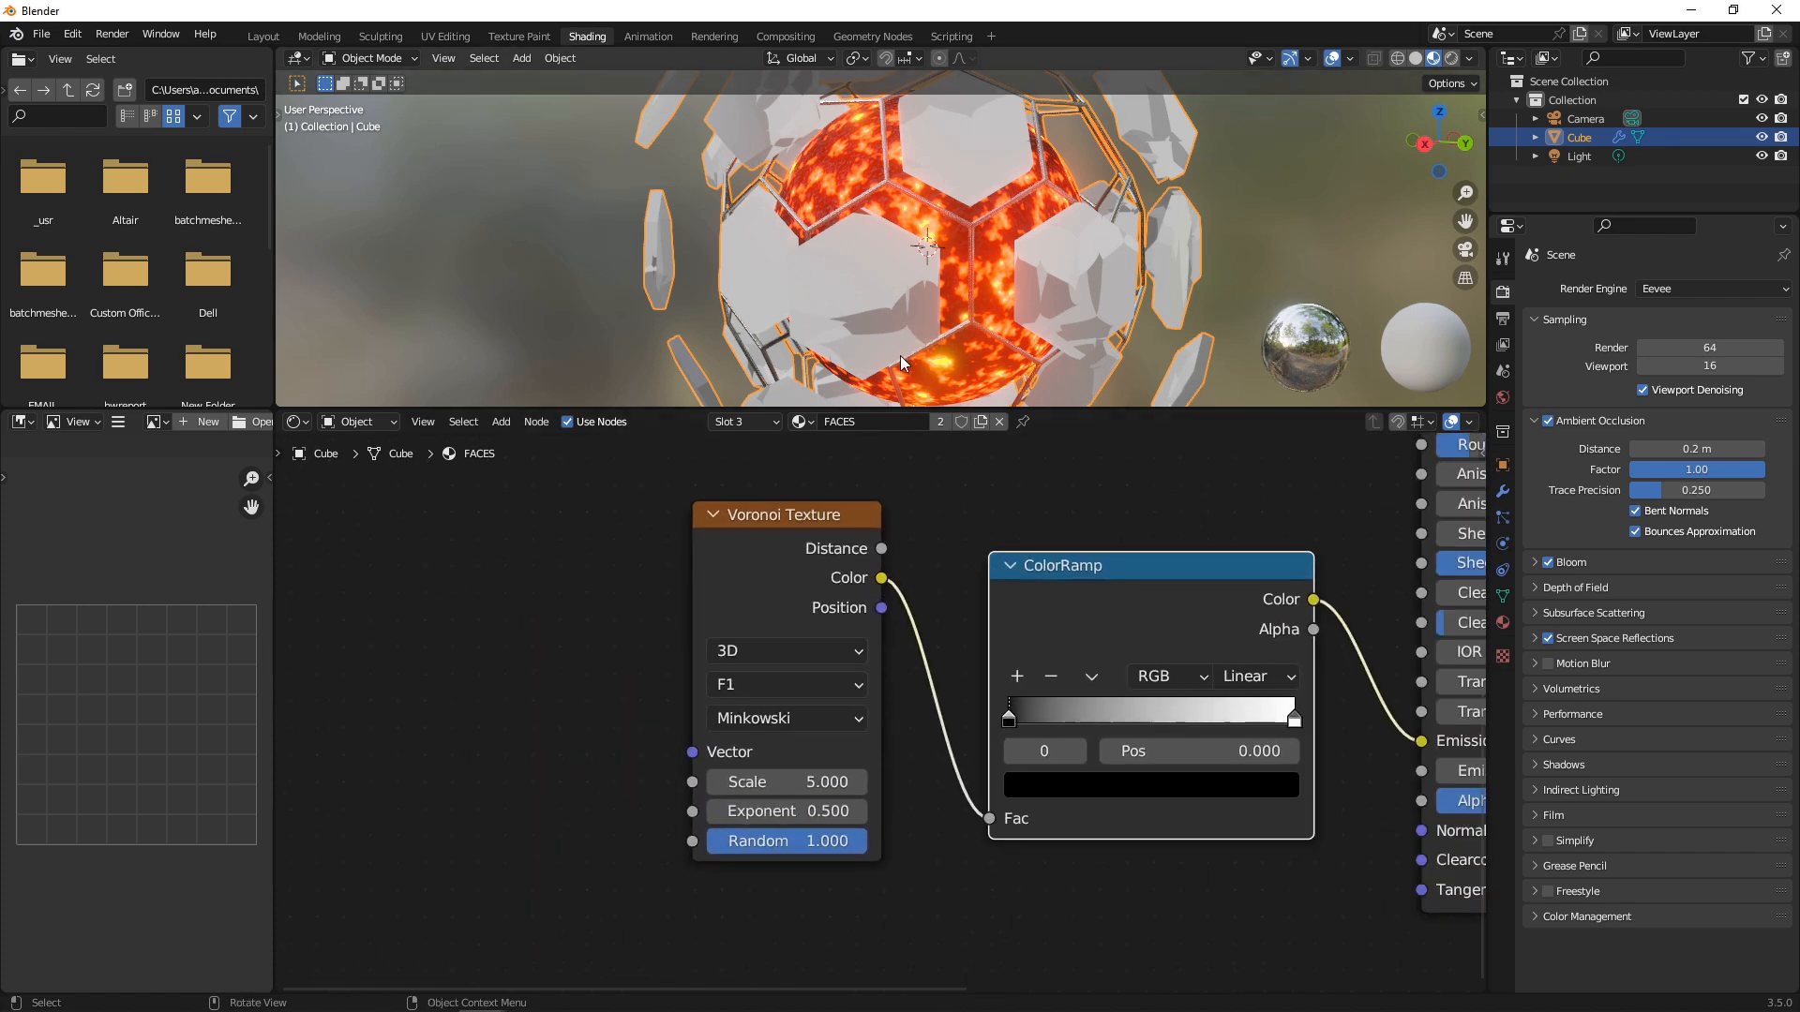
- Darken the Voronoi ramp and set the pads' speckle scale to 21.7
{"action": "left_click_drag", "start_coordinate": [785, 781], "coordinate": [822, 782]}
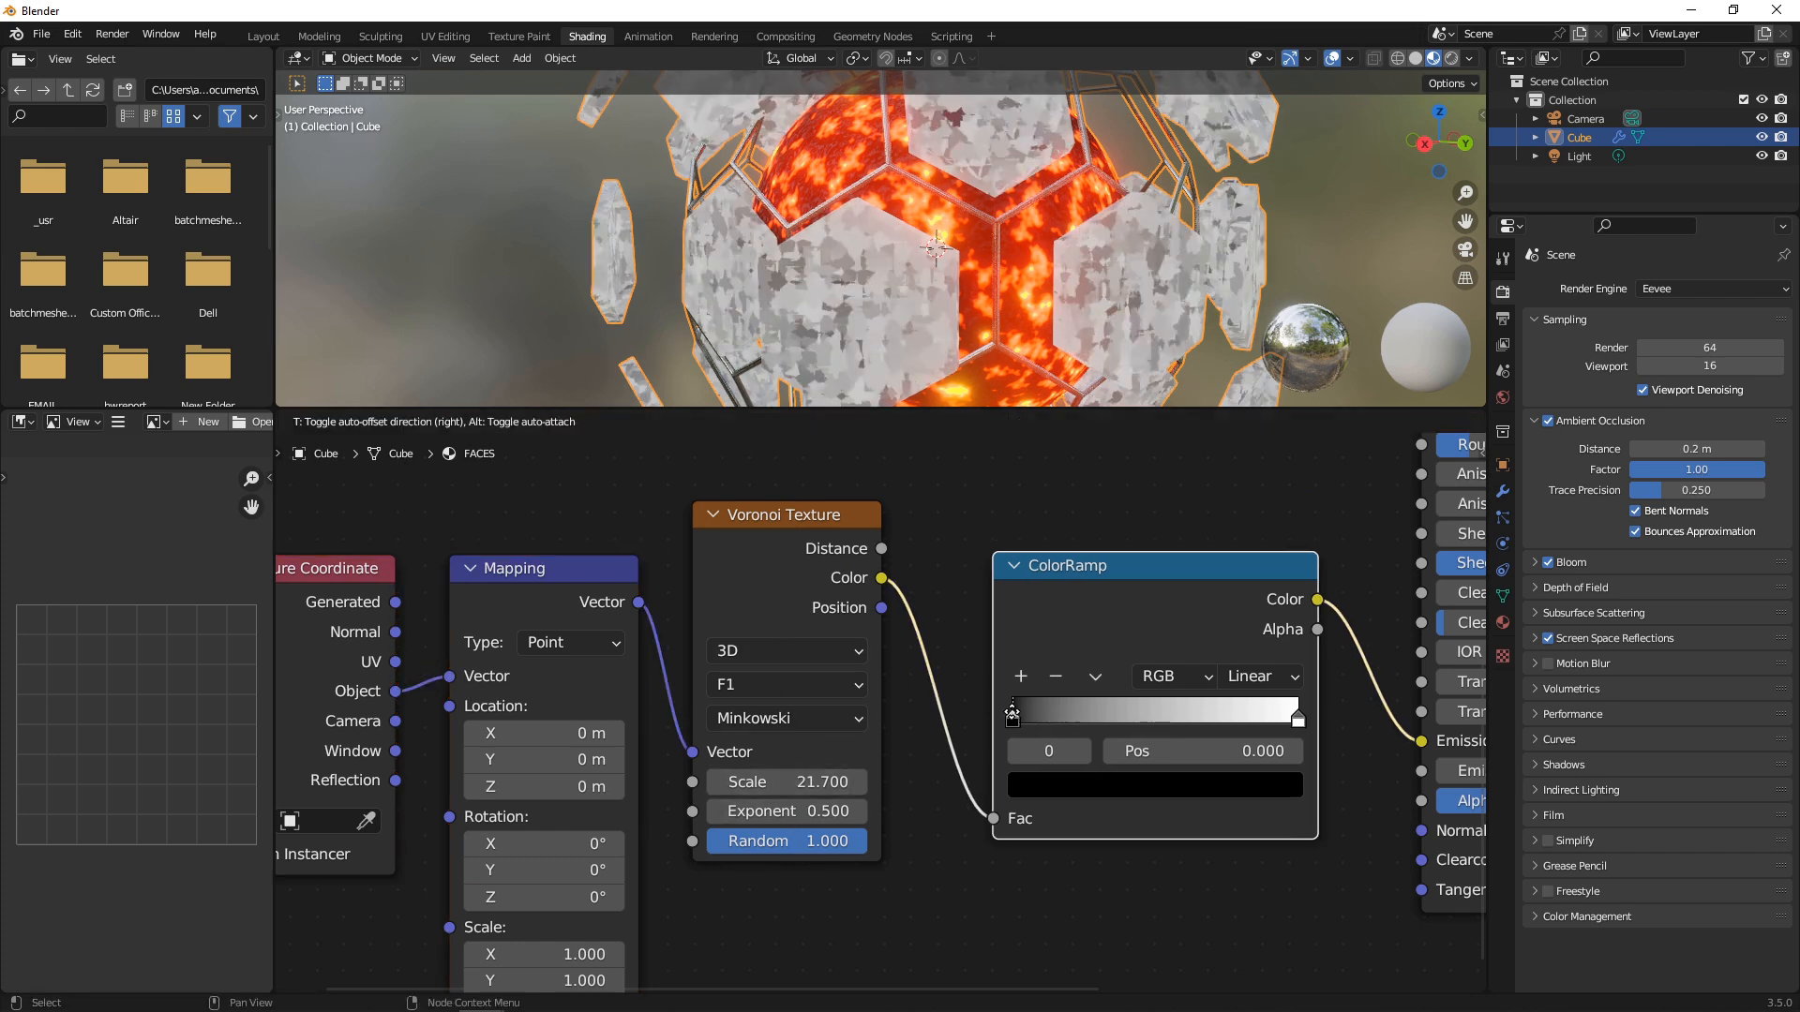
{"action": "left_click_drag", "start_coordinate": [1012, 713], "coordinate": [1142, 713]}
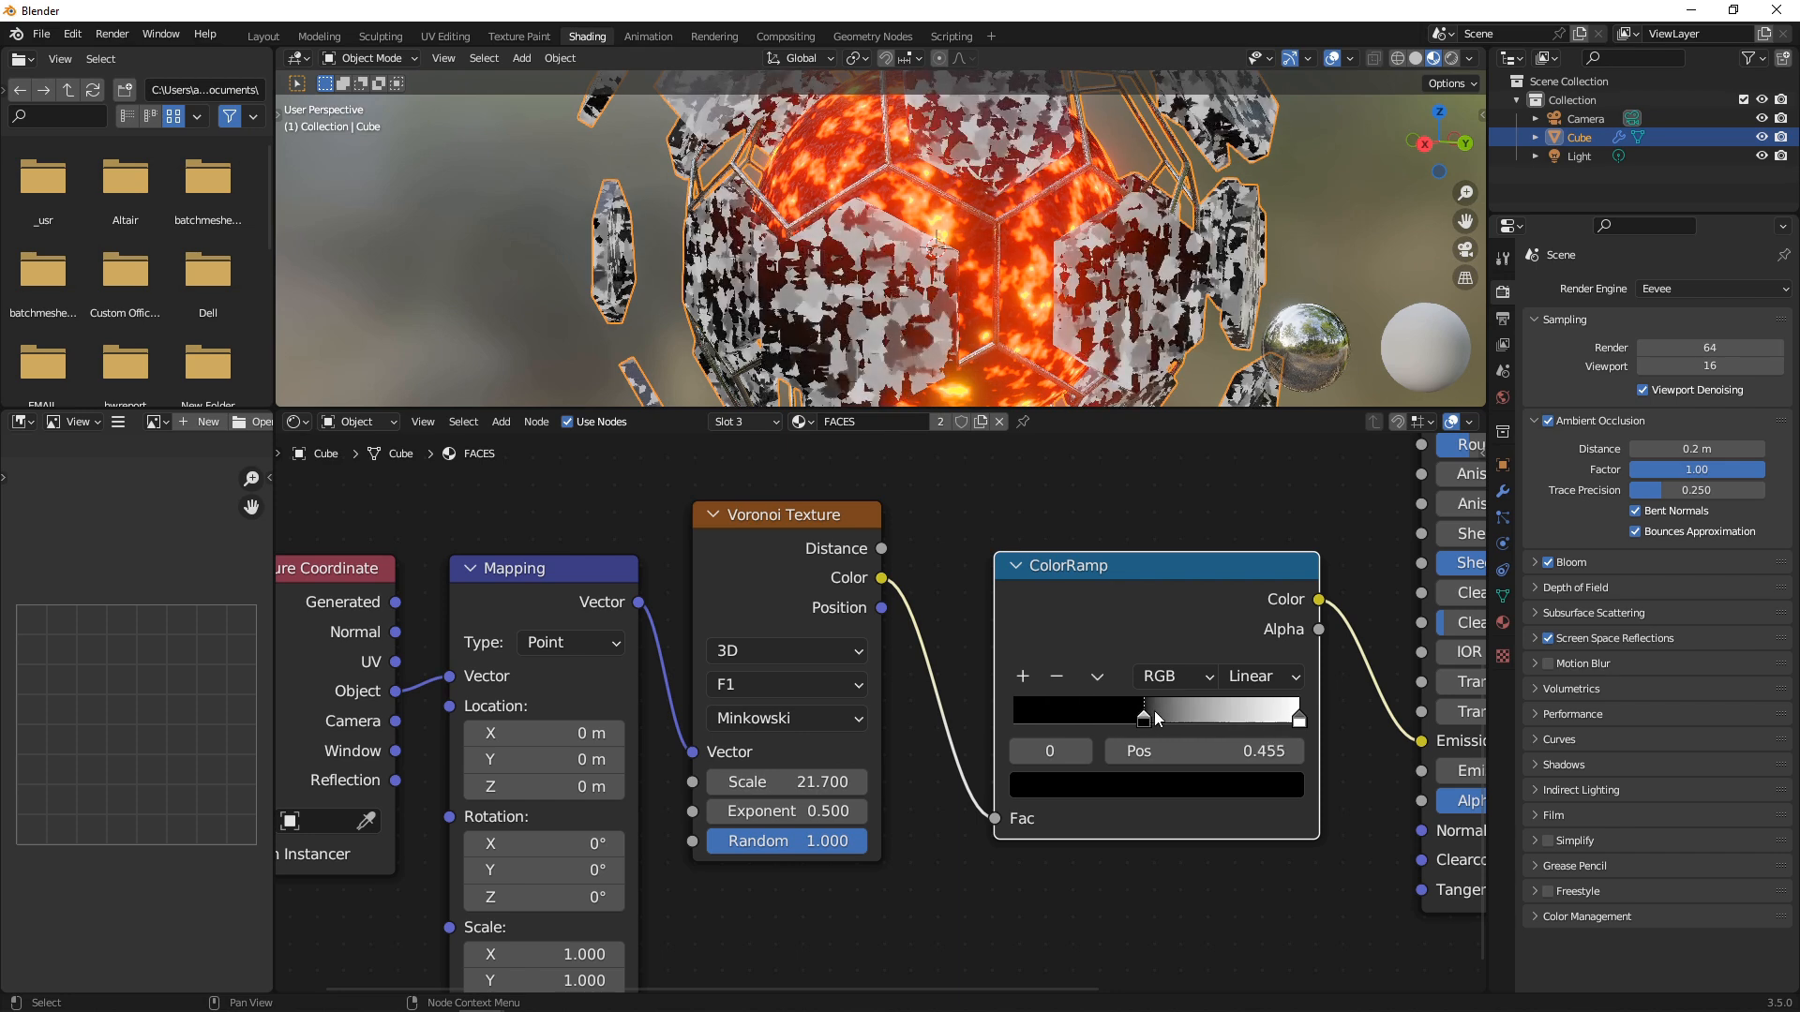
{"action": "left_click_drag", "start_coordinate": [1144, 717], "coordinate": [1202, 716]}
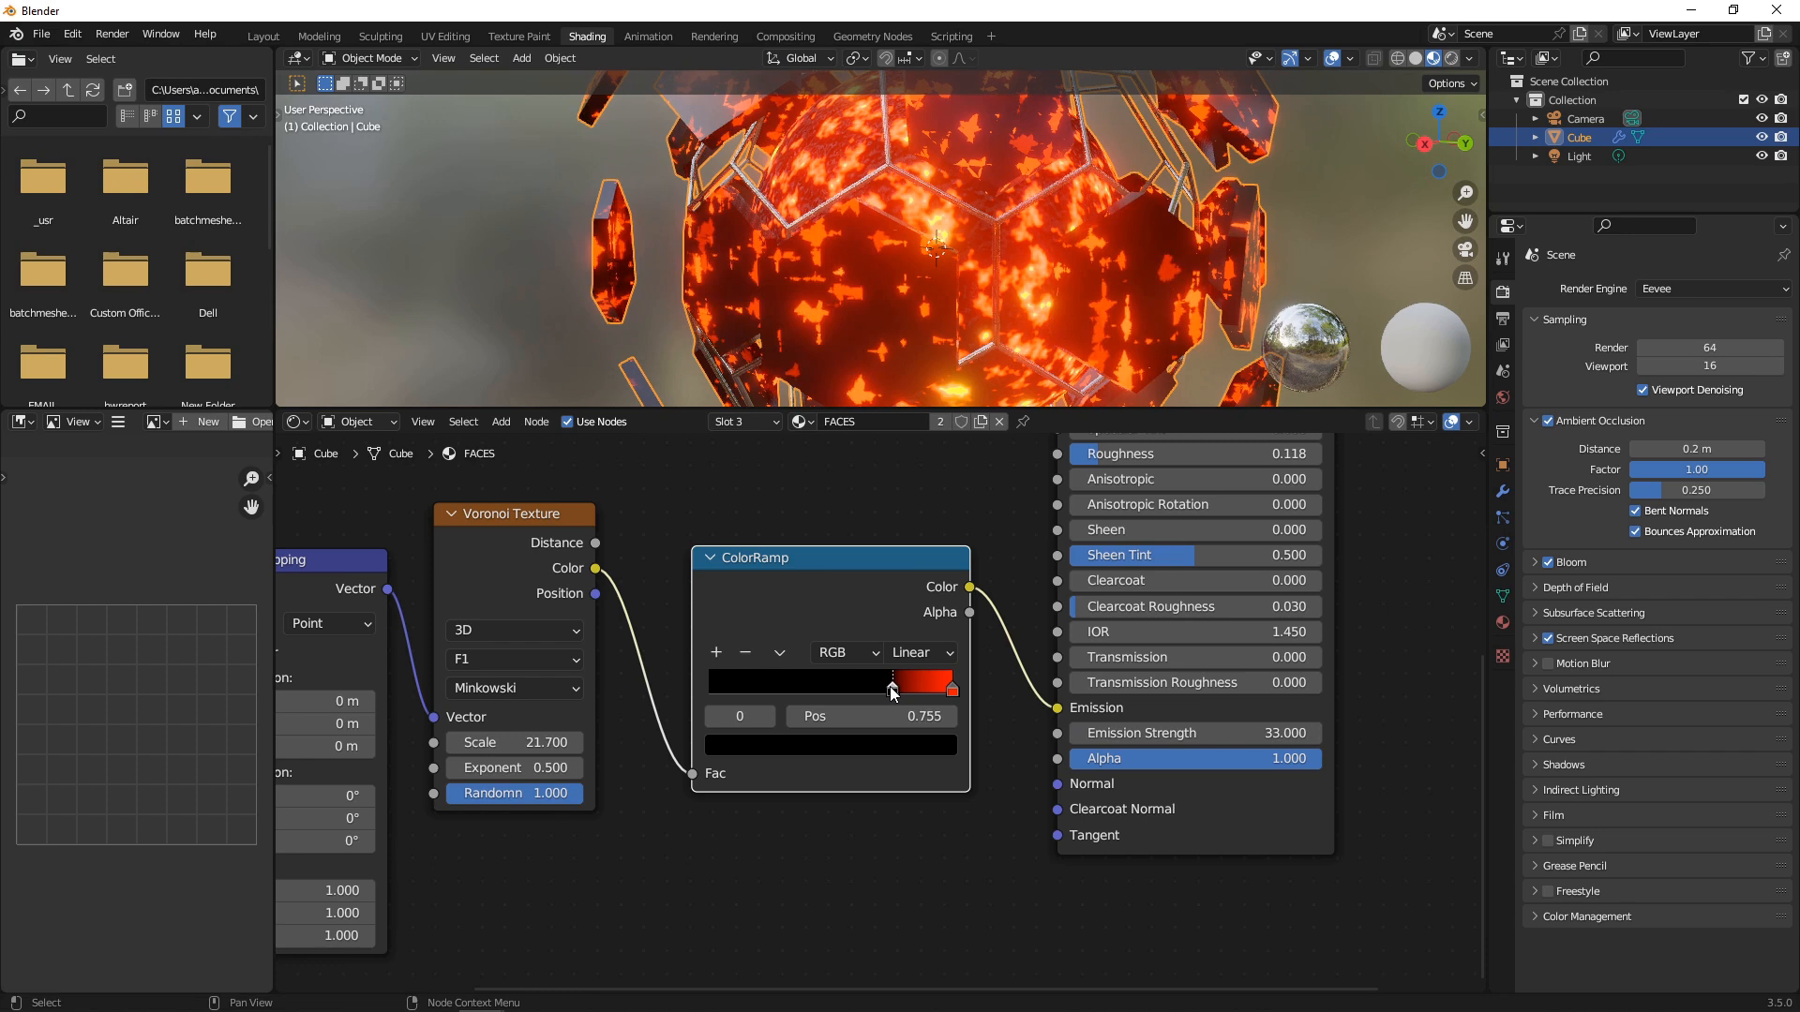
{"action": "left_click_drag", "start_coordinate": [892, 685], "coordinate": [898, 684]}
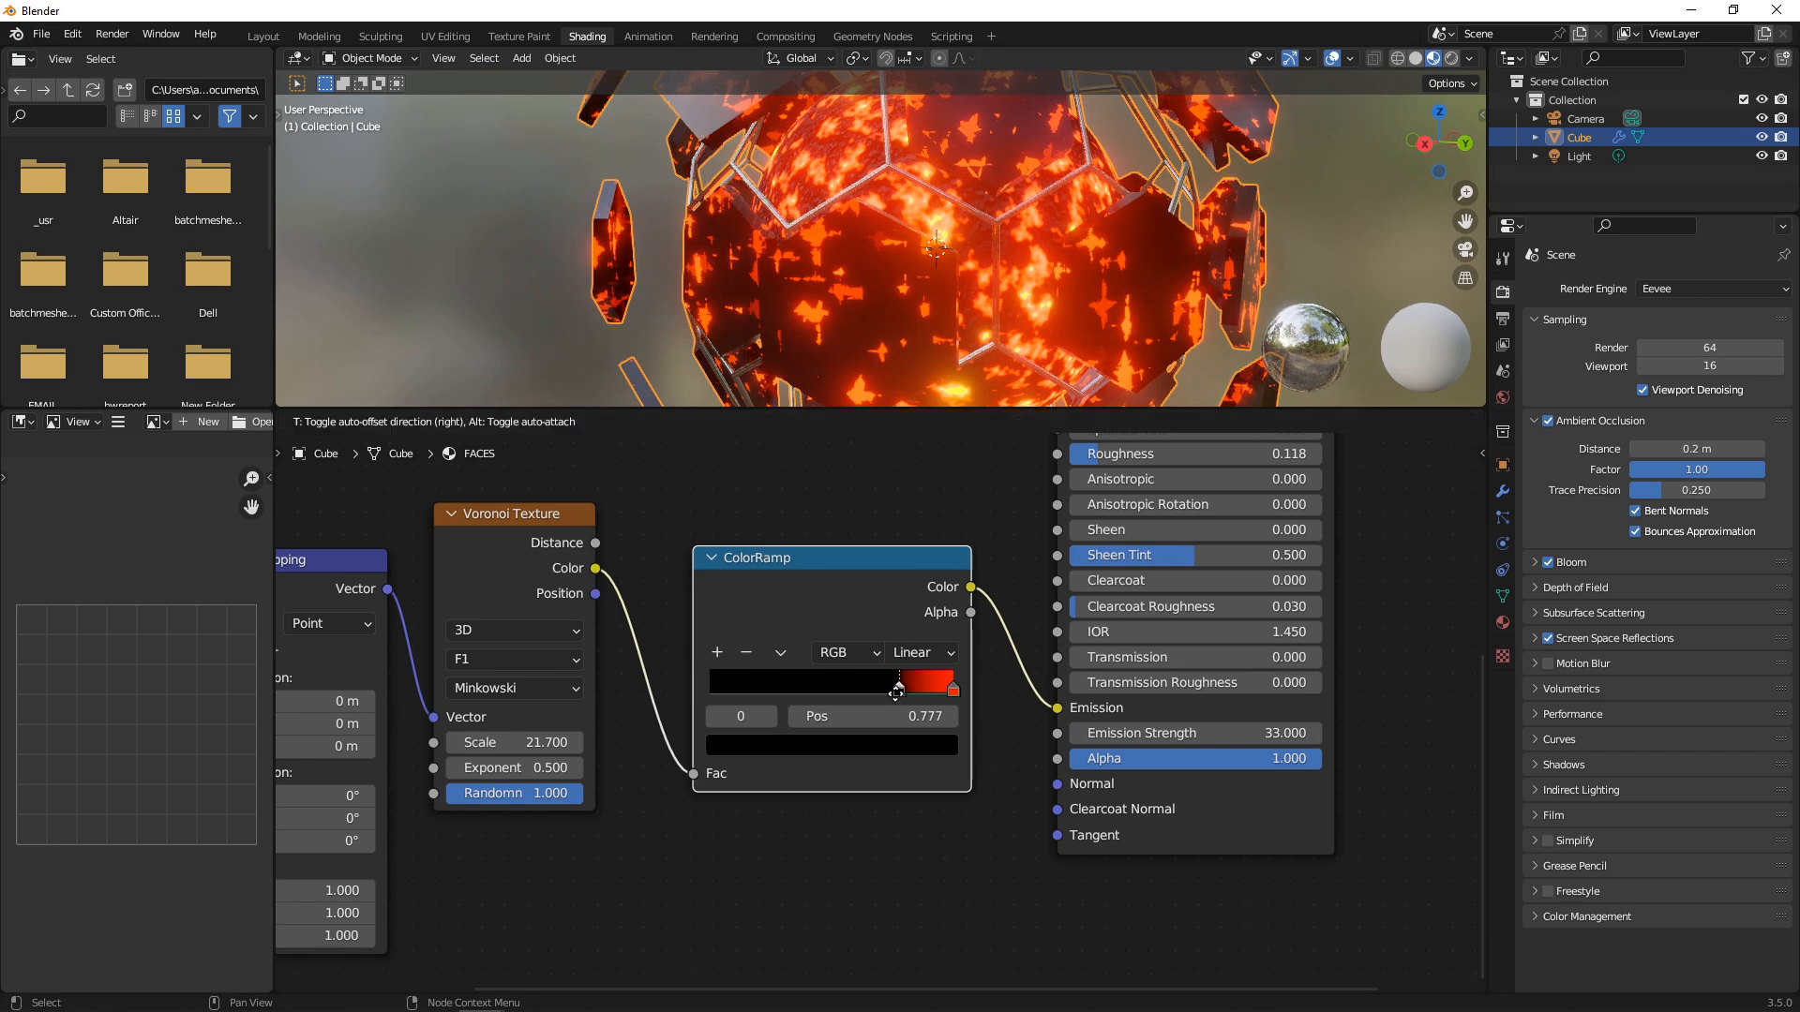
{"action": "left_click_drag", "start_coordinate": [898, 684], "coordinate": [908, 684]}
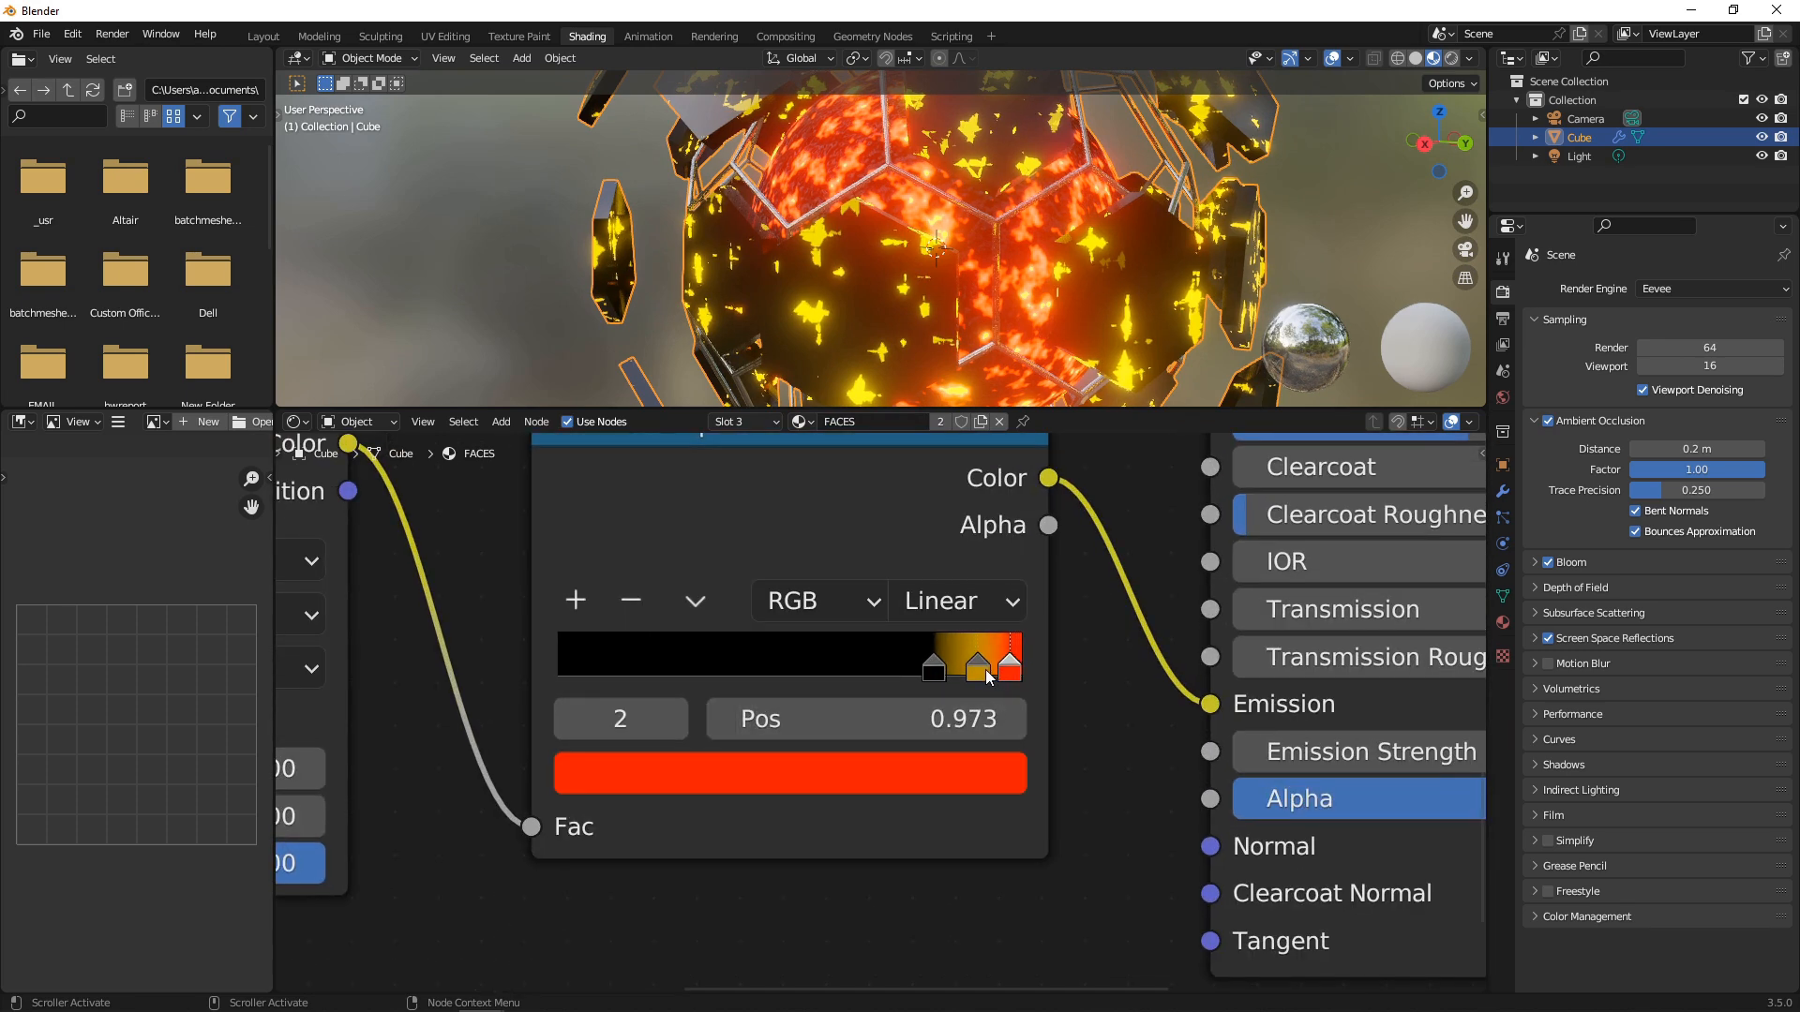
- Position the yellow ramp stop so yellow spreads into the red speckles
{"action": "left_click_drag", "start_coordinate": [1009, 658], "coordinate": [984, 658]}
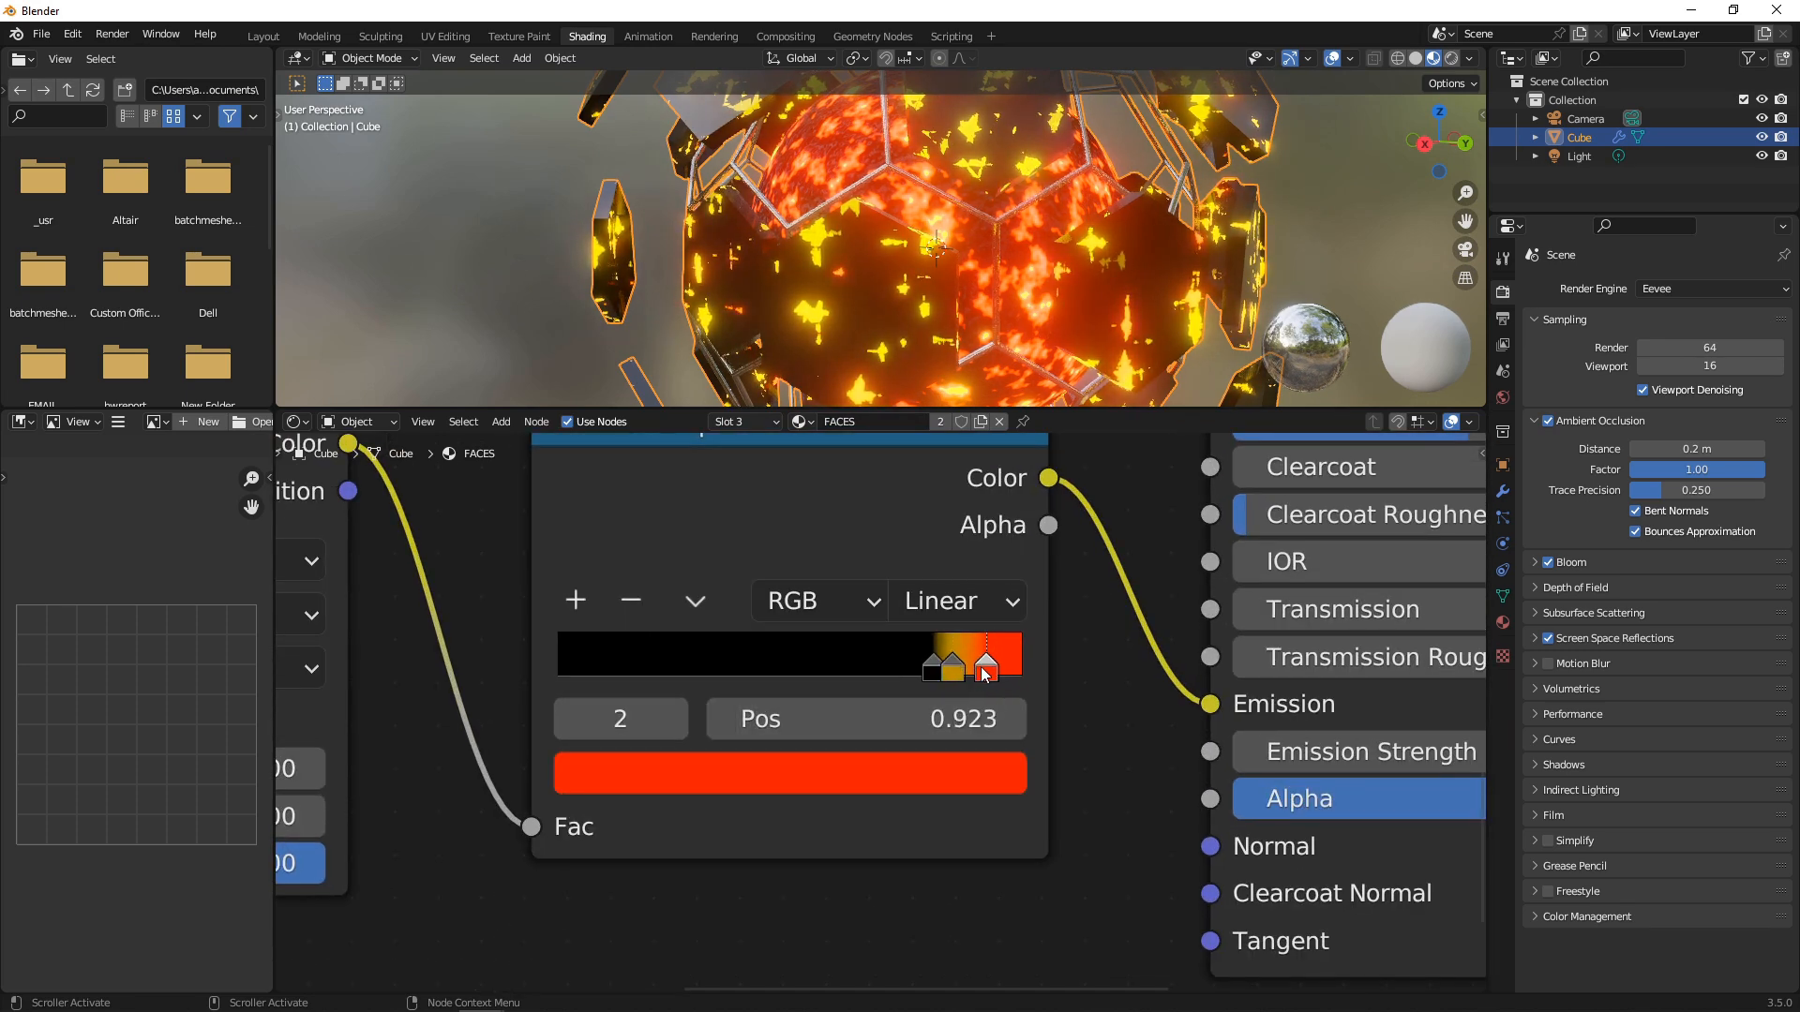
{"action": "left_click_drag", "start_coordinate": [984, 660], "coordinate": [942, 660]}
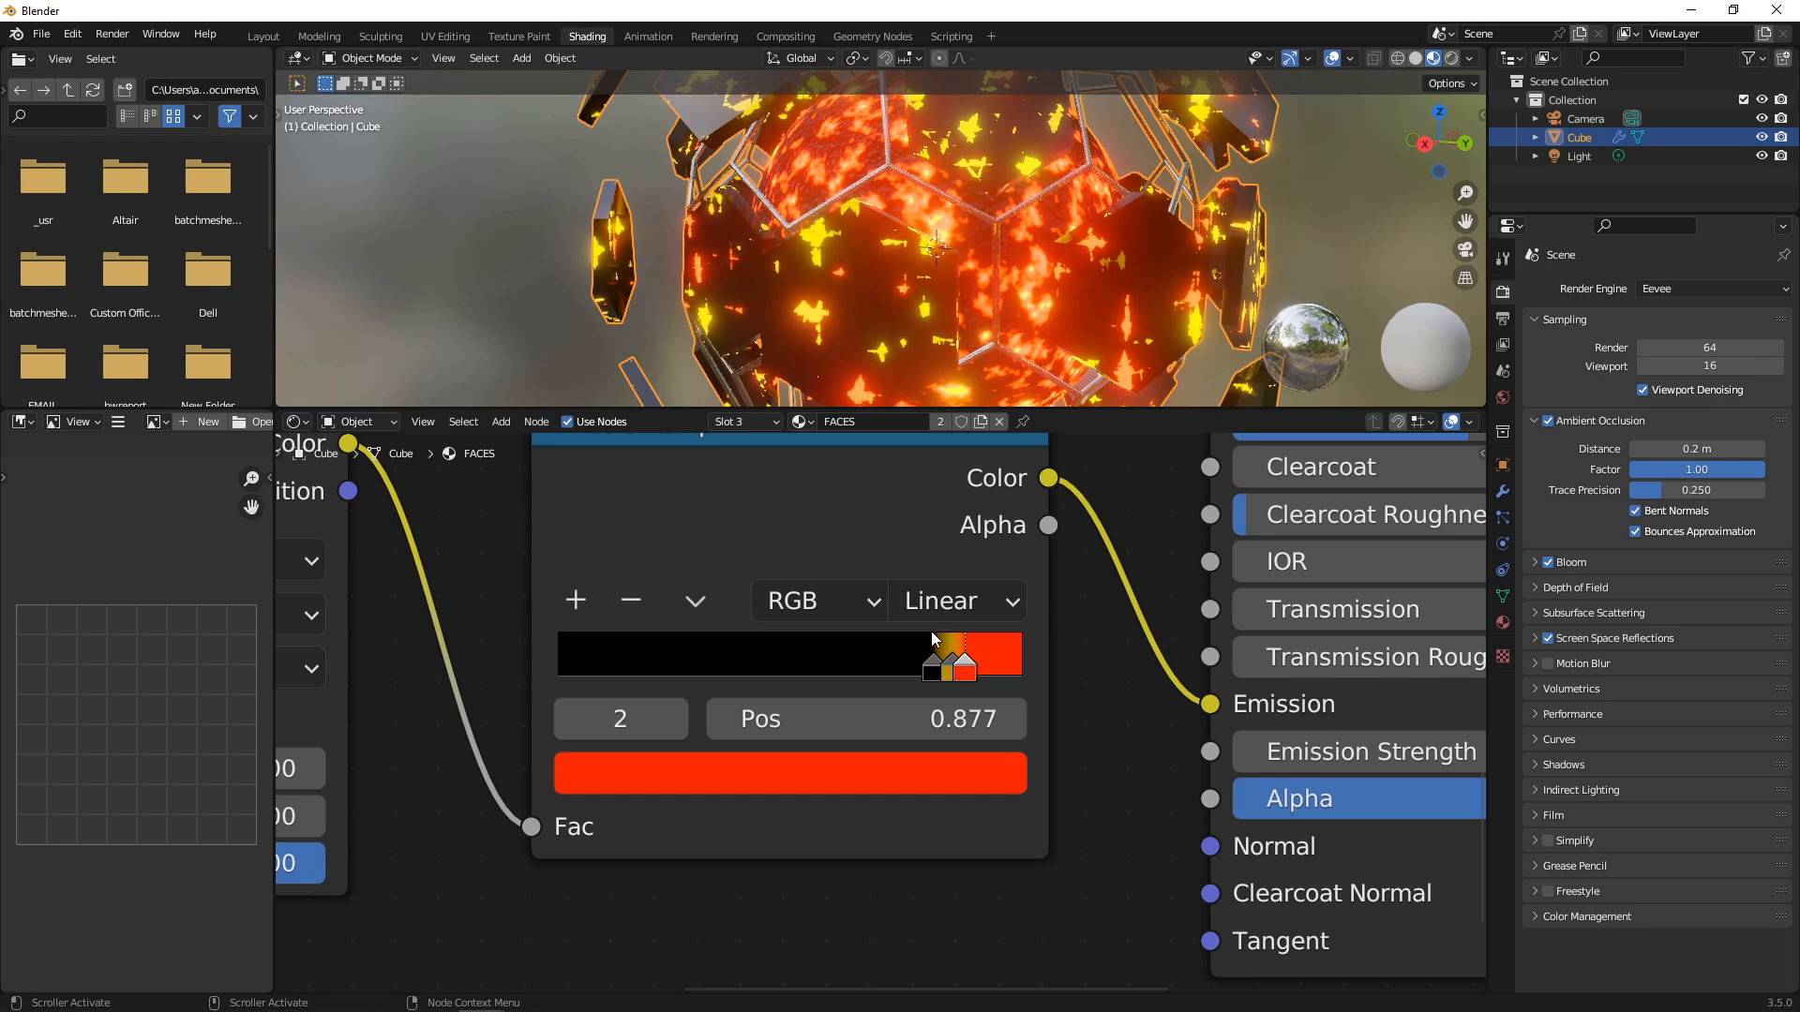
{"action": "left_click_drag", "start_coordinate": [936, 639], "coordinate": [768, 296]}
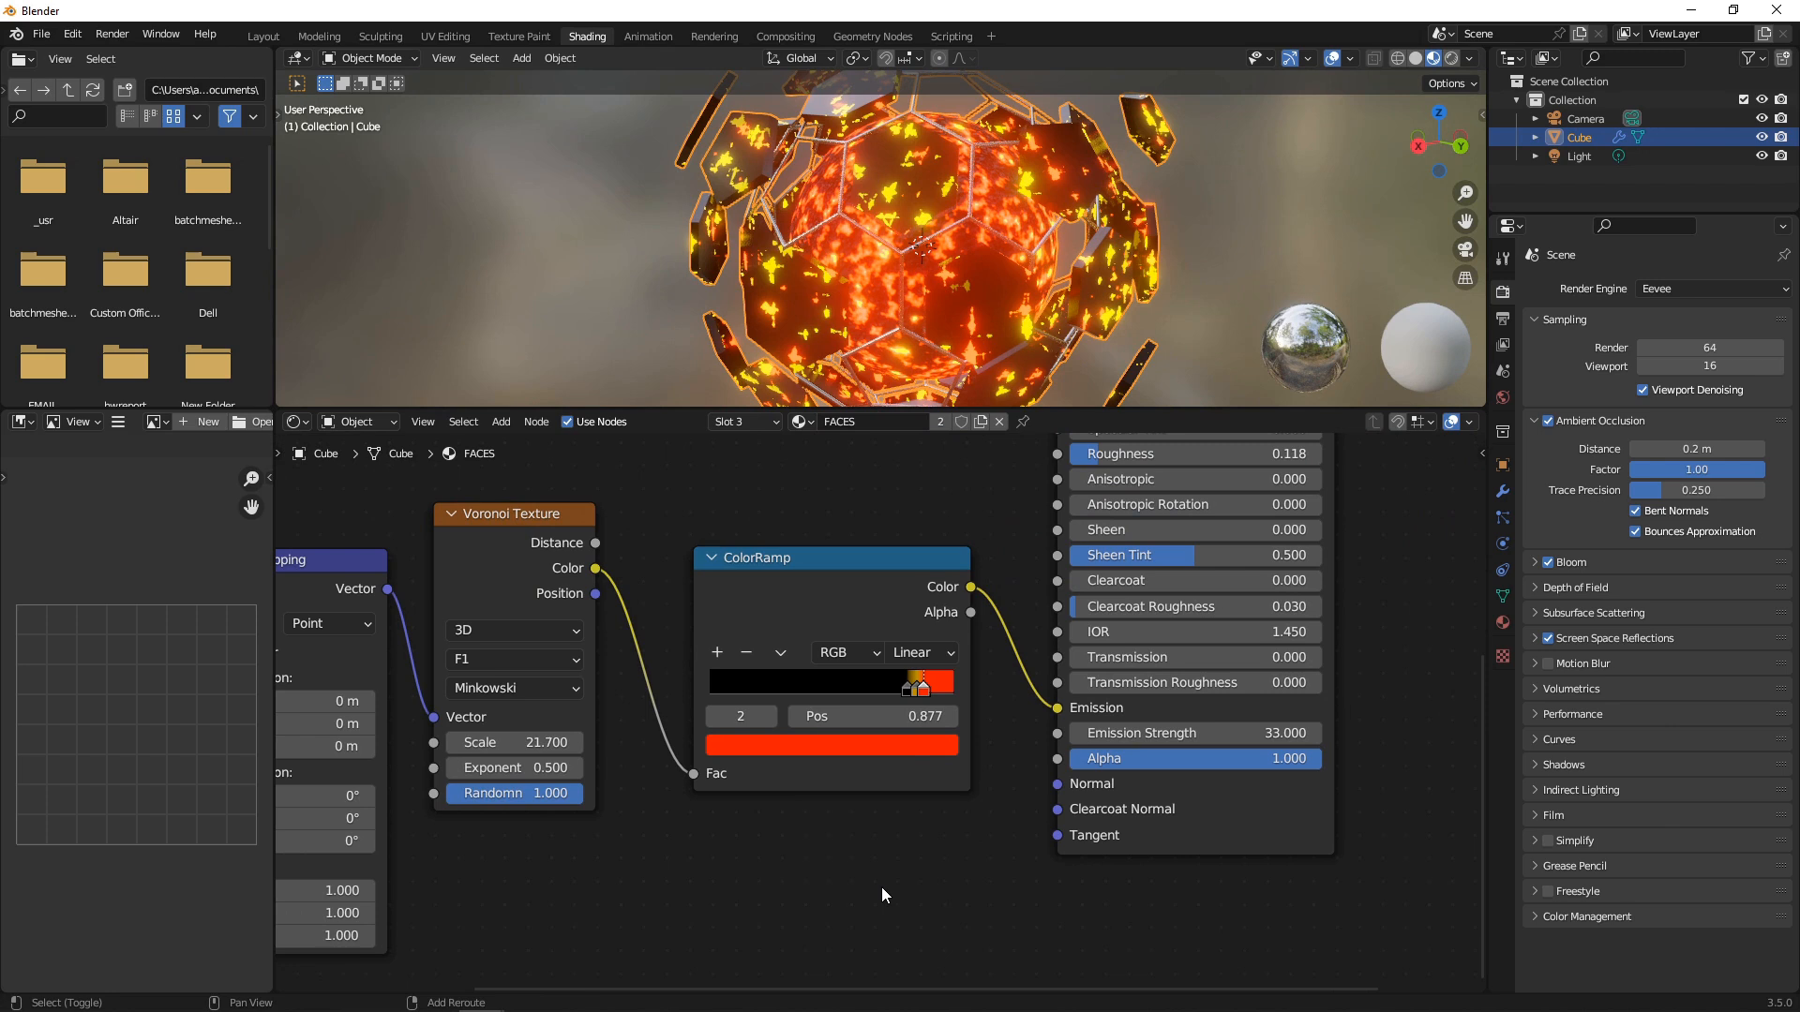
- Add a Voronoi-driven Bump node to the pads and set the Voronoi scale to 25
{"action": "type", "text": "bu"}
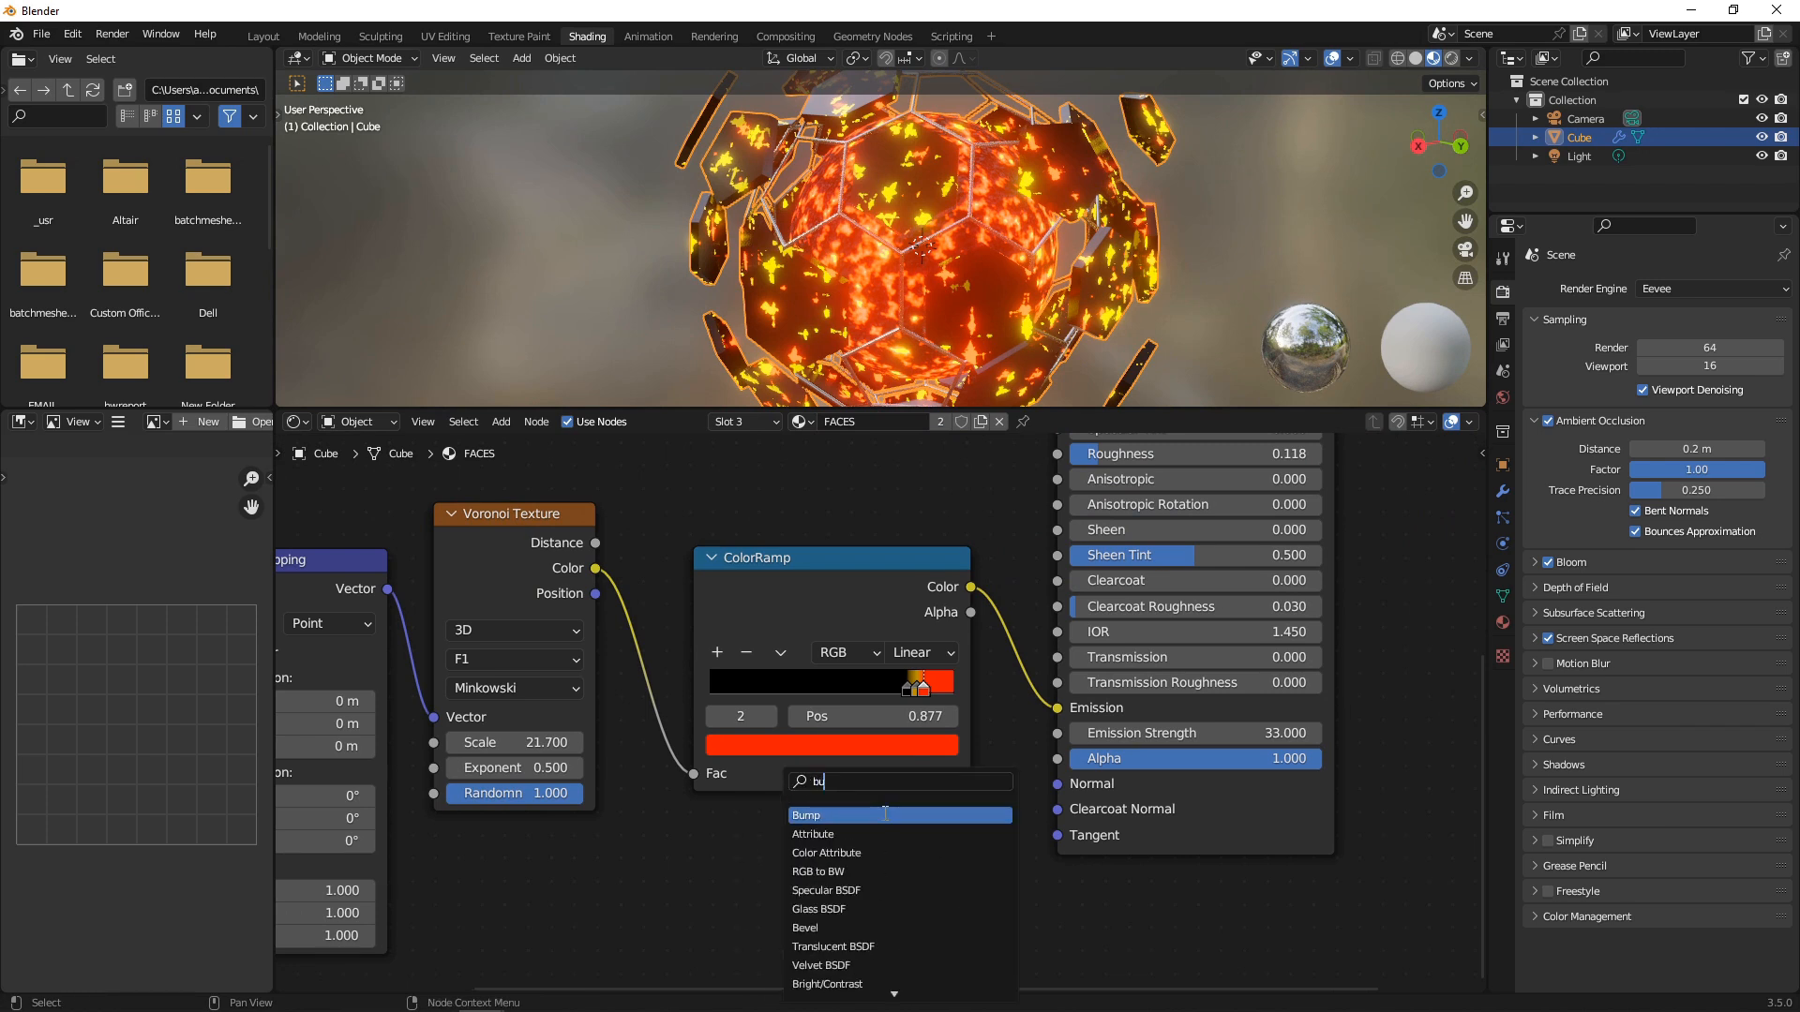
{"action": "left_click", "coordinate": [806, 815]}
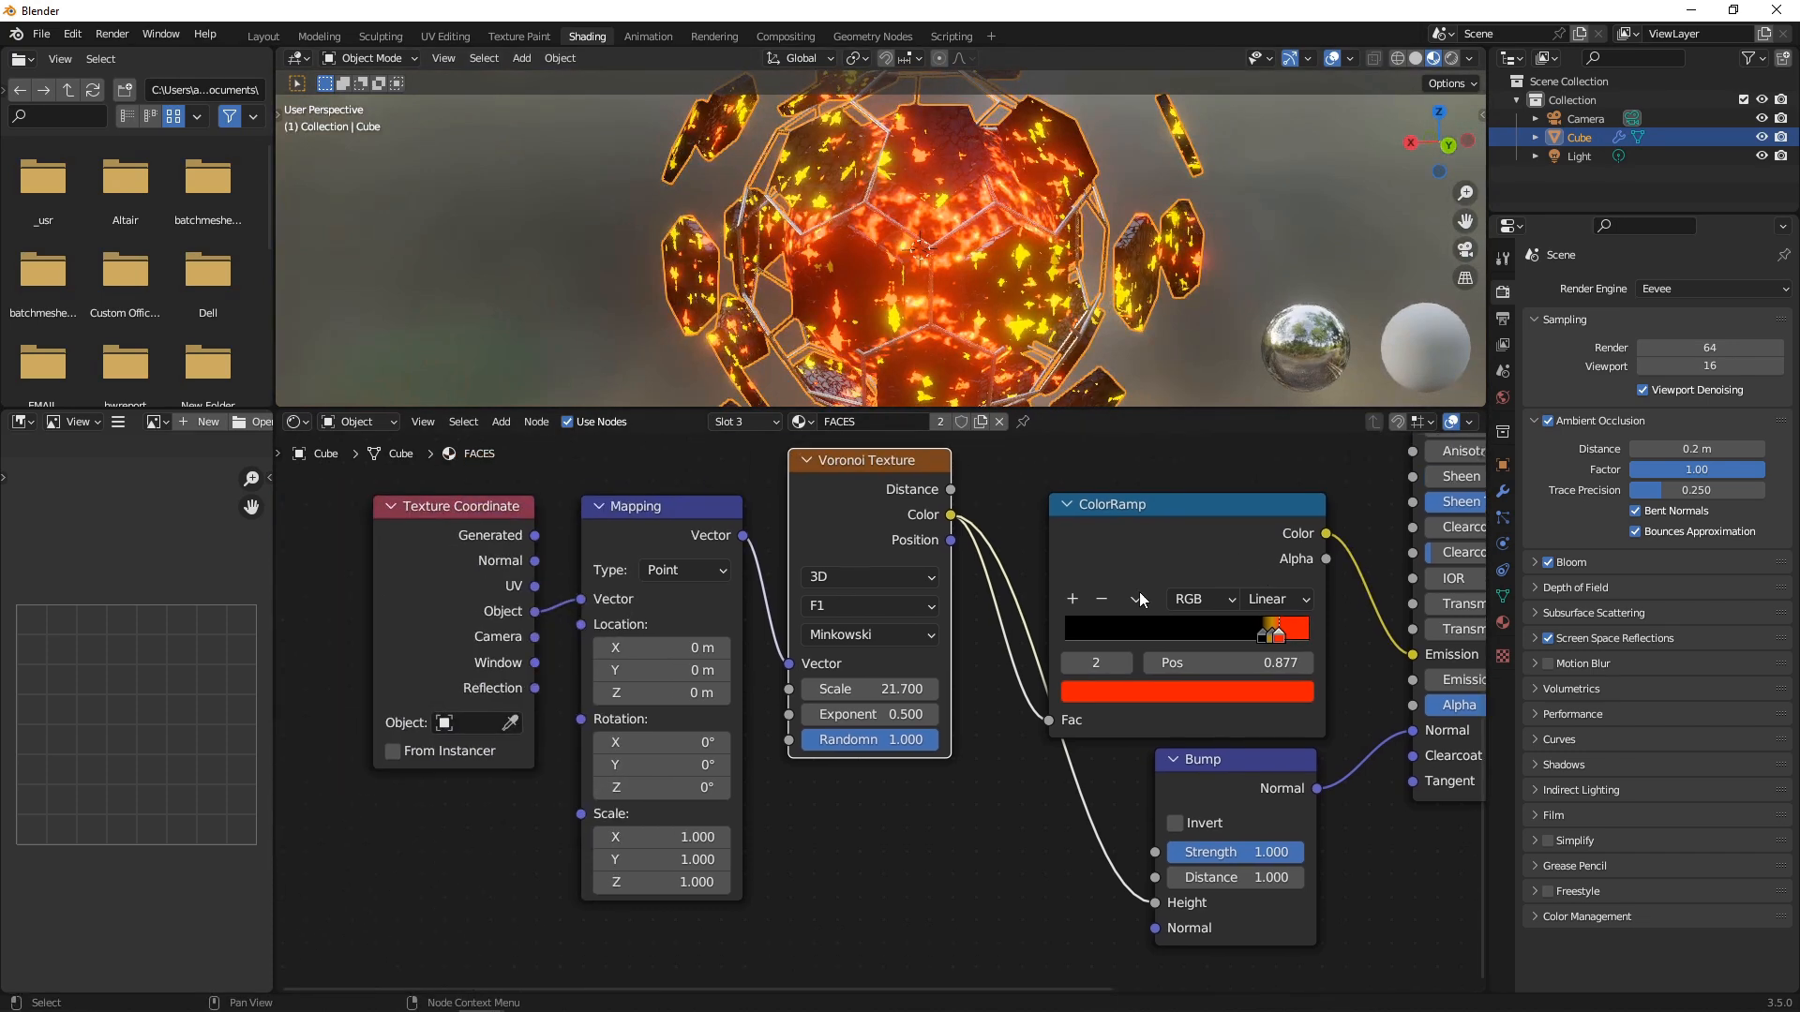
{"action": "left_click_drag", "start_coordinate": [868, 688], "coordinate": [908, 688]}
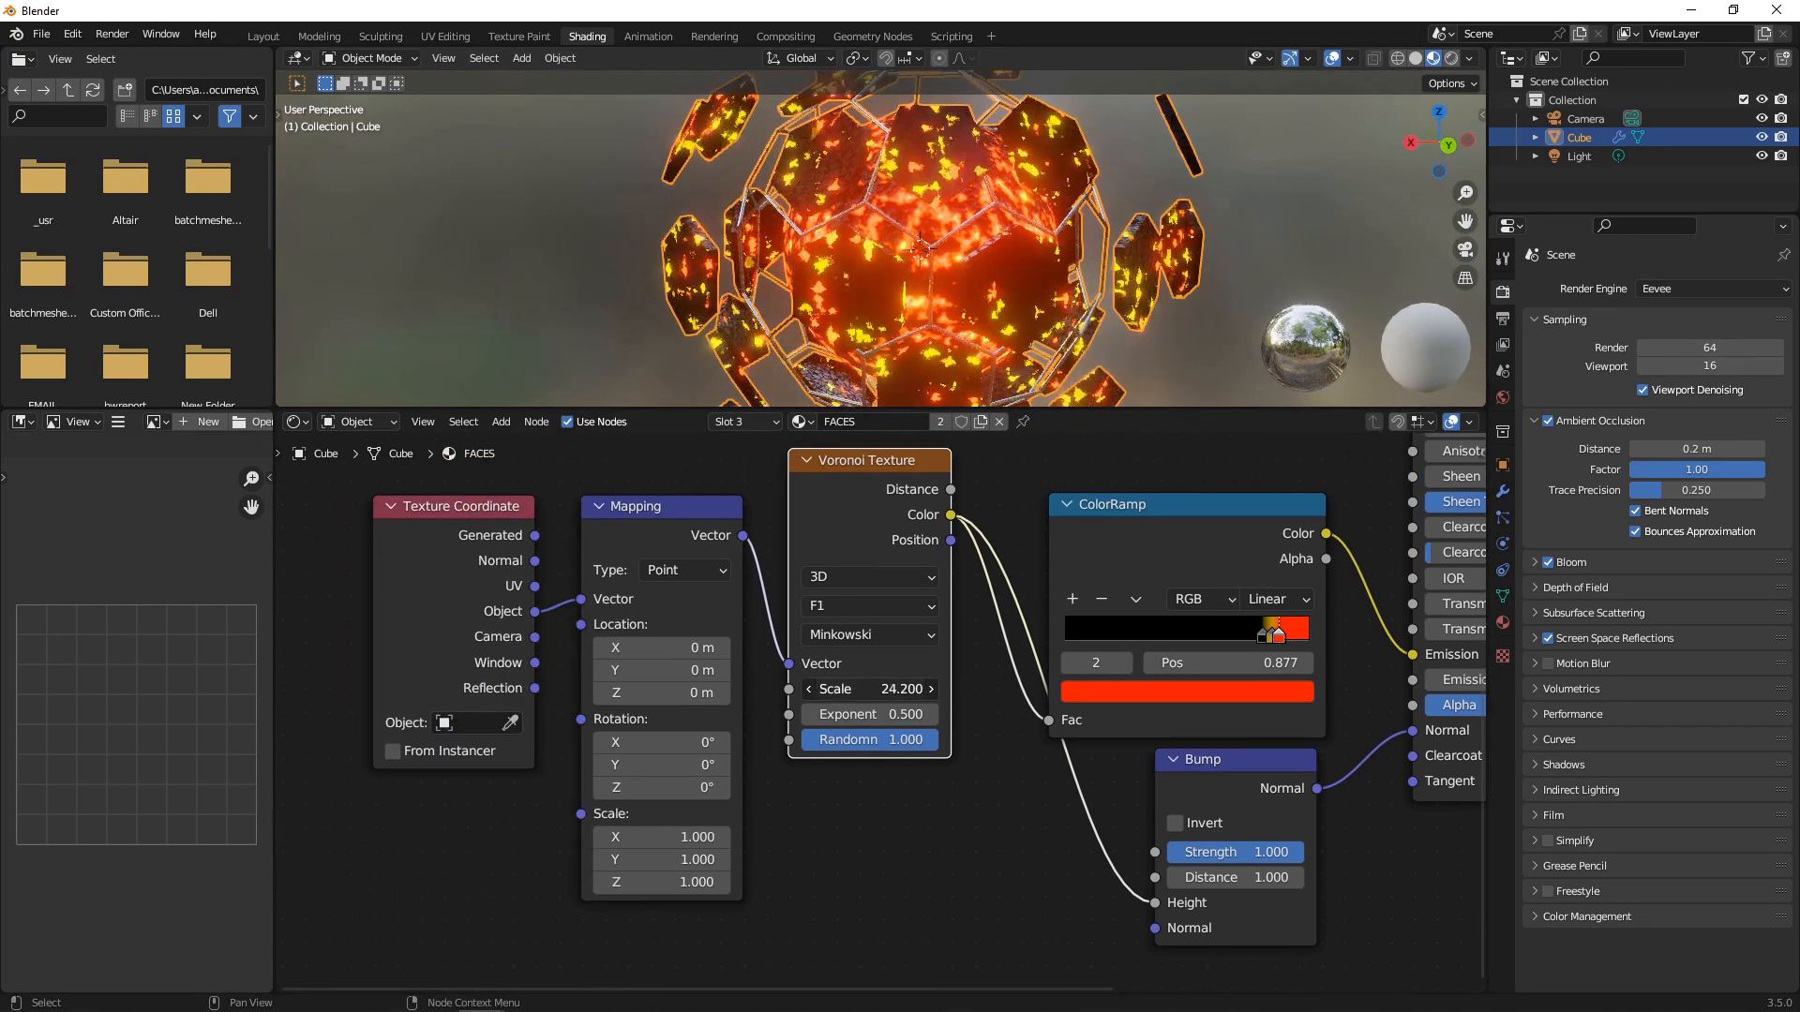
- Make the pads' Voronoi 4D with W shifted to -0.2
{"action": "left_click", "coordinate": [868, 575]}
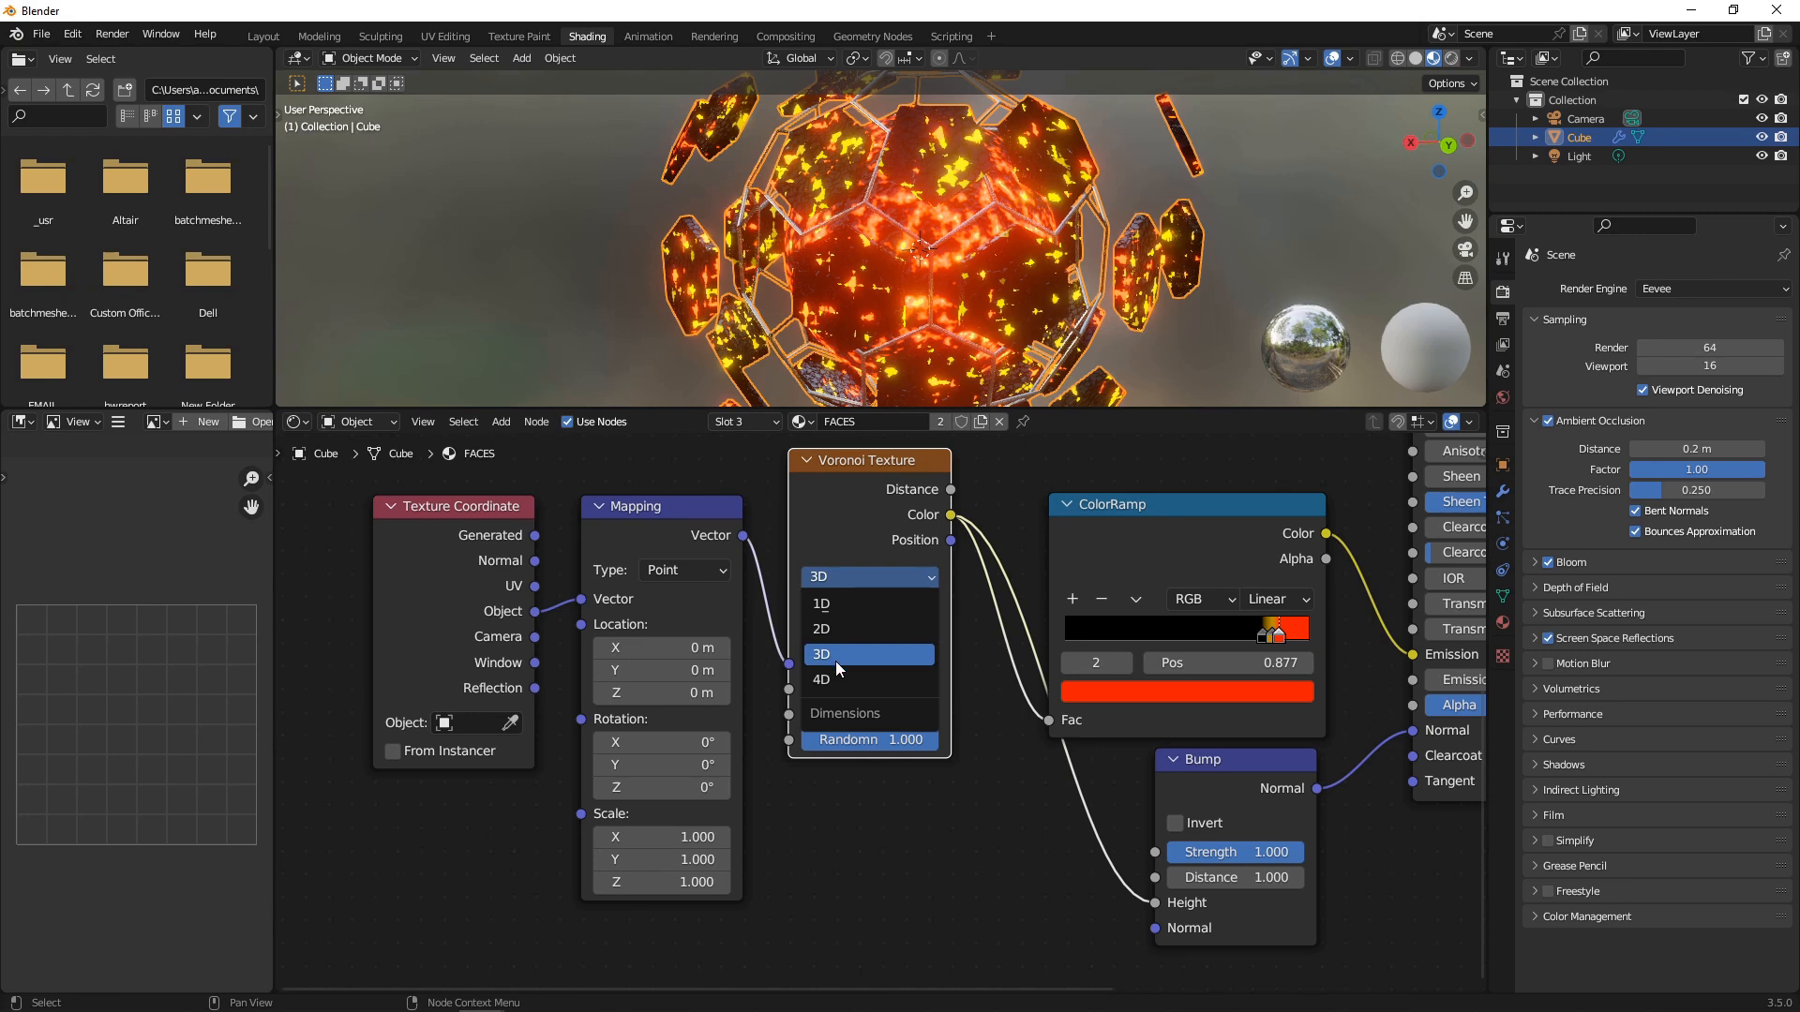
{"action": "left_click", "coordinate": [821, 678]}
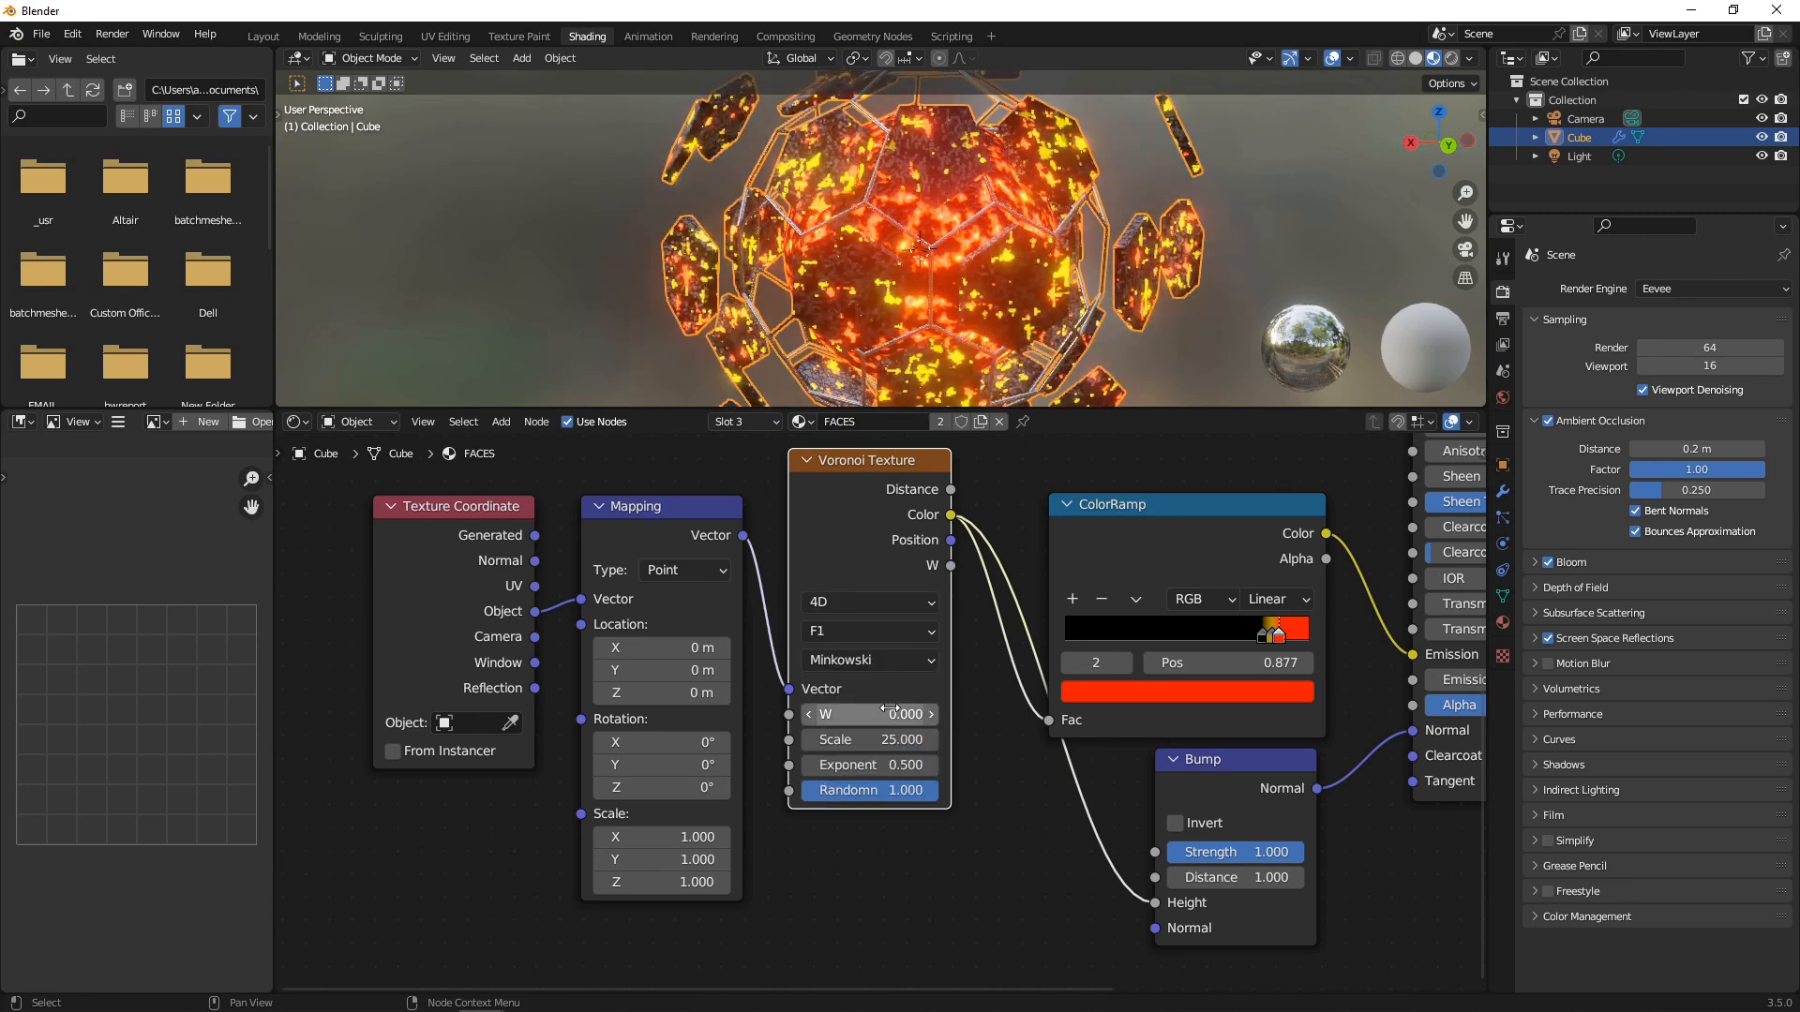
{"action": "left_click_drag", "start_coordinate": [868, 713], "coordinate": [908, 712]}
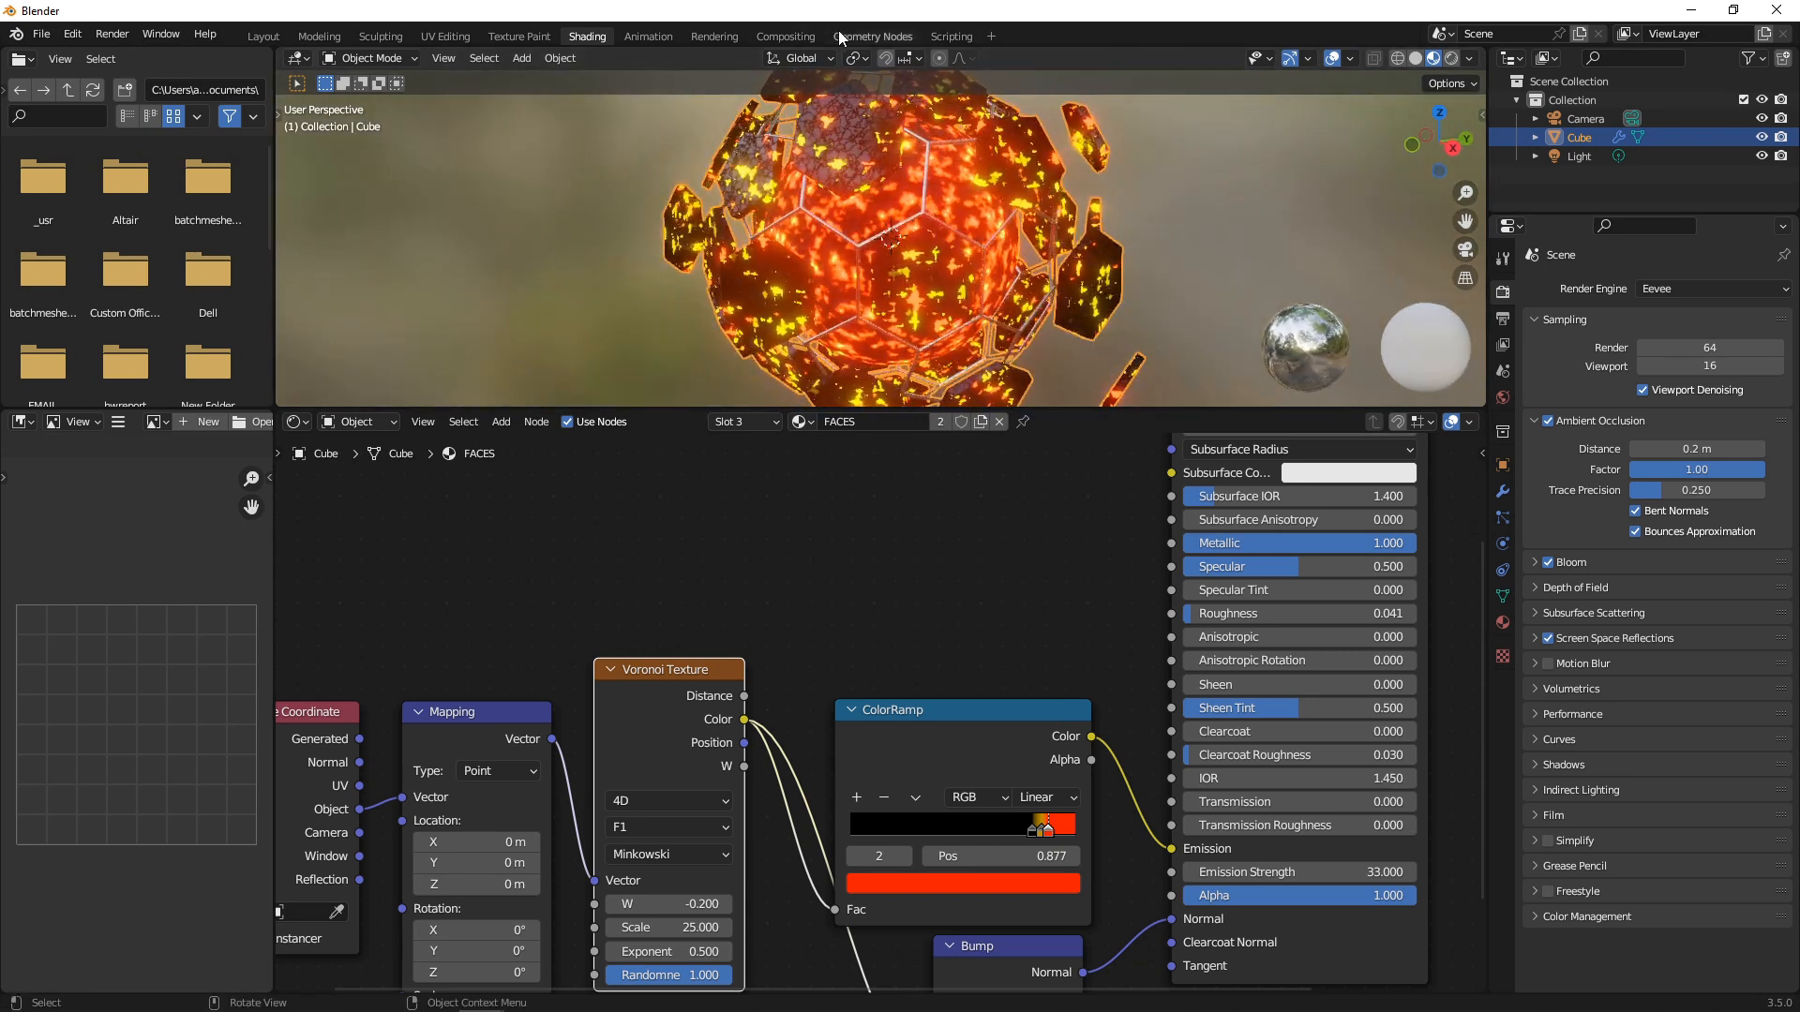
- View the football's geometry node tree where an ico sphere feeds a dual mesh
{"action": "left_click", "coordinate": [872, 36]}
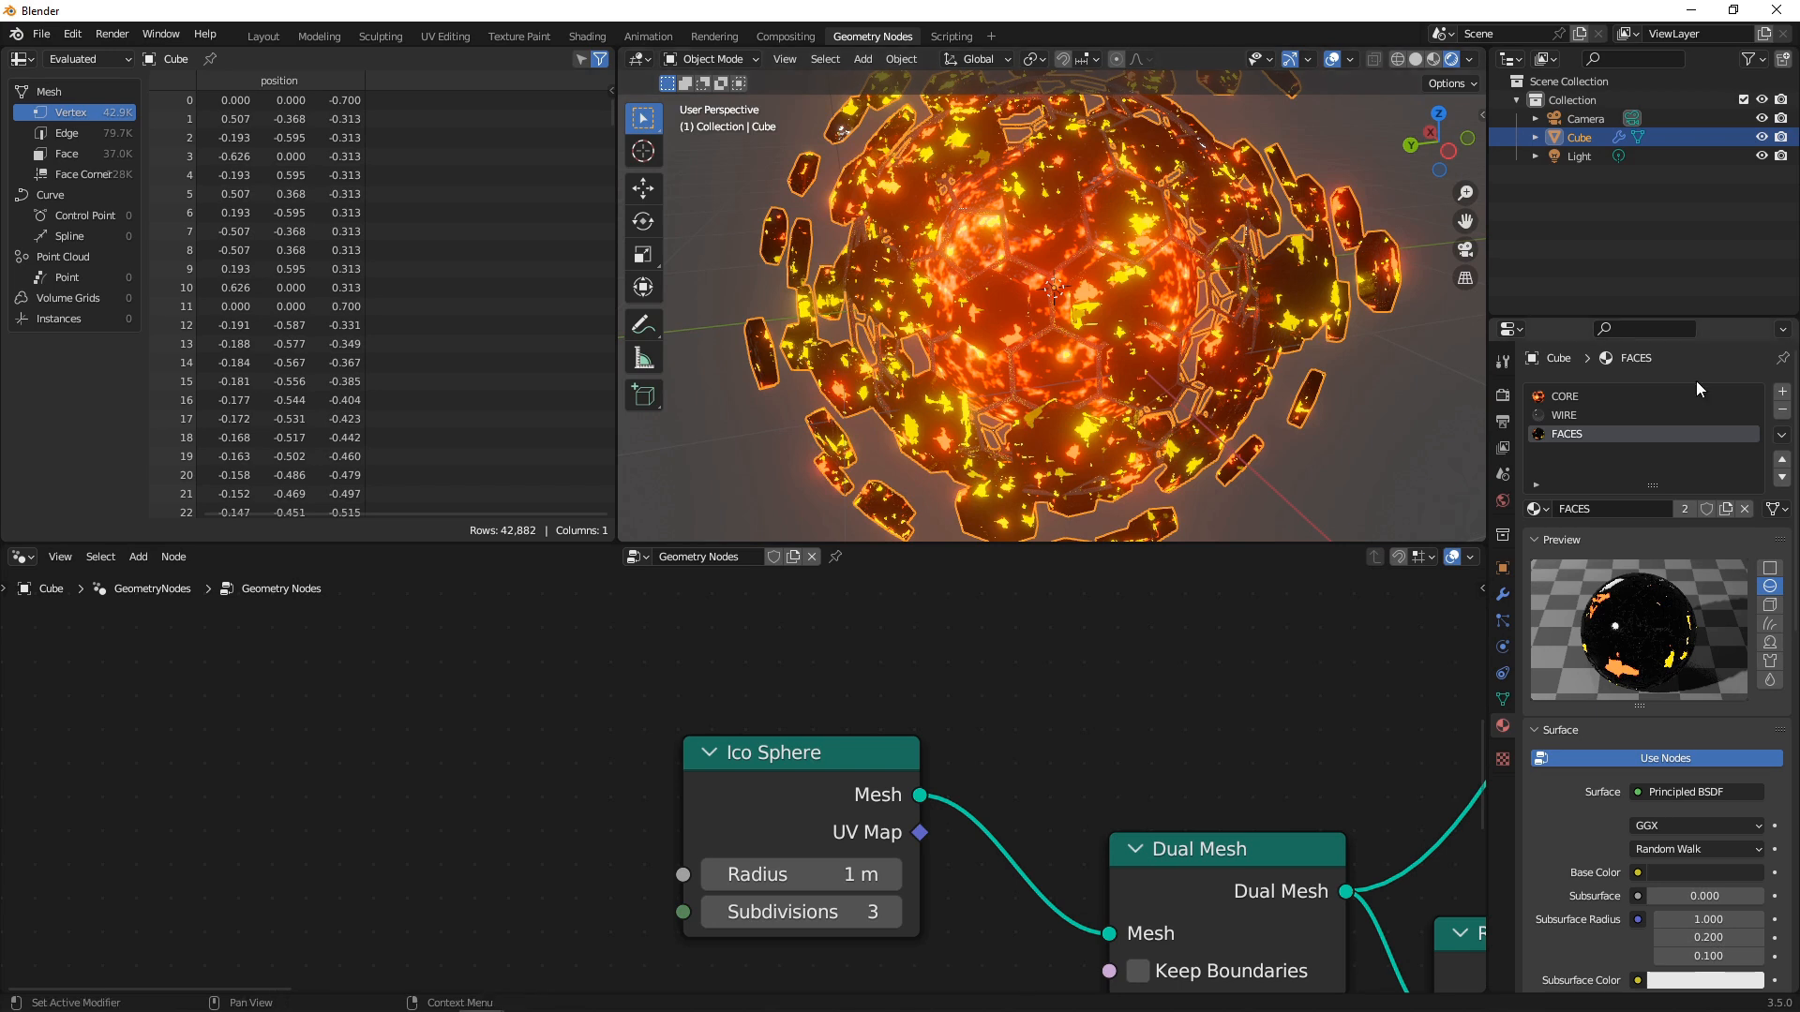
{"action": "left_click", "coordinate": [587, 36]}
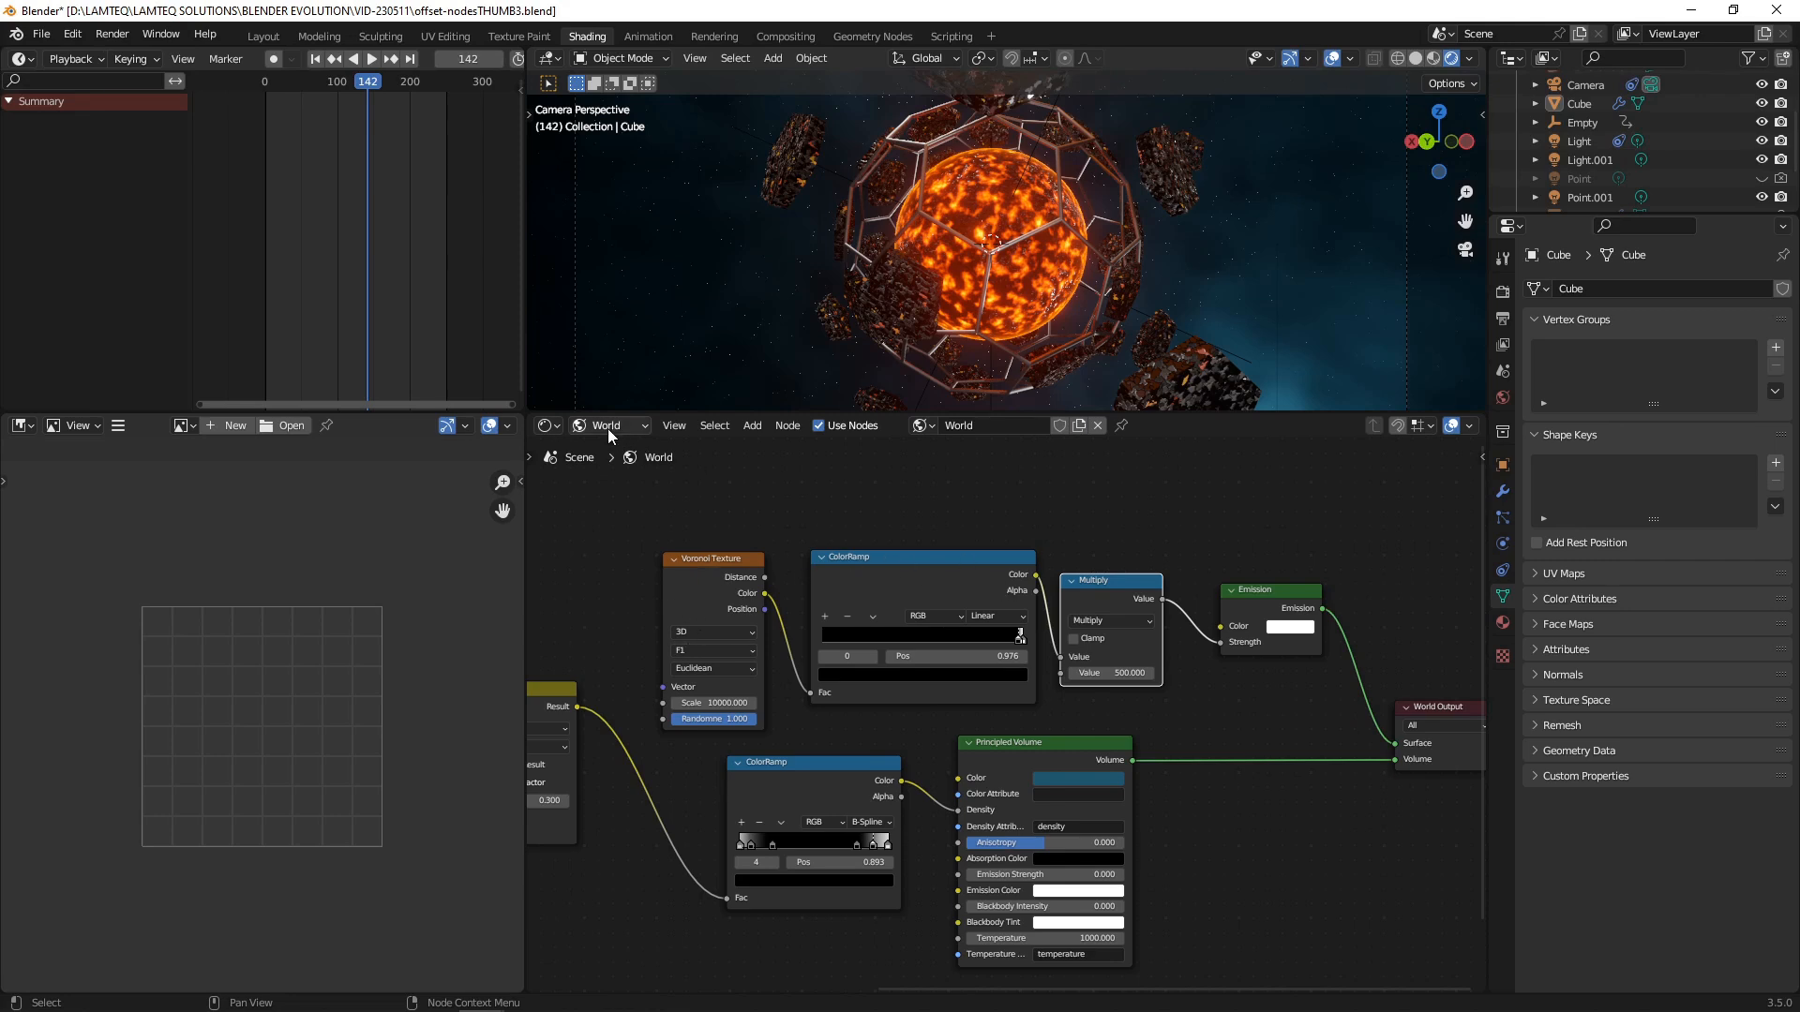
{"action": "mouse_move", "coordinate": [1262, 642]}
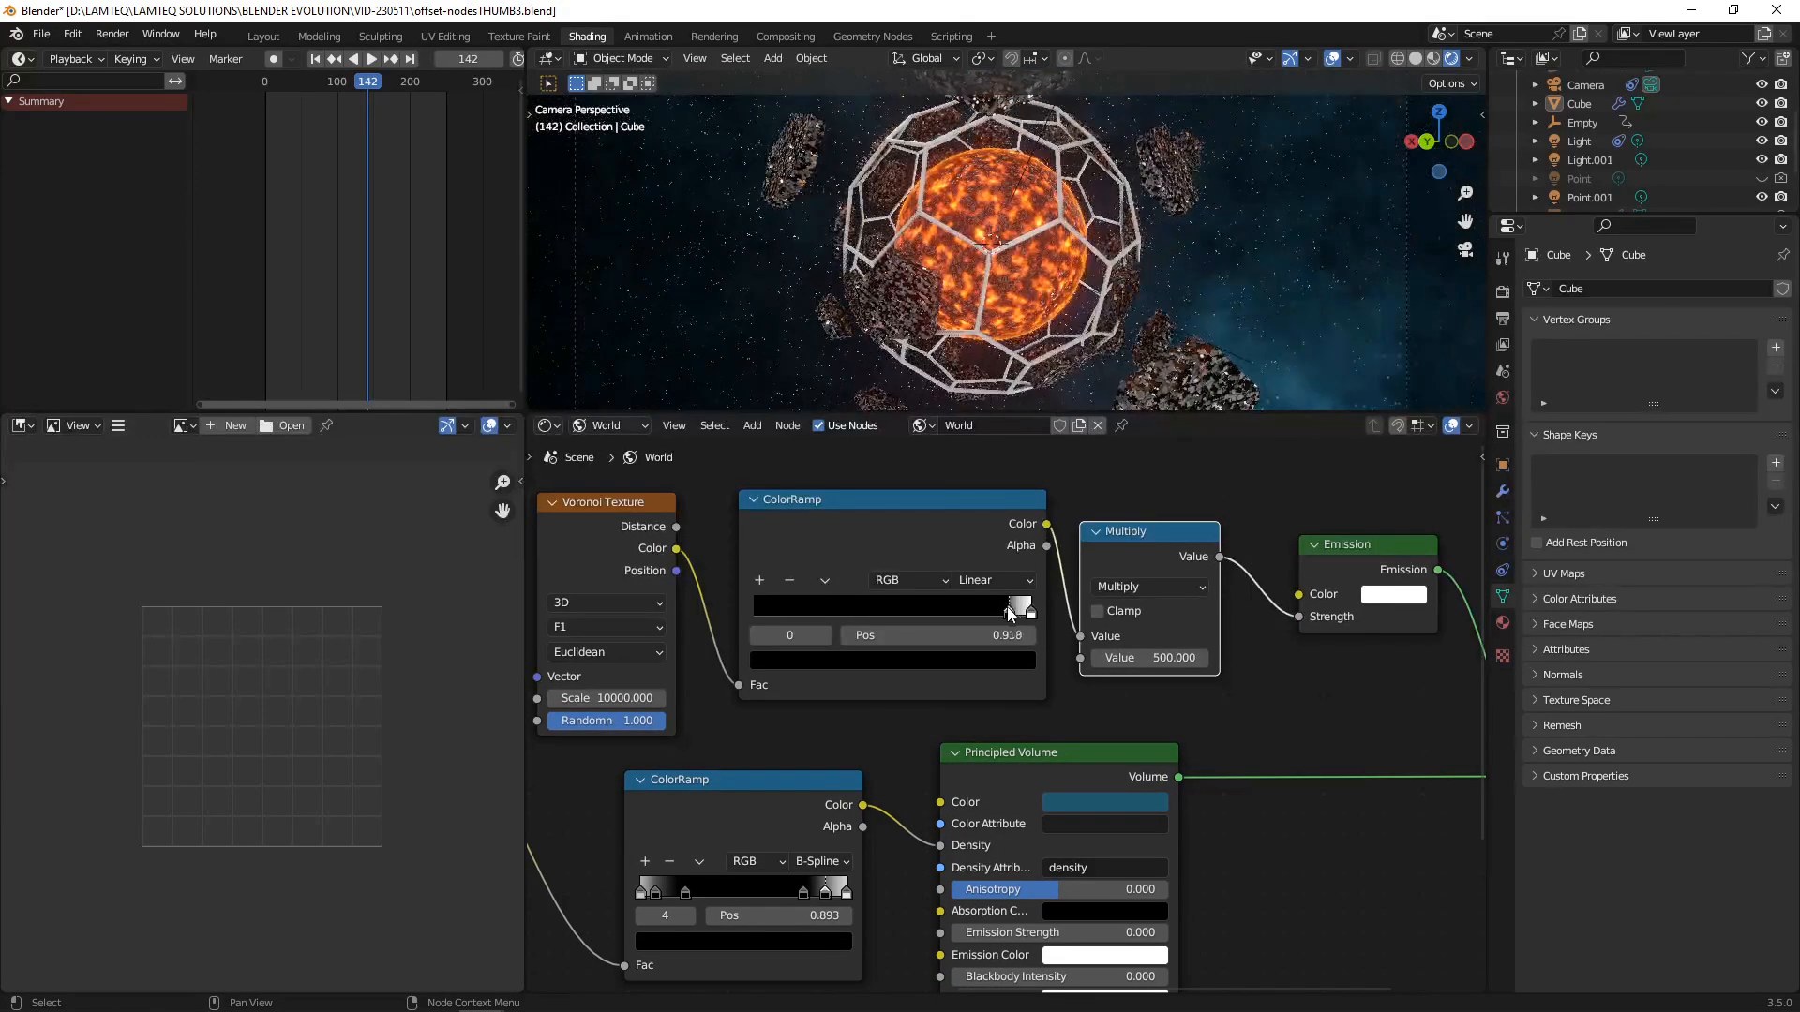
- Shift the world ColorRamp stop to change how many background stars show
{"action": "left_click_drag", "start_coordinate": [1007, 606], "coordinate": [995, 621]}
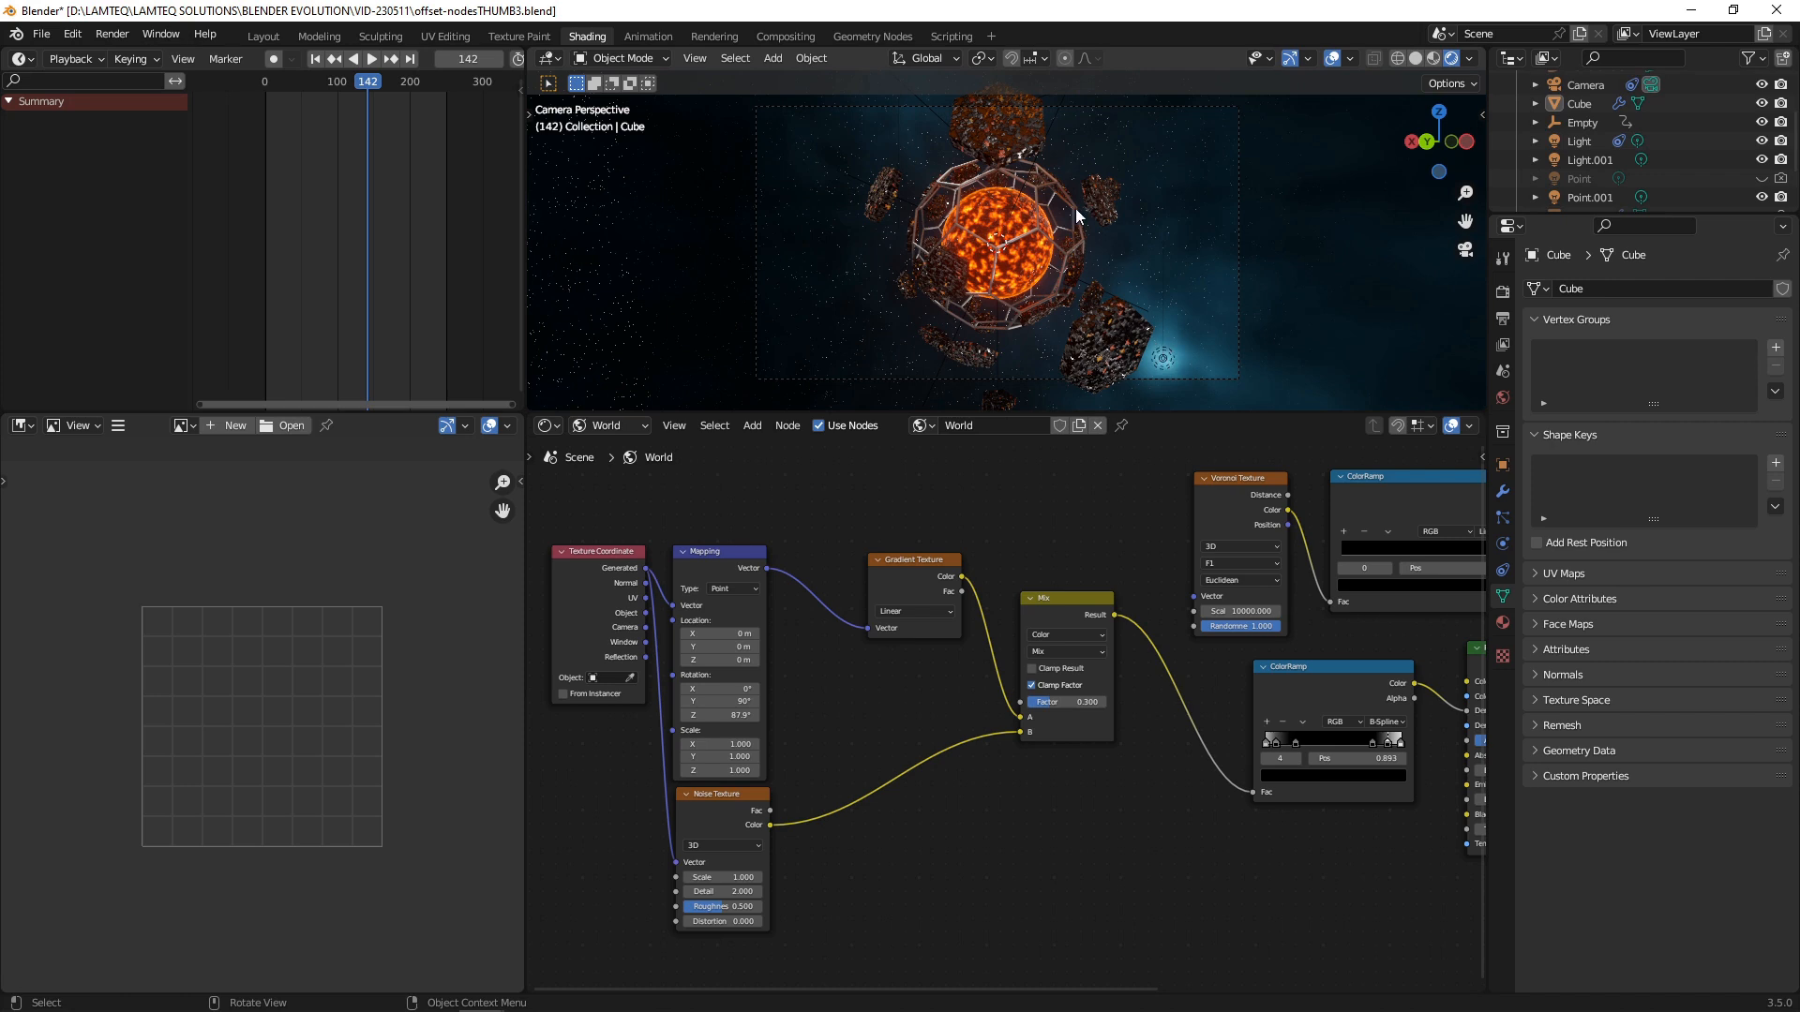
{"action": "mouse_move", "coordinate": [847, 135]}
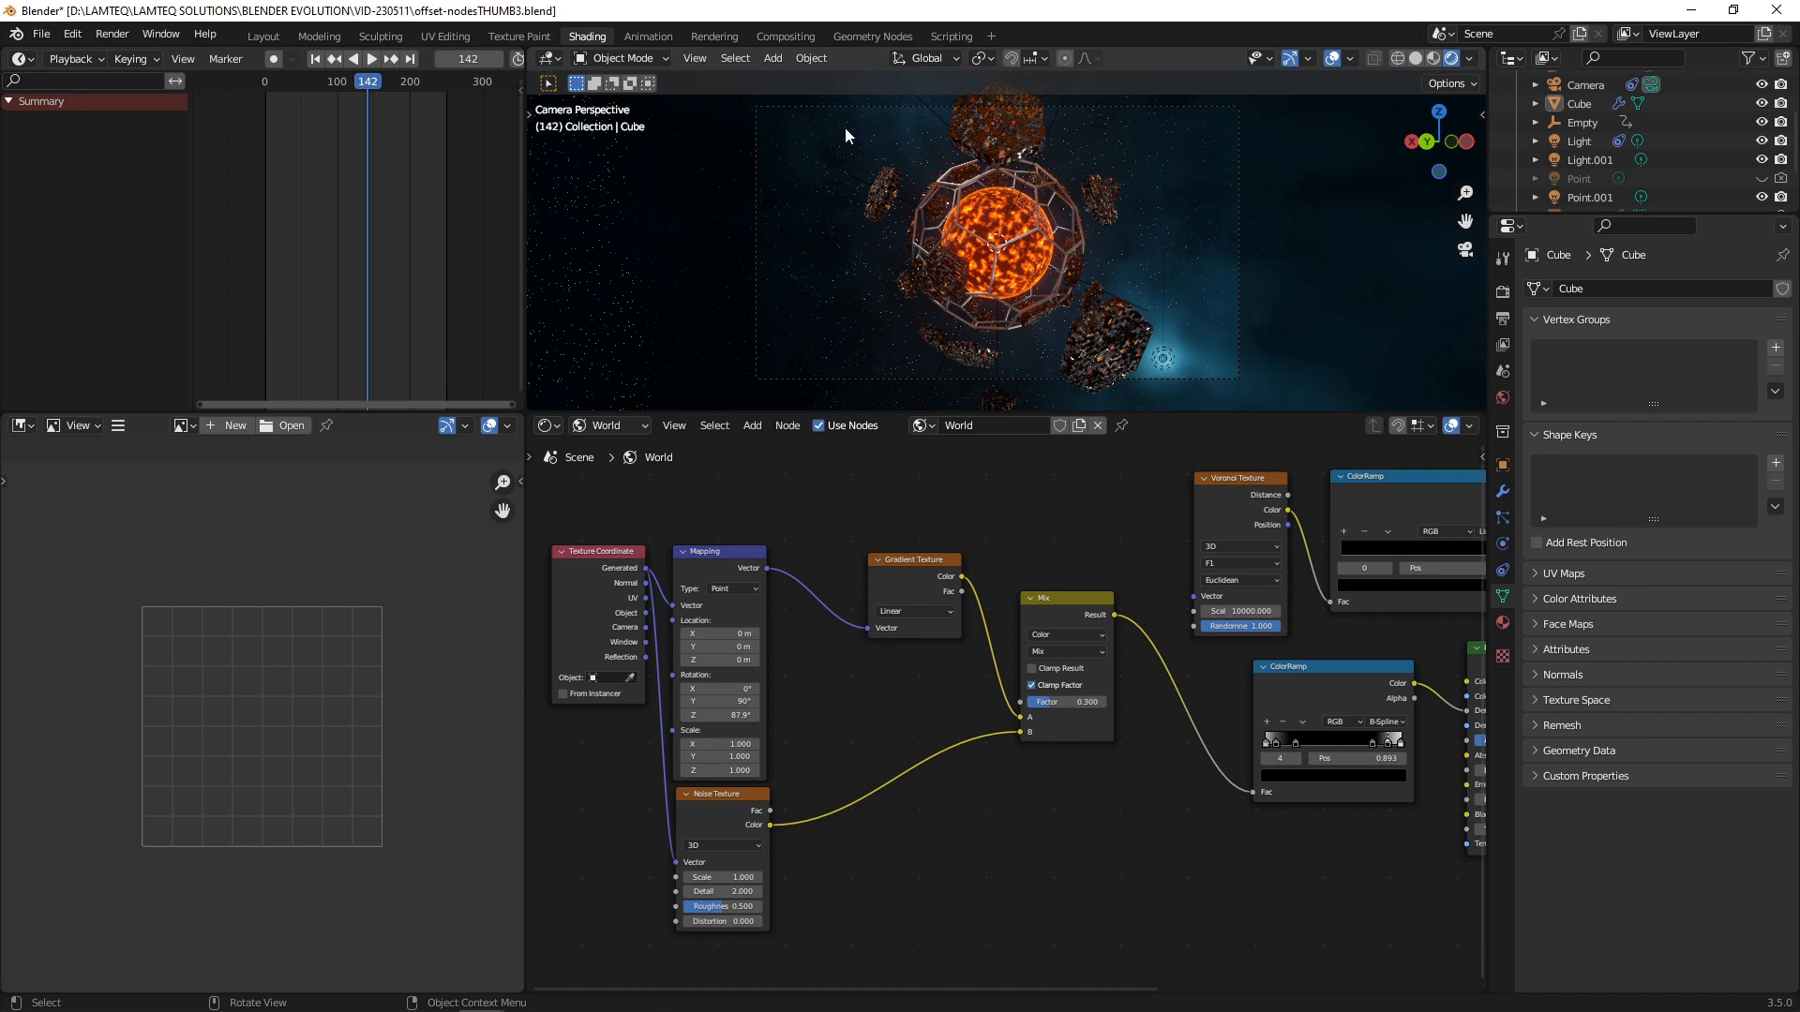
{"action": "mouse_move", "coordinate": [960, 152]}
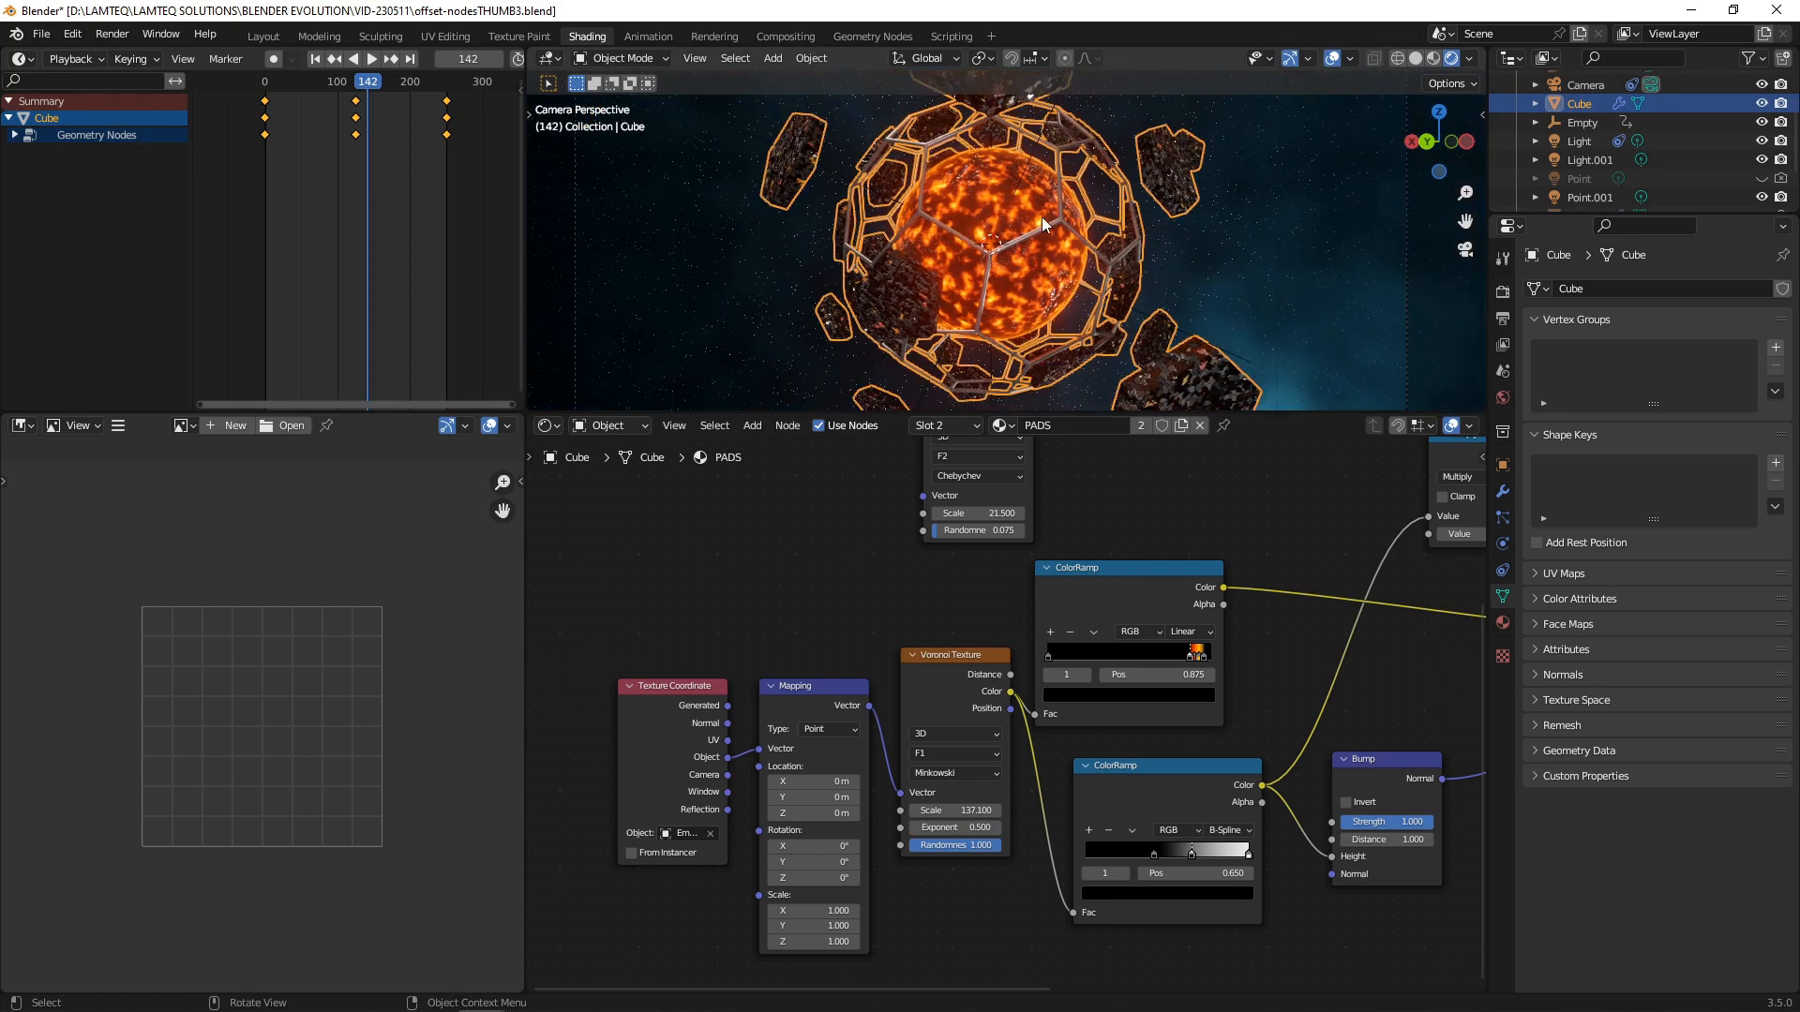
- Try the Ico Sphere at 4 subdivisions, then settle on 2 for larger cells
{"action": "left_click", "coordinate": [872, 36]}
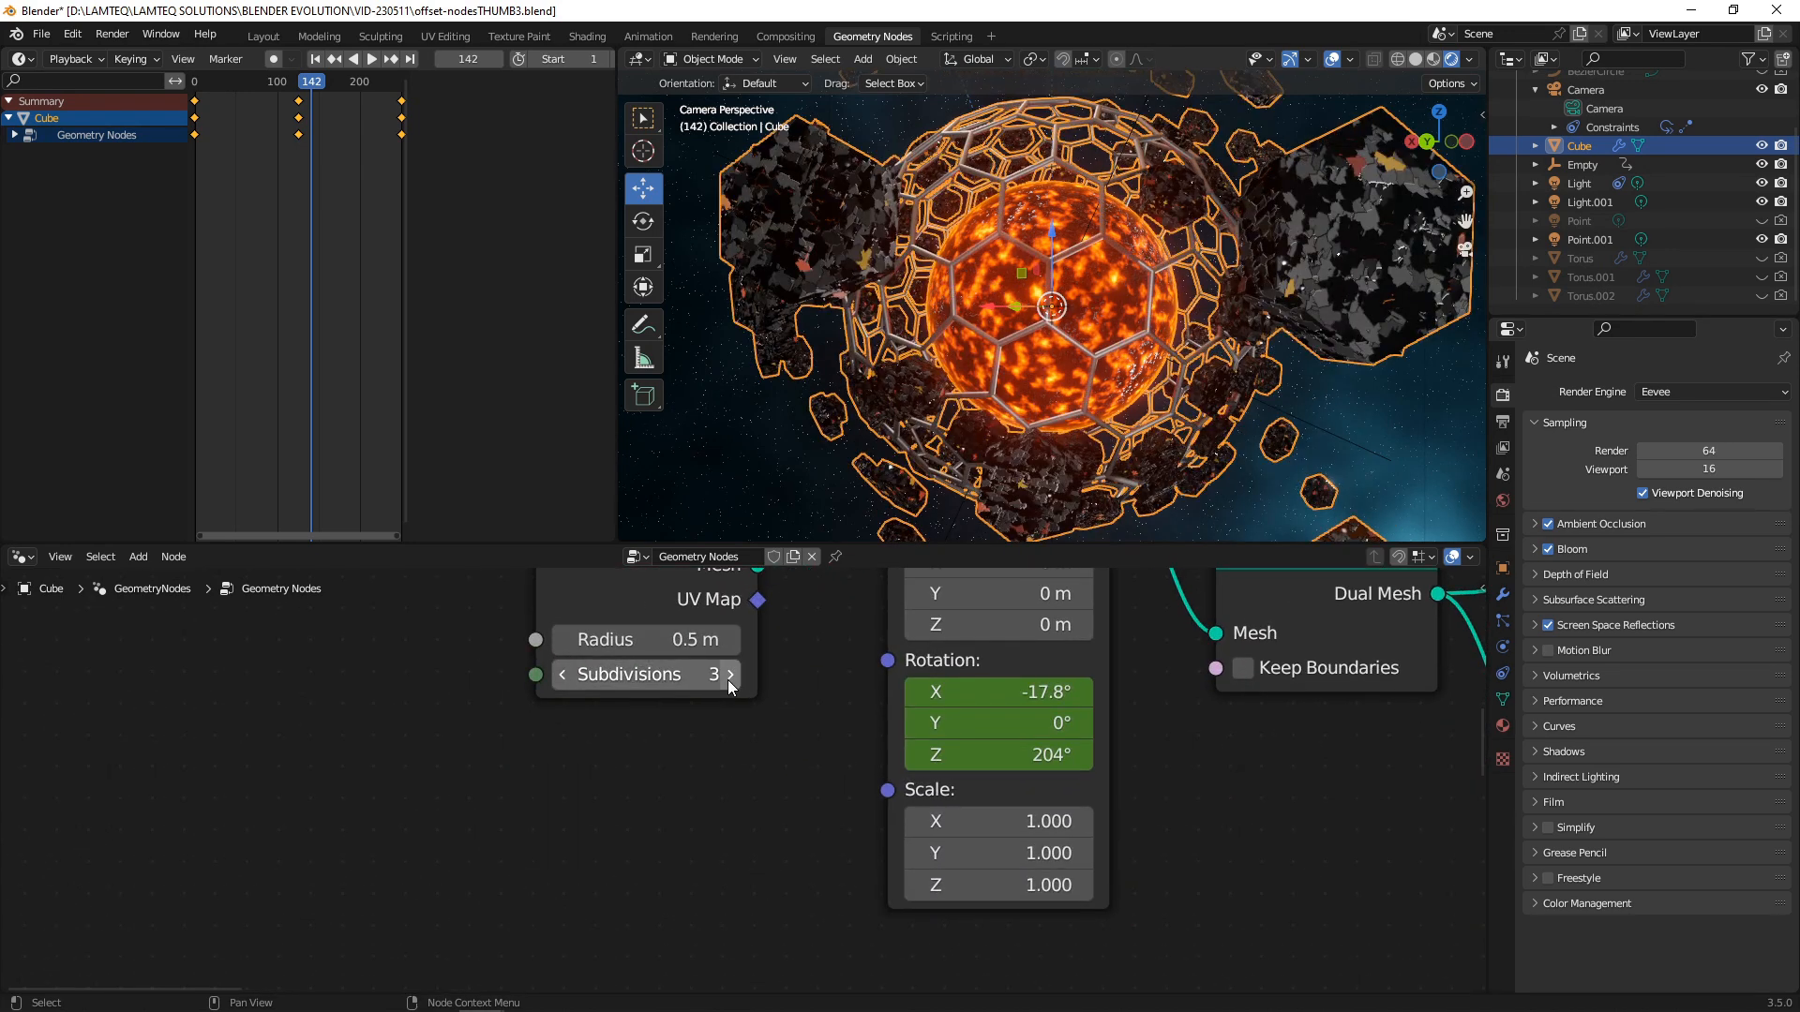
{"action": "left_click", "coordinate": [729, 673]}
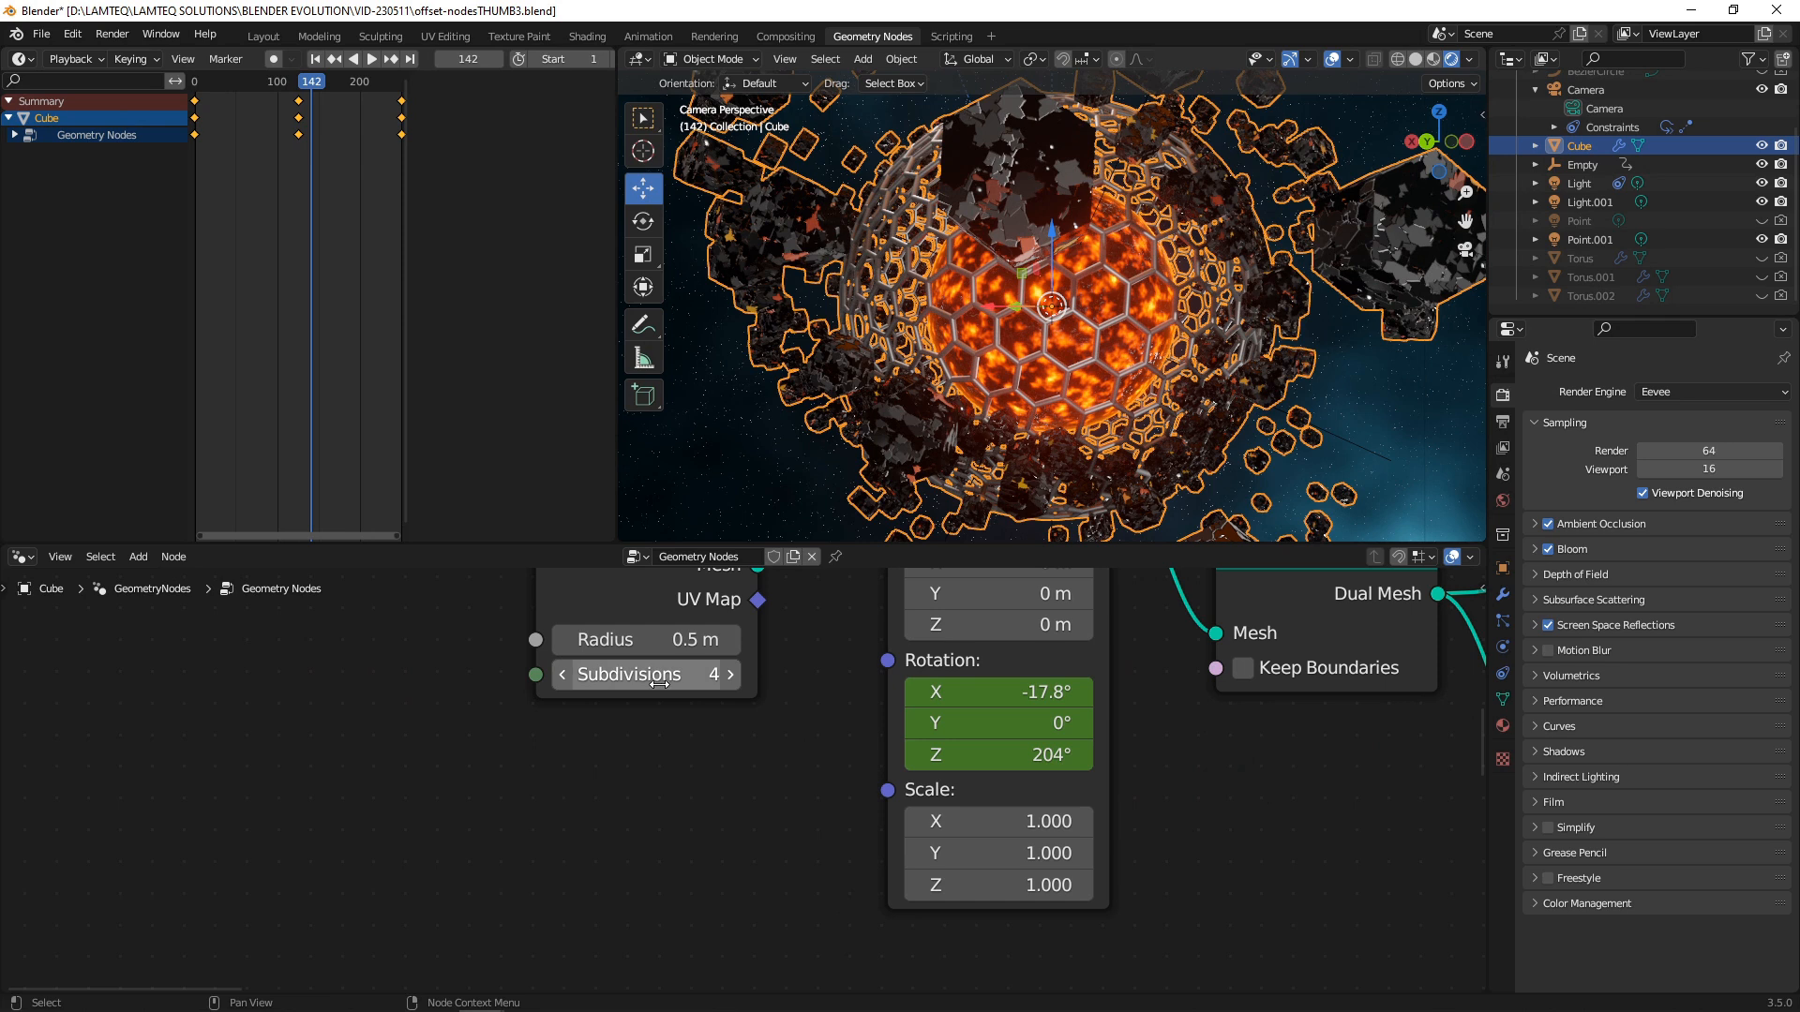
{"action": "left_click", "coordinate": [563, 673]}
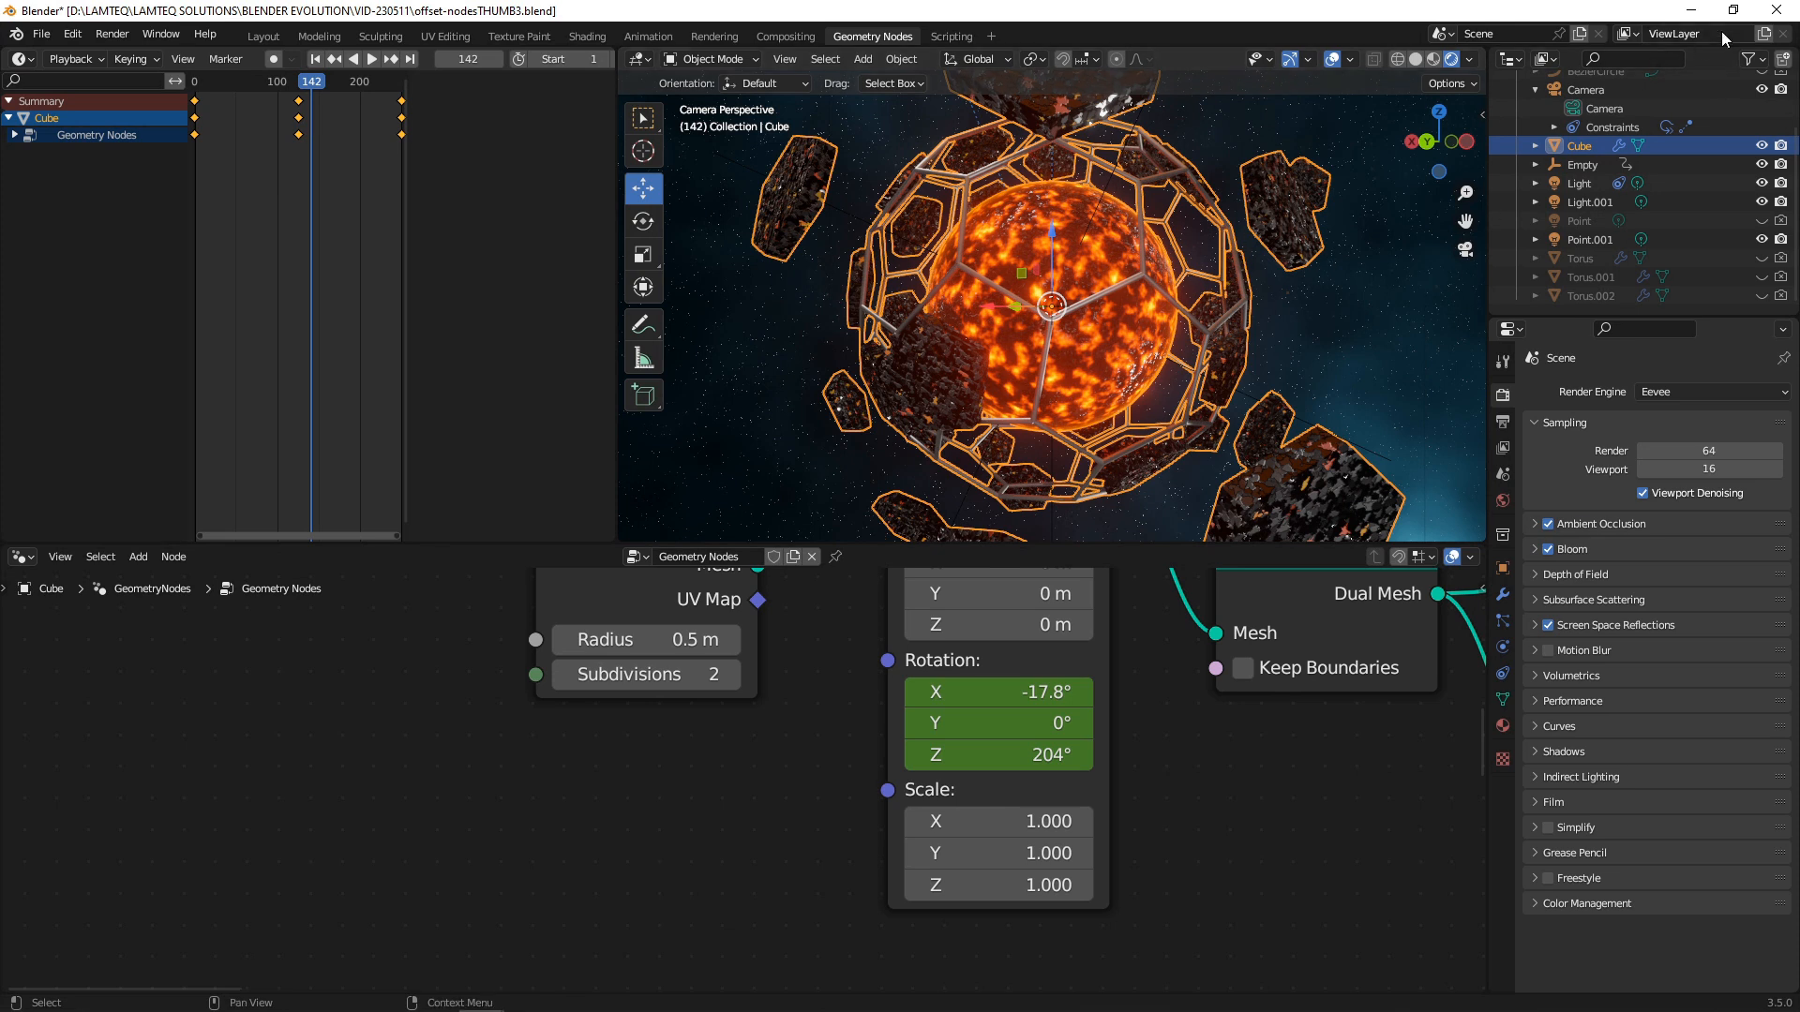
{"action": "mouse_move", "coordinate": [1157, 306]}
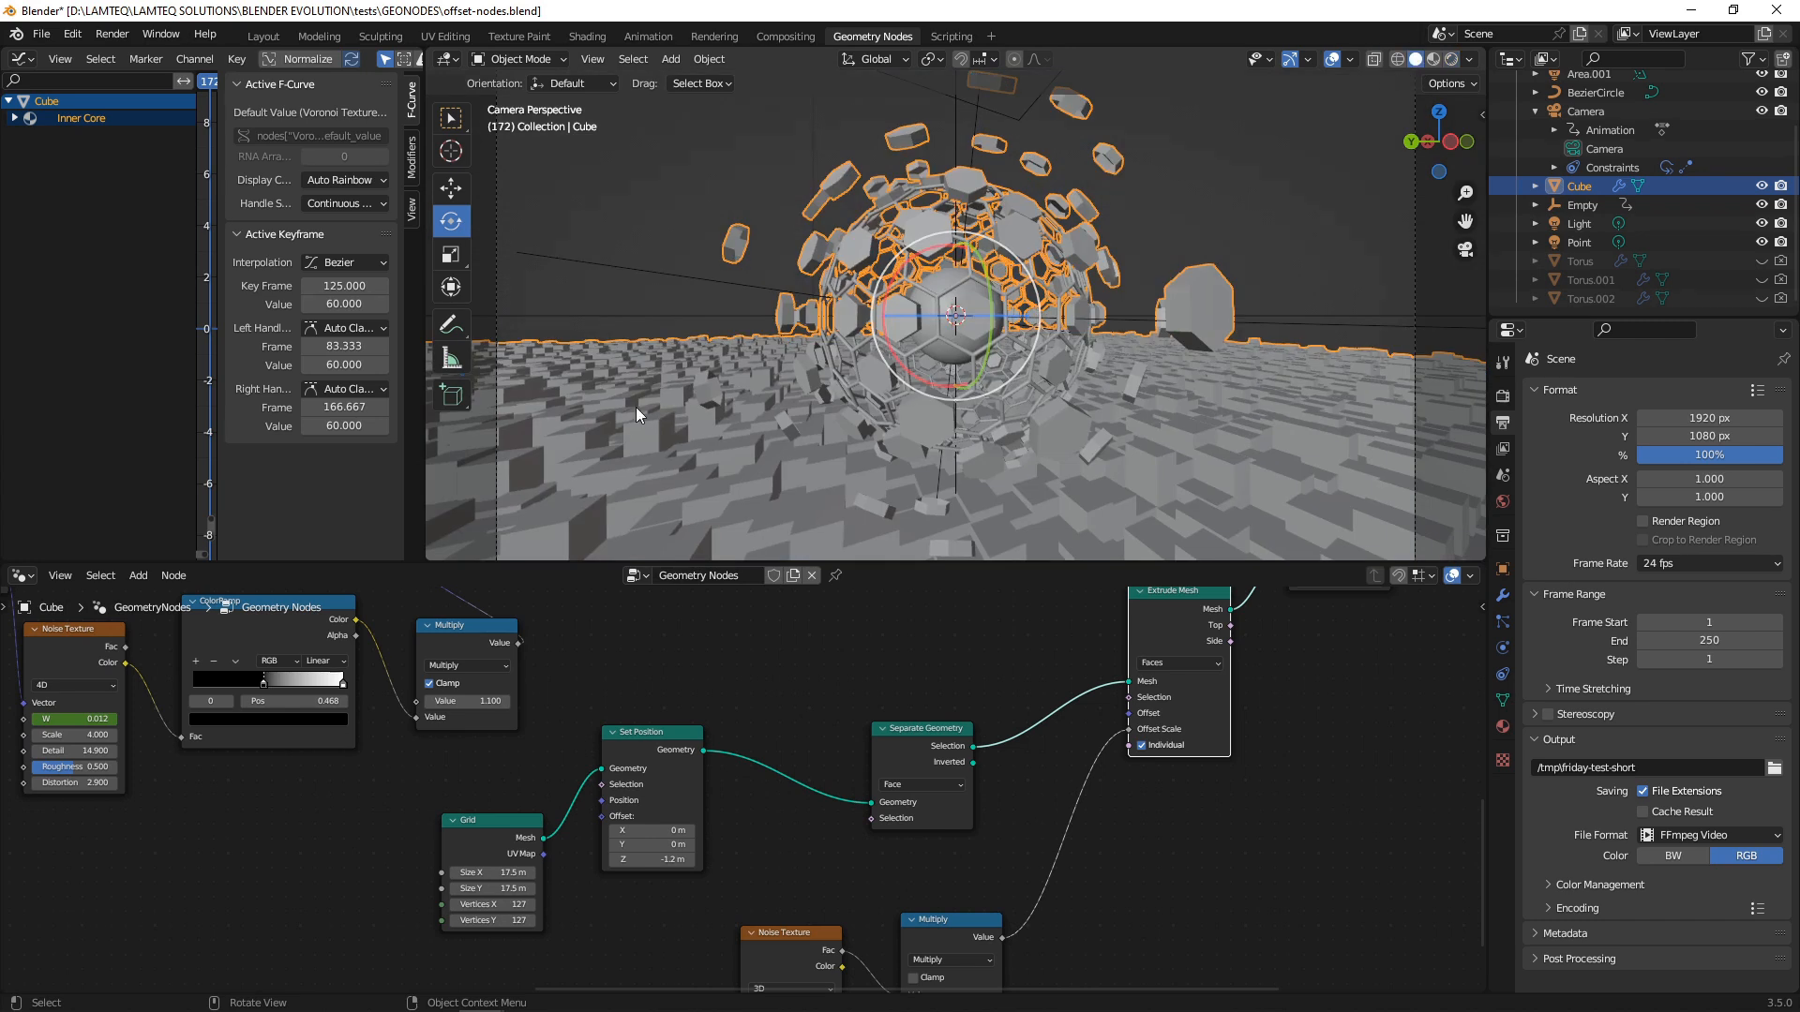
{"action": "mouse_move", "coordinate": [623, 514]}
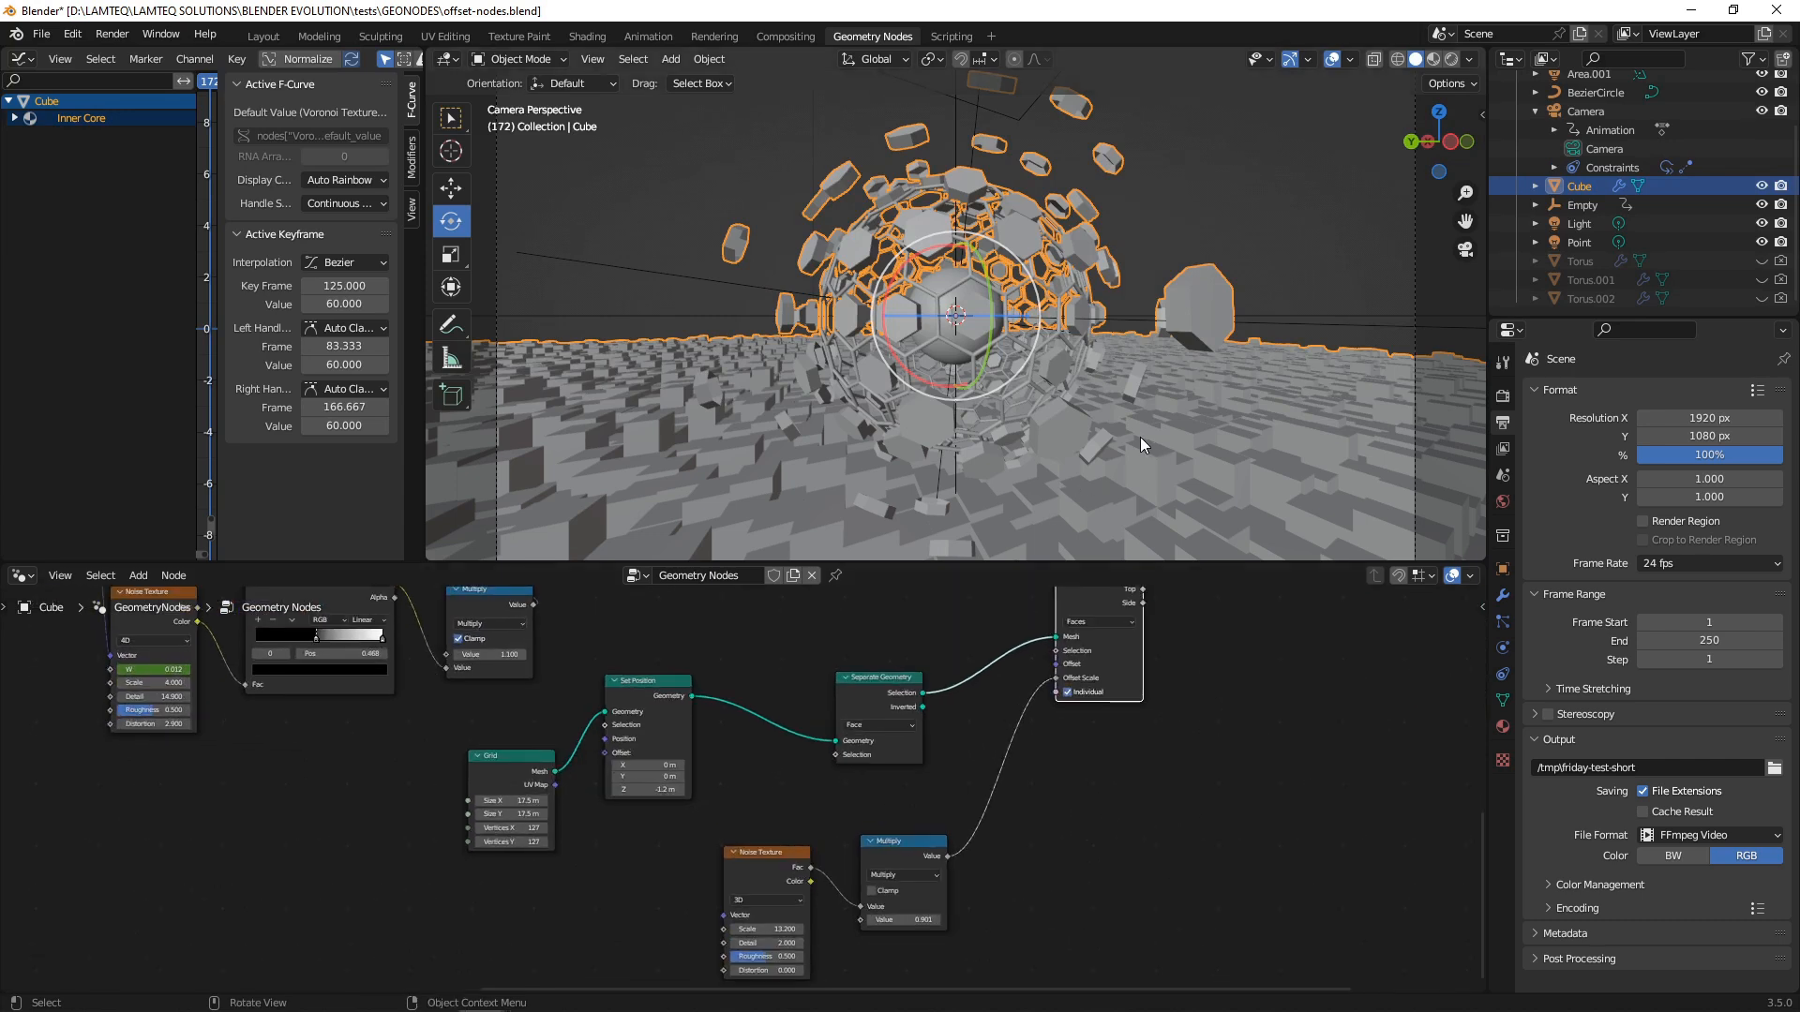
{"action": "mouse_move", "coordinate": [1103, 426]}
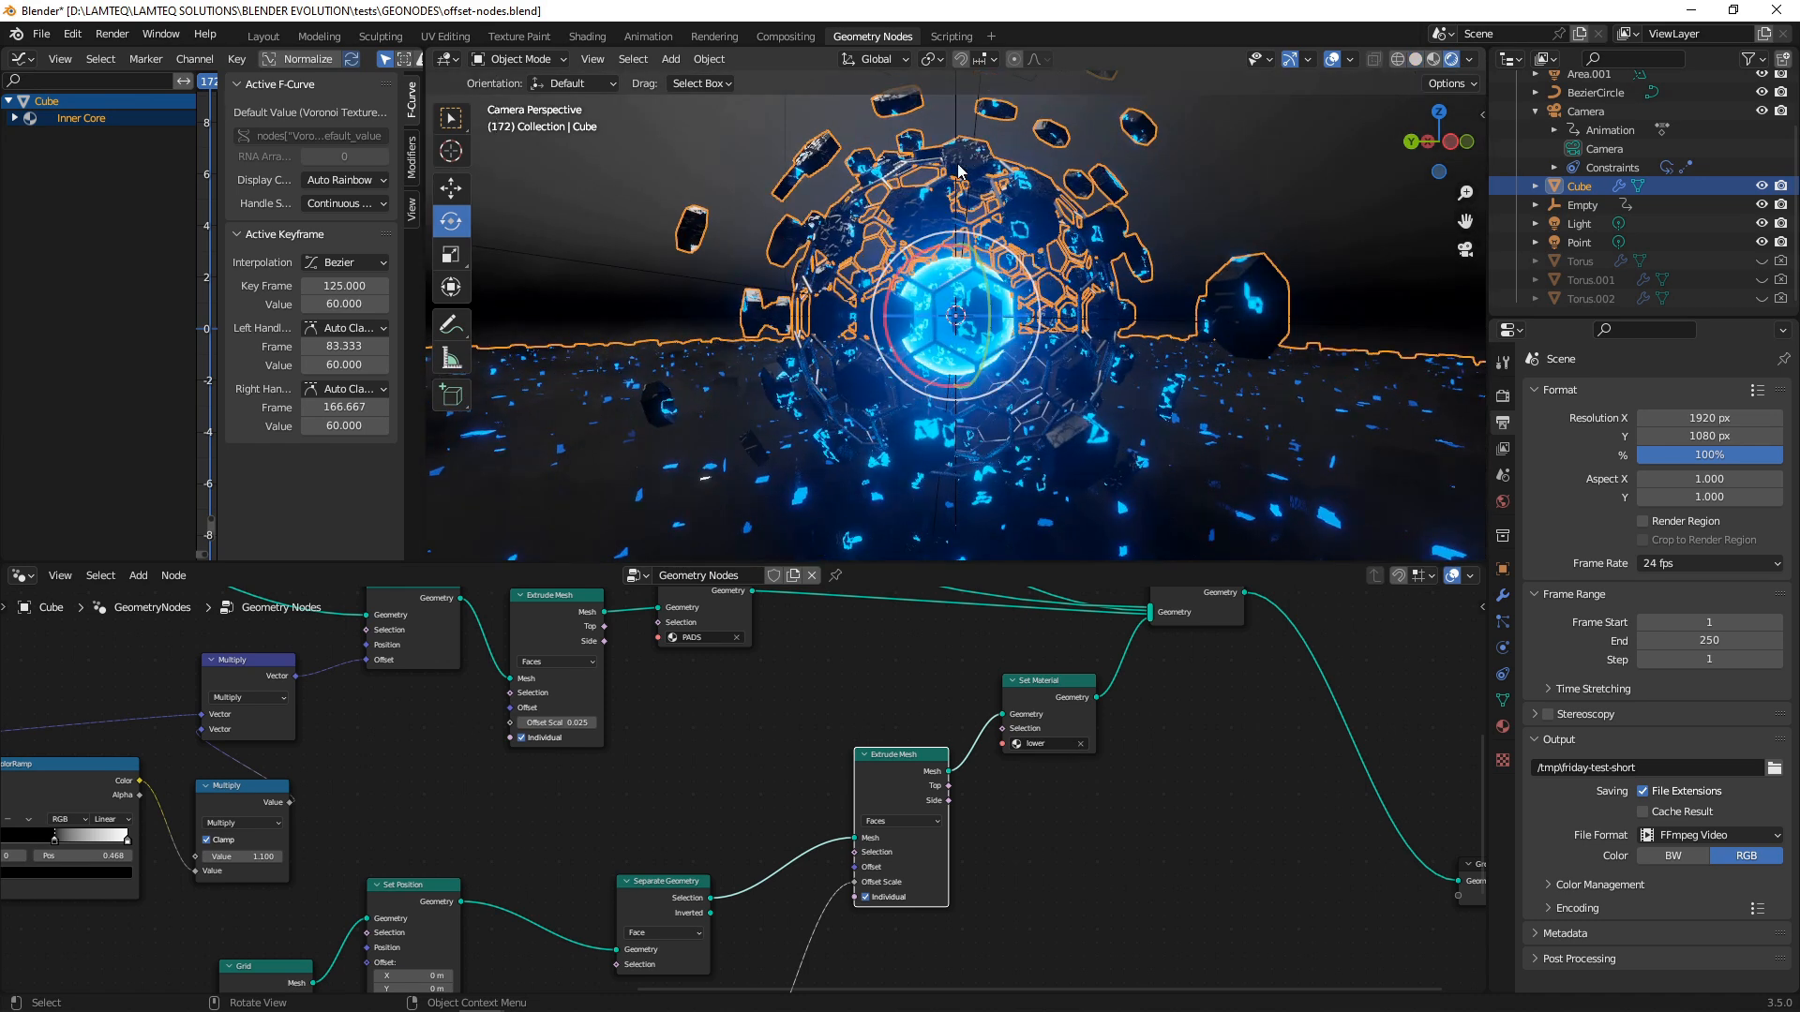
- Switch to the Shading workspace to view the showcase scene's materials and camera
{"action": "left_click", "coordinate": [585, 35]}
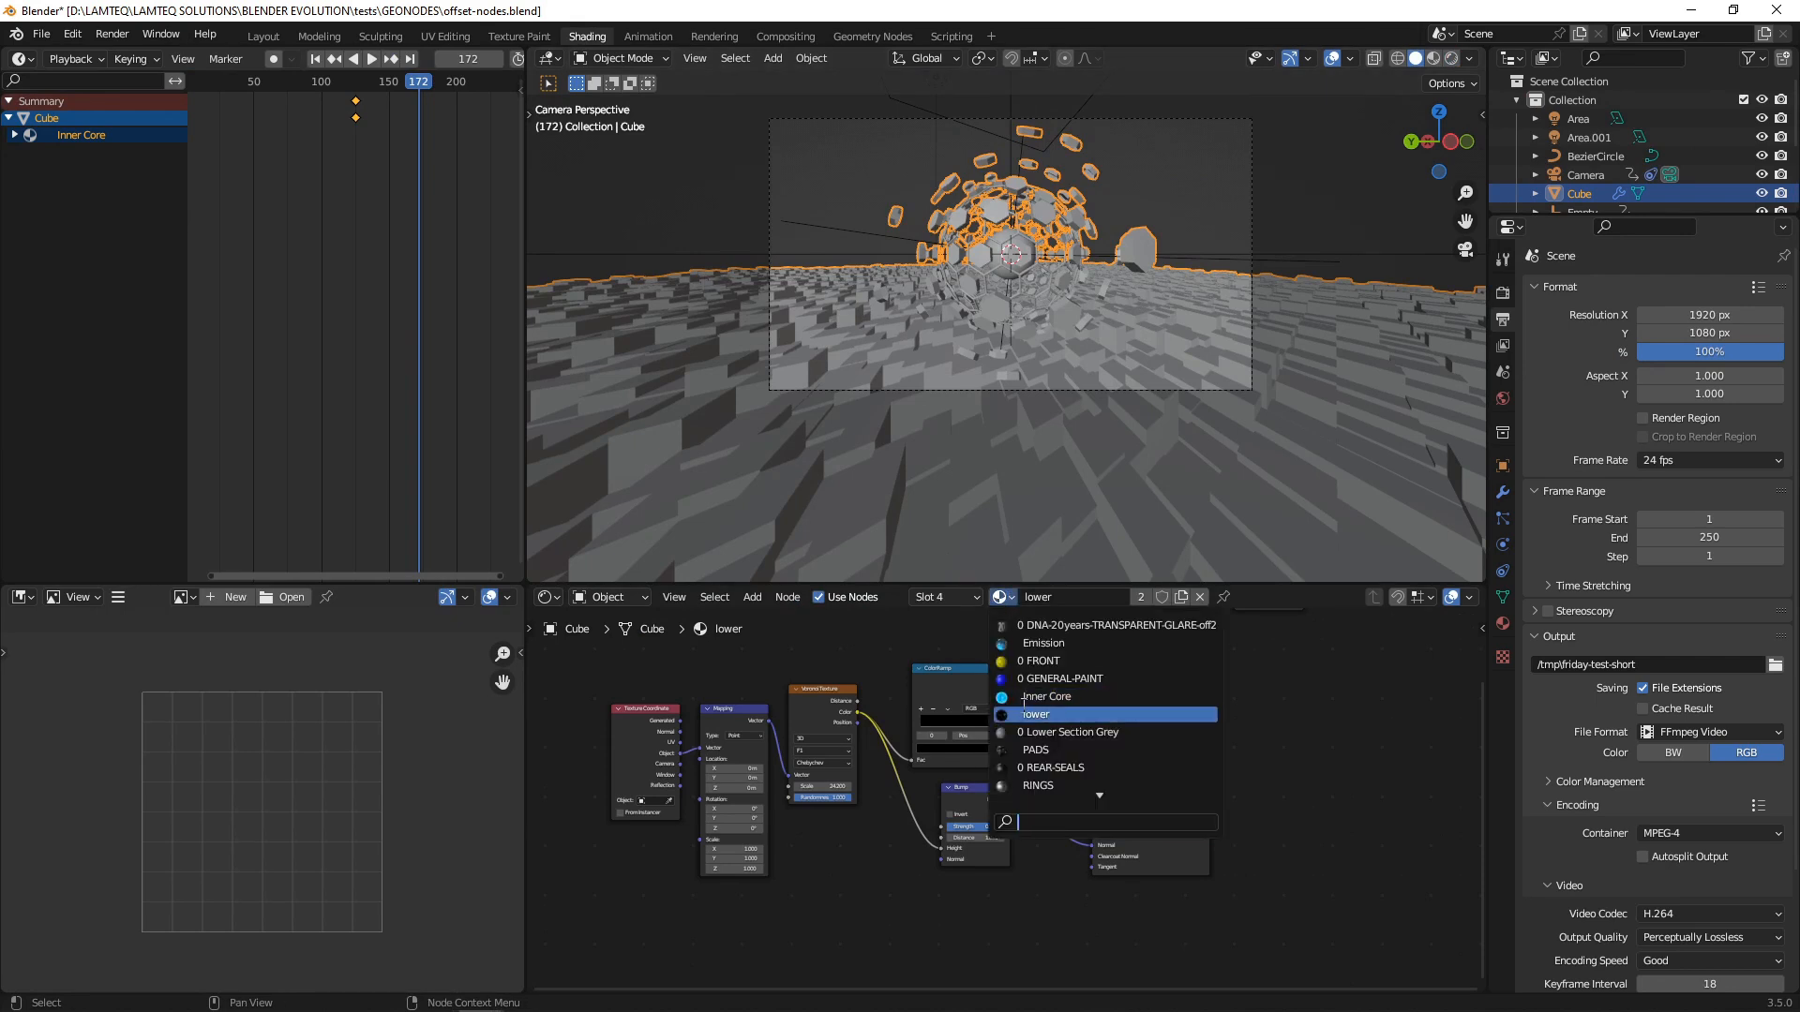
{"action": "left_click", "coordinate": [1044, 698]}
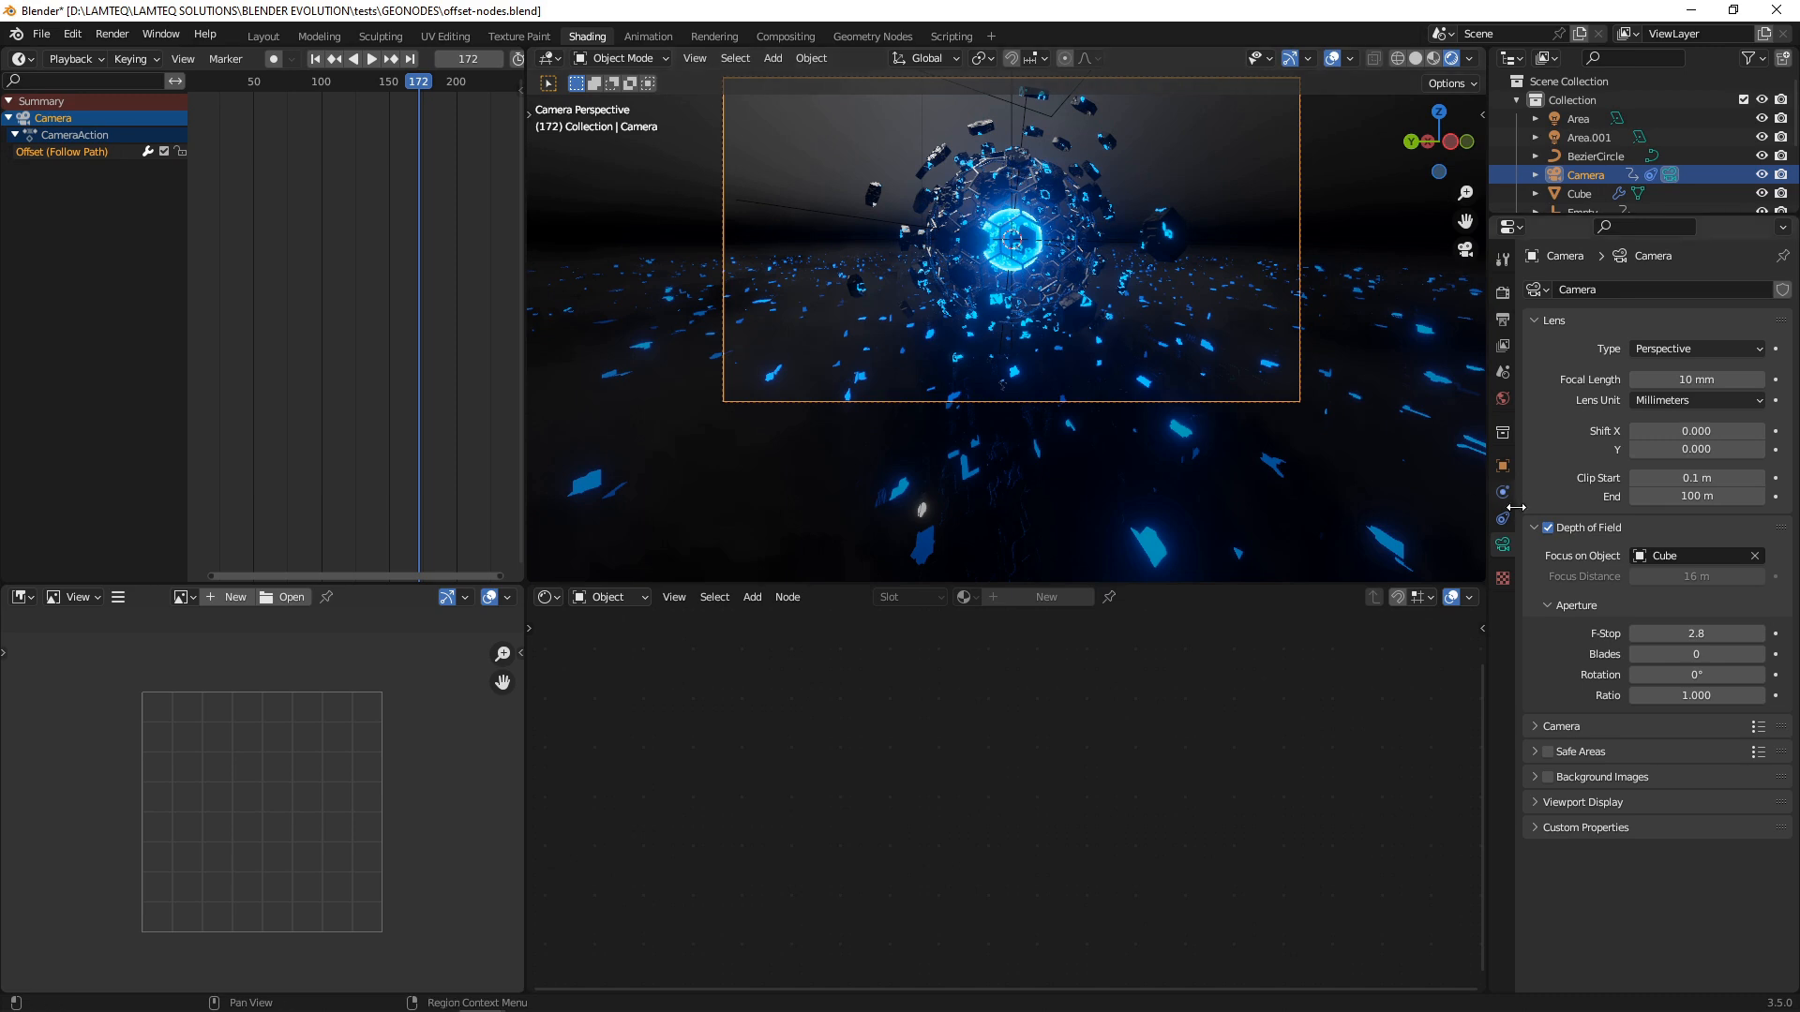
{"action": "mouse_move", "coordinate": [701, 313]}
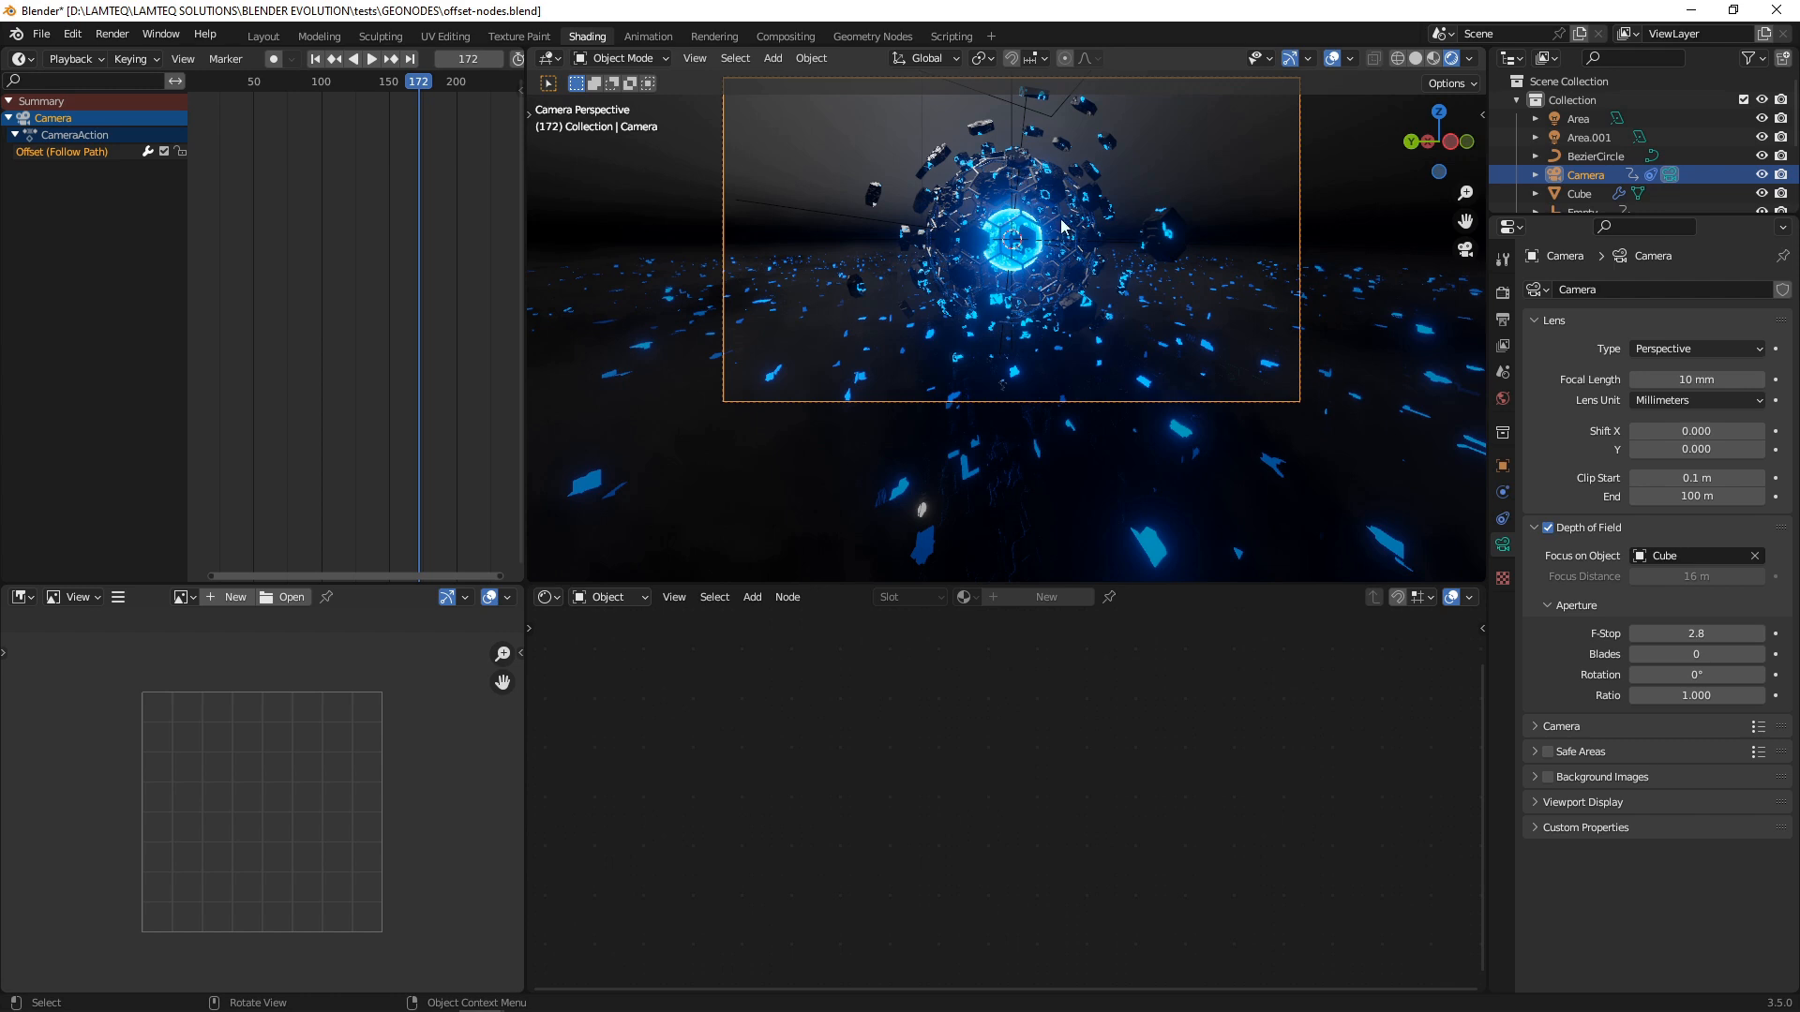
{"action": "mouse_move", "coordinate": [1121, 308]}
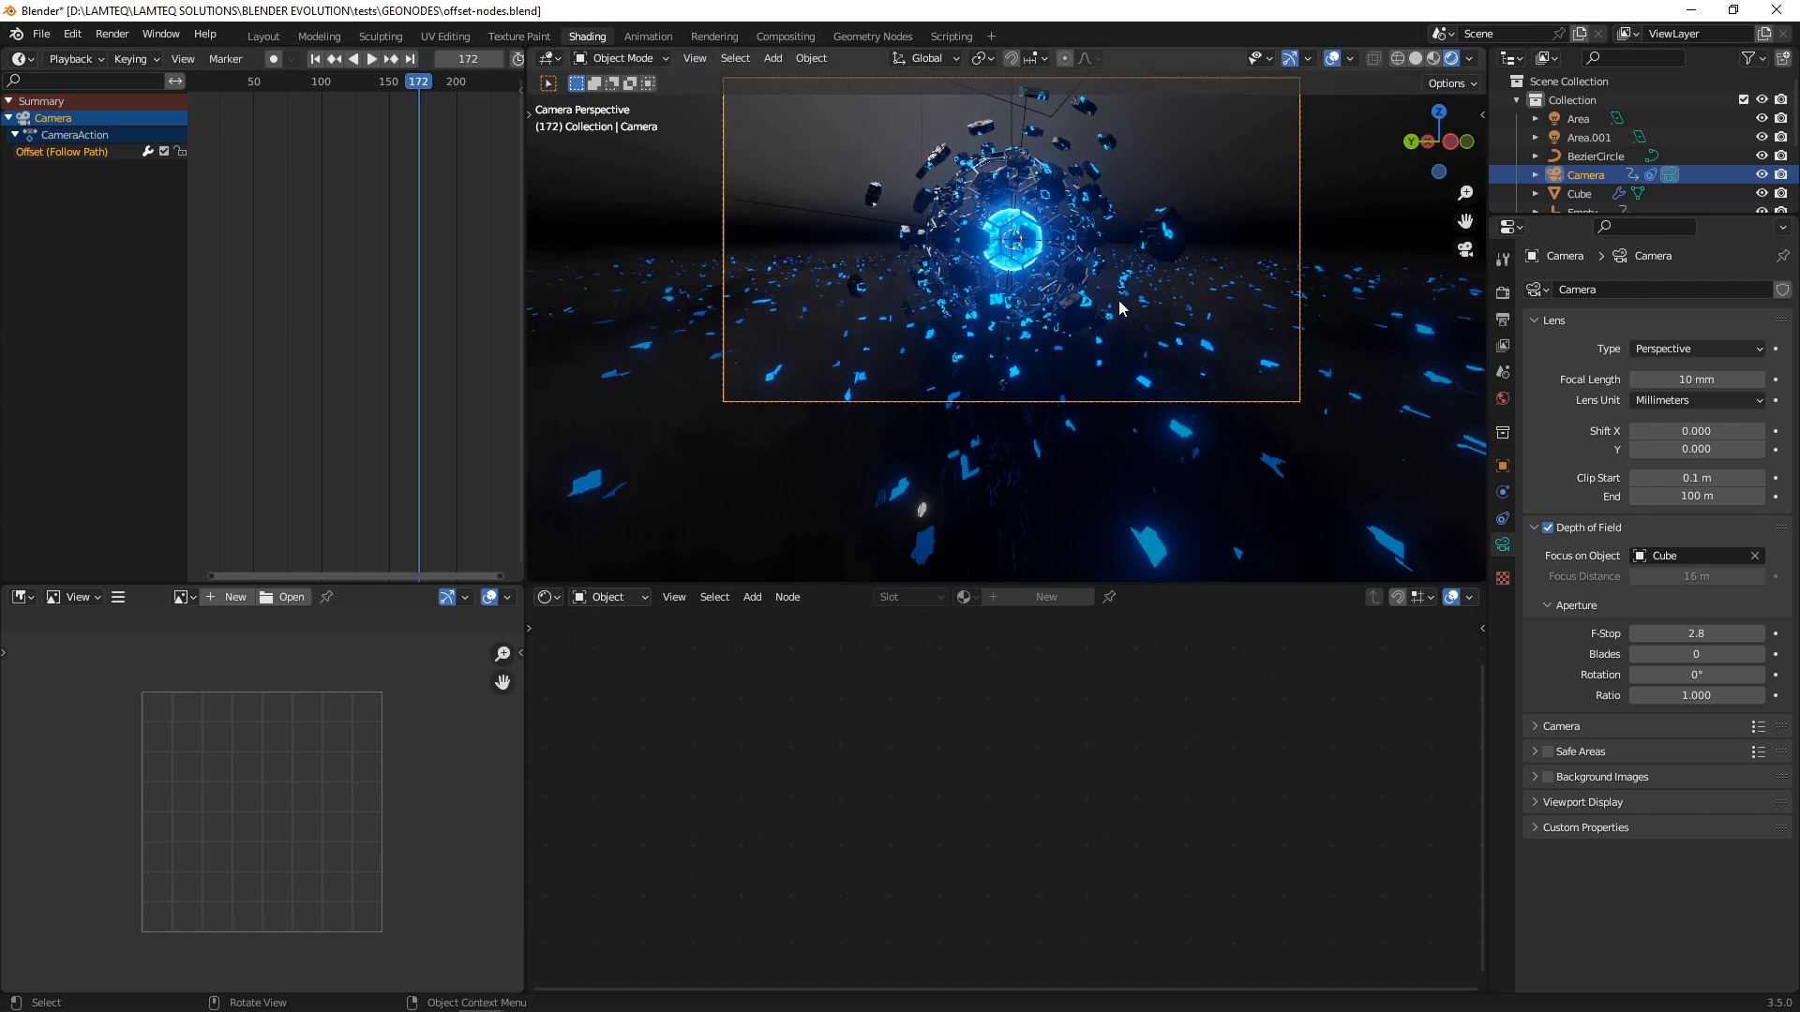
- Select the Cube to show its Inner Core material with the cyan Chebychev Voronoi emission
{"action": "left_click", "coordinate": [1581, 193]}
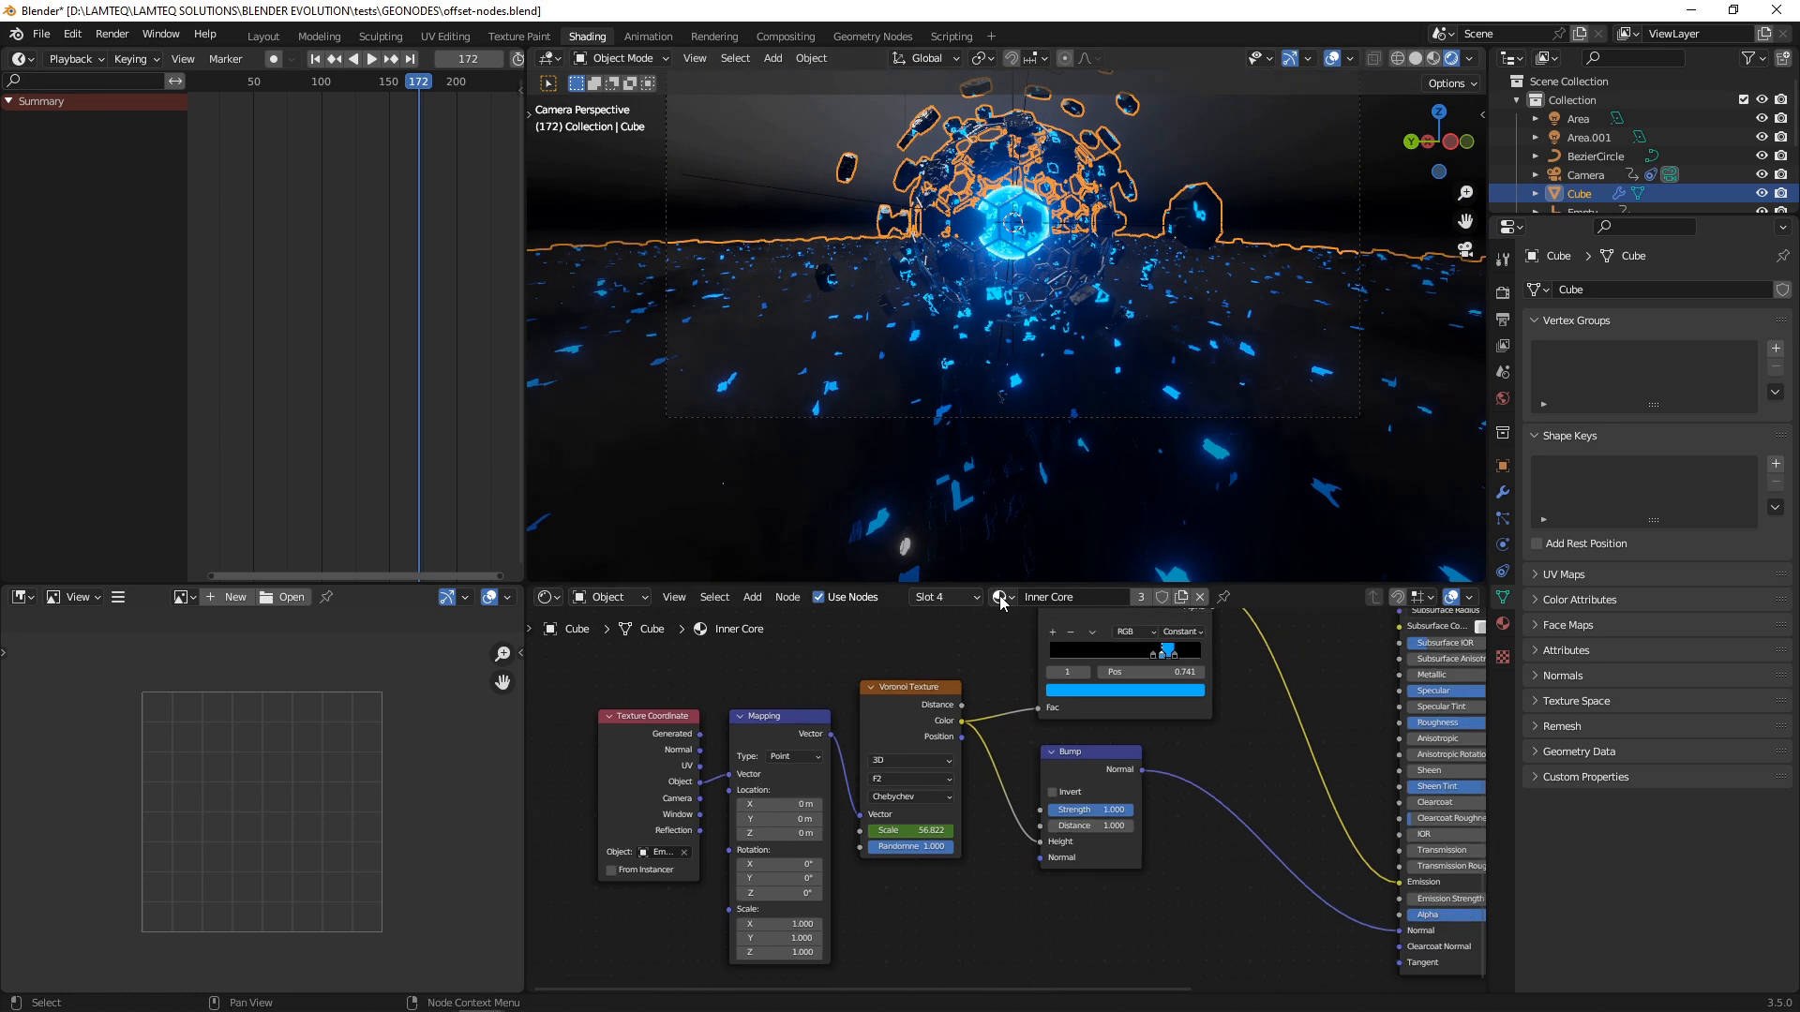
- Switch the Shader Editor to the PADS material and start animation playback
{"action": "left_click", "coordinate": [1000, 596]}
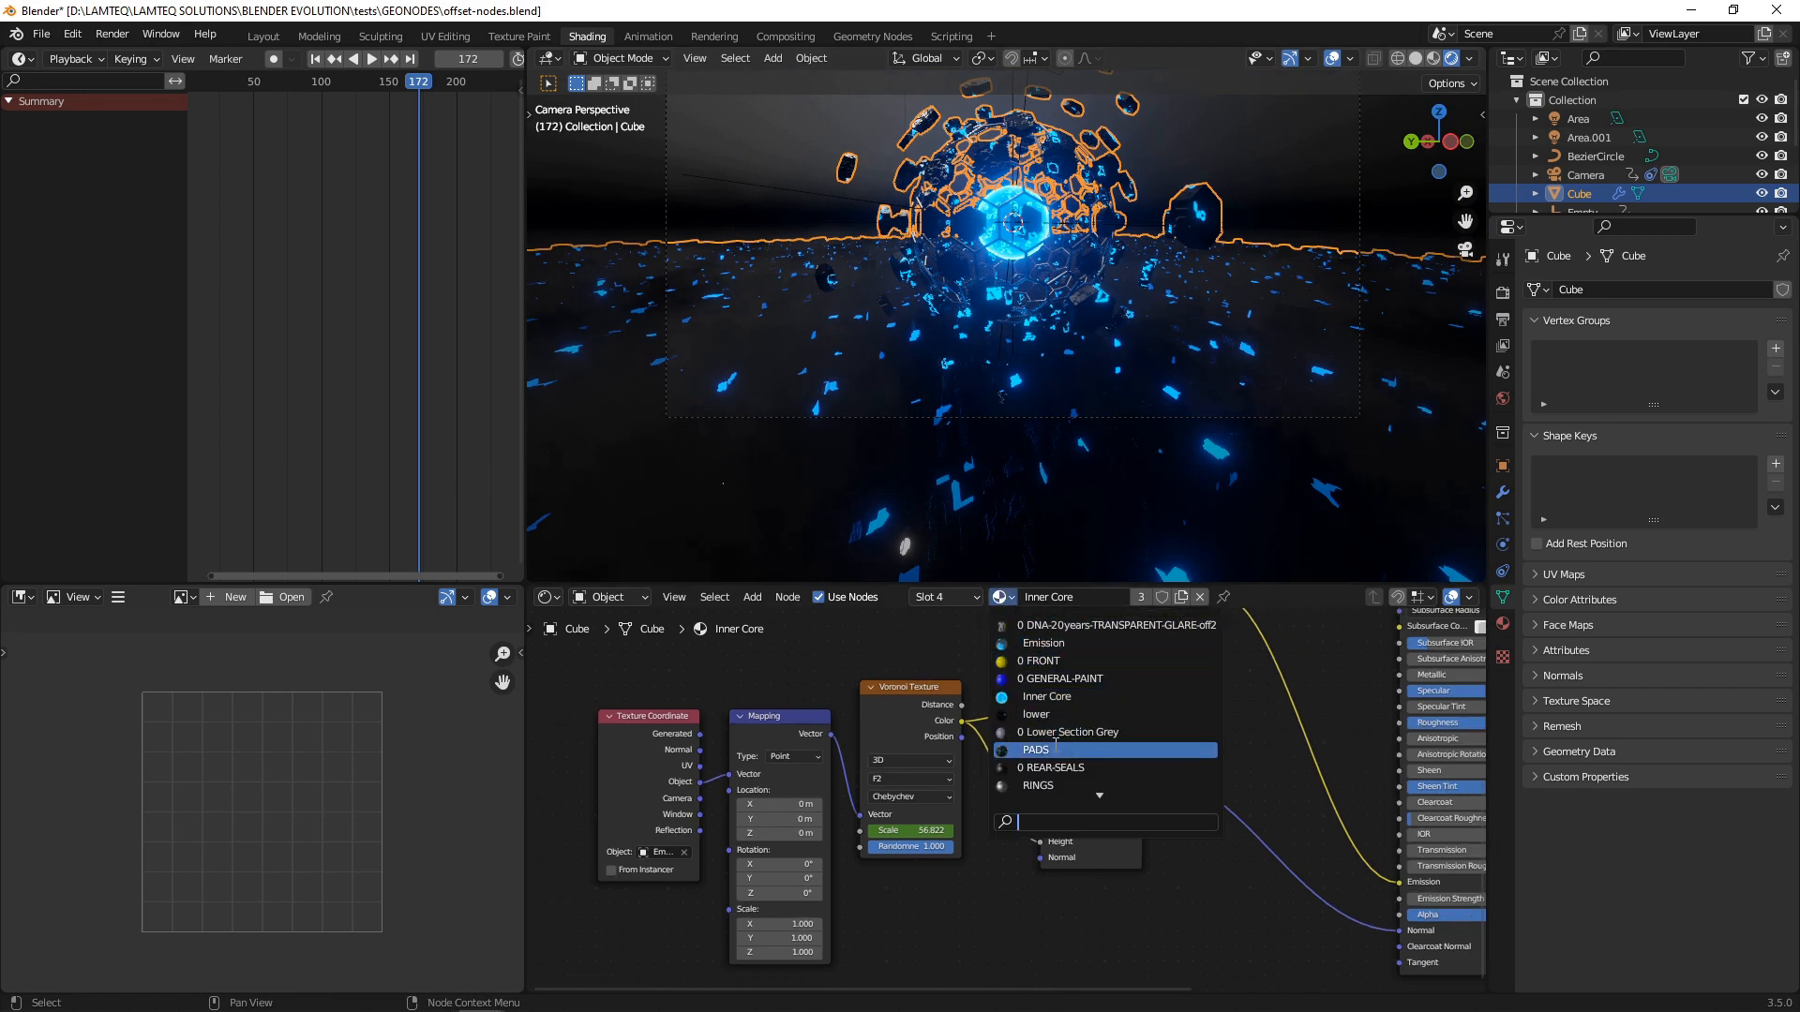
{"action": "left_click", "coordinate": [1037, 748]}
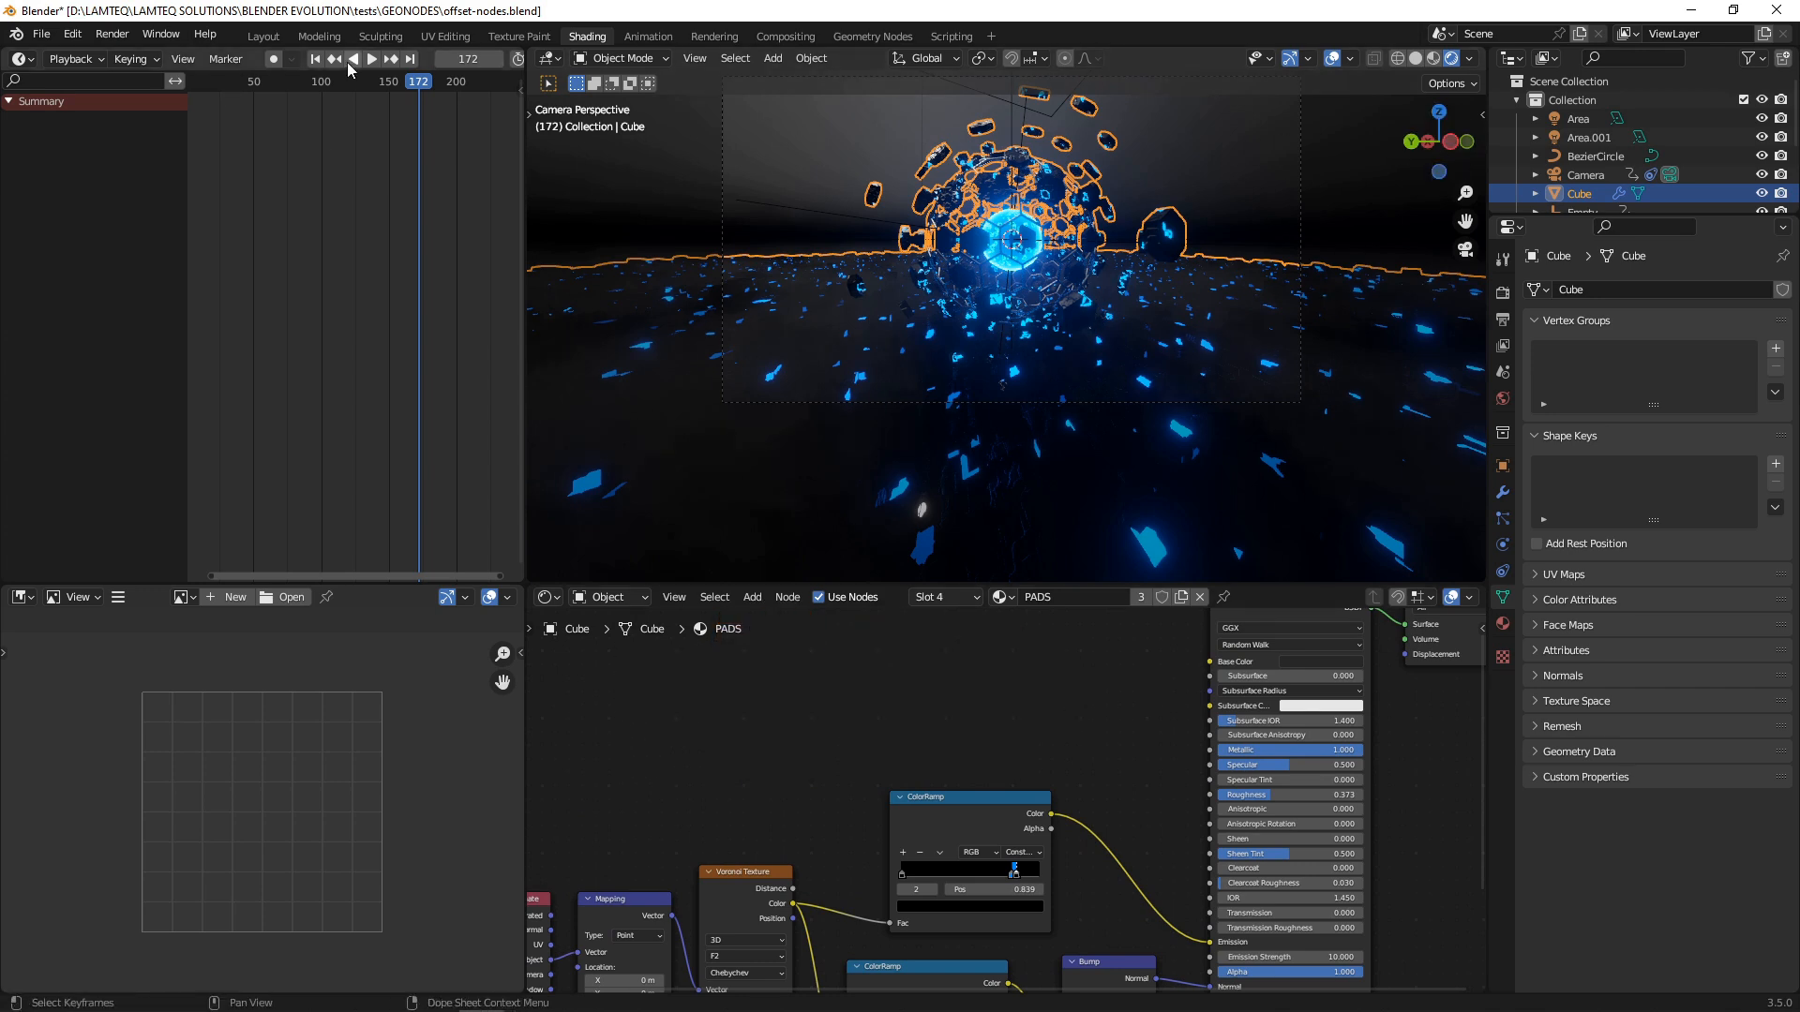
{"action": "left_click", "coordinate": [371, 58]}
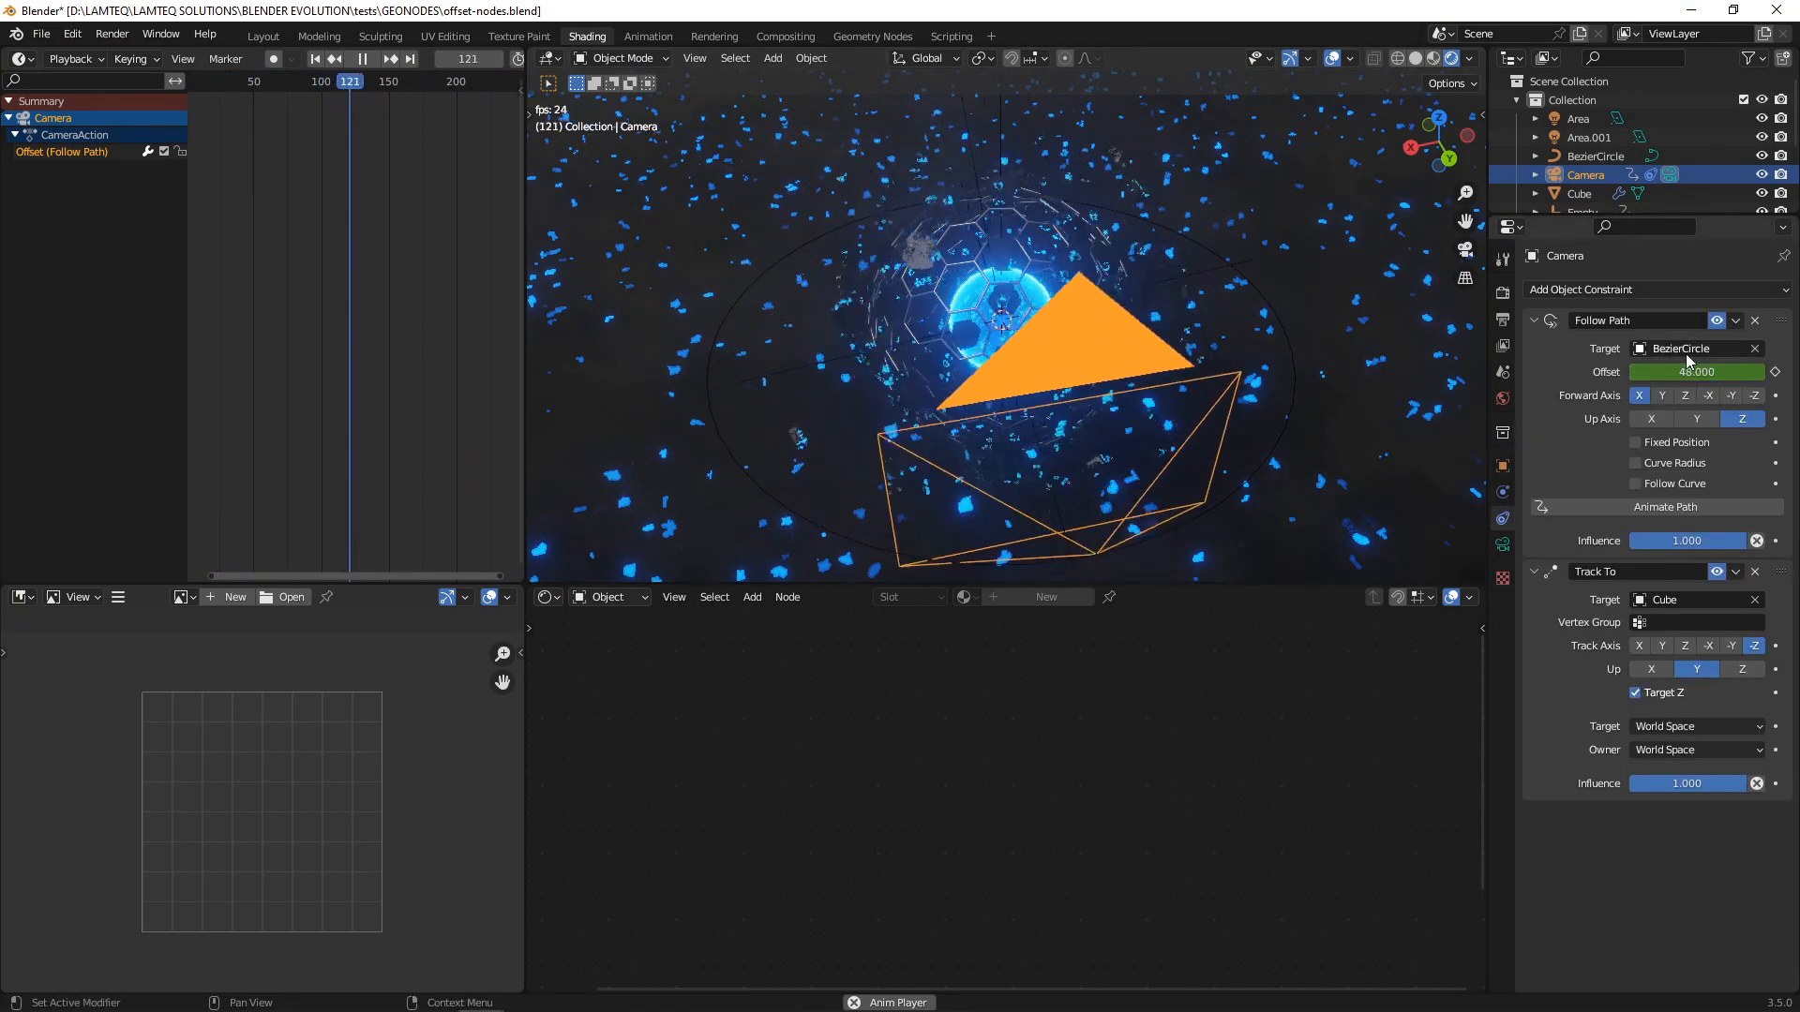
- Keep the camera orbit playing and bring up the Geometry Nodes setup during playback
{"action": "left_click", "coordinate": [364, 58]}
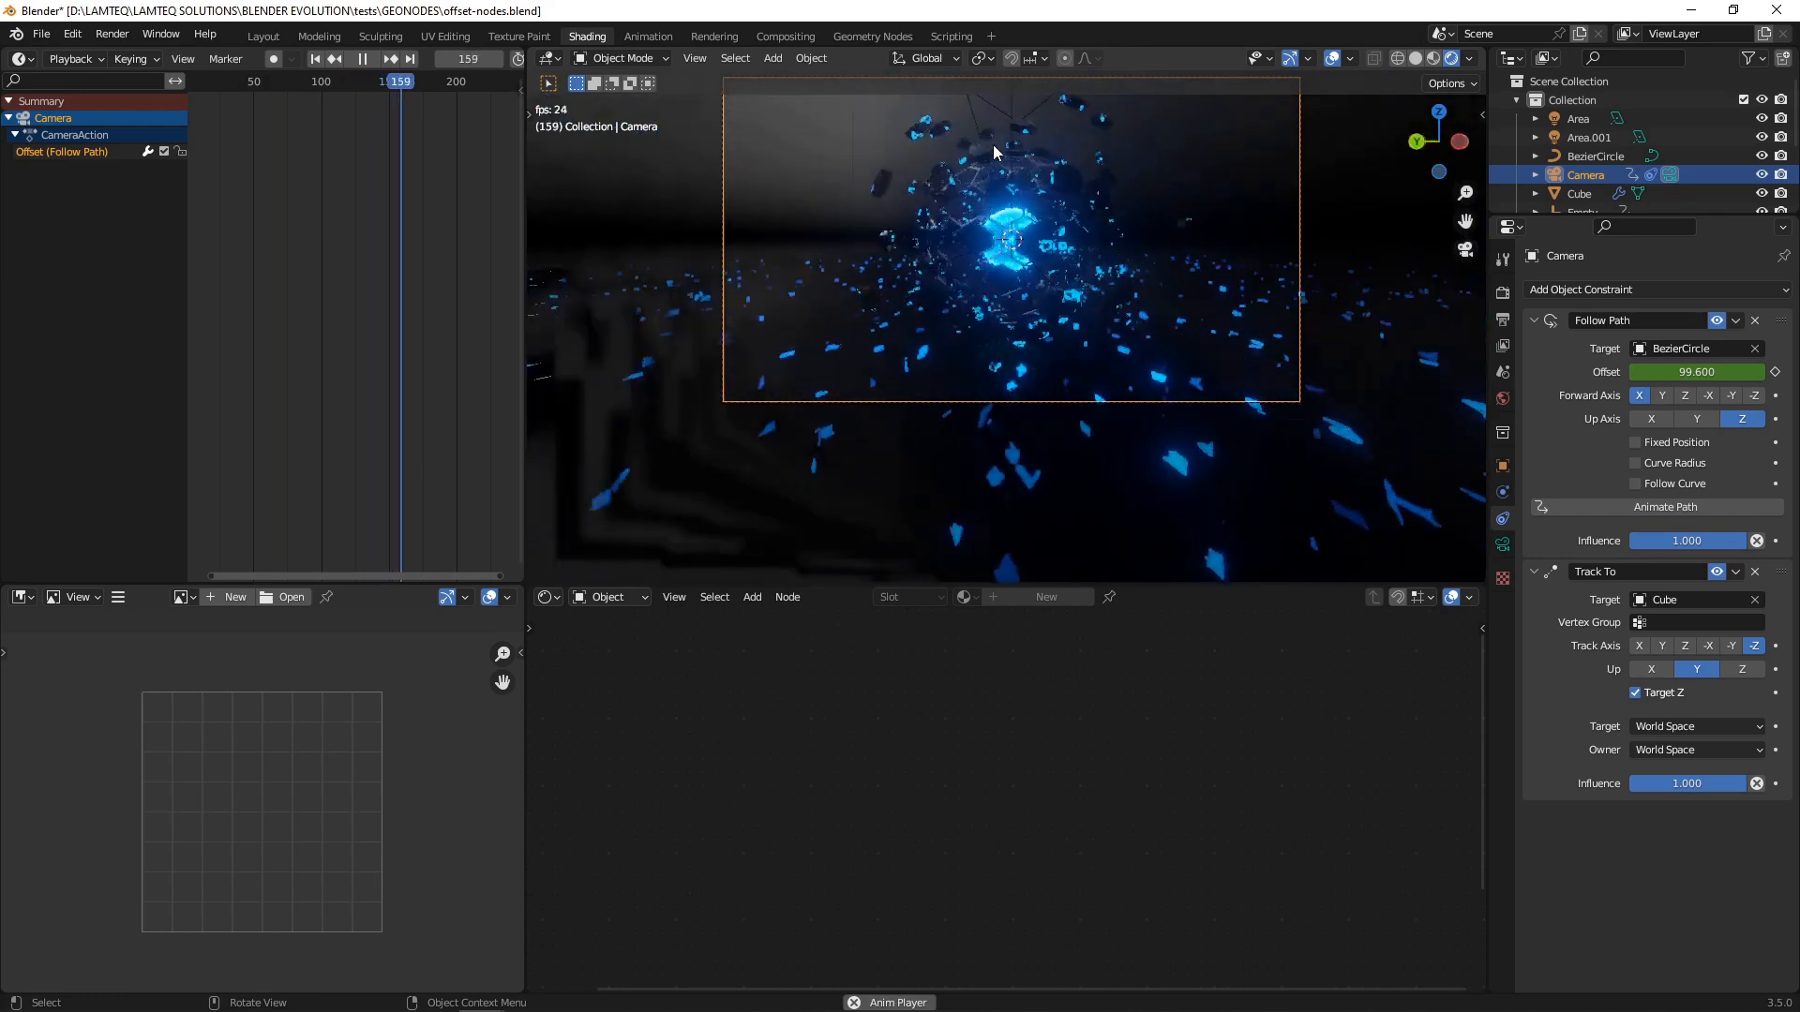
{"action": "left_click", "coordinate": [872, 36]}
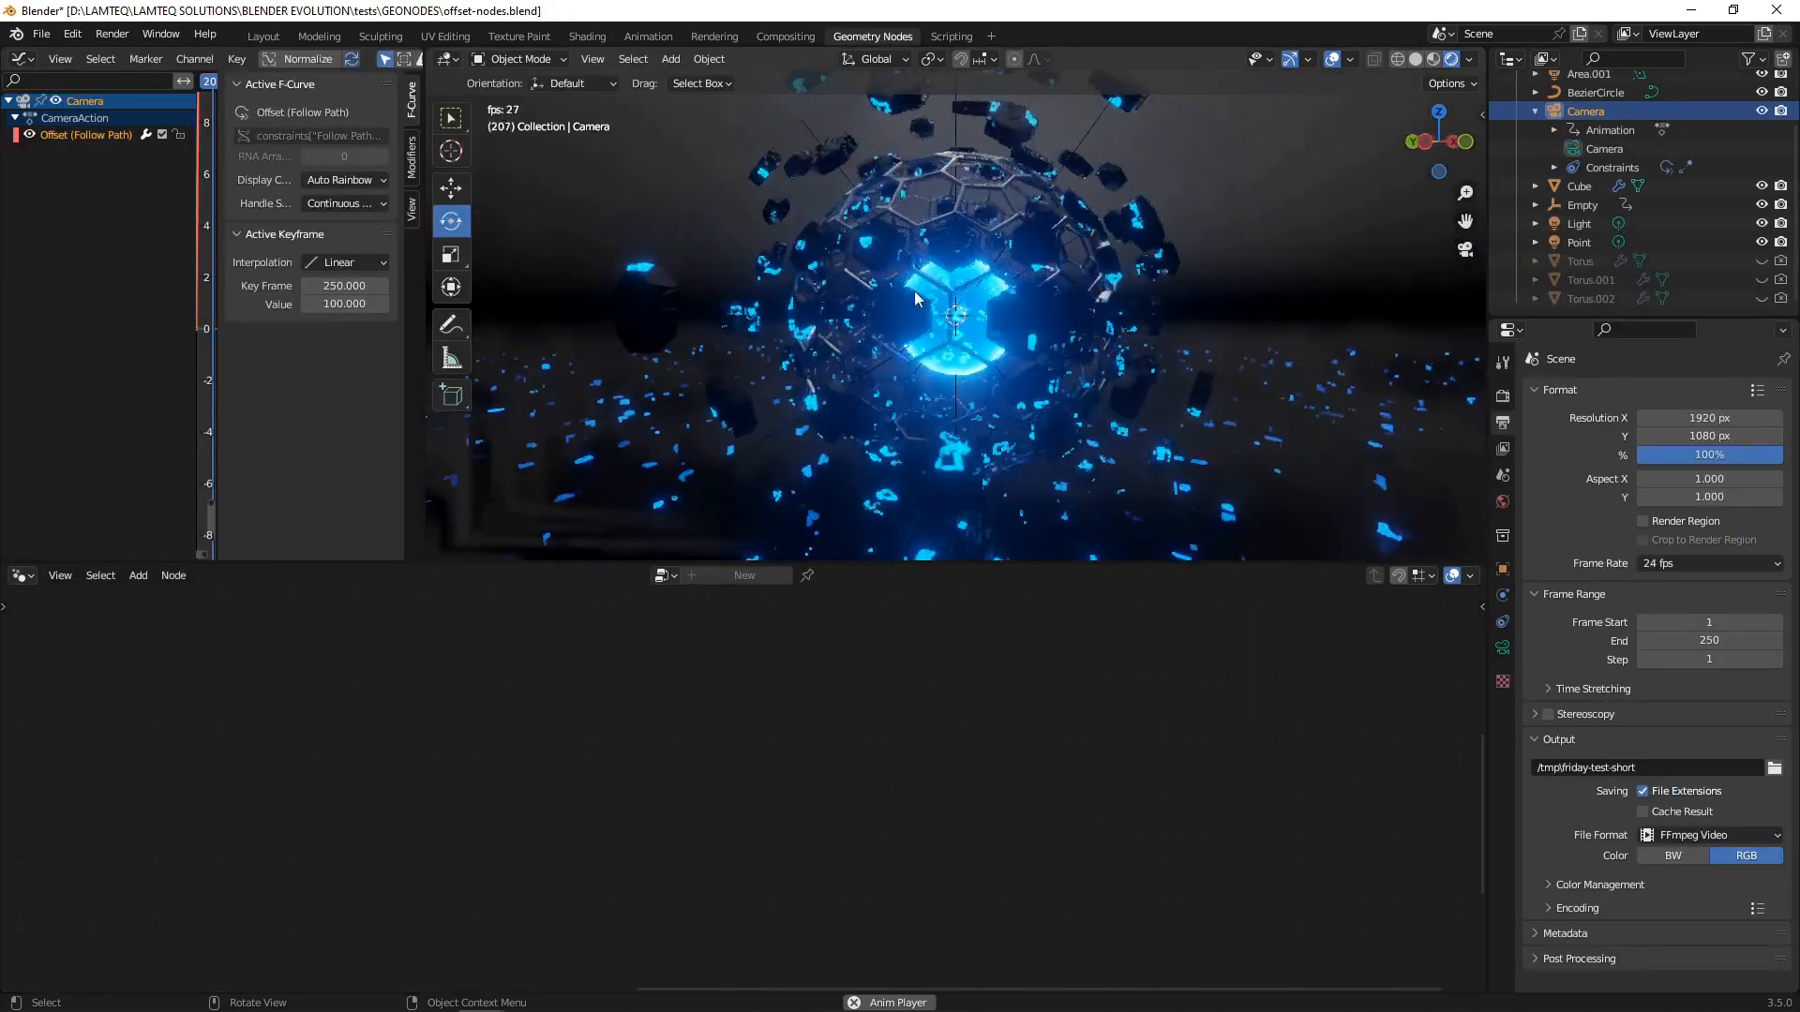